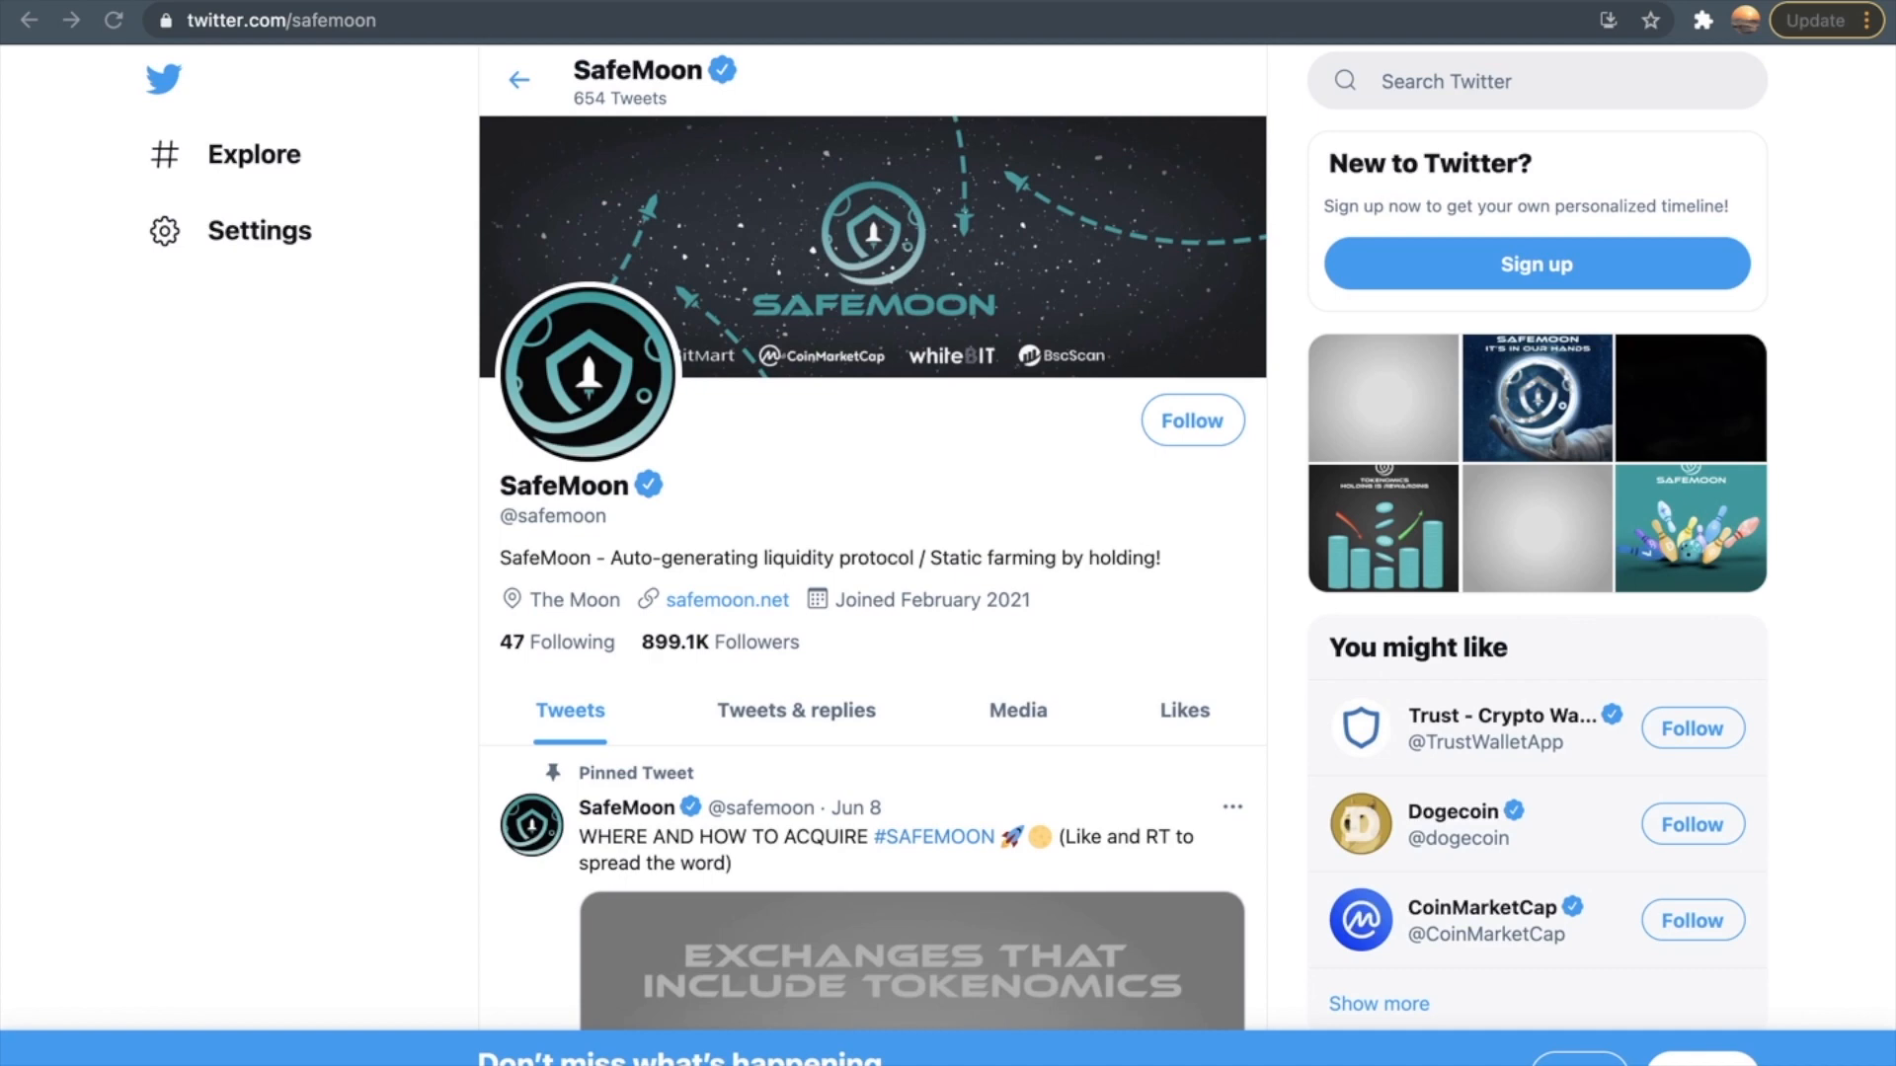
{"action": "mouse_move", "coordinate": [660, 527]}
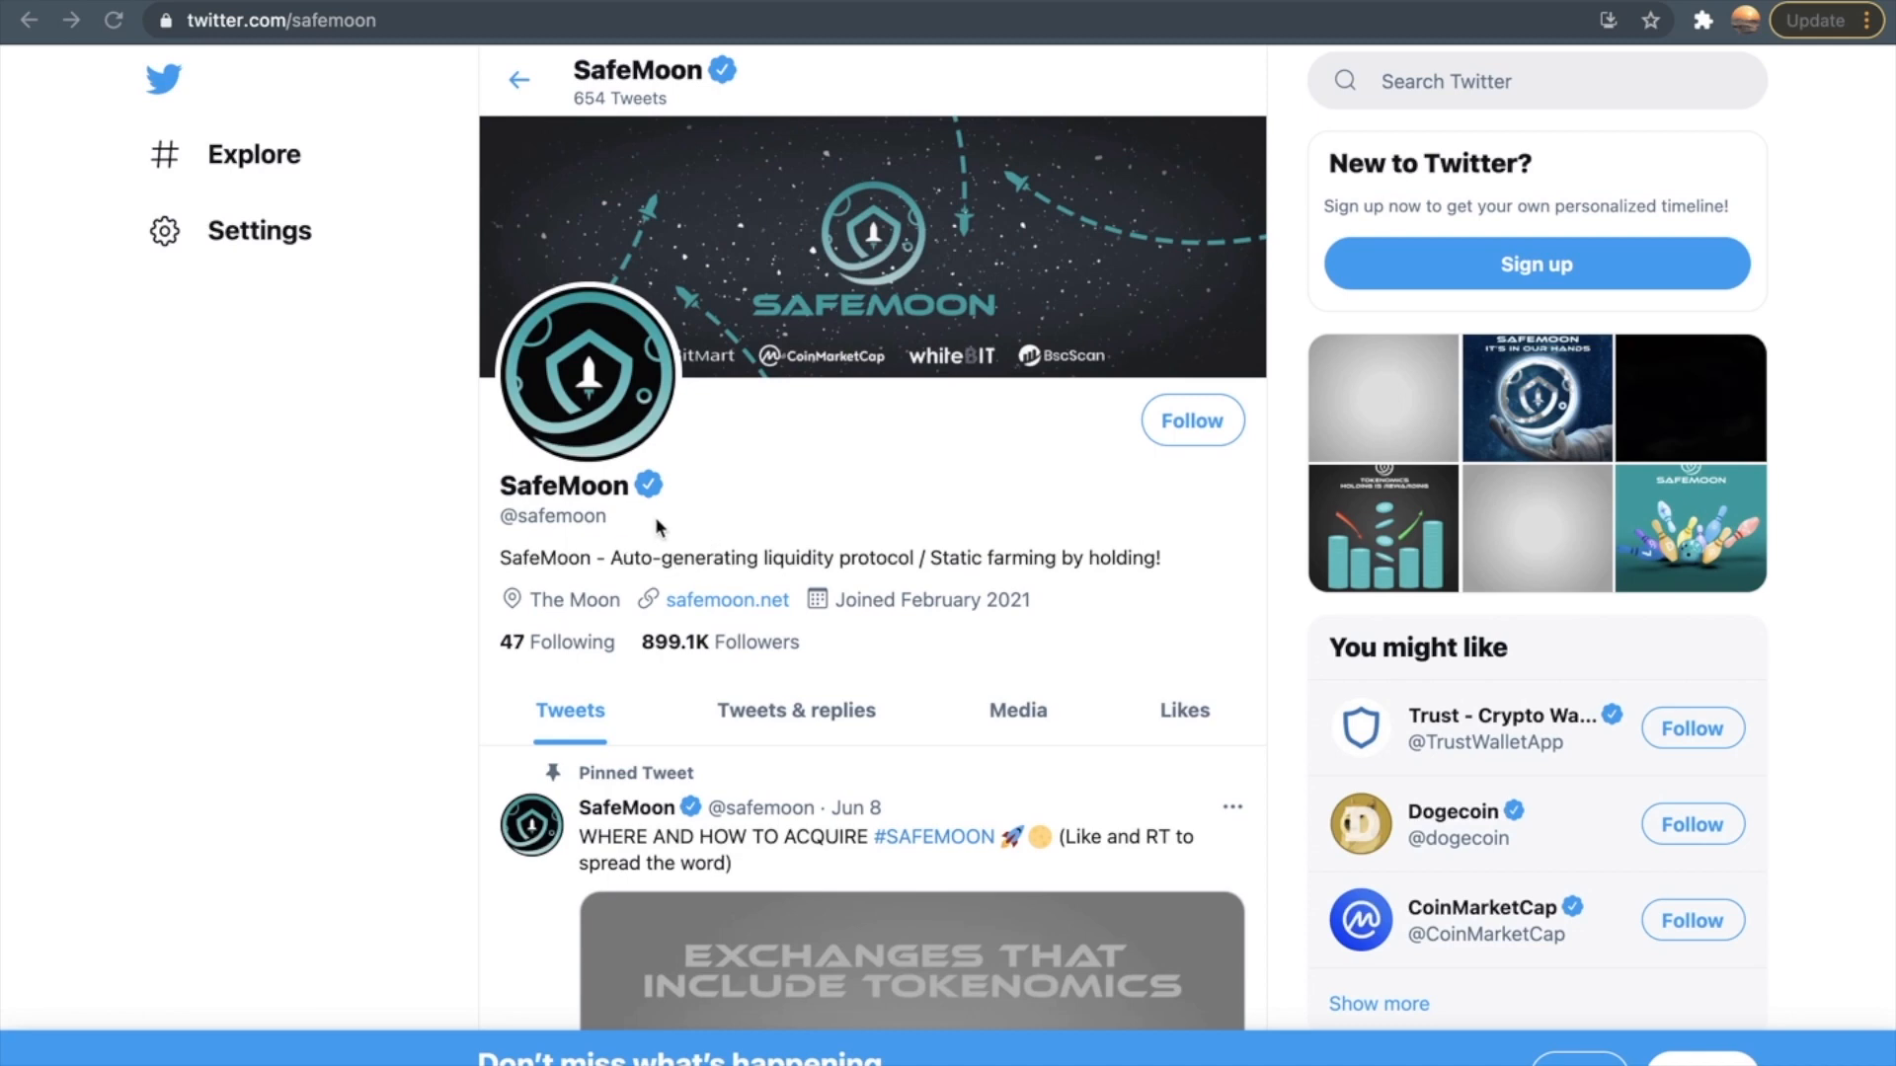
{"action": "mouse_move", "coordinate": [660, 496]}
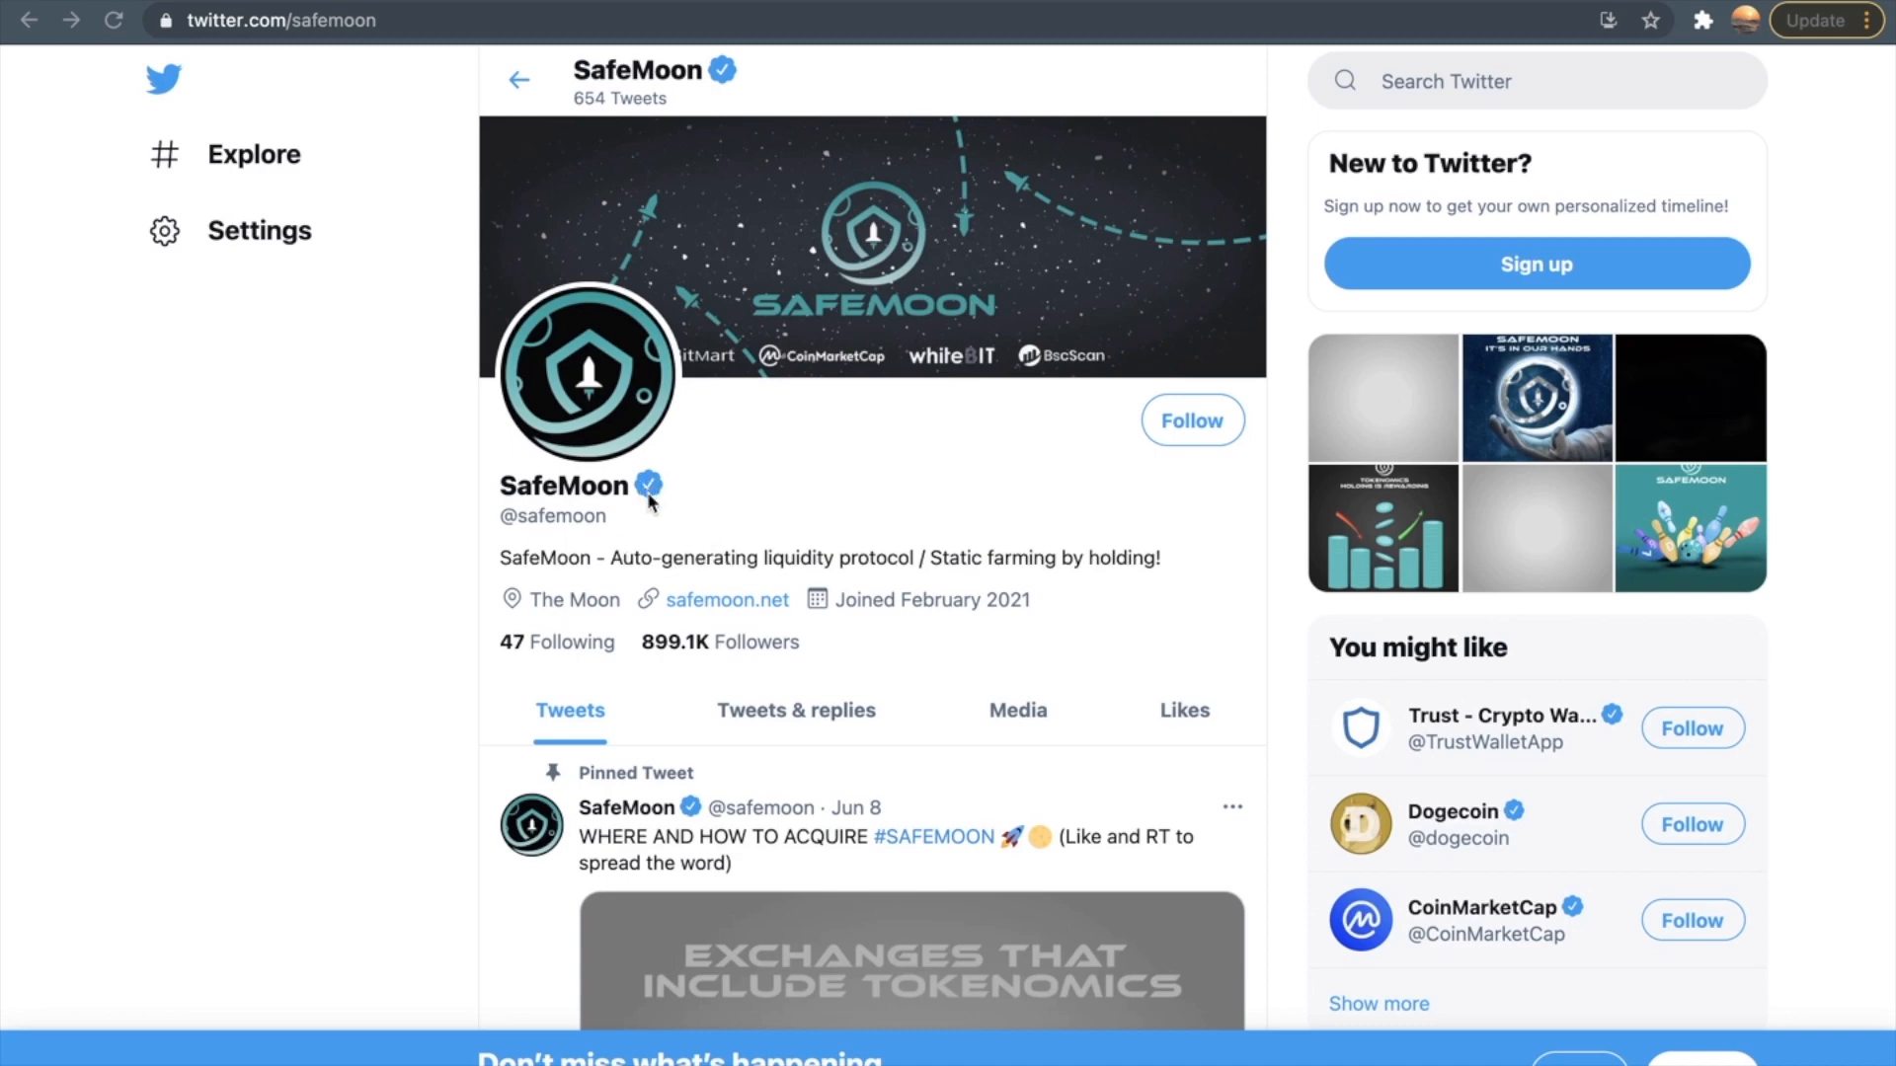
{"action": "mouse_move", "coordinate": [615, 529]}
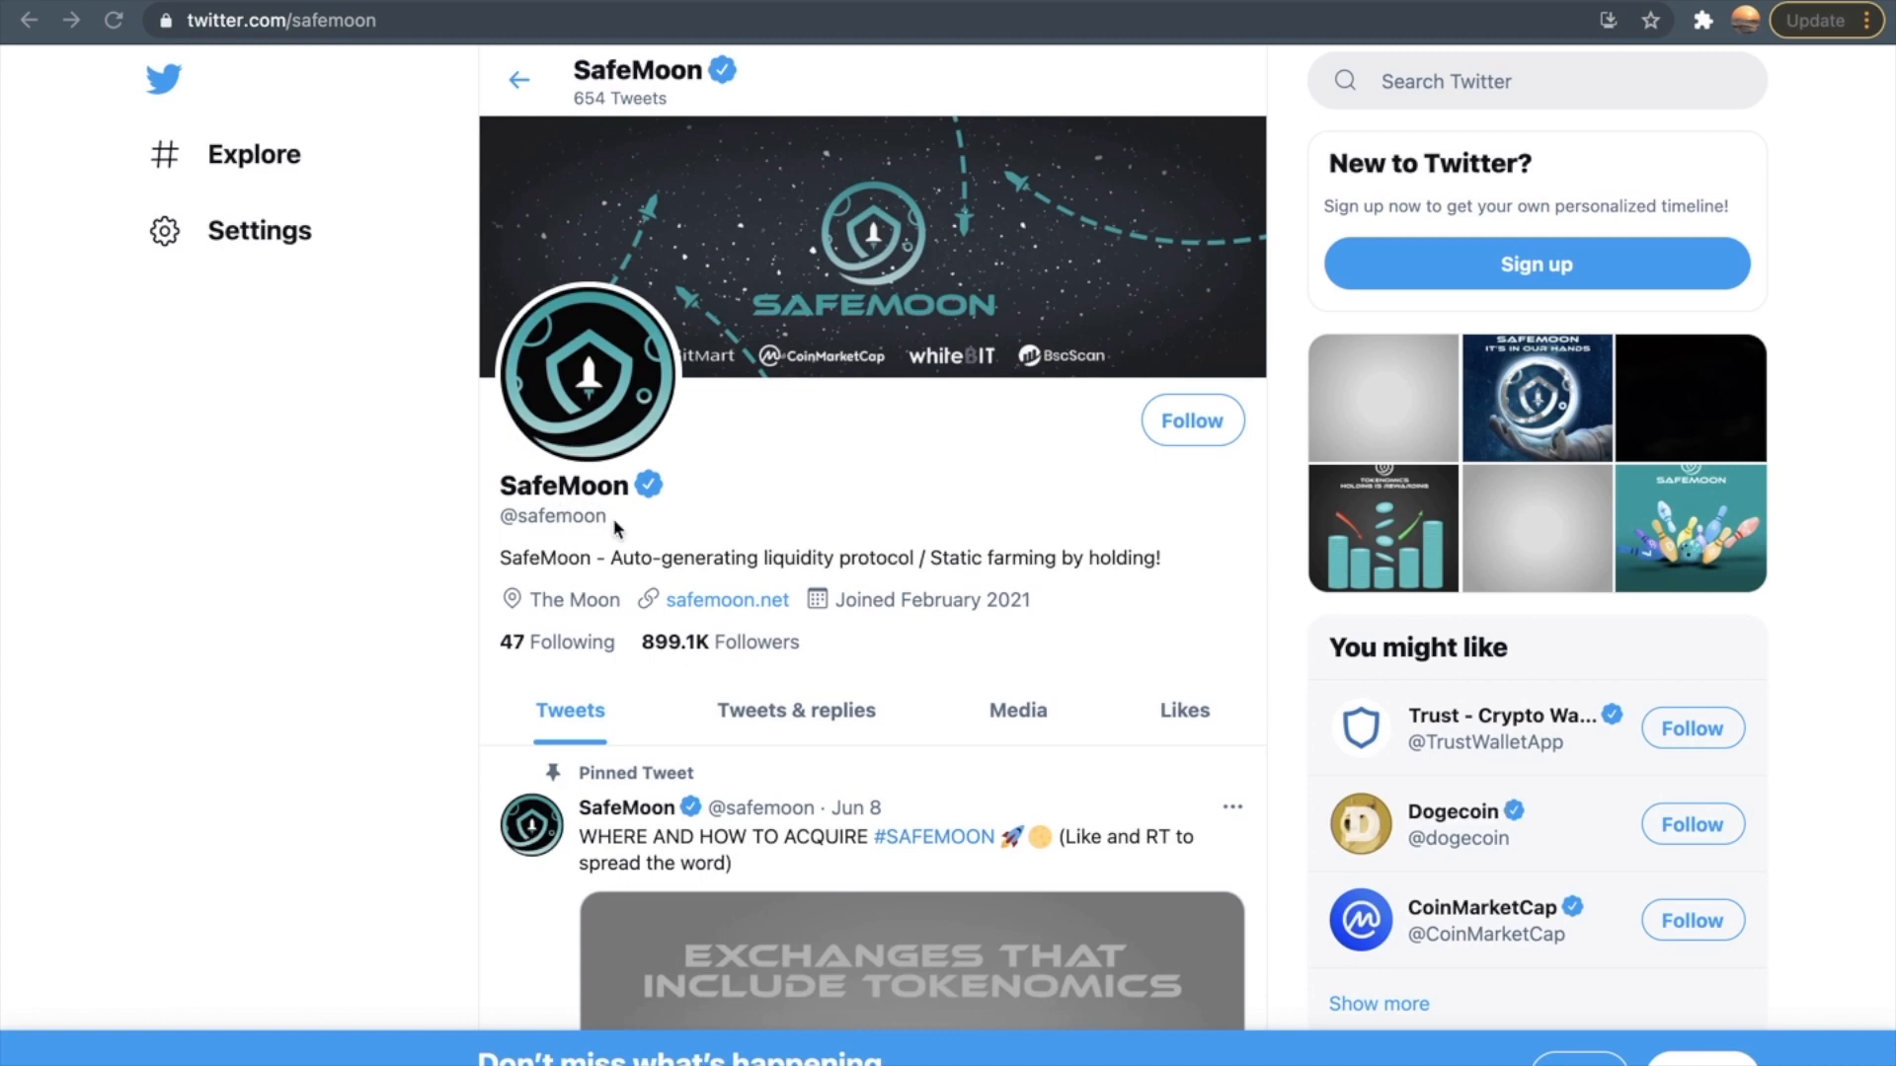
{"action": "mouse_move", "coordinate": [832, 628]}
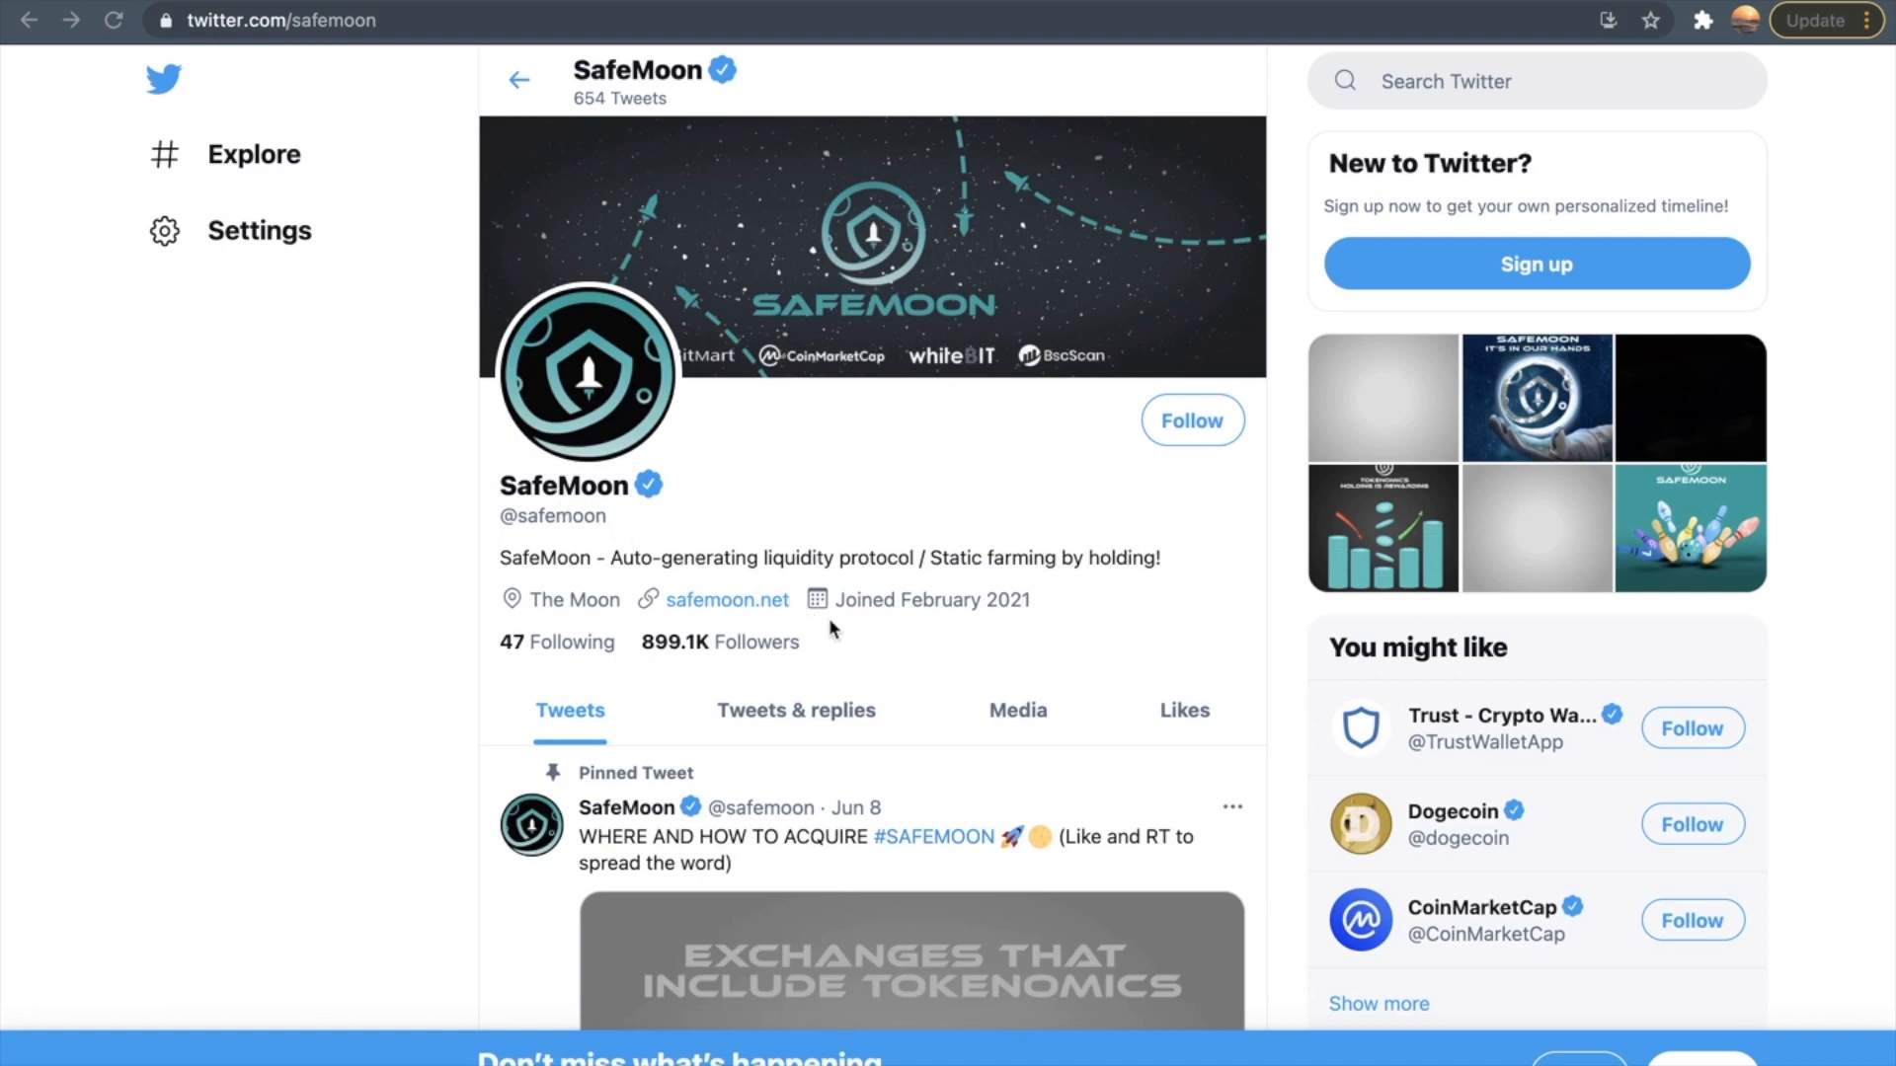
{"action": "mouse_move", "coordinate": [887, 643]}
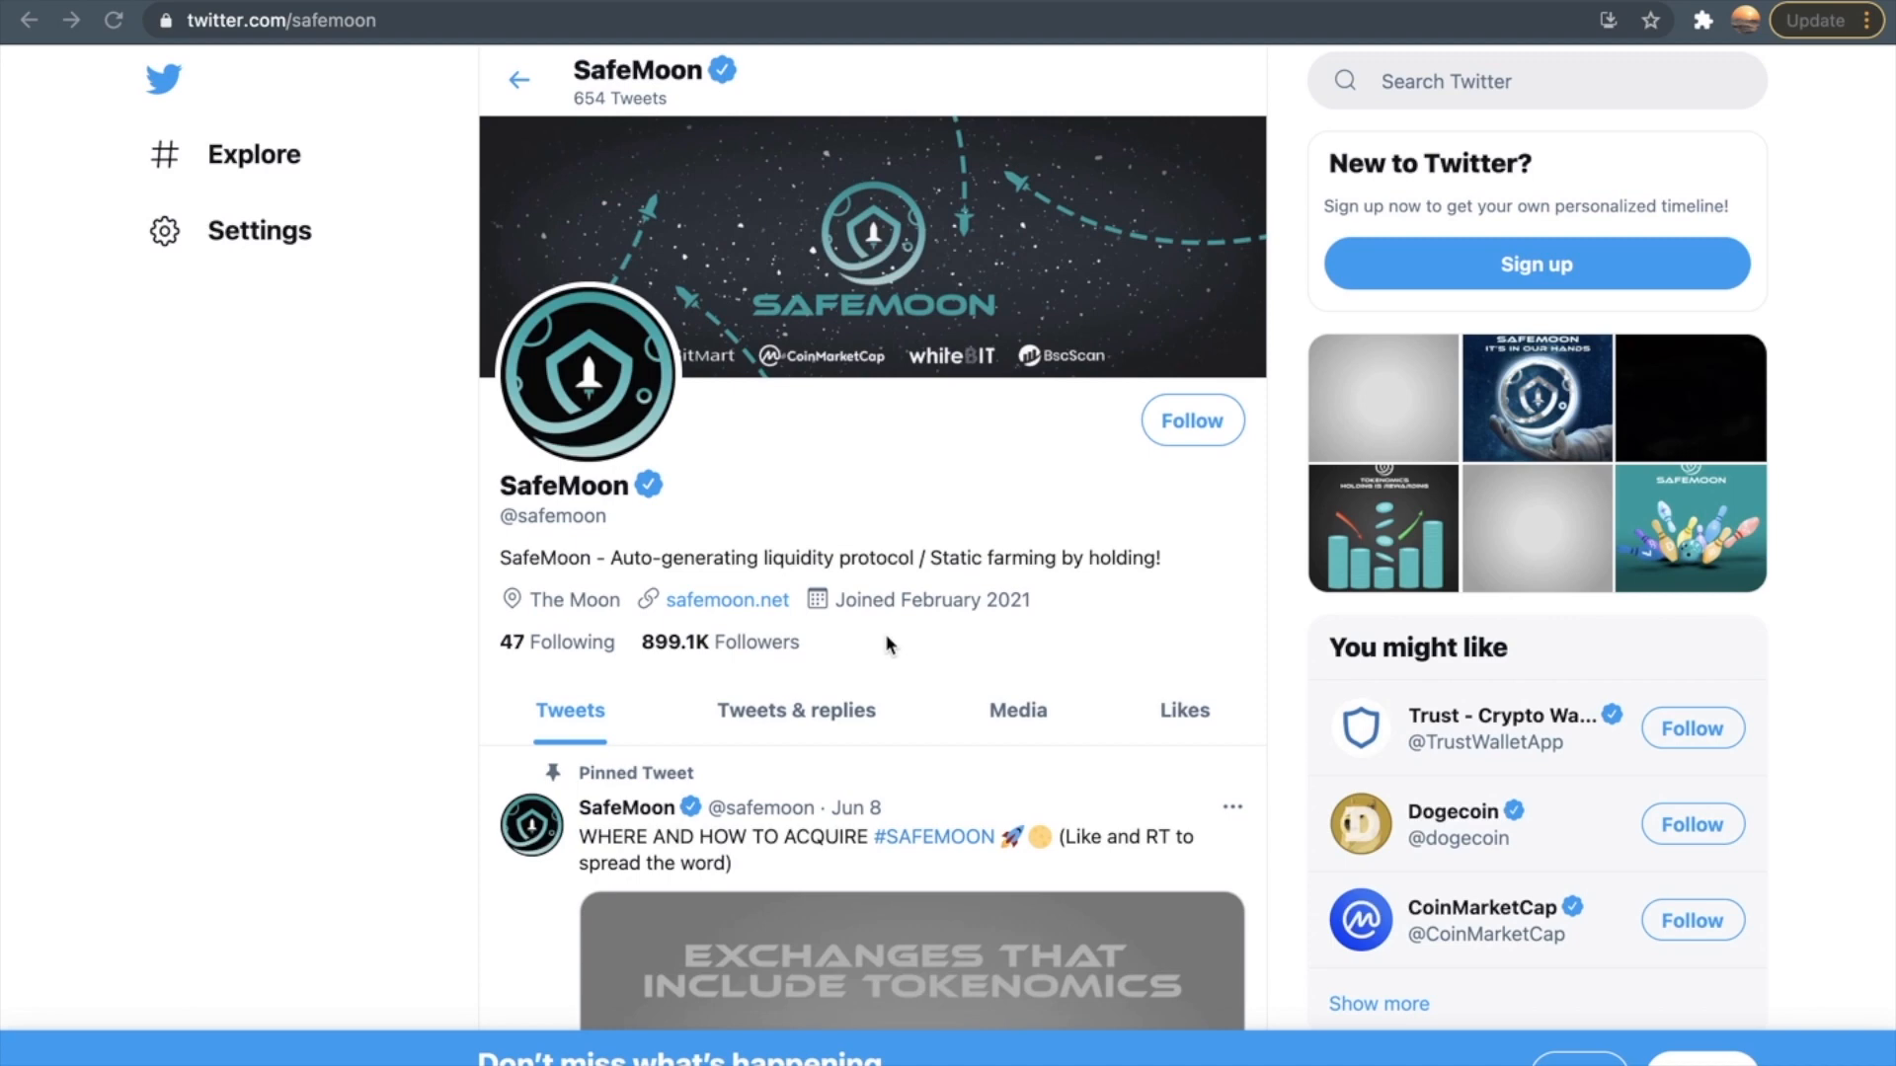
{"action": "mouse_move", "coordinate": [744, 667]}
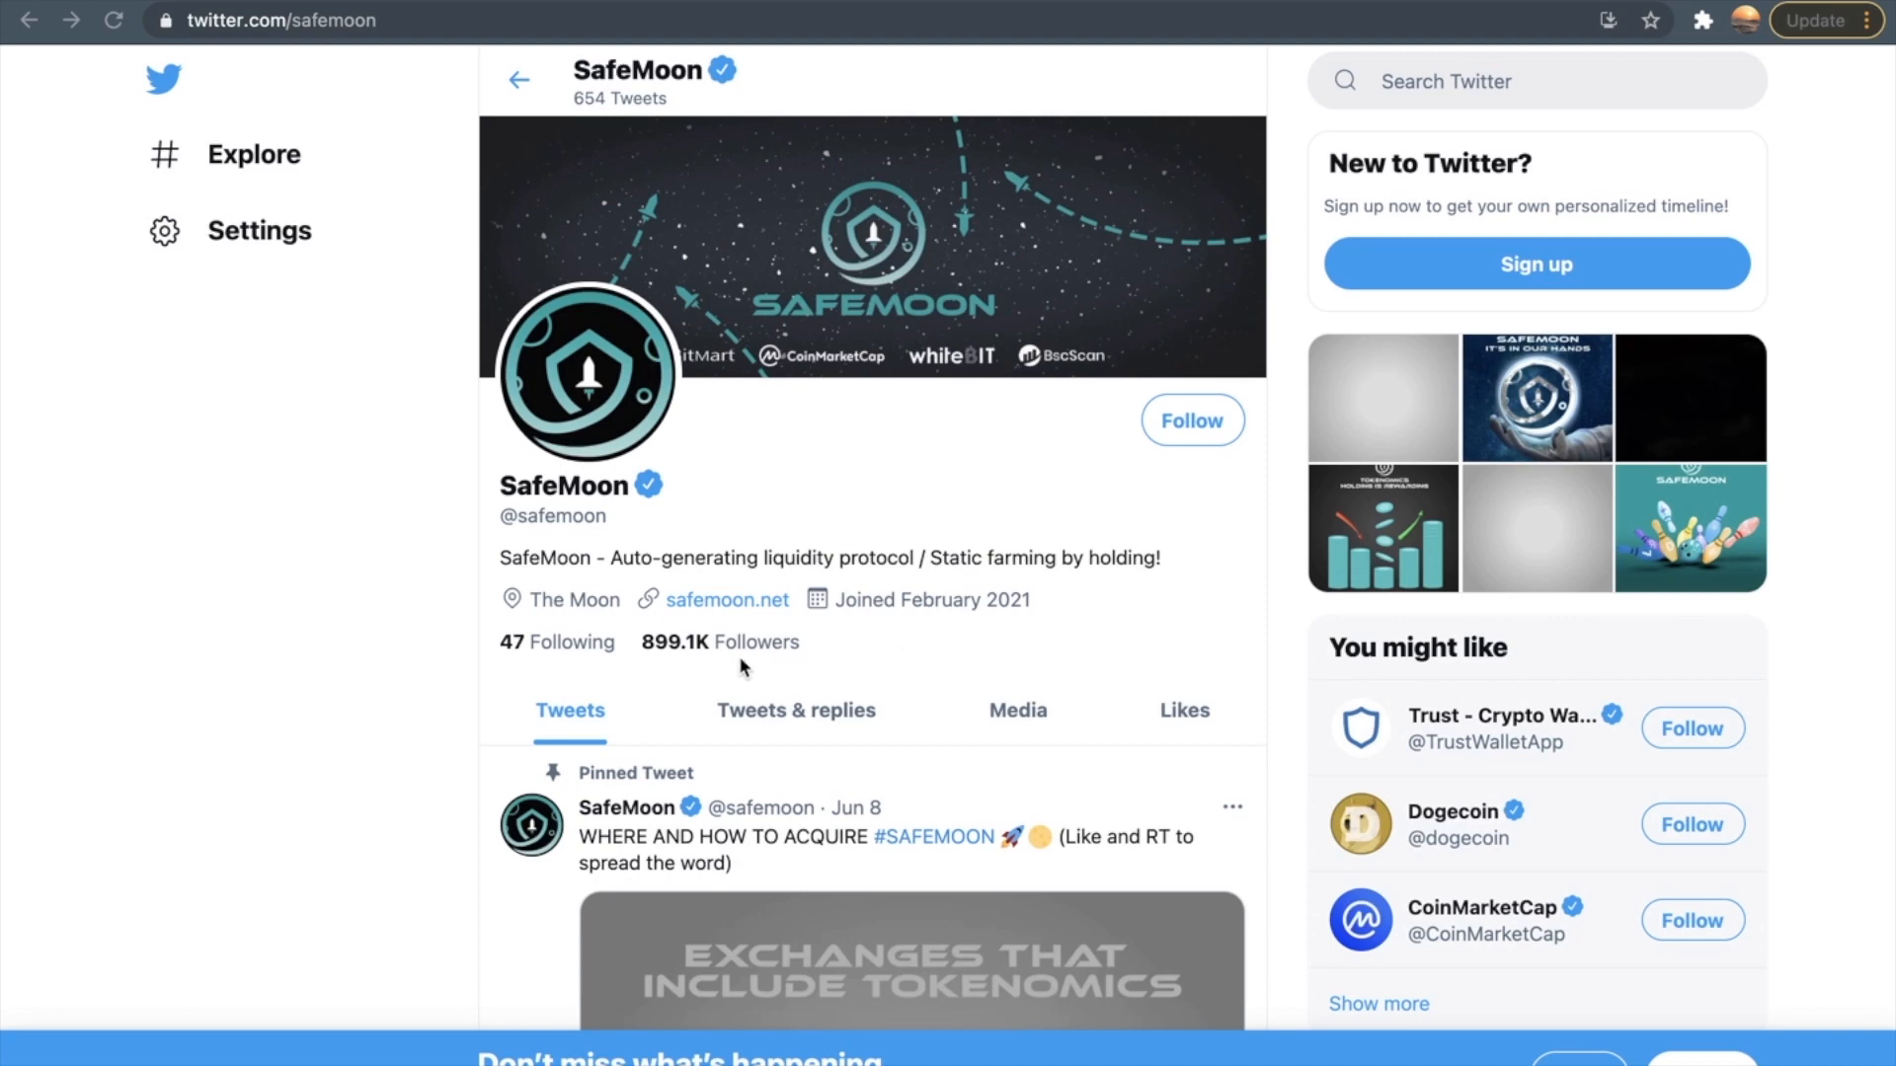
{"action": "mouse_move", "coordinate": [681, 676]}
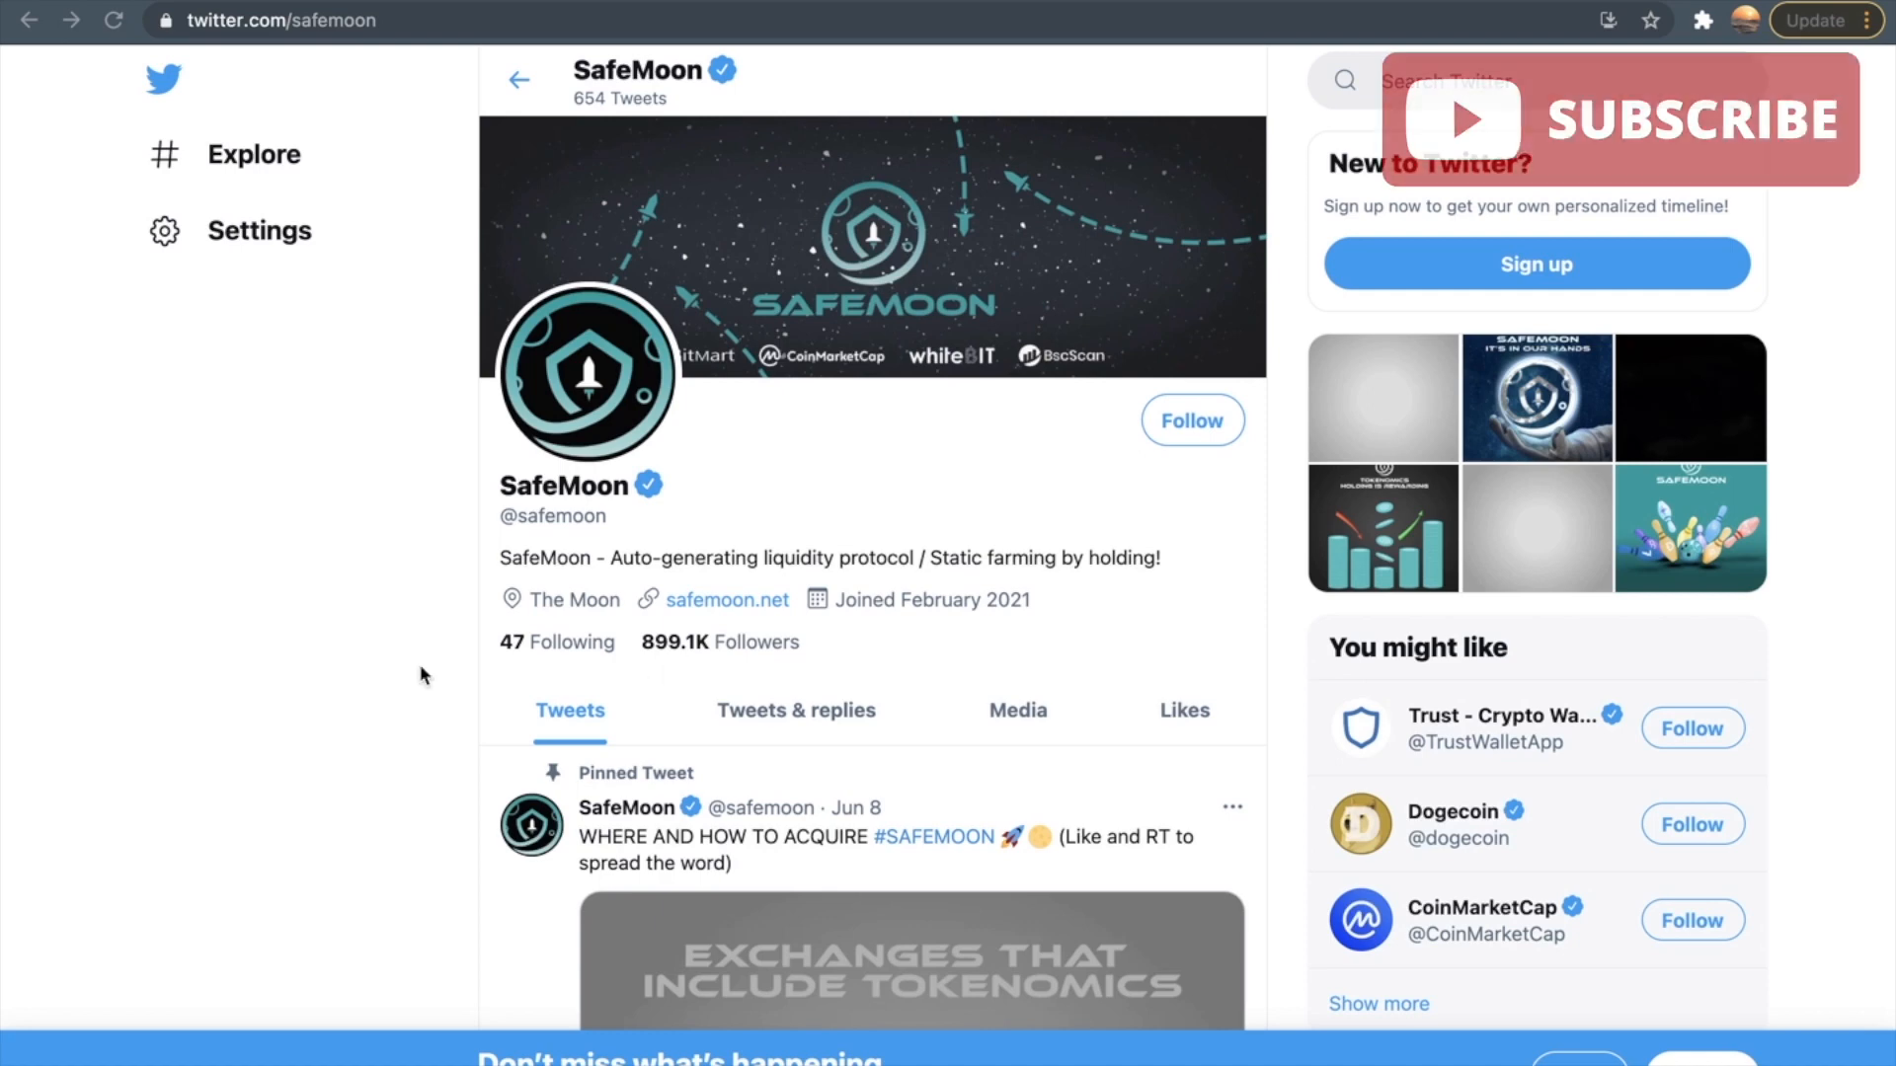
Scroll the SafeMoon timeline to the Jun 9 tweet about the CEO and COO landing in Gambia
{"action": "scroll", "scroll_direction": "down", "scroll_amount": 3}
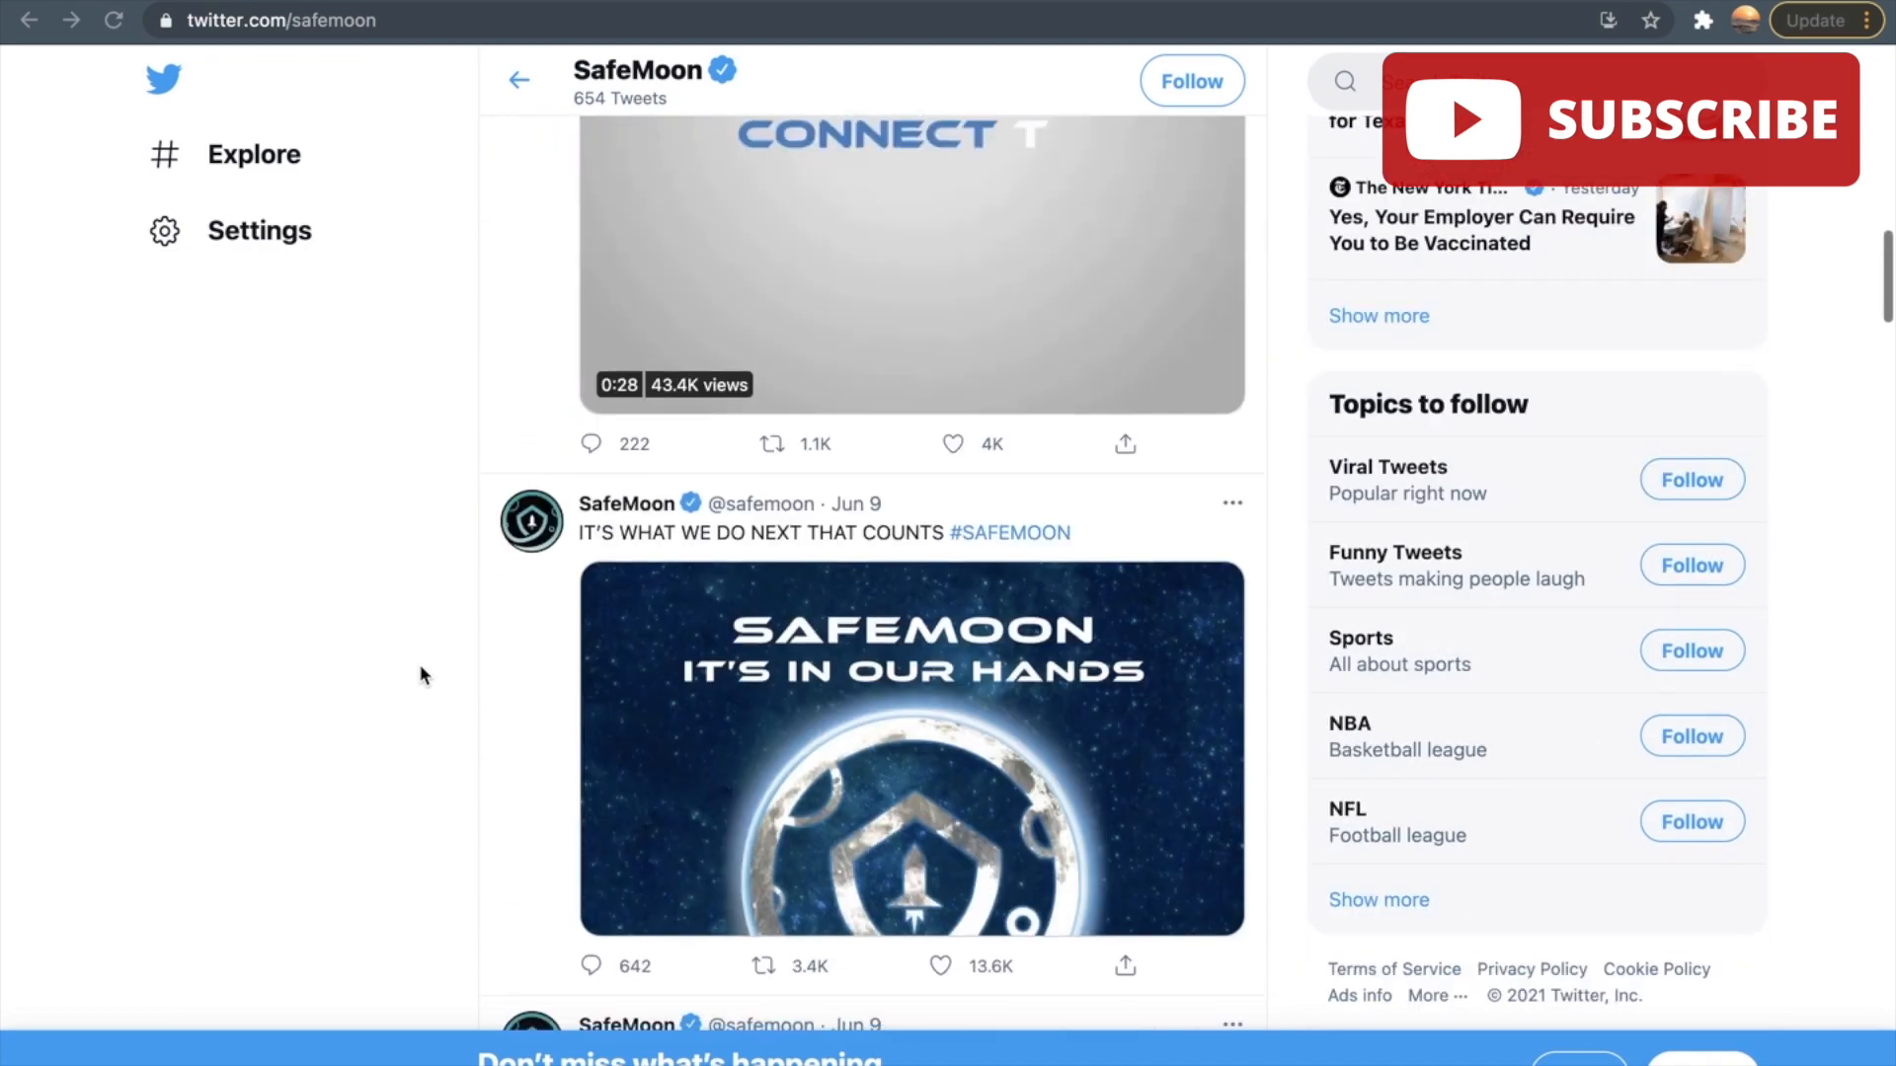
{"action": "scroll", "scroll_direction": "down", "scroll_amount": 3}
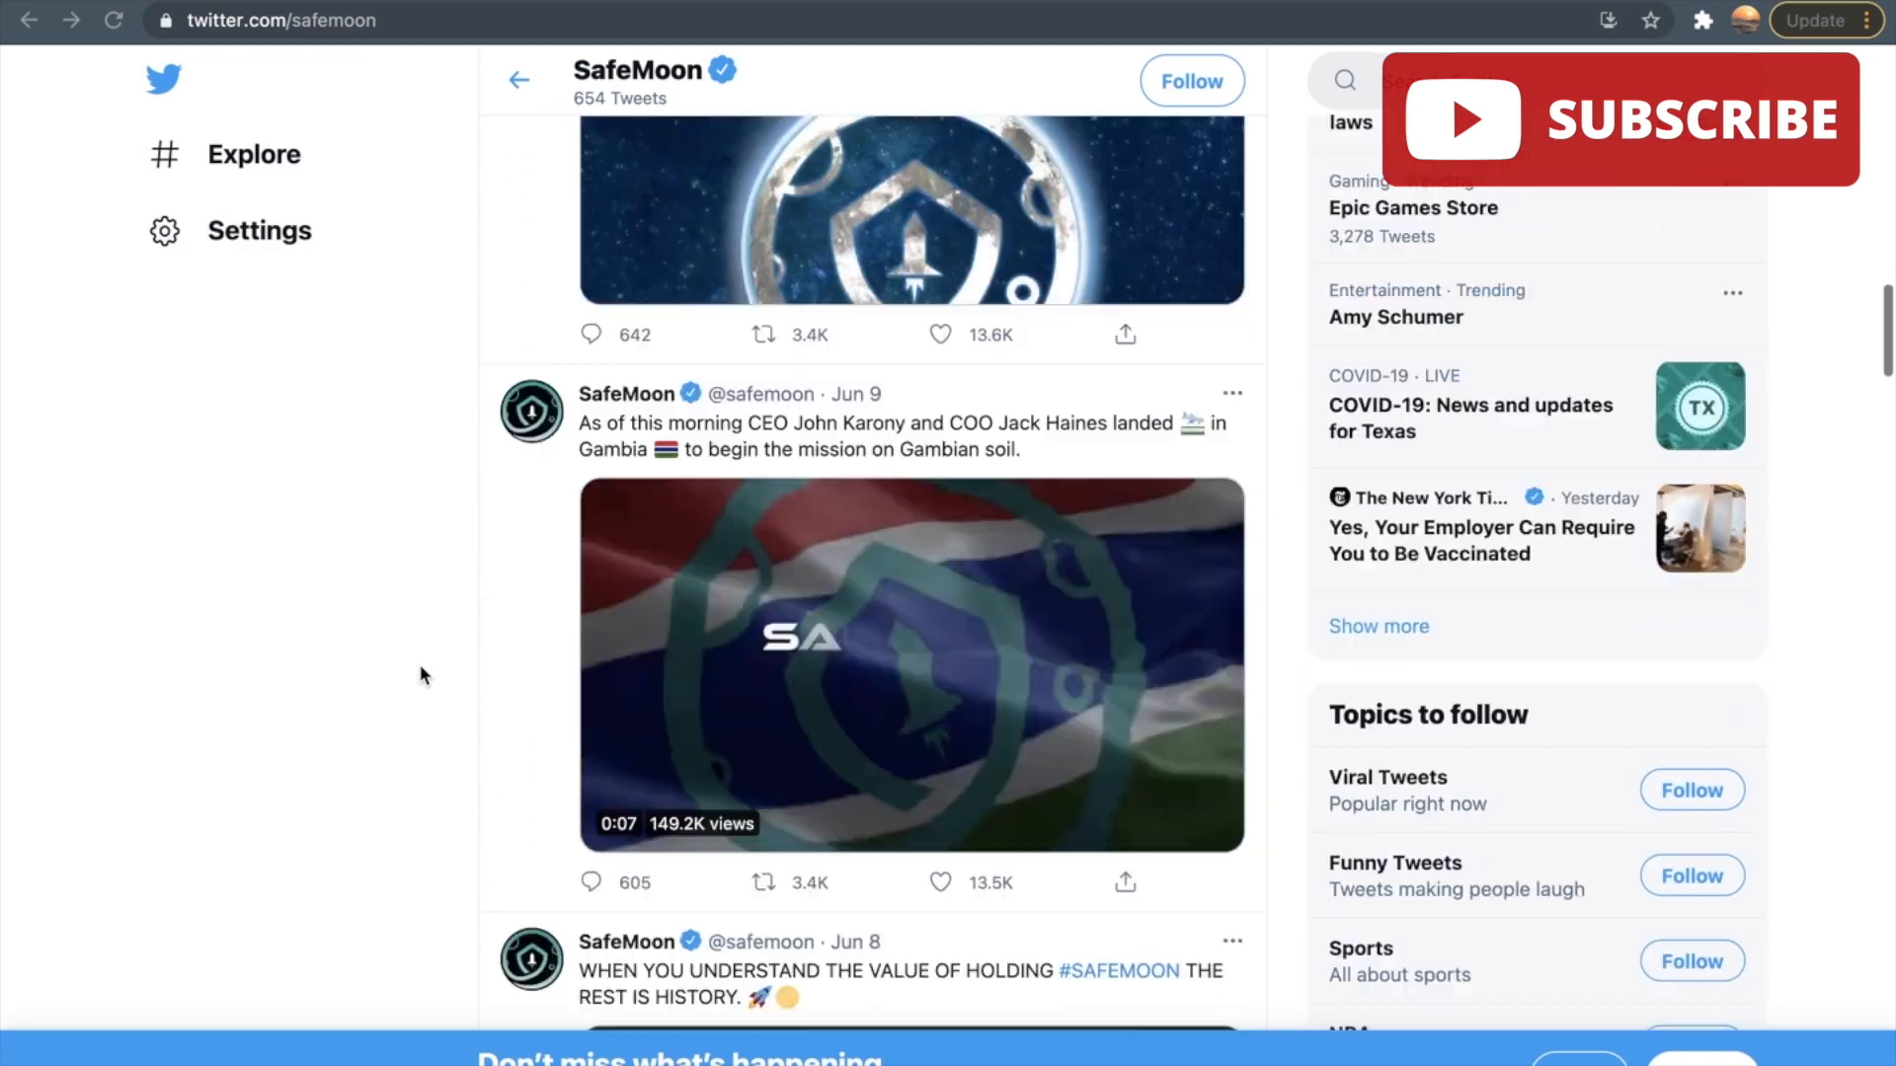
{"action": "scroll", "scroll_direction": "up", "scroll_amount": 3}
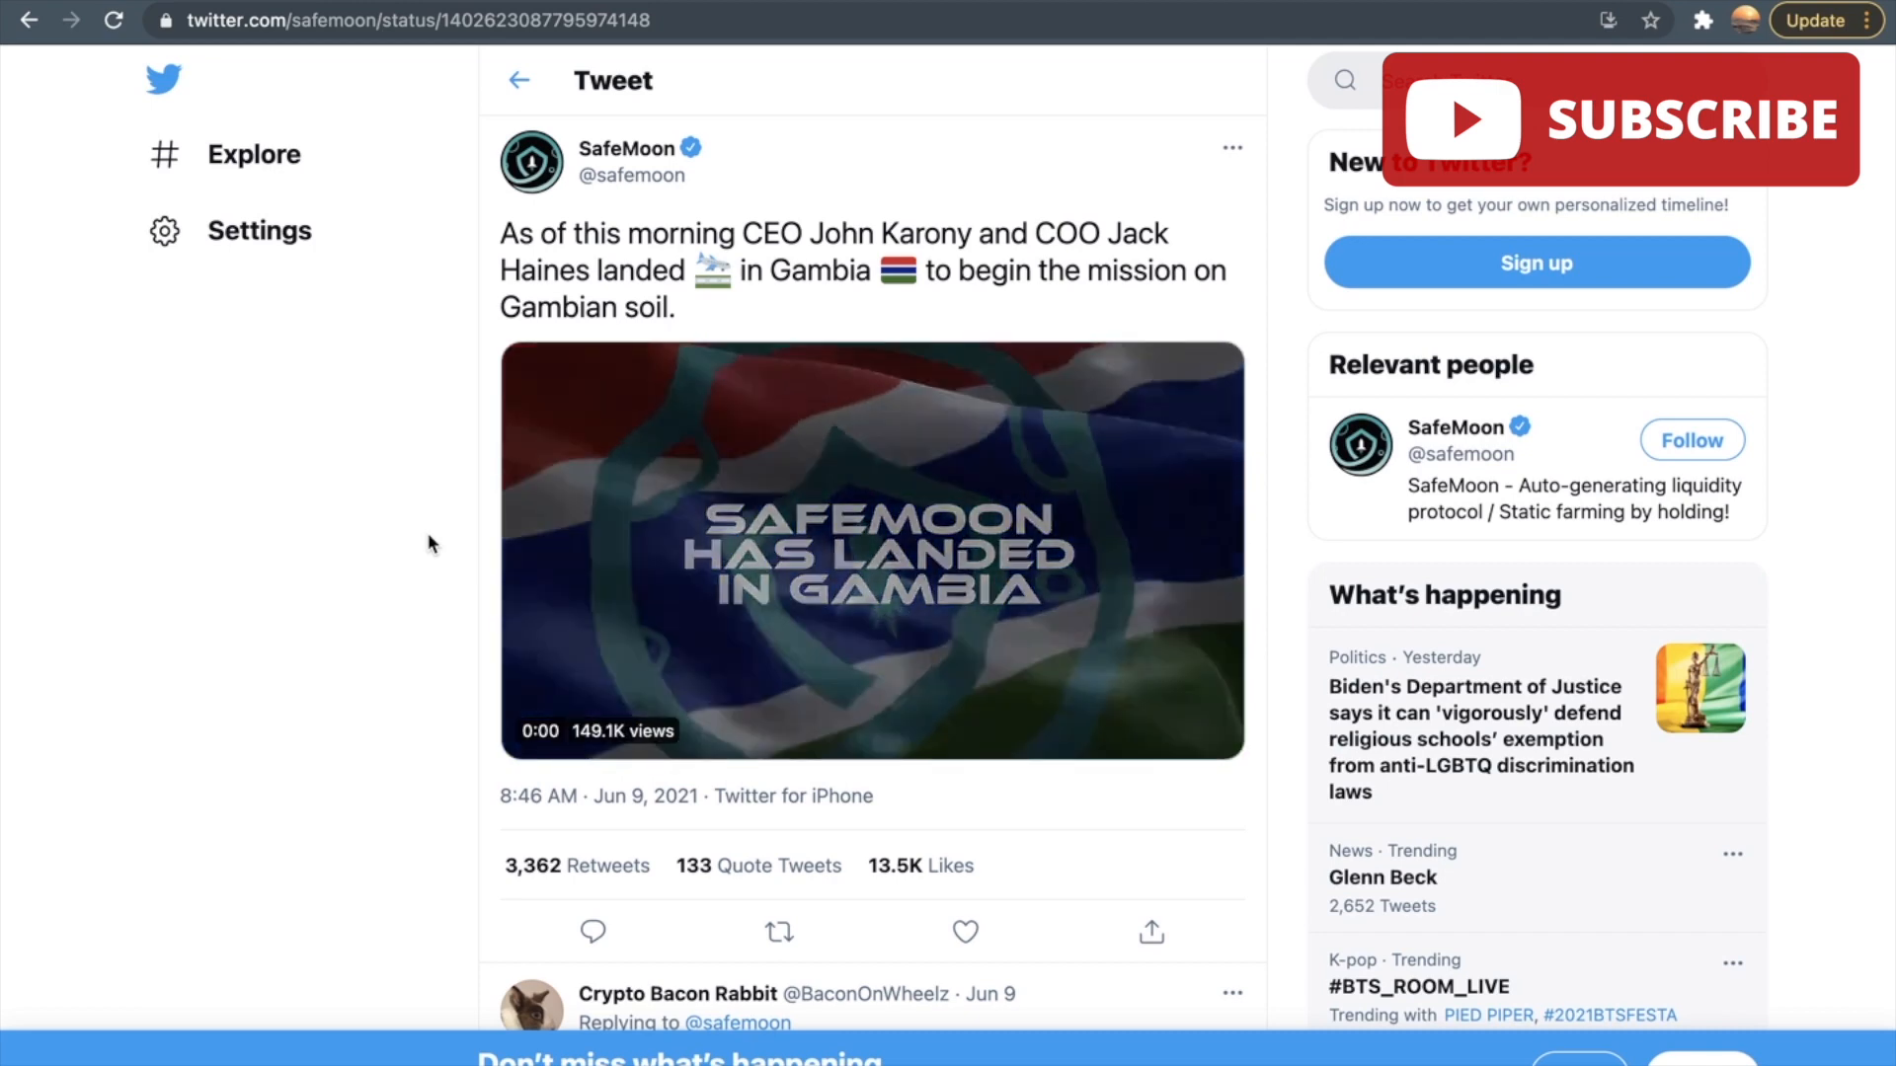
Play the video attached to the Gambia tweet, then pause it
{"action": "left_click", "coordinate": [870, 549]}
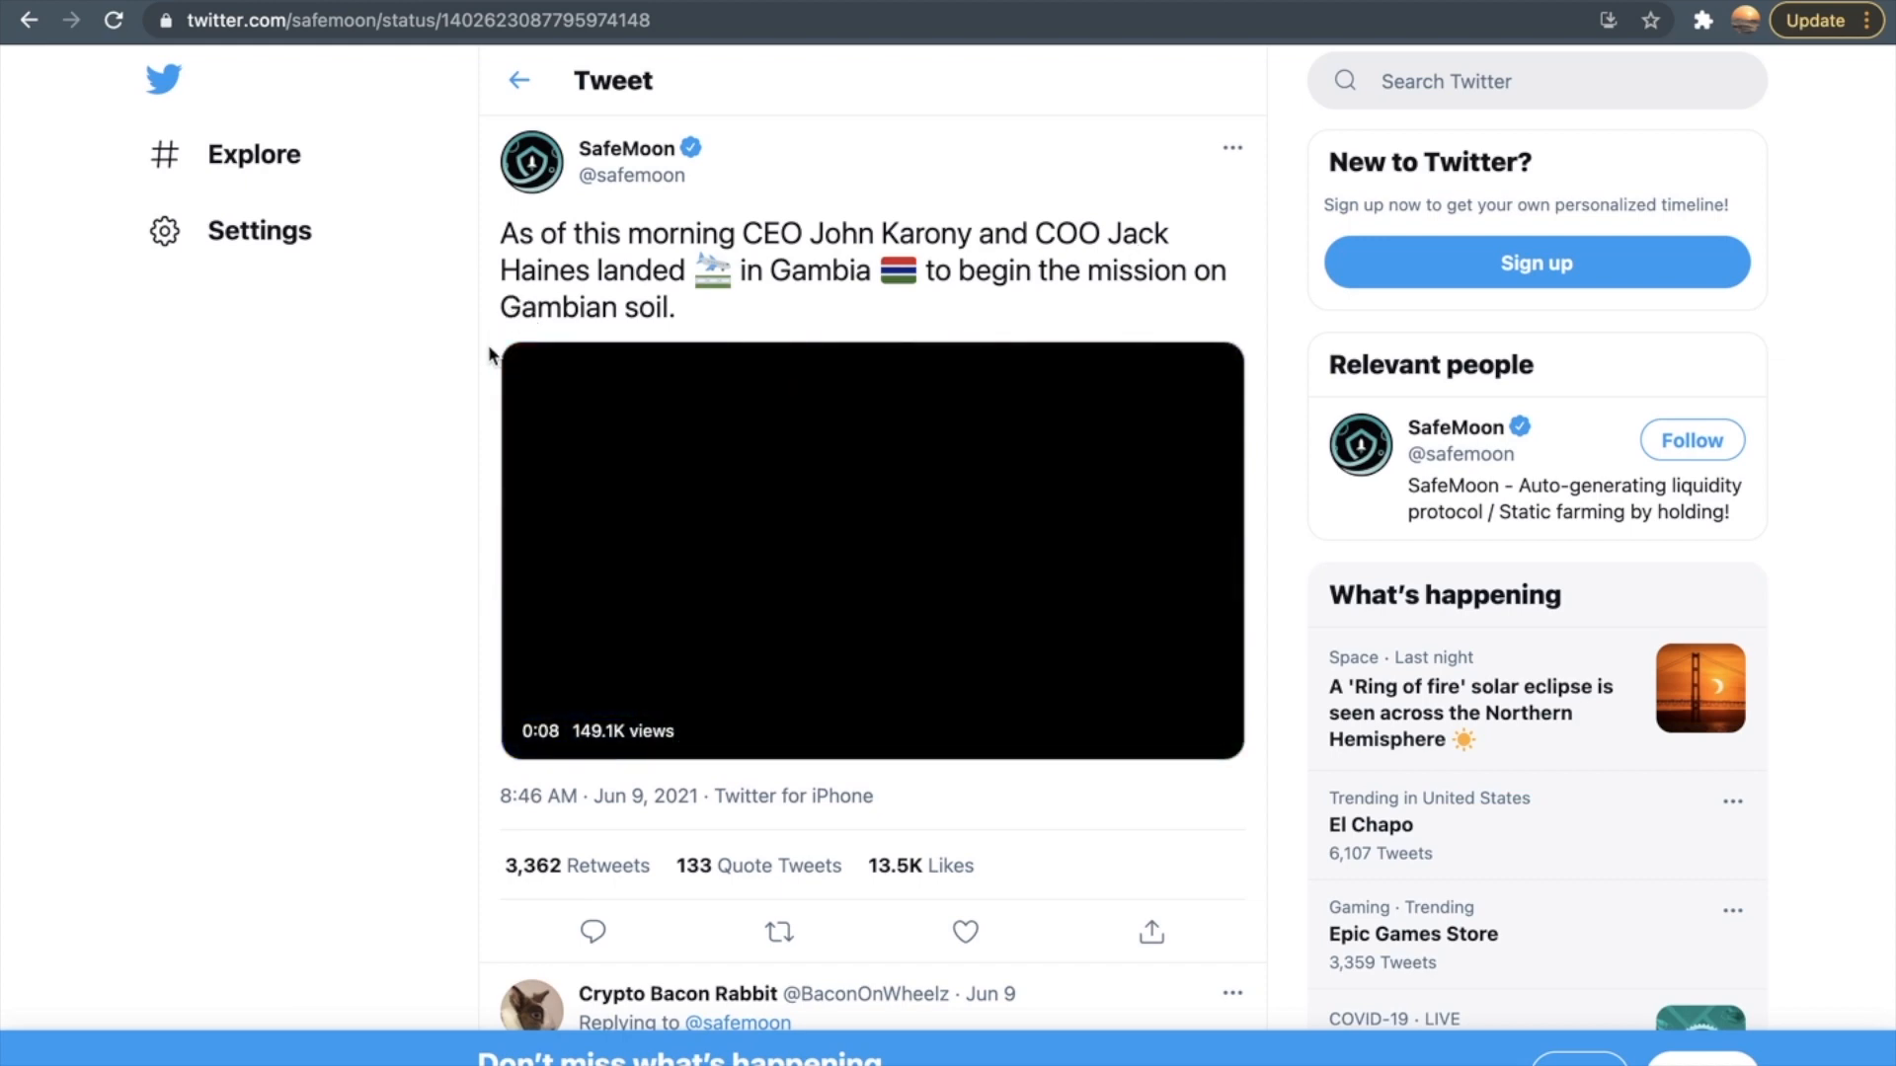
{"action": "left_click", "coordinate": [871, 549]}
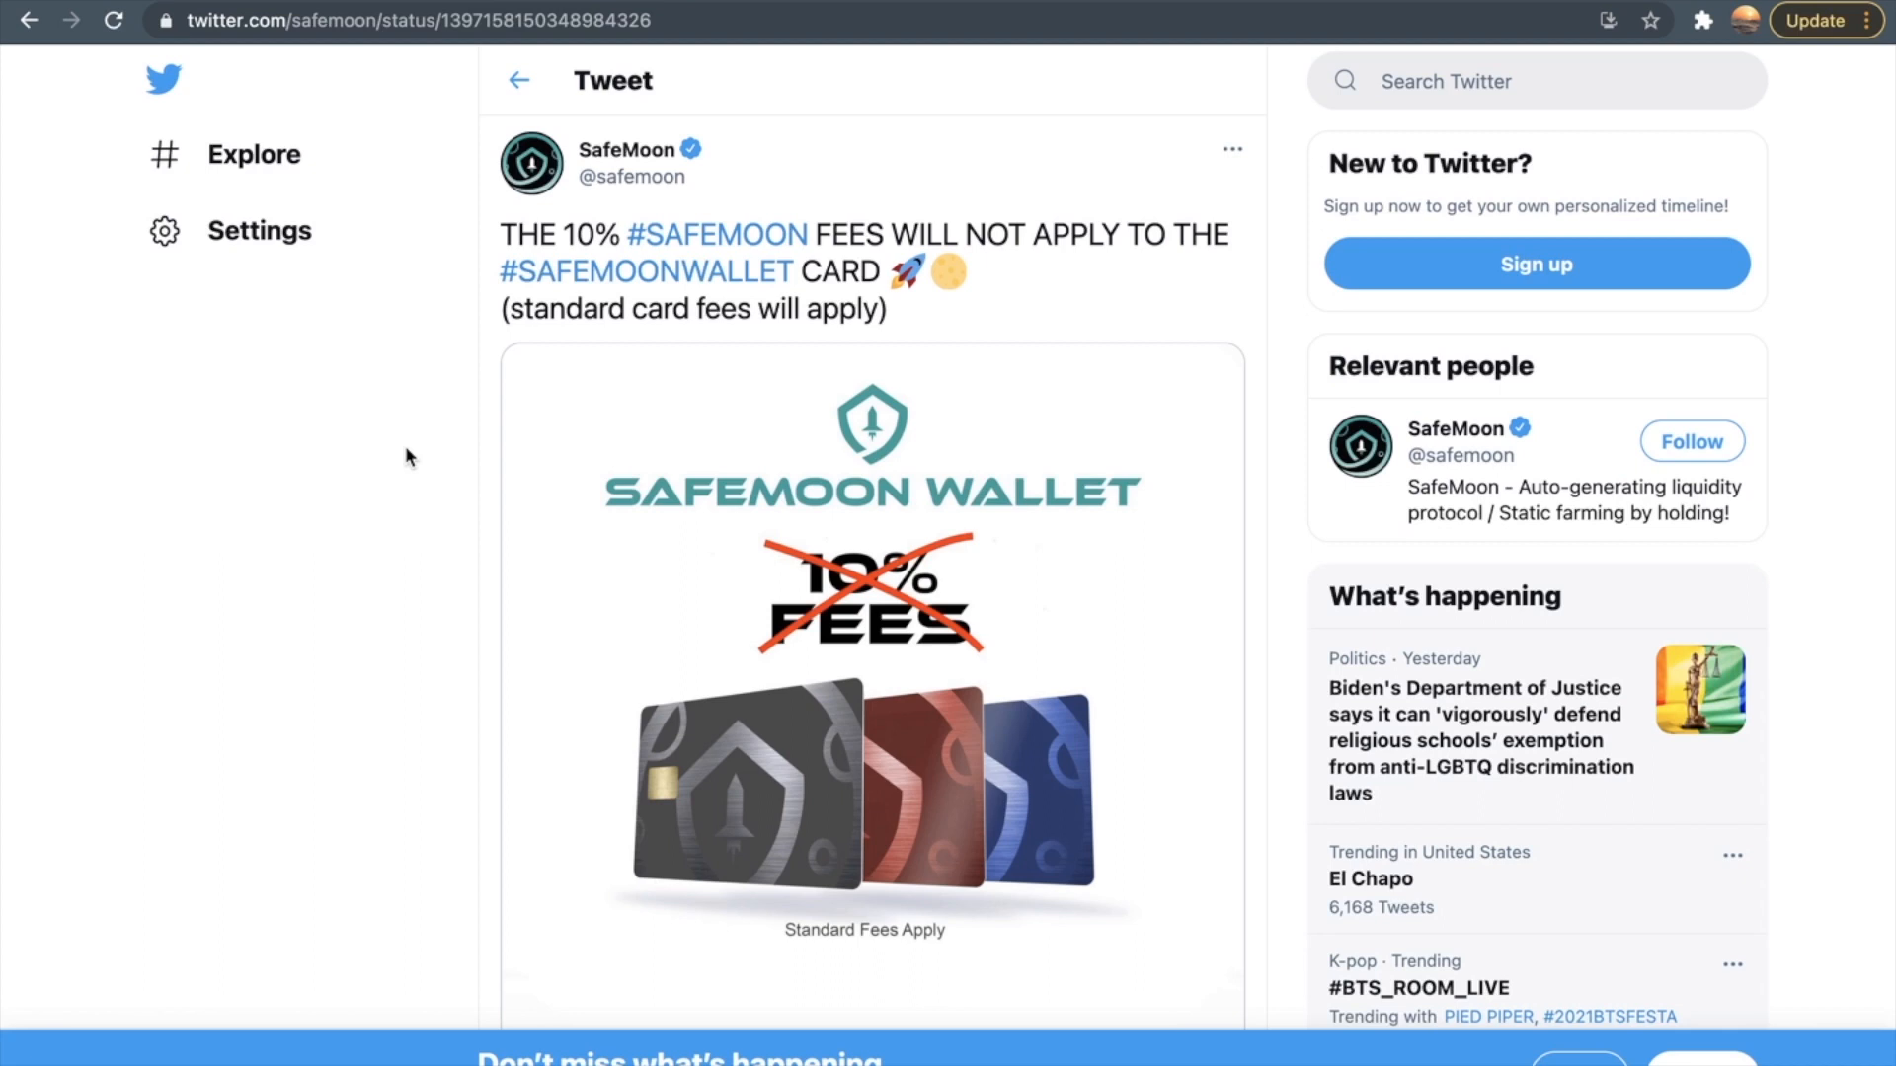
{"action": "mouse_move", "coordinate": [966, 514]}
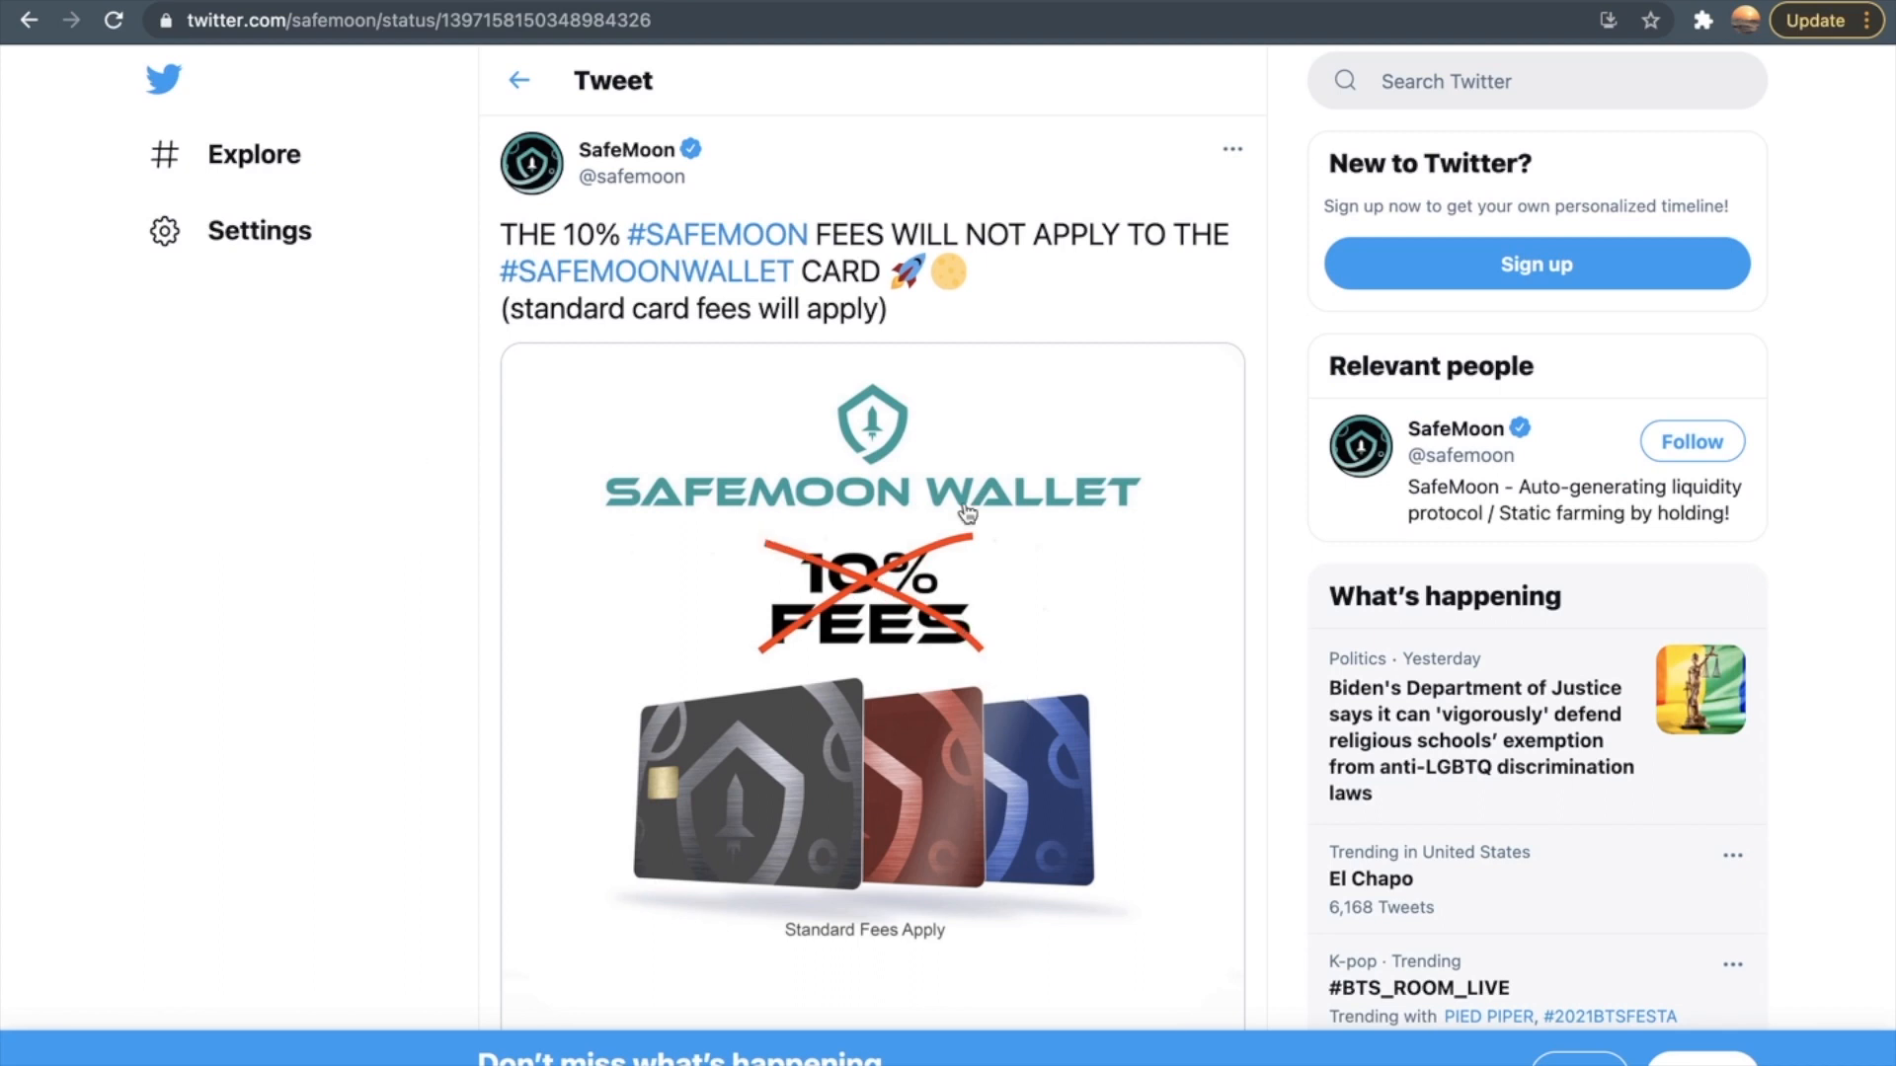
{"action": "mouse_move", "coordinate": [578, 679]}
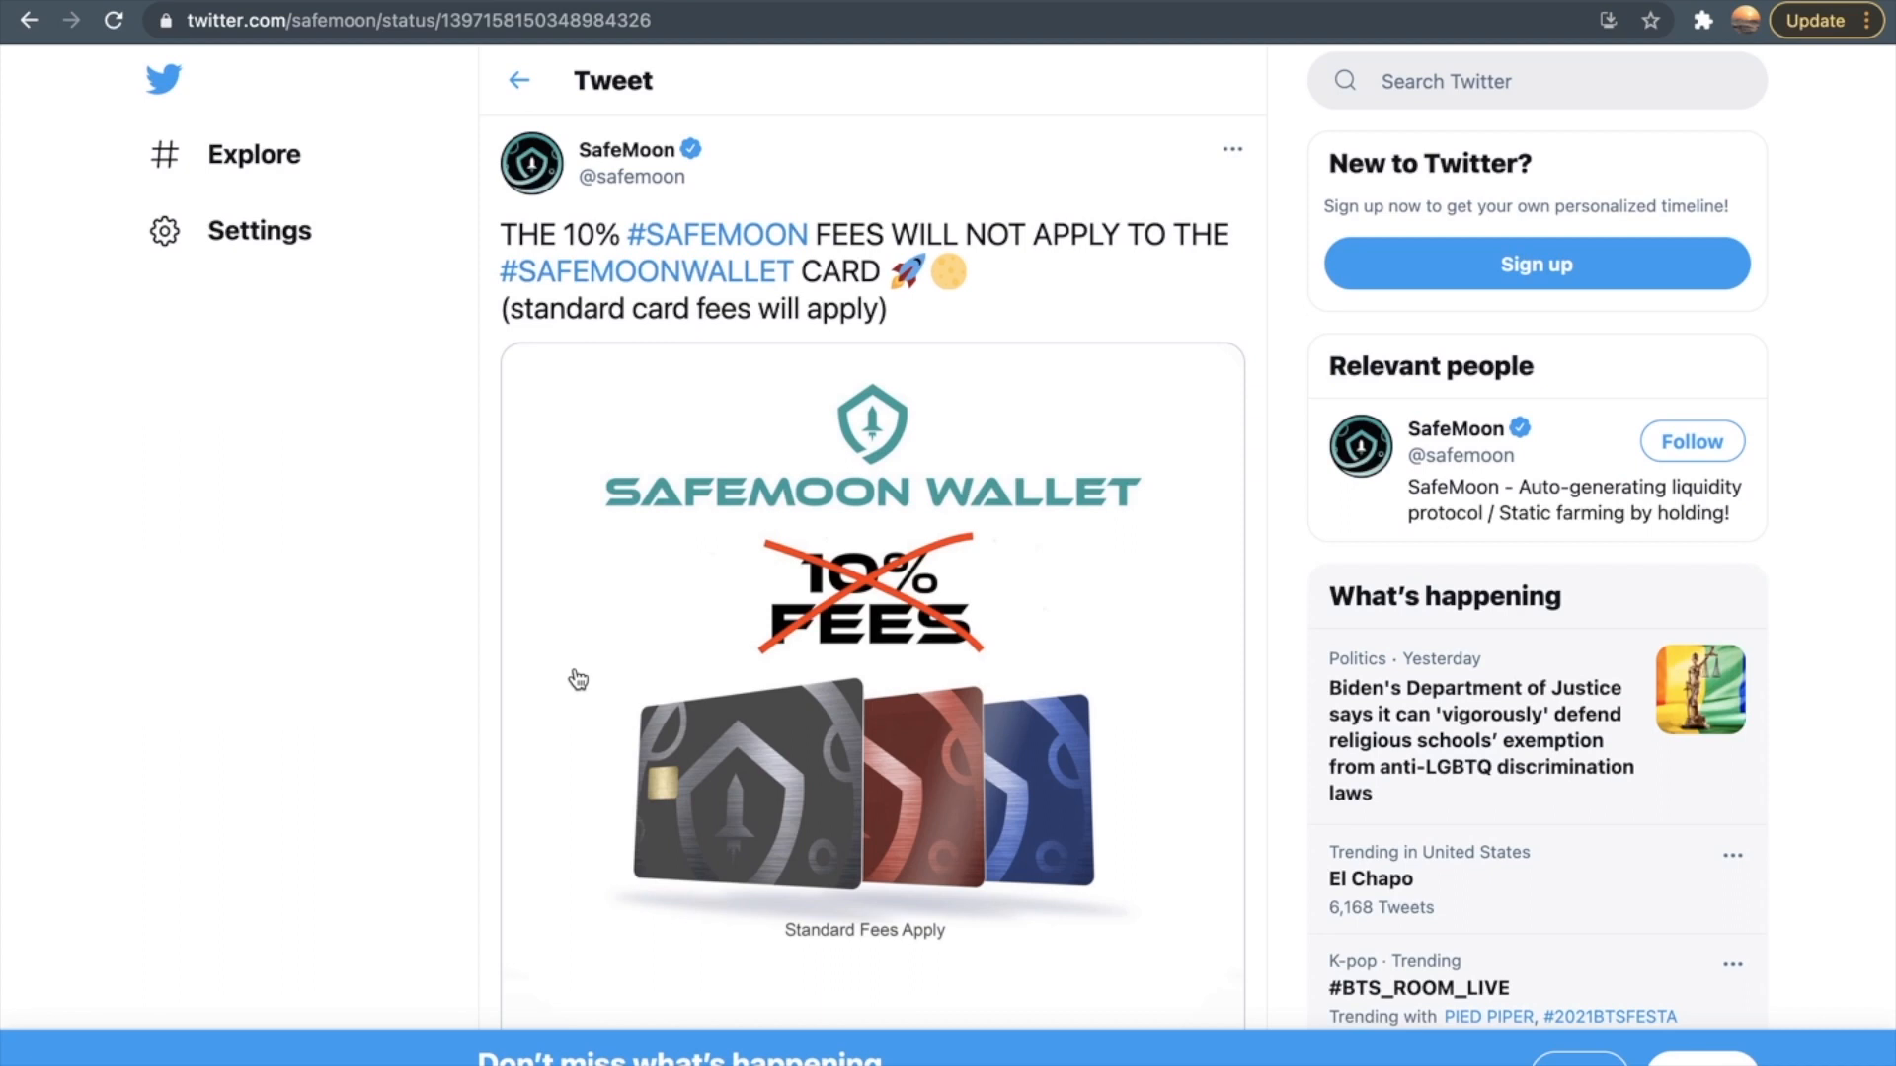
{"action": "mouse_move", "coordinate": [423, 508]}
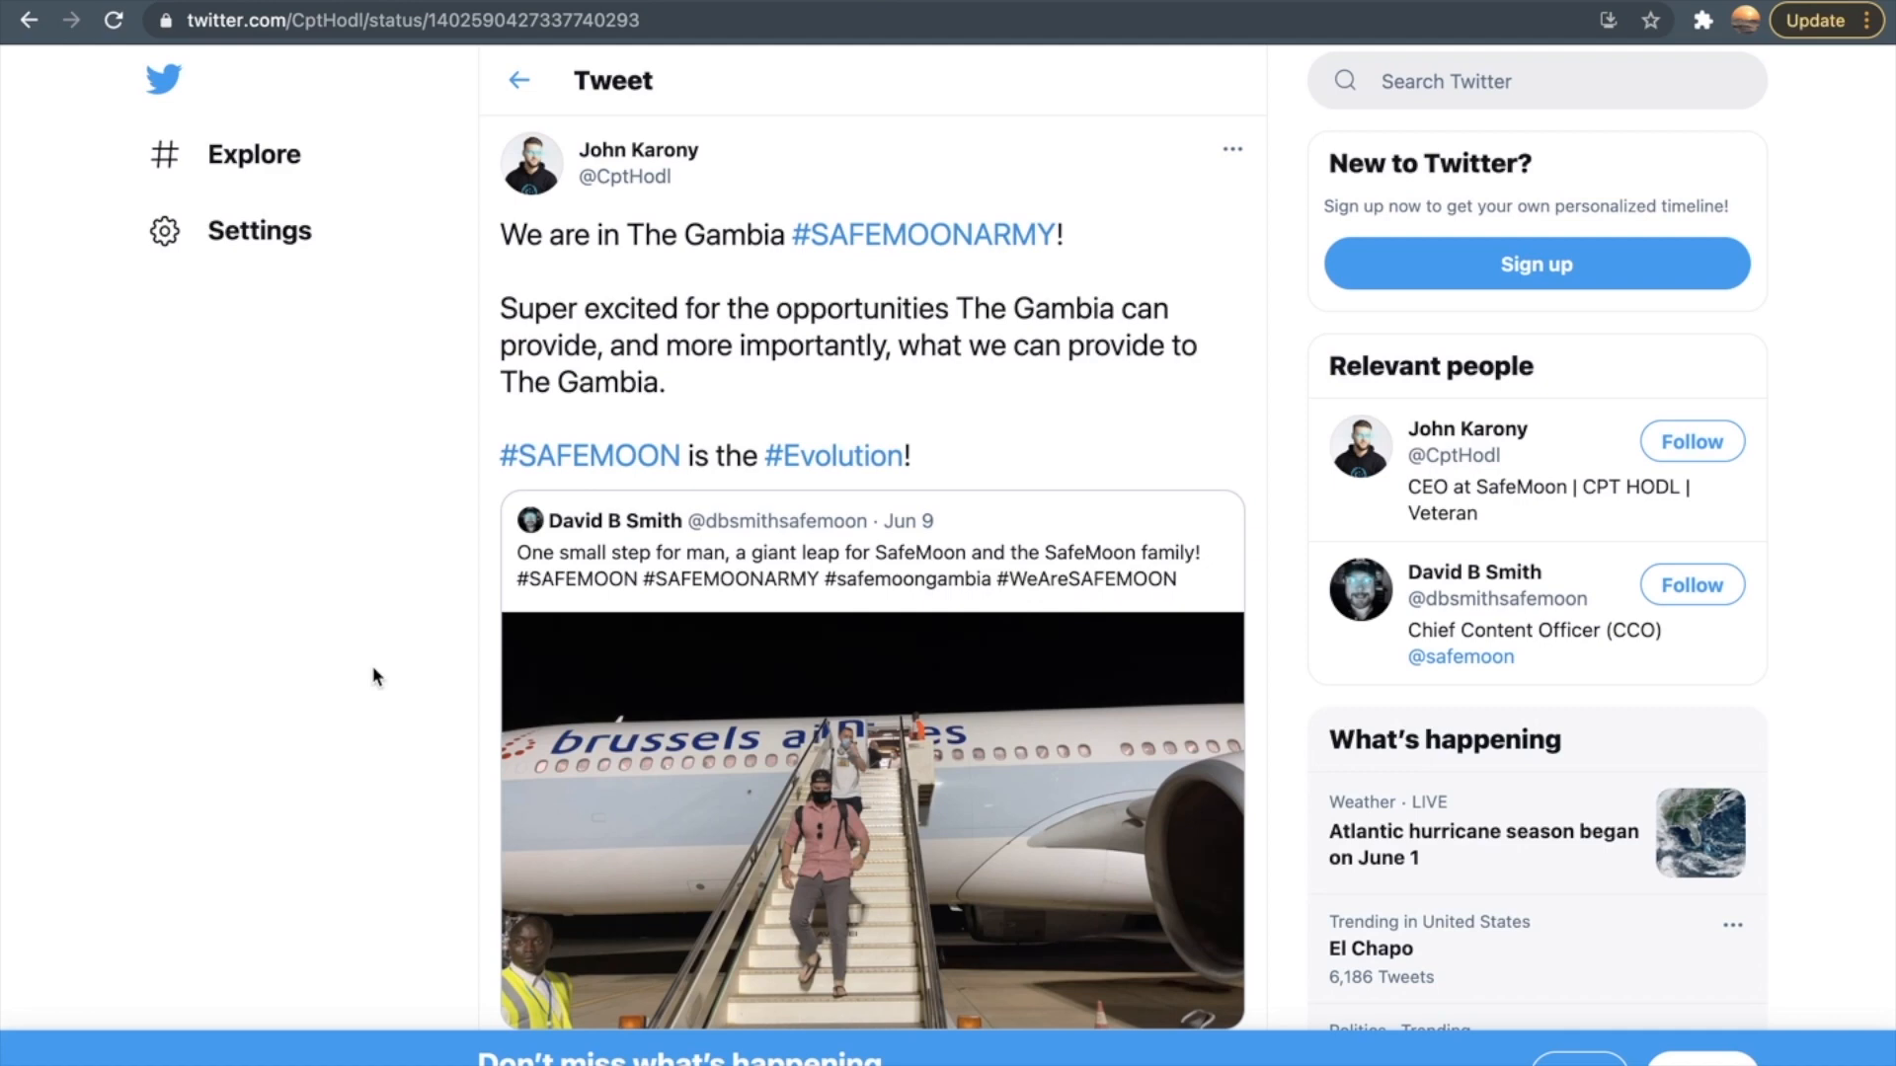
{"action": "mouse_move", "coordinate": [729, 285]}
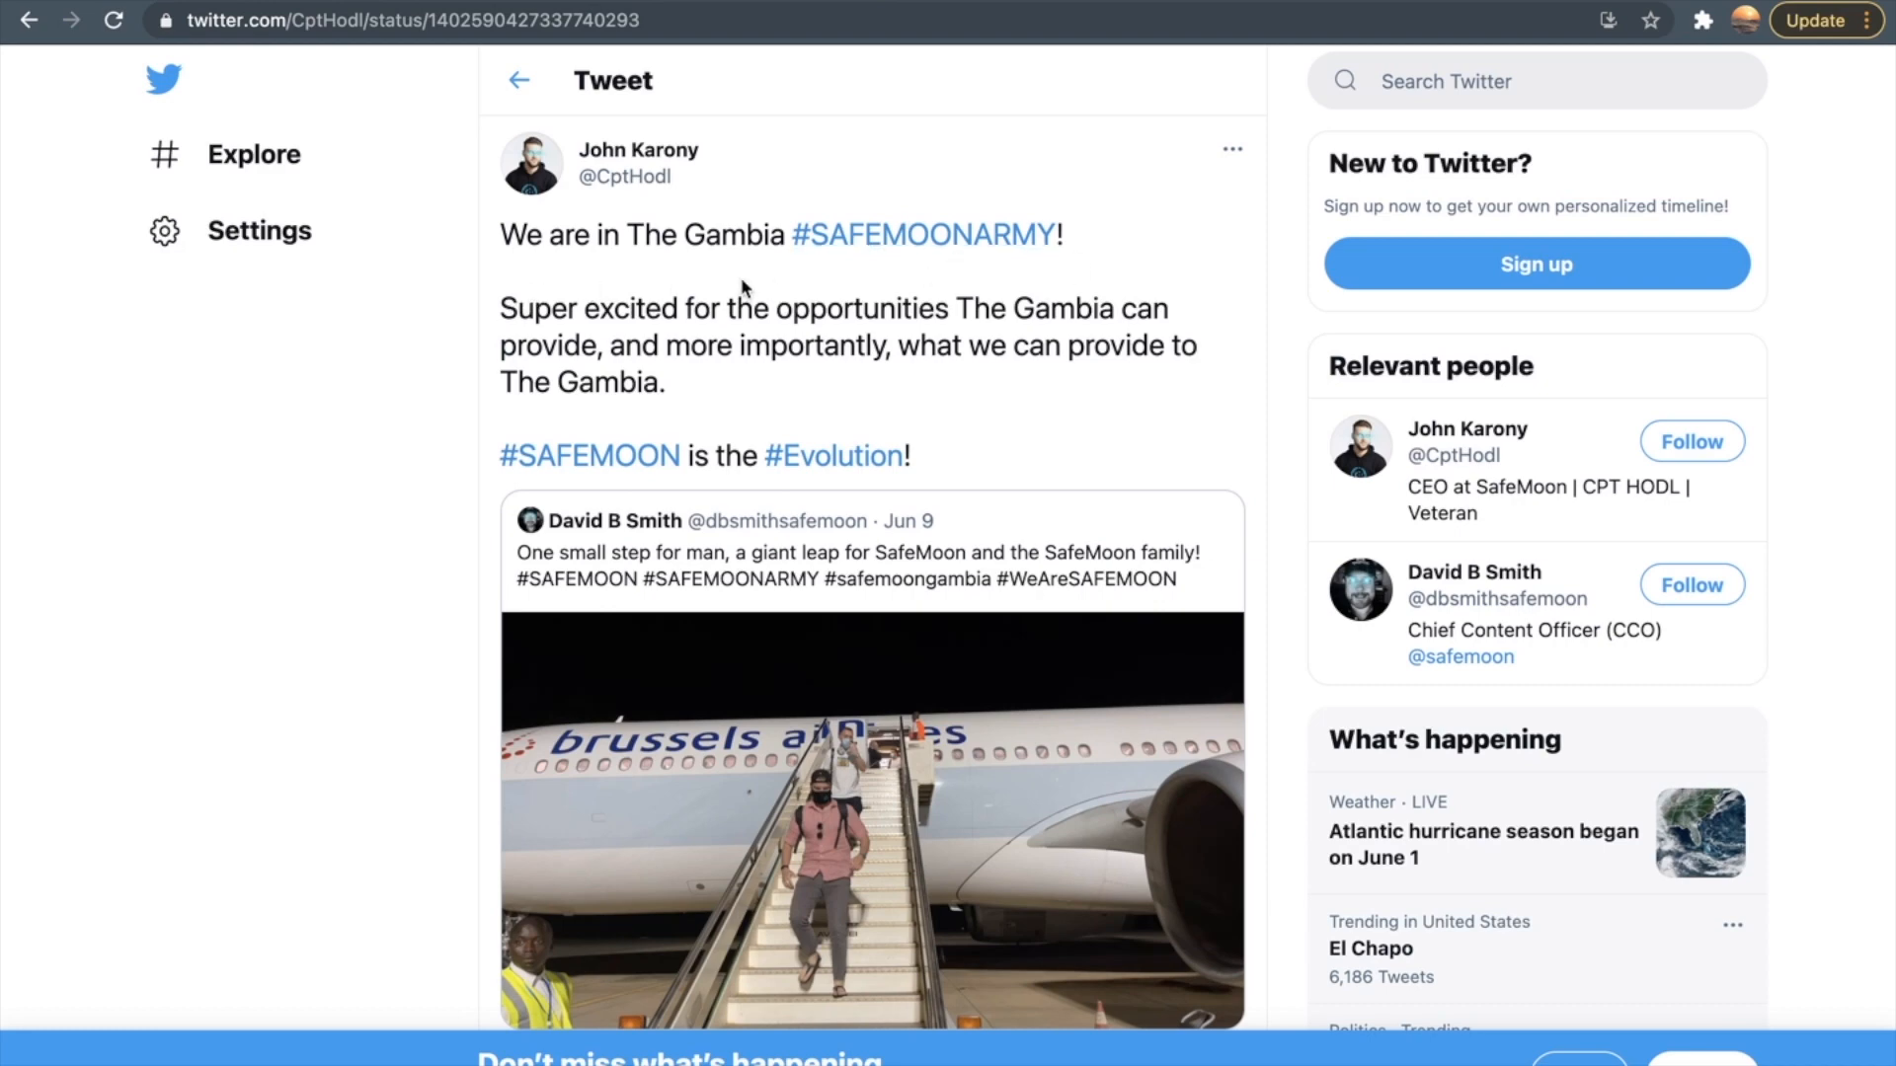
Scroll through the CEO's 'We are in The Gambia' tweet and back up
{"action": "scroll", "scroll_direction": "down", "scroll_amount": 3}
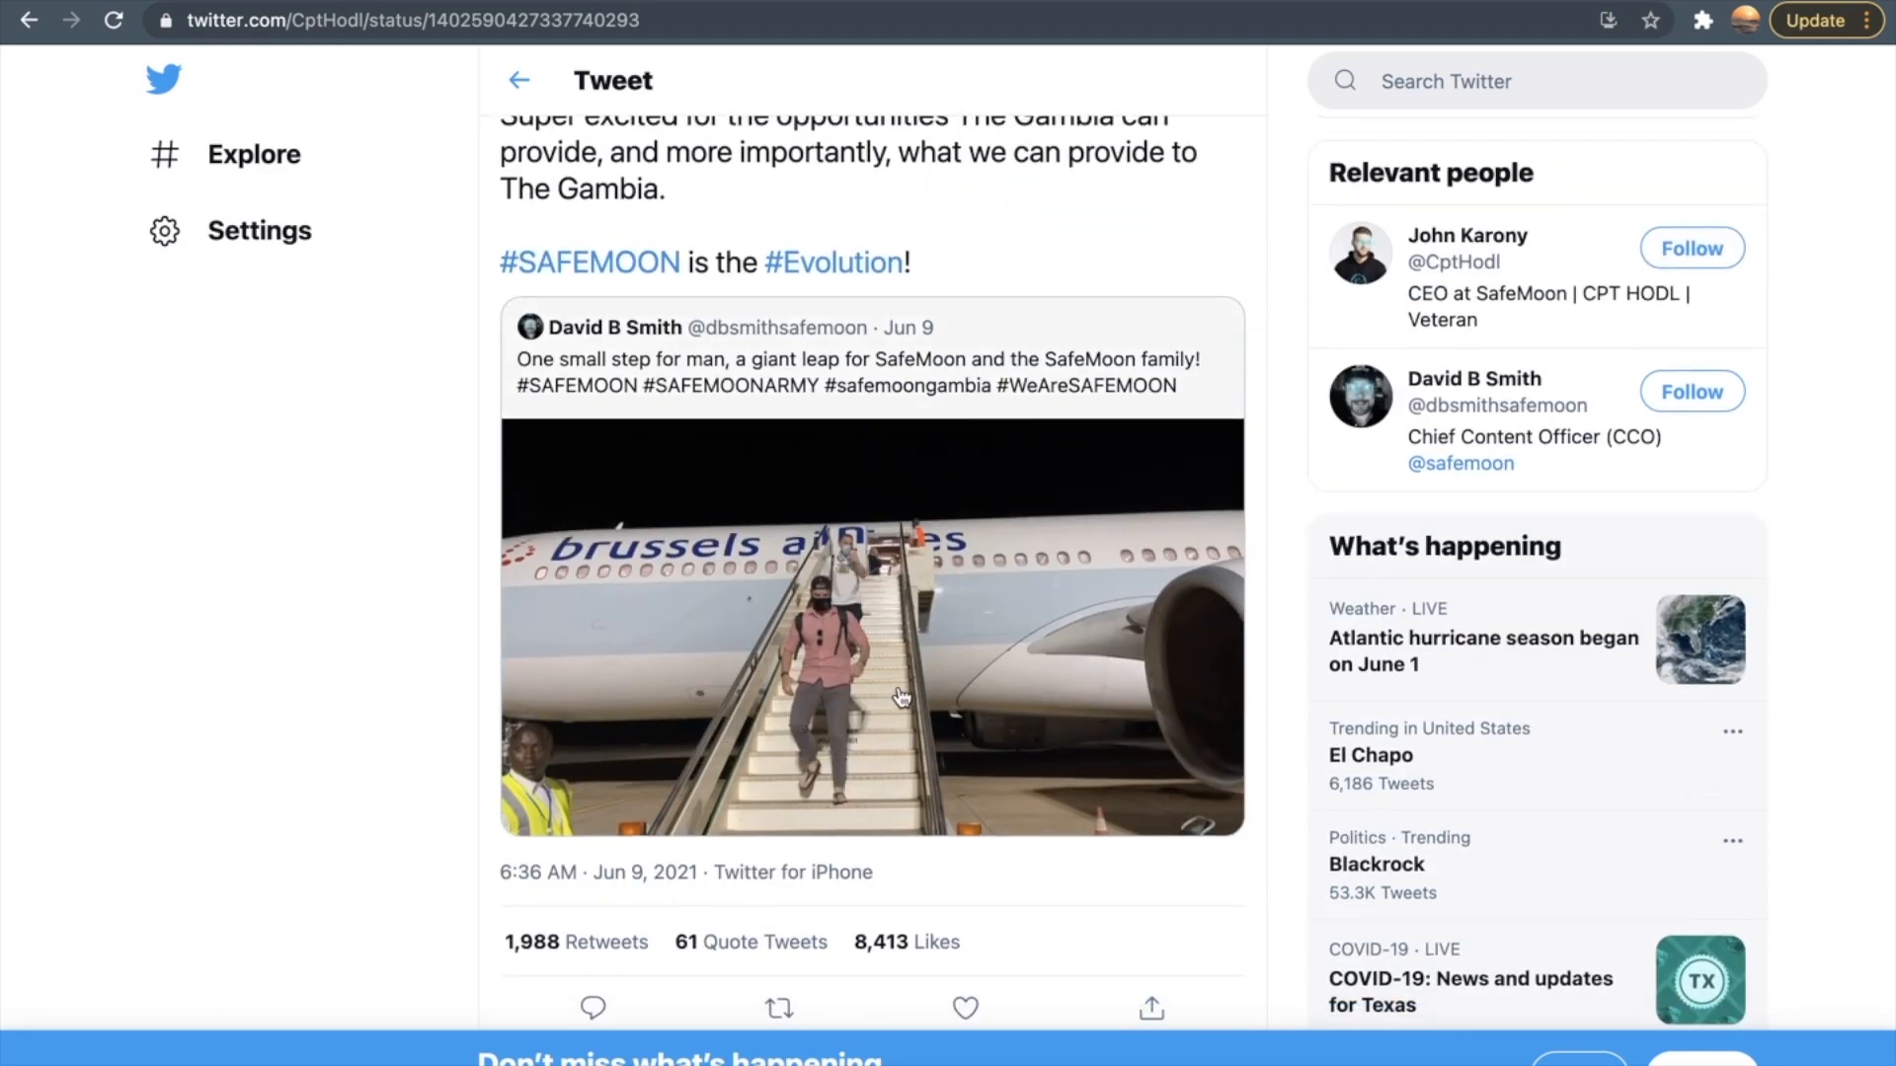
{"action": "scroll", "scroll_direction": "up", "scroll_amount": 3}
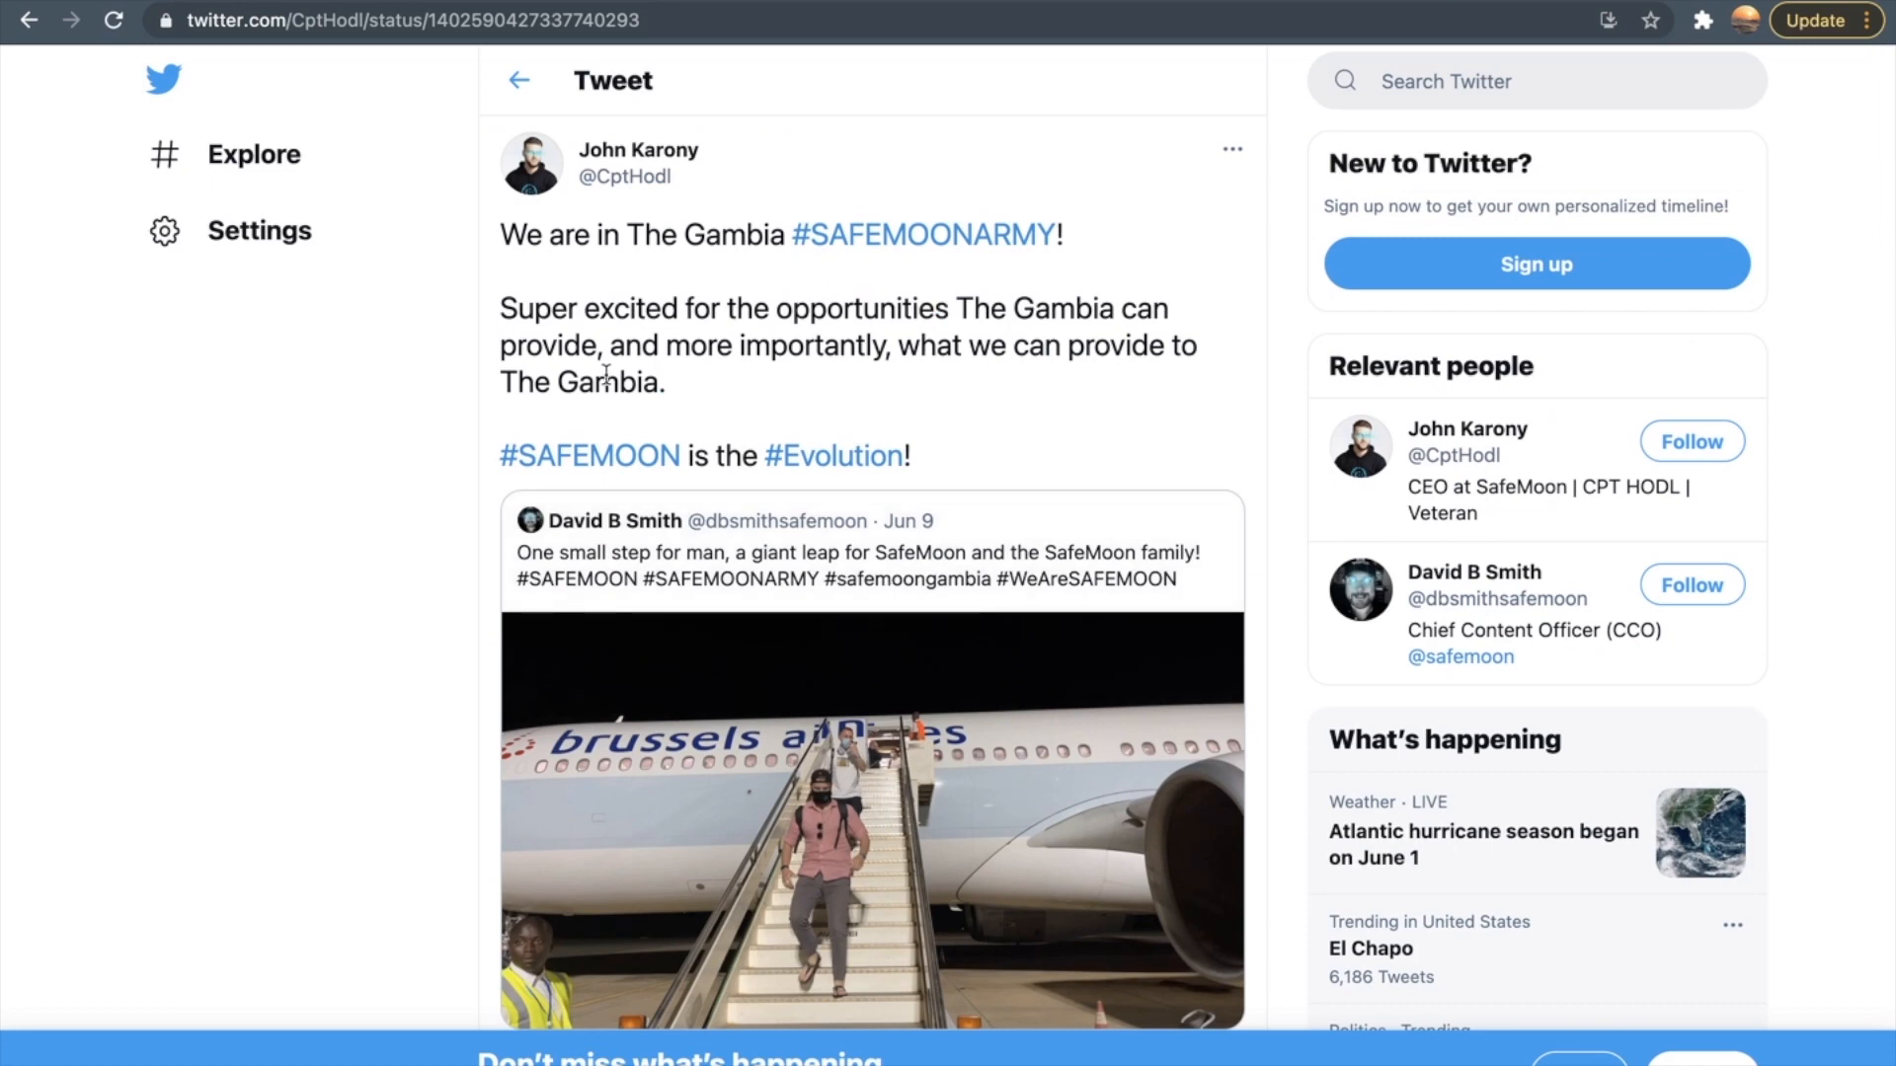
{"action": "mouse_move", "coordinate": [496, 368]}
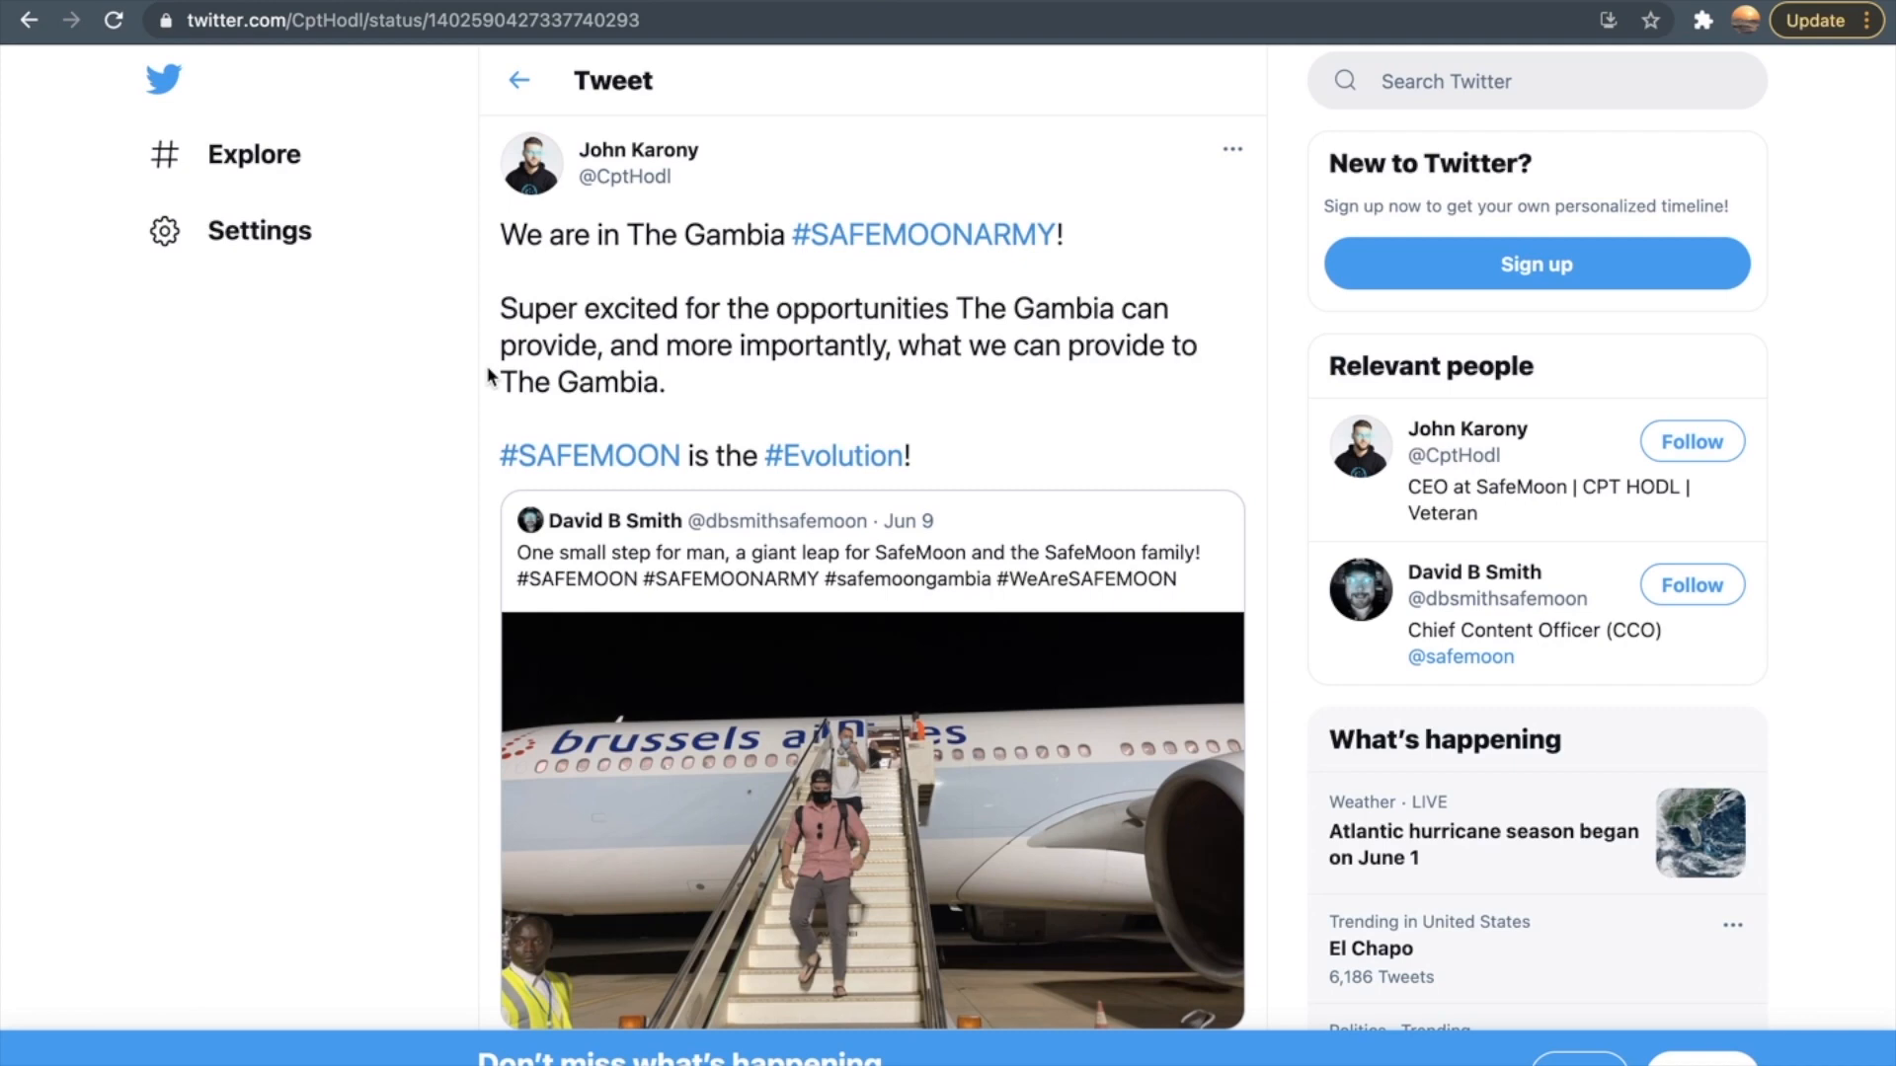
{"action": "mouse_move", "coordinate": [874, 492]}
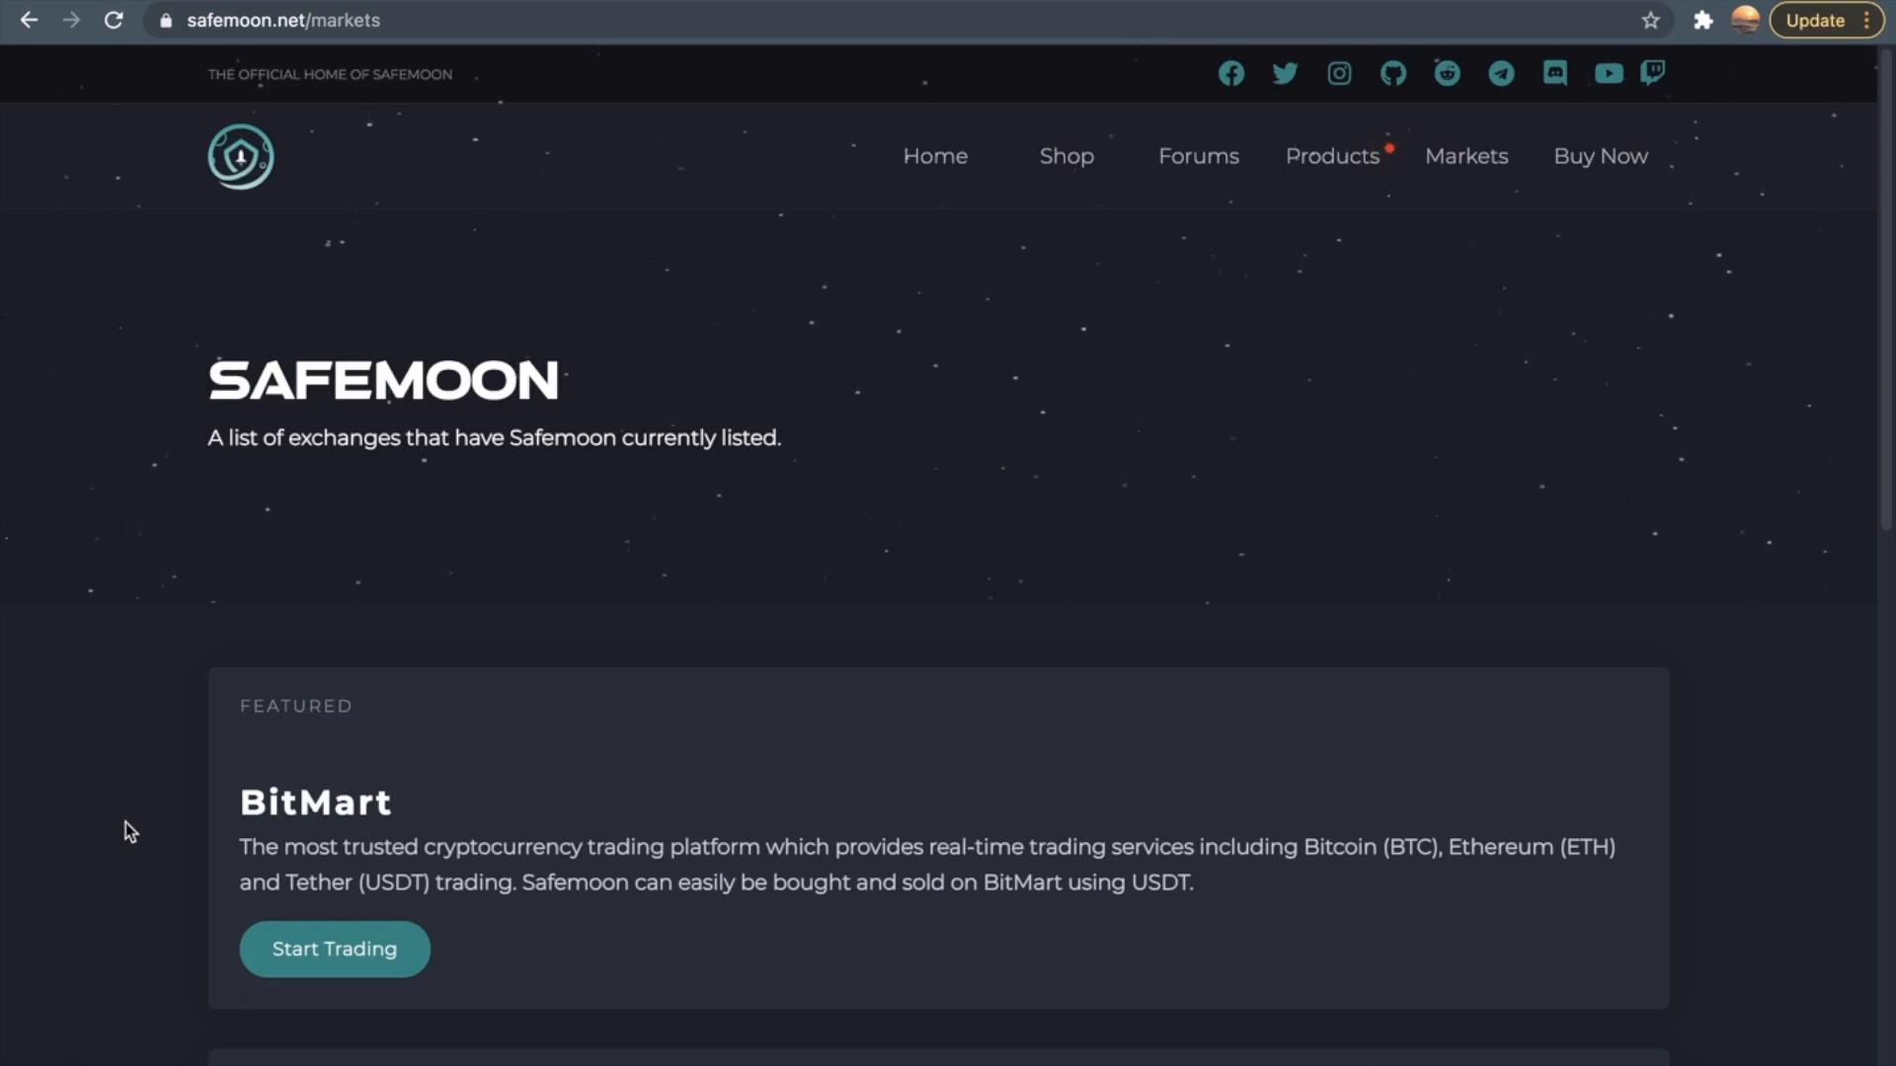
Scroll the exchange table from BitMart and WhiteBit down to PancakeSwap and back
{"action": "scroll", "scroll_direction": "down", "scroll_amount": 3}
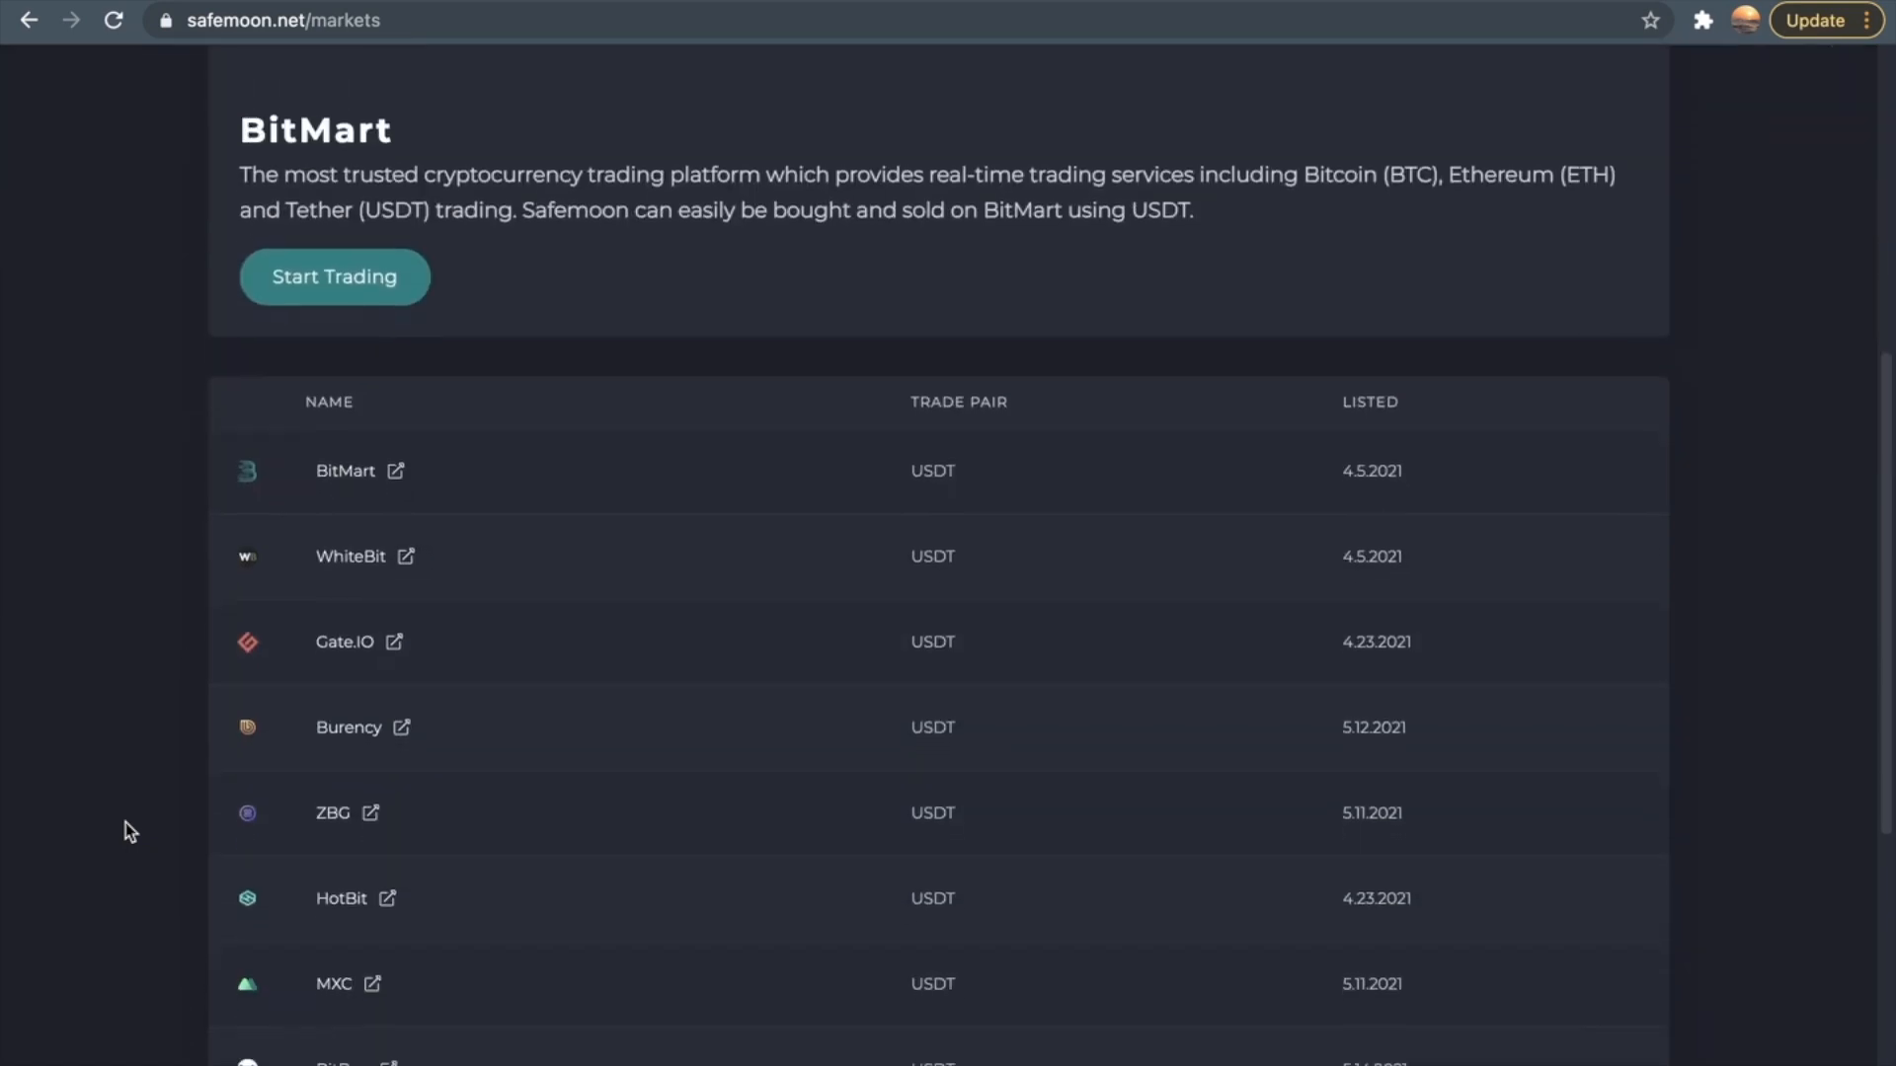
{"action": "scroll", "scroll_direction": "down", "scroll_amount": 3}
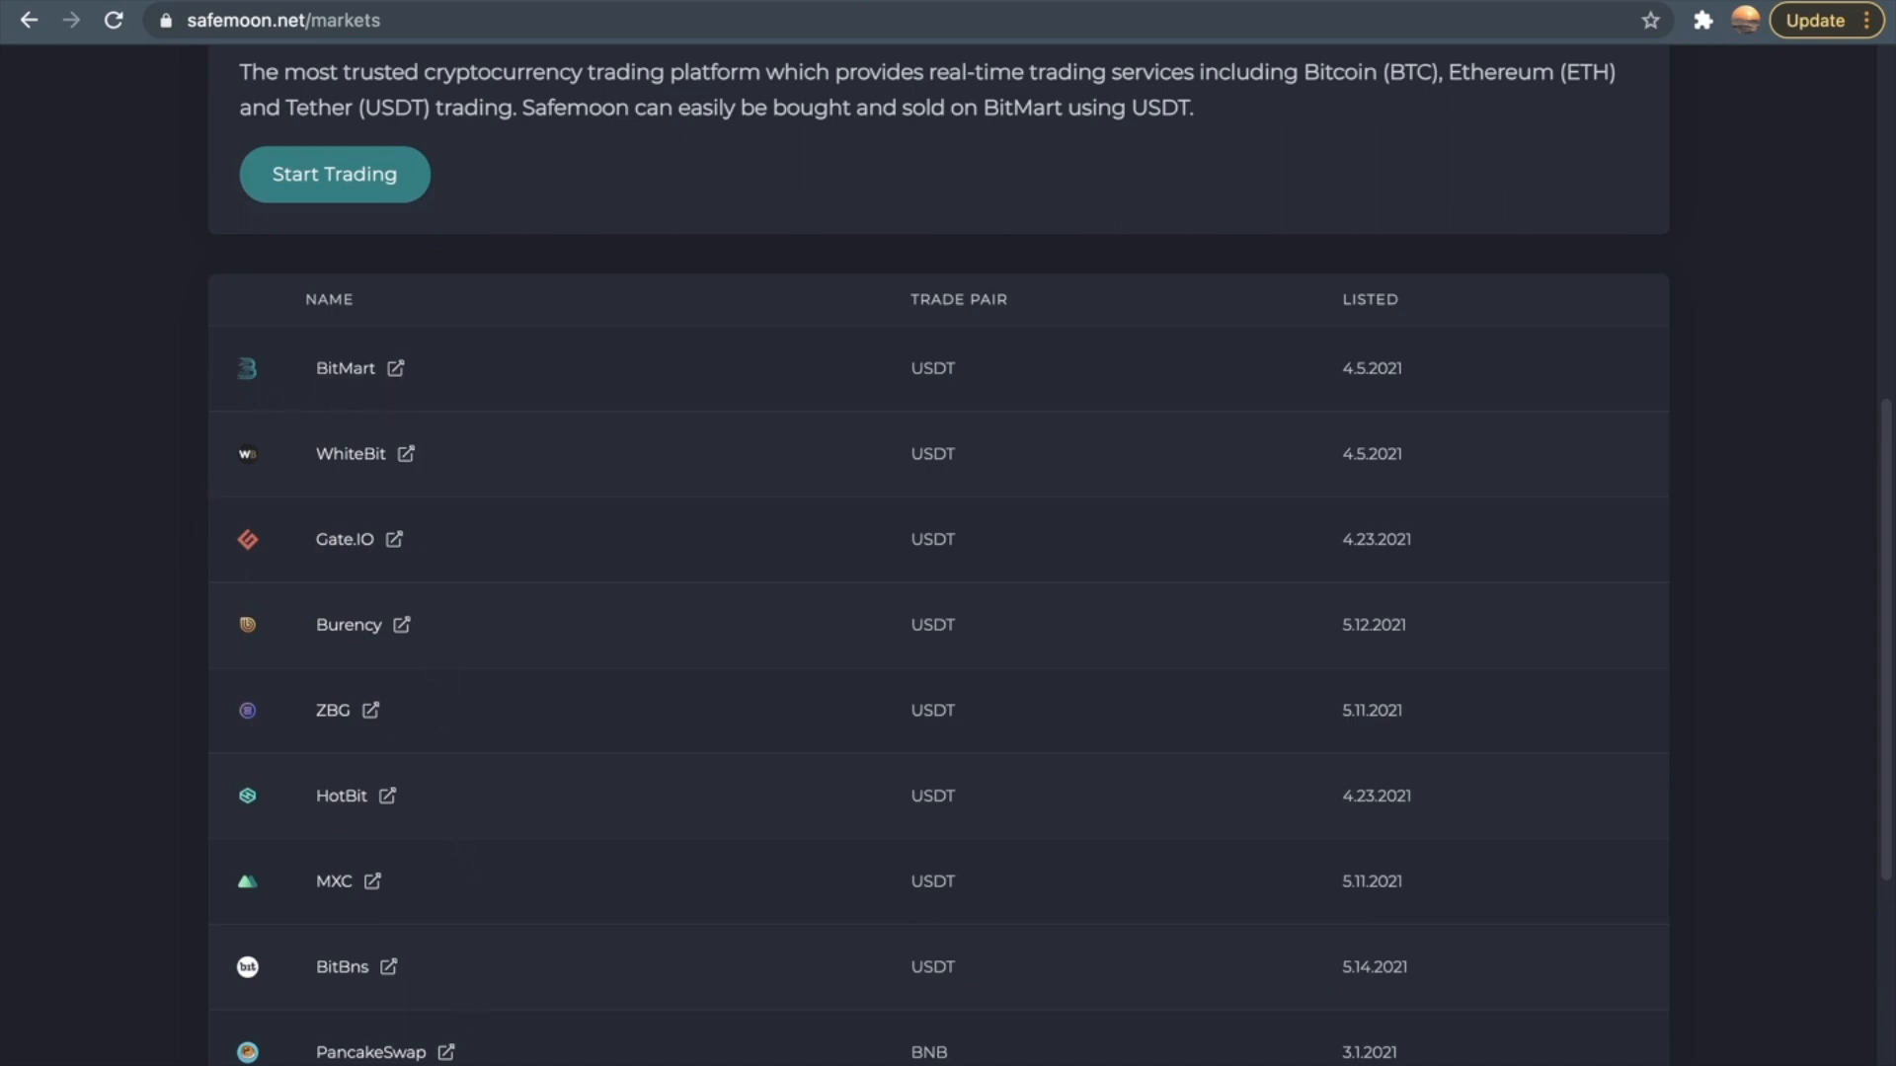
{"action": "mouse_move", "coordinate": [488, 1065]}
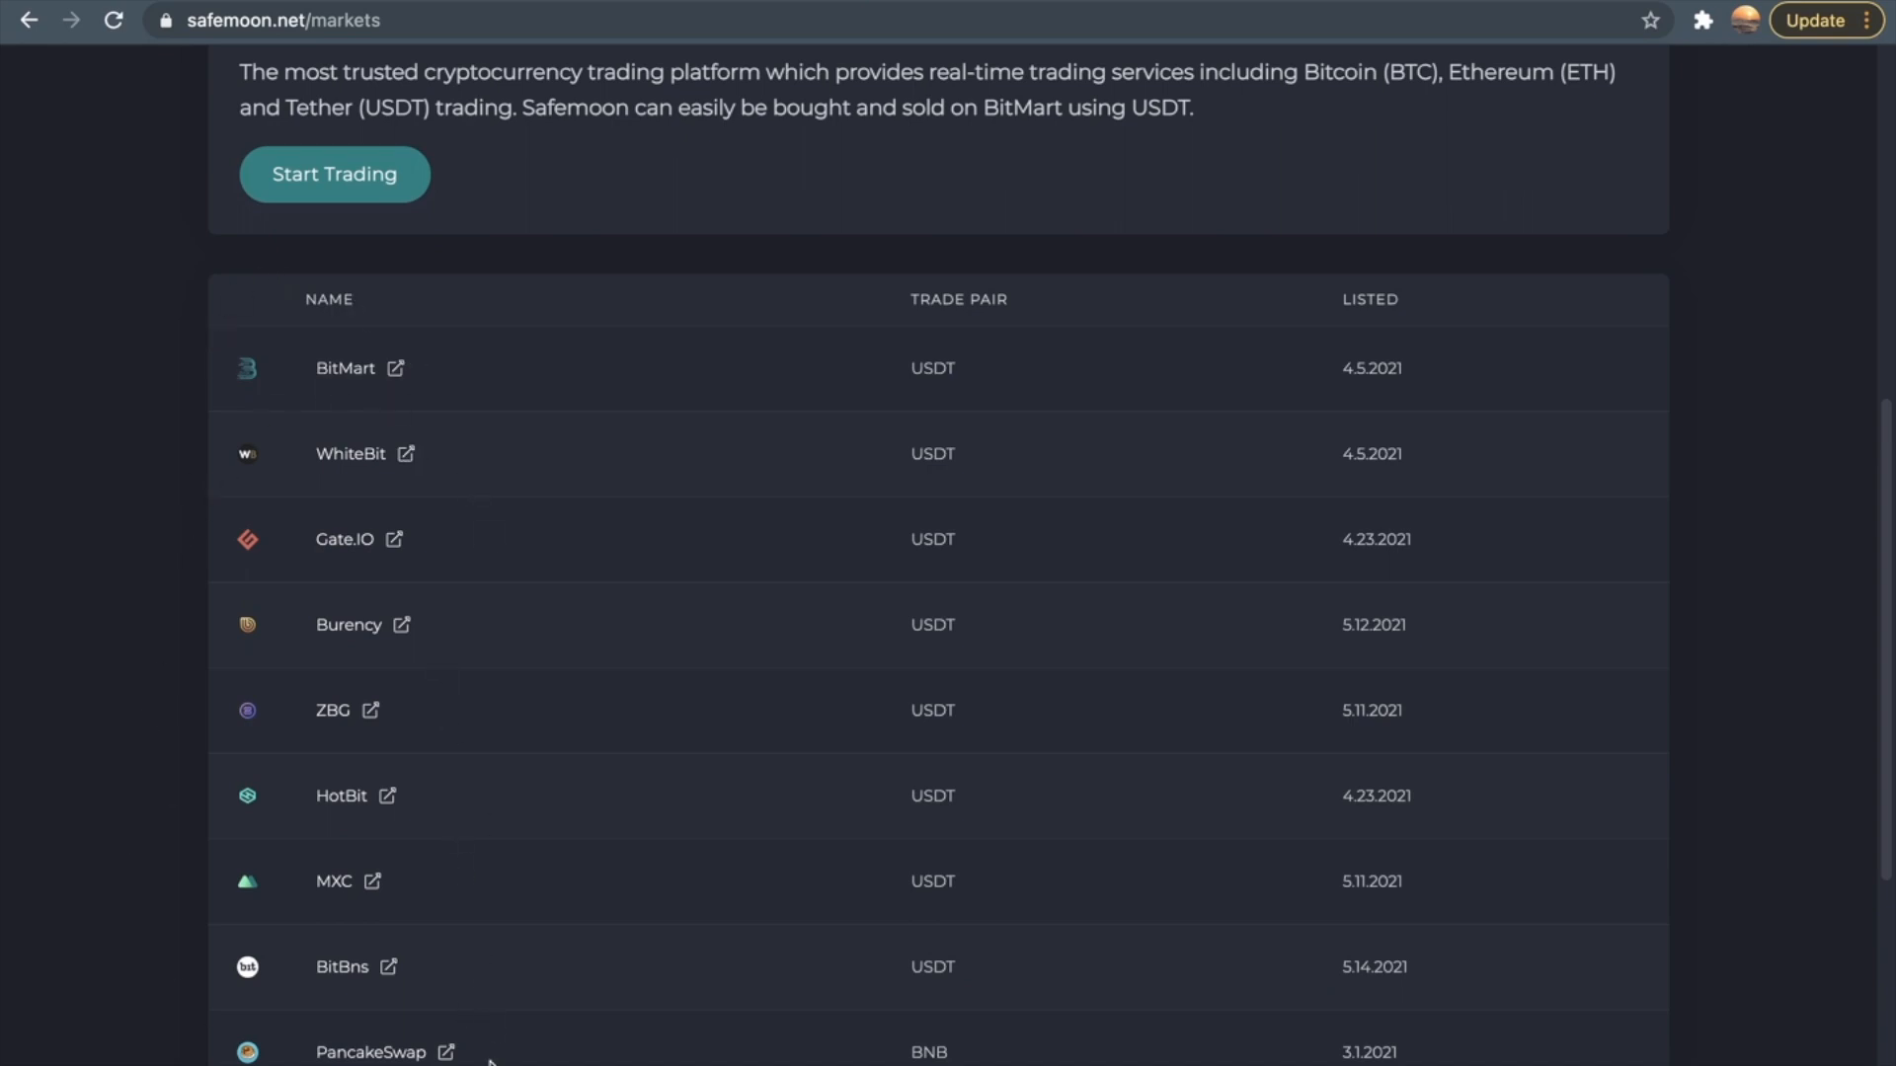
{"action": "mouse_move", "coordinate": [231, 450]}
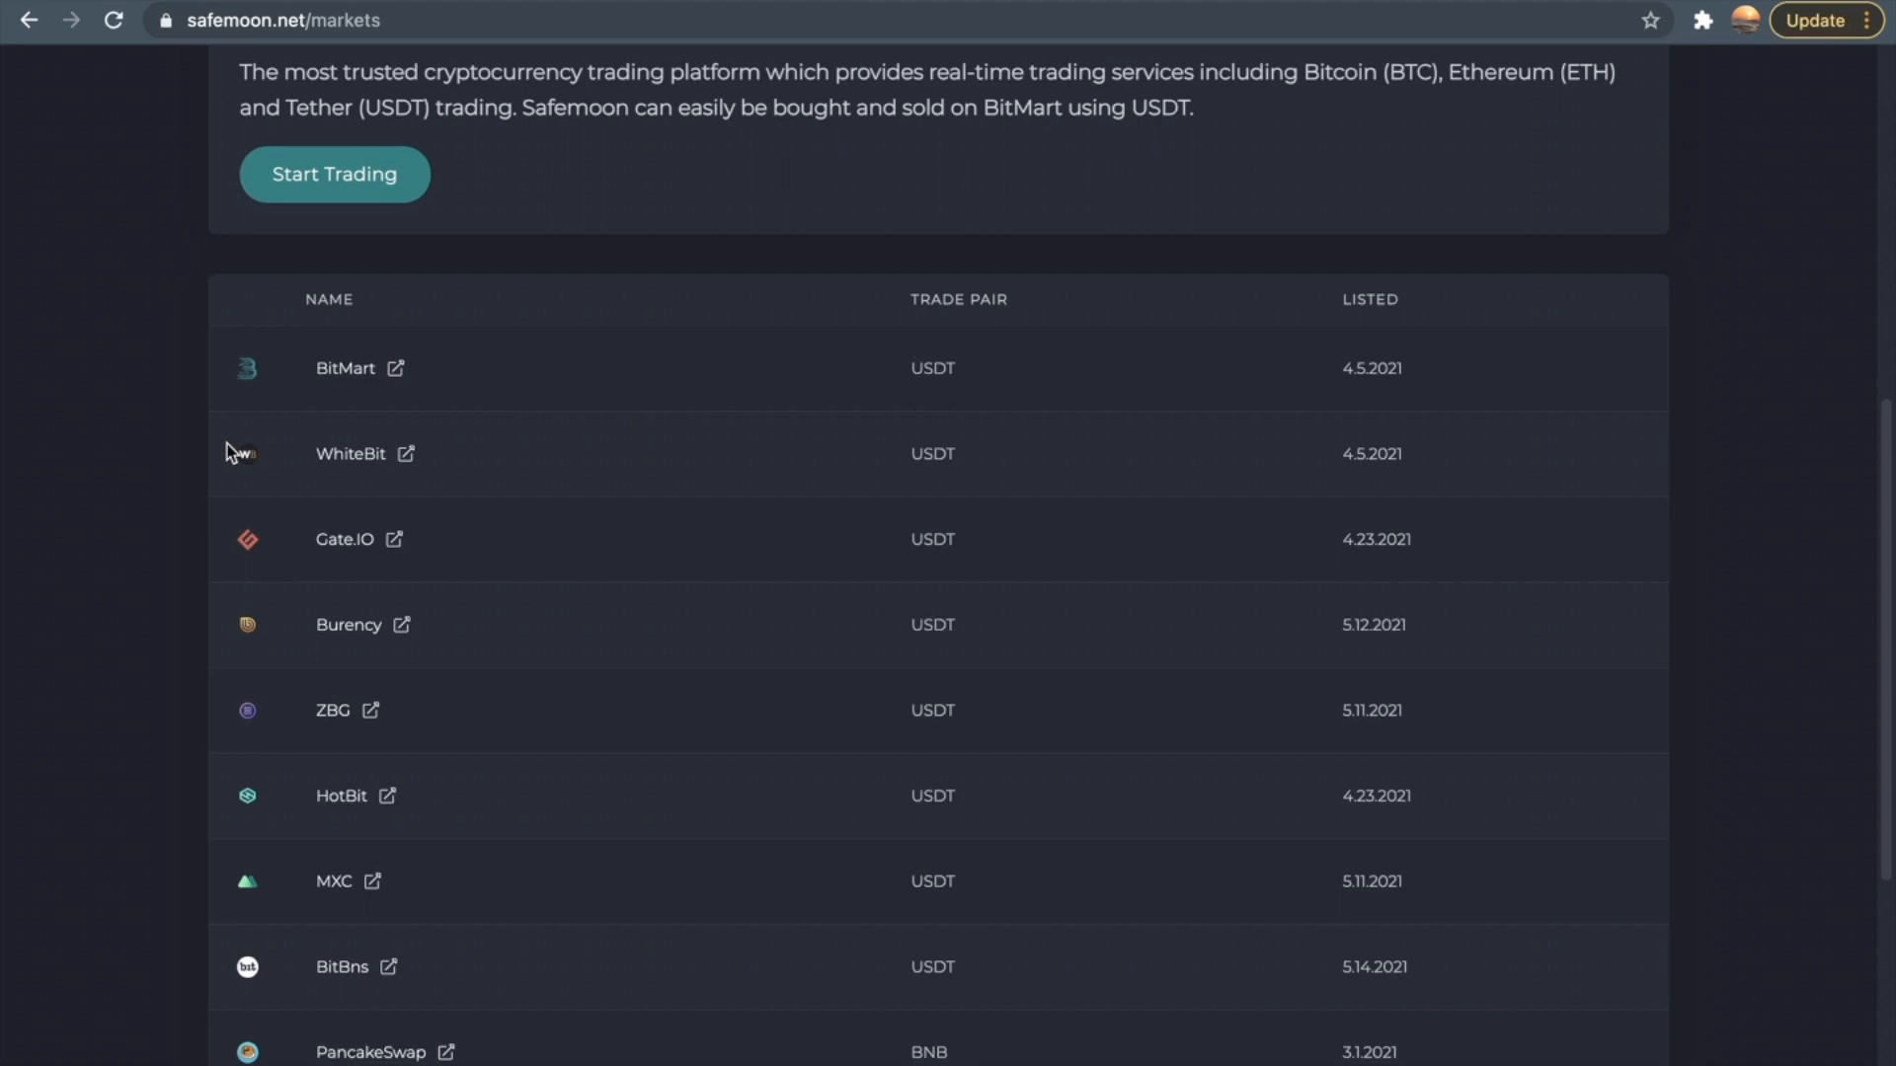
{"action": "mouse_move", "coordinate": [375, 407]}
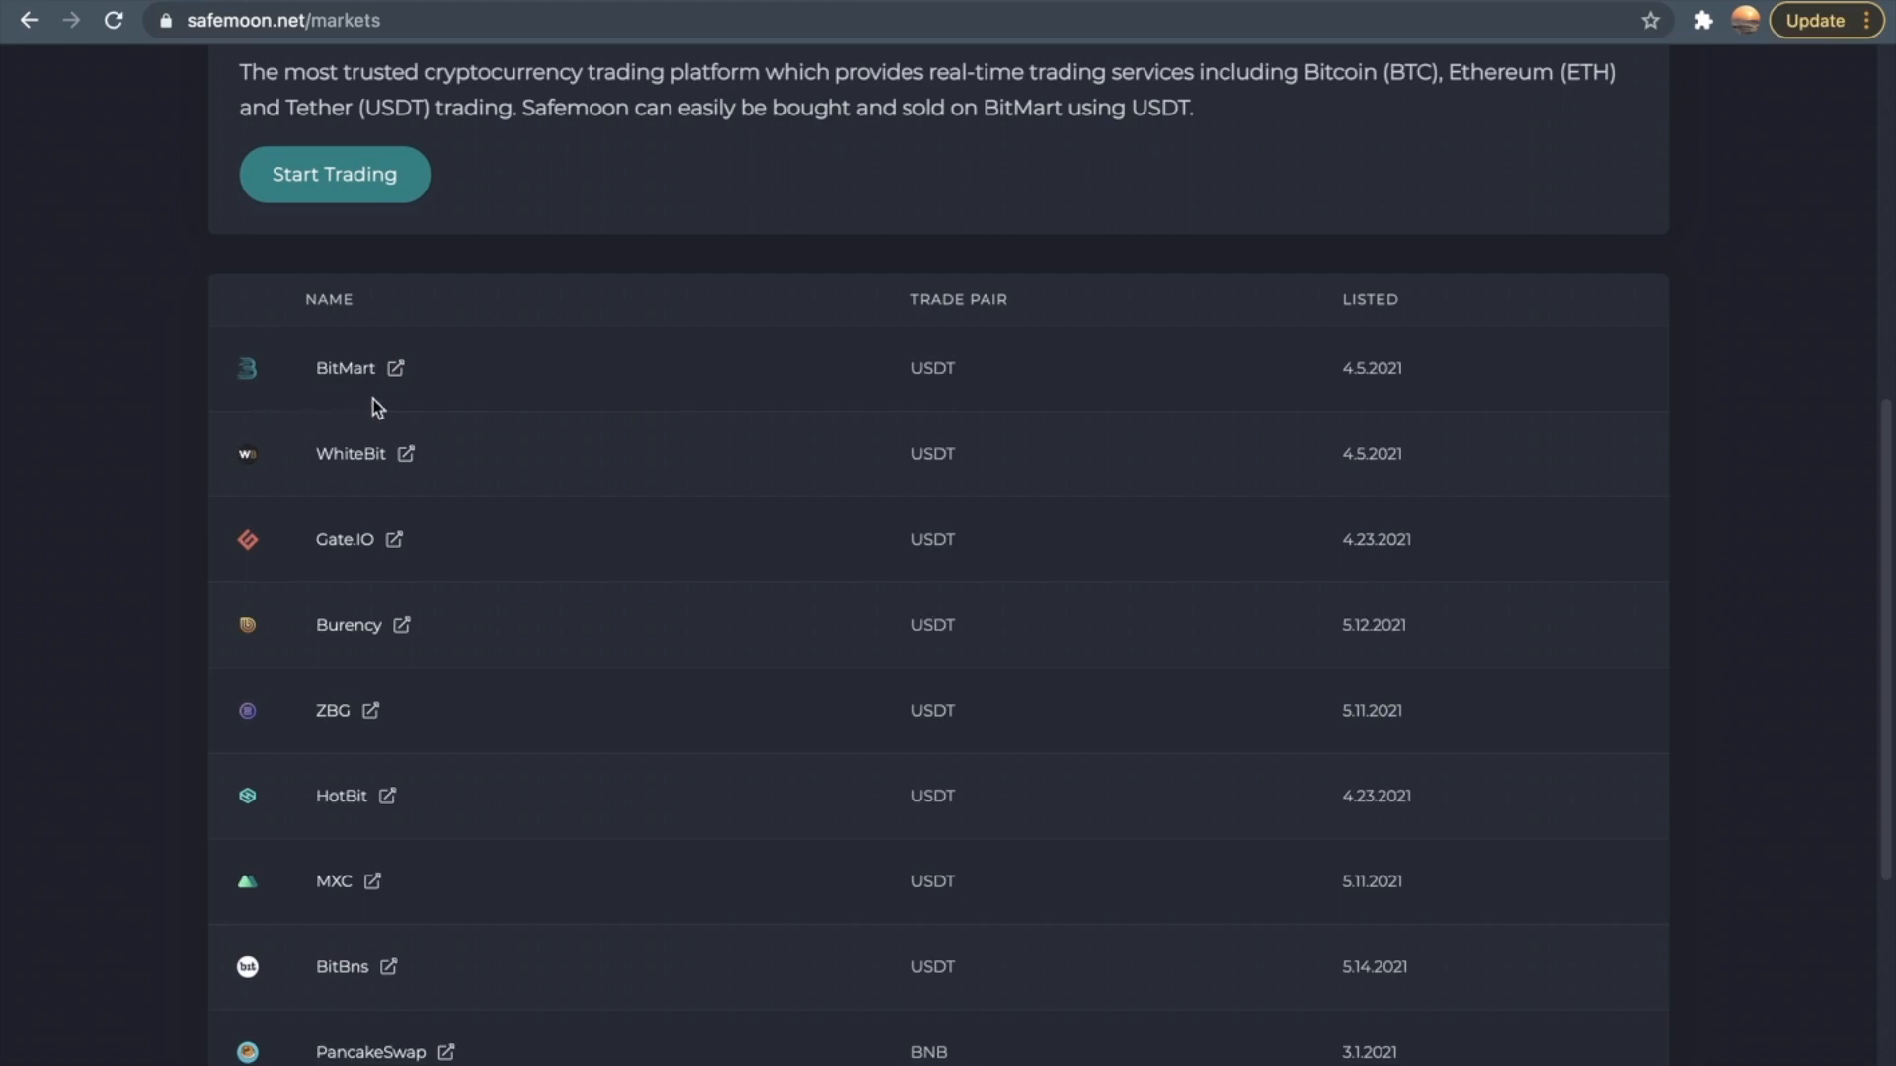
{"action": "mouse_move", "coordinate": [472, 588]}
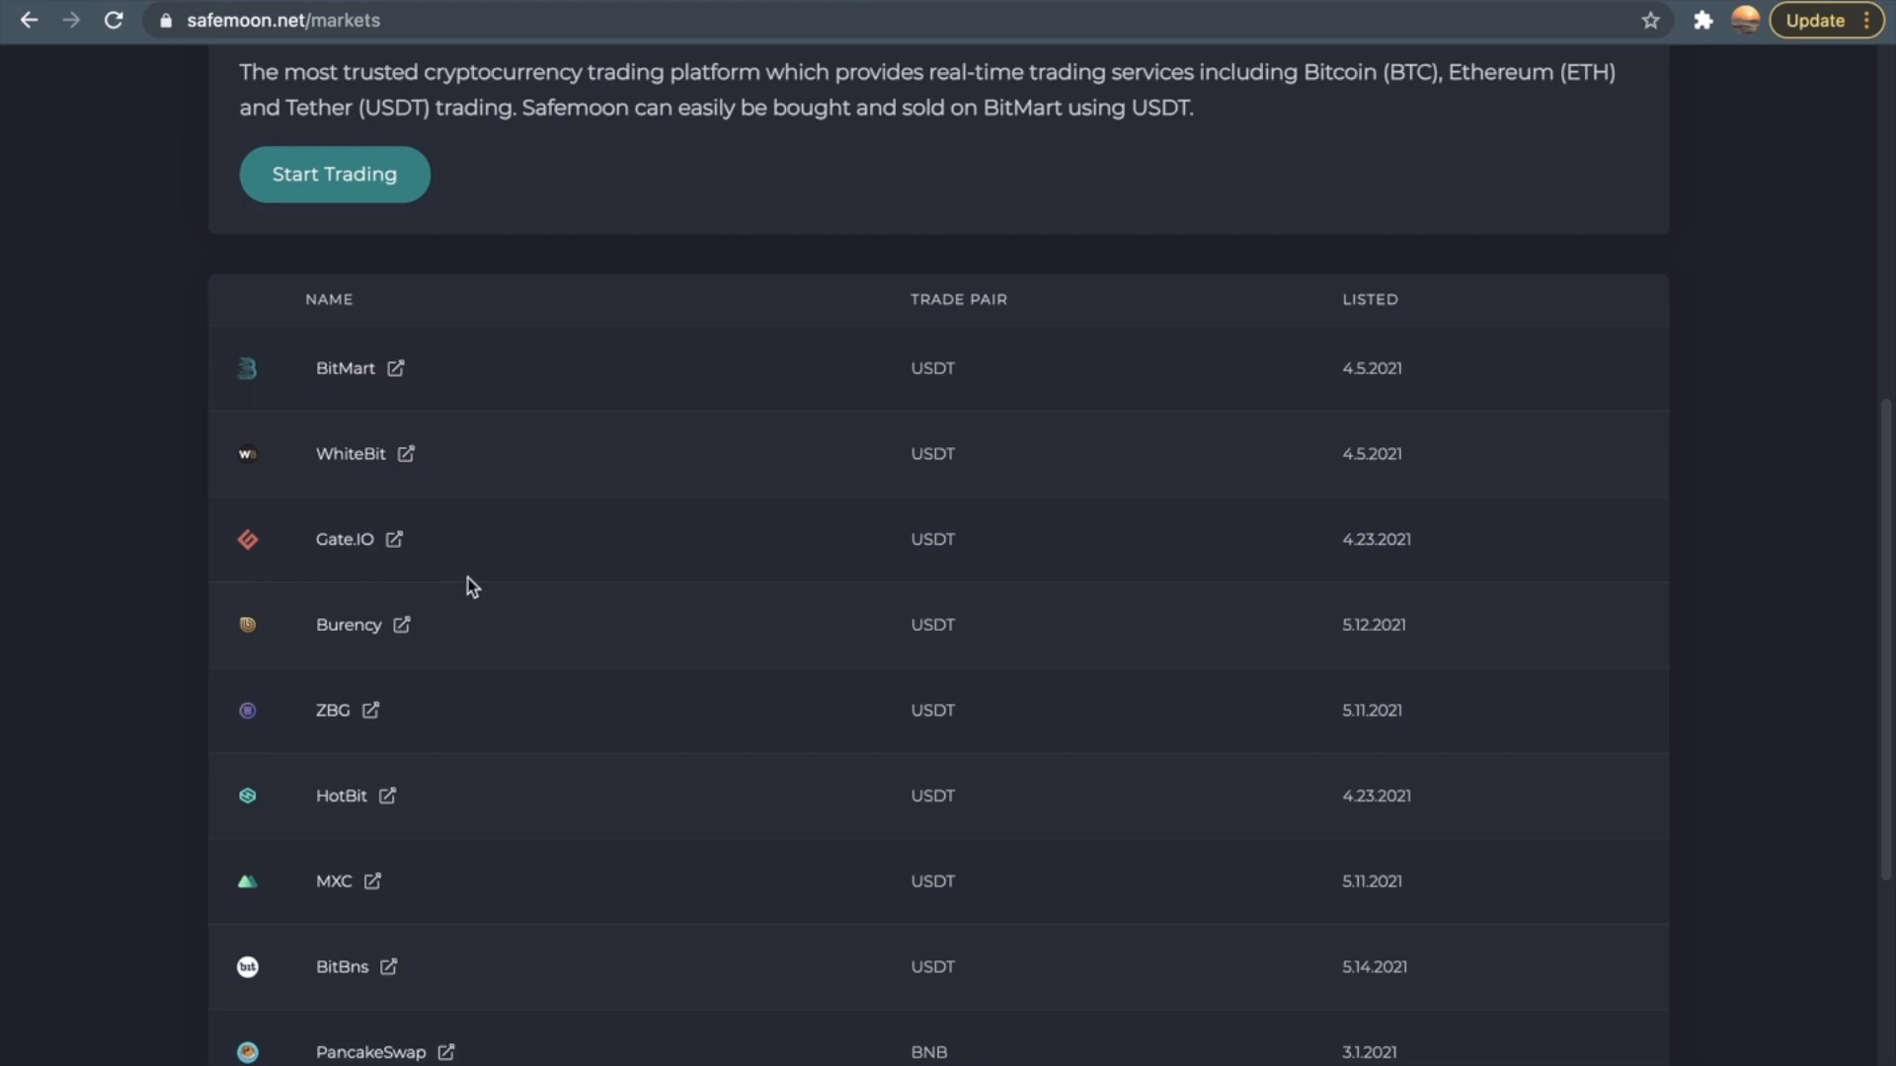
{"action": "scroll", "scroll_direction": "down", "scroll_amount": 3}
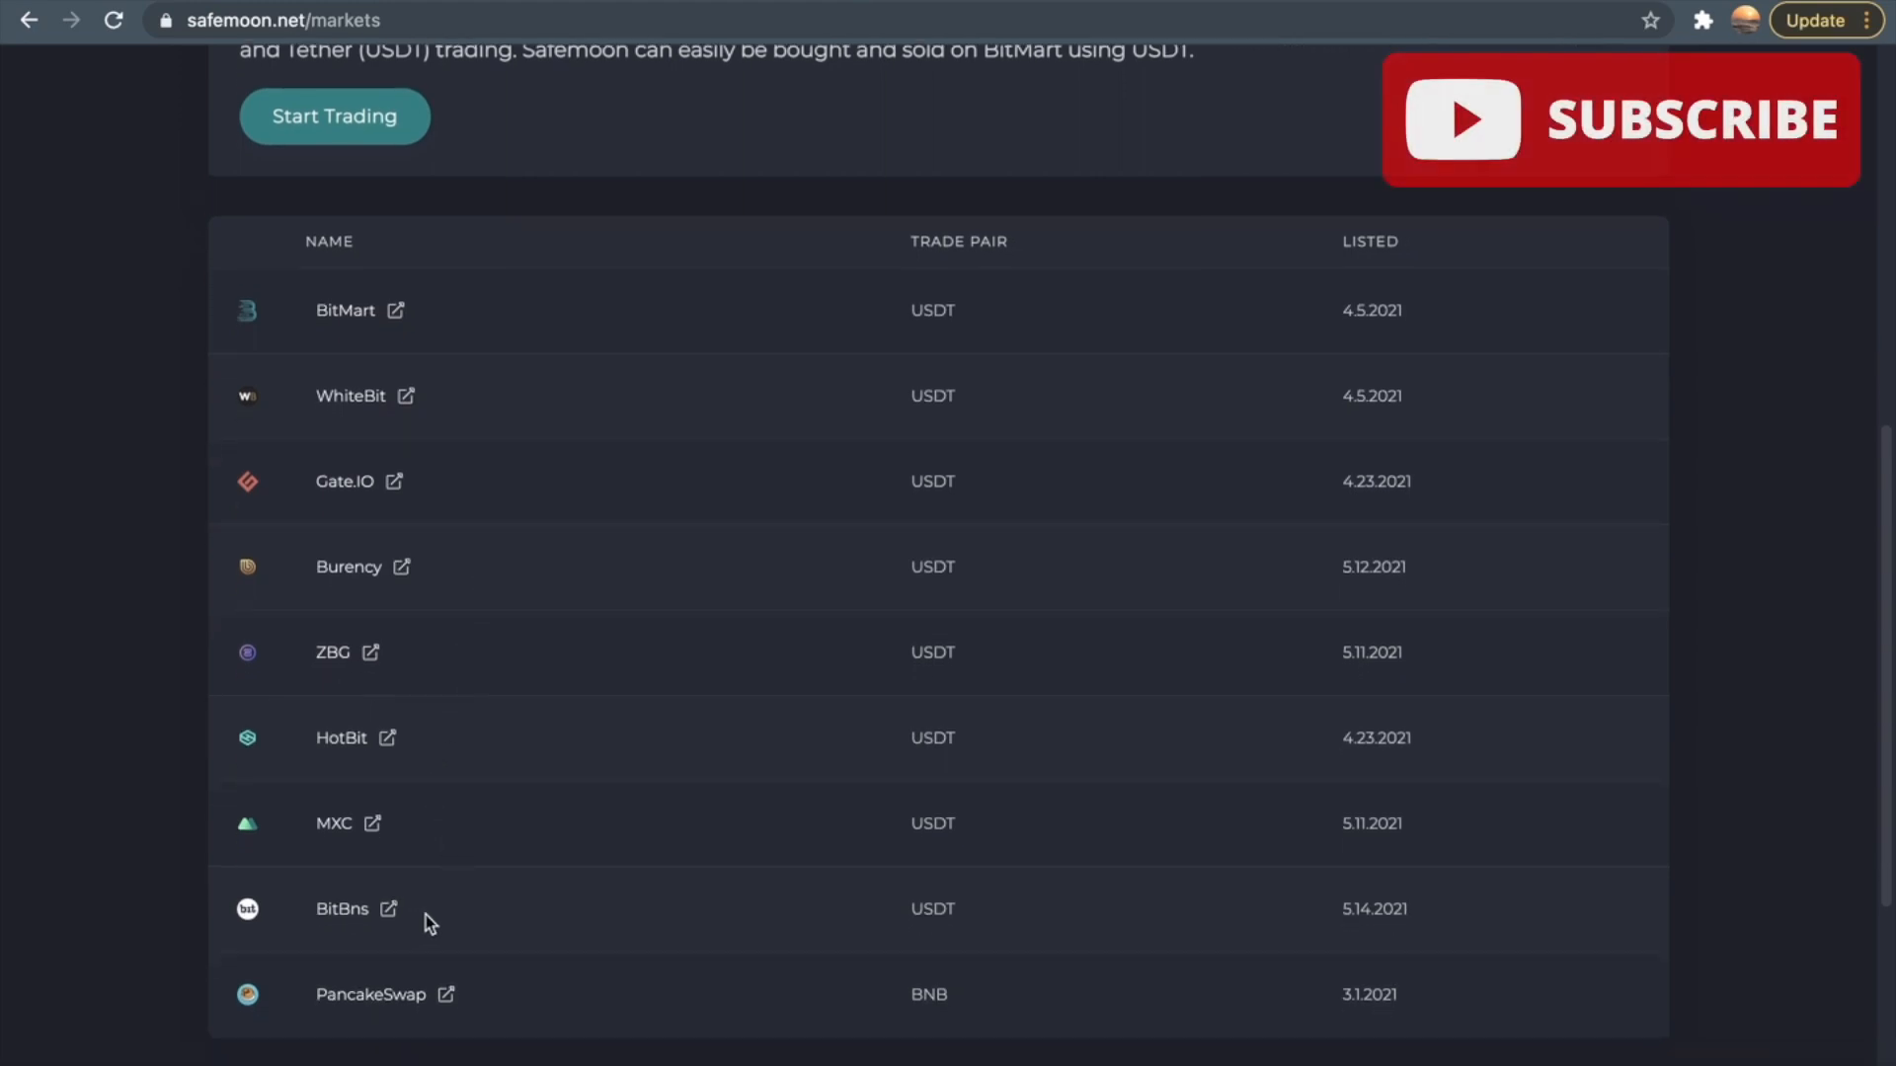
{"action": "mouse_move", "coordinate": [507, 1011]}
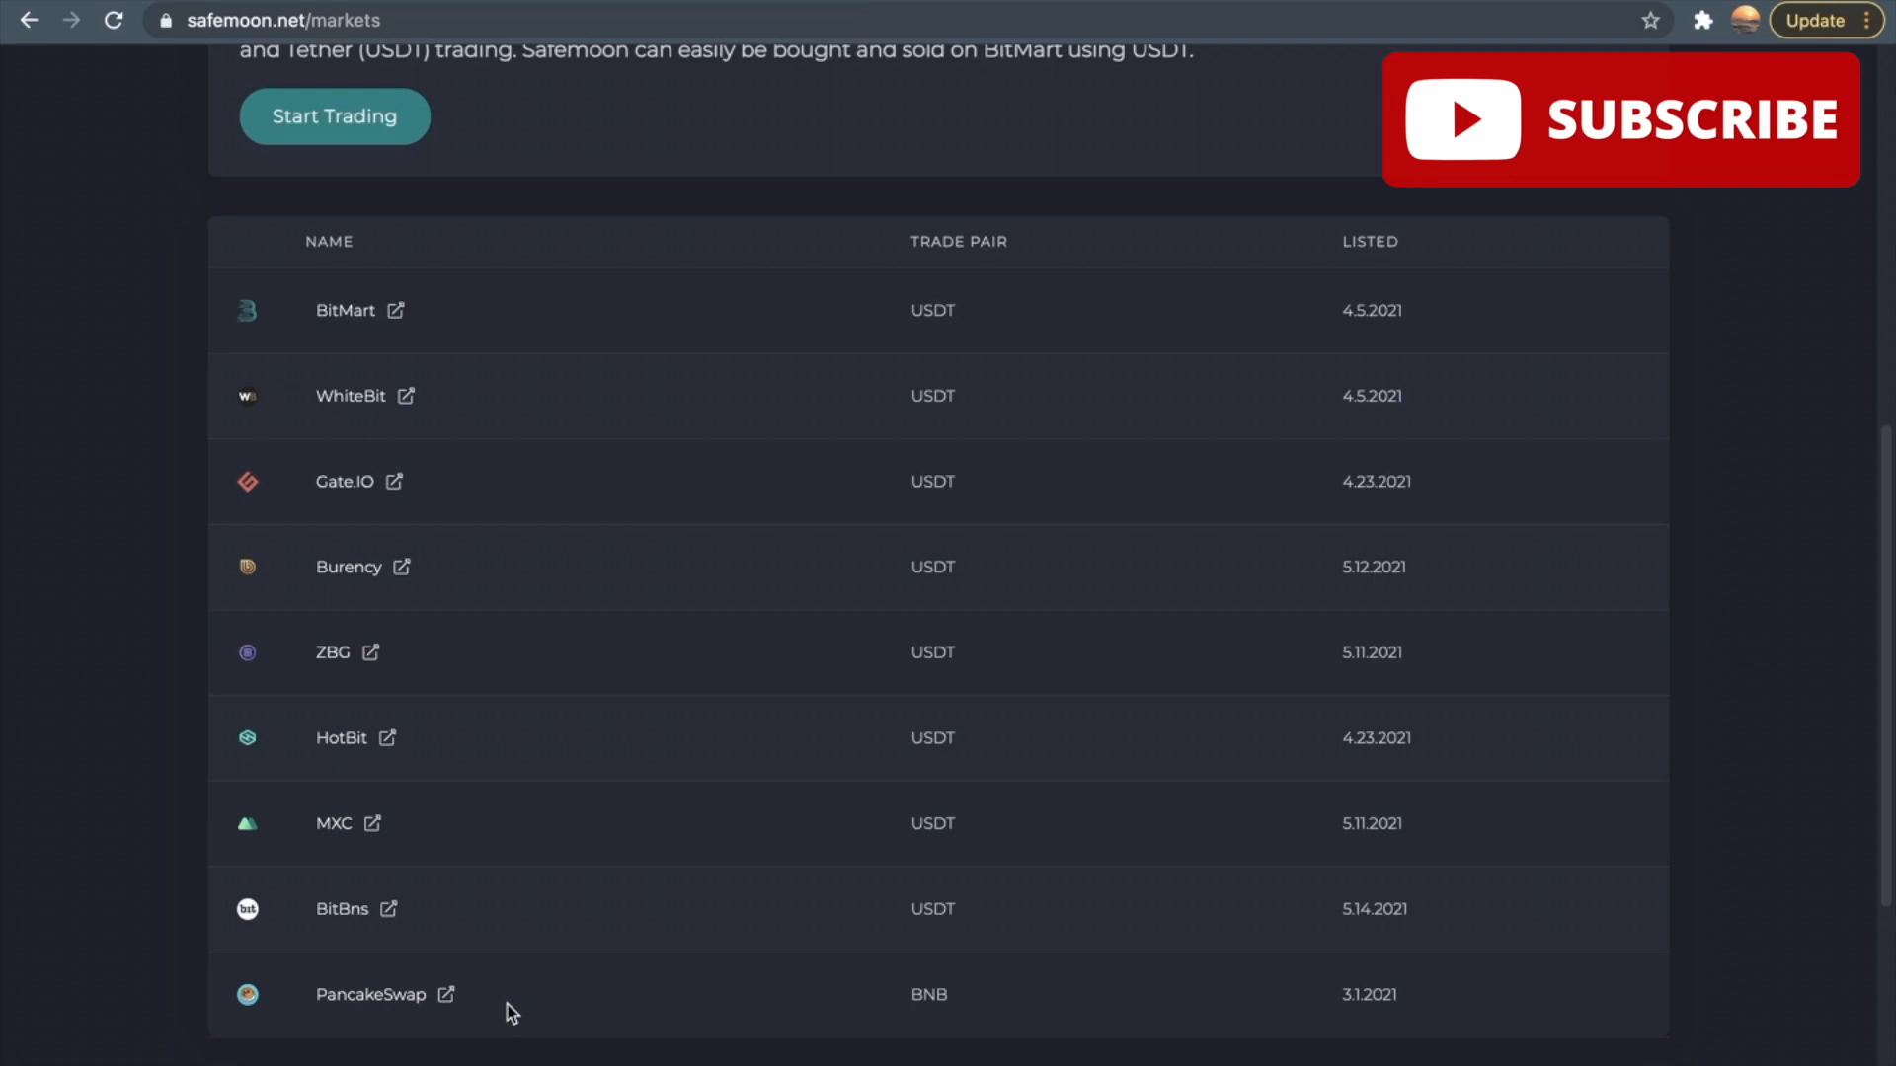
{"action": "scroll", "scroll_direction": "up", "scroll_amount": 3}
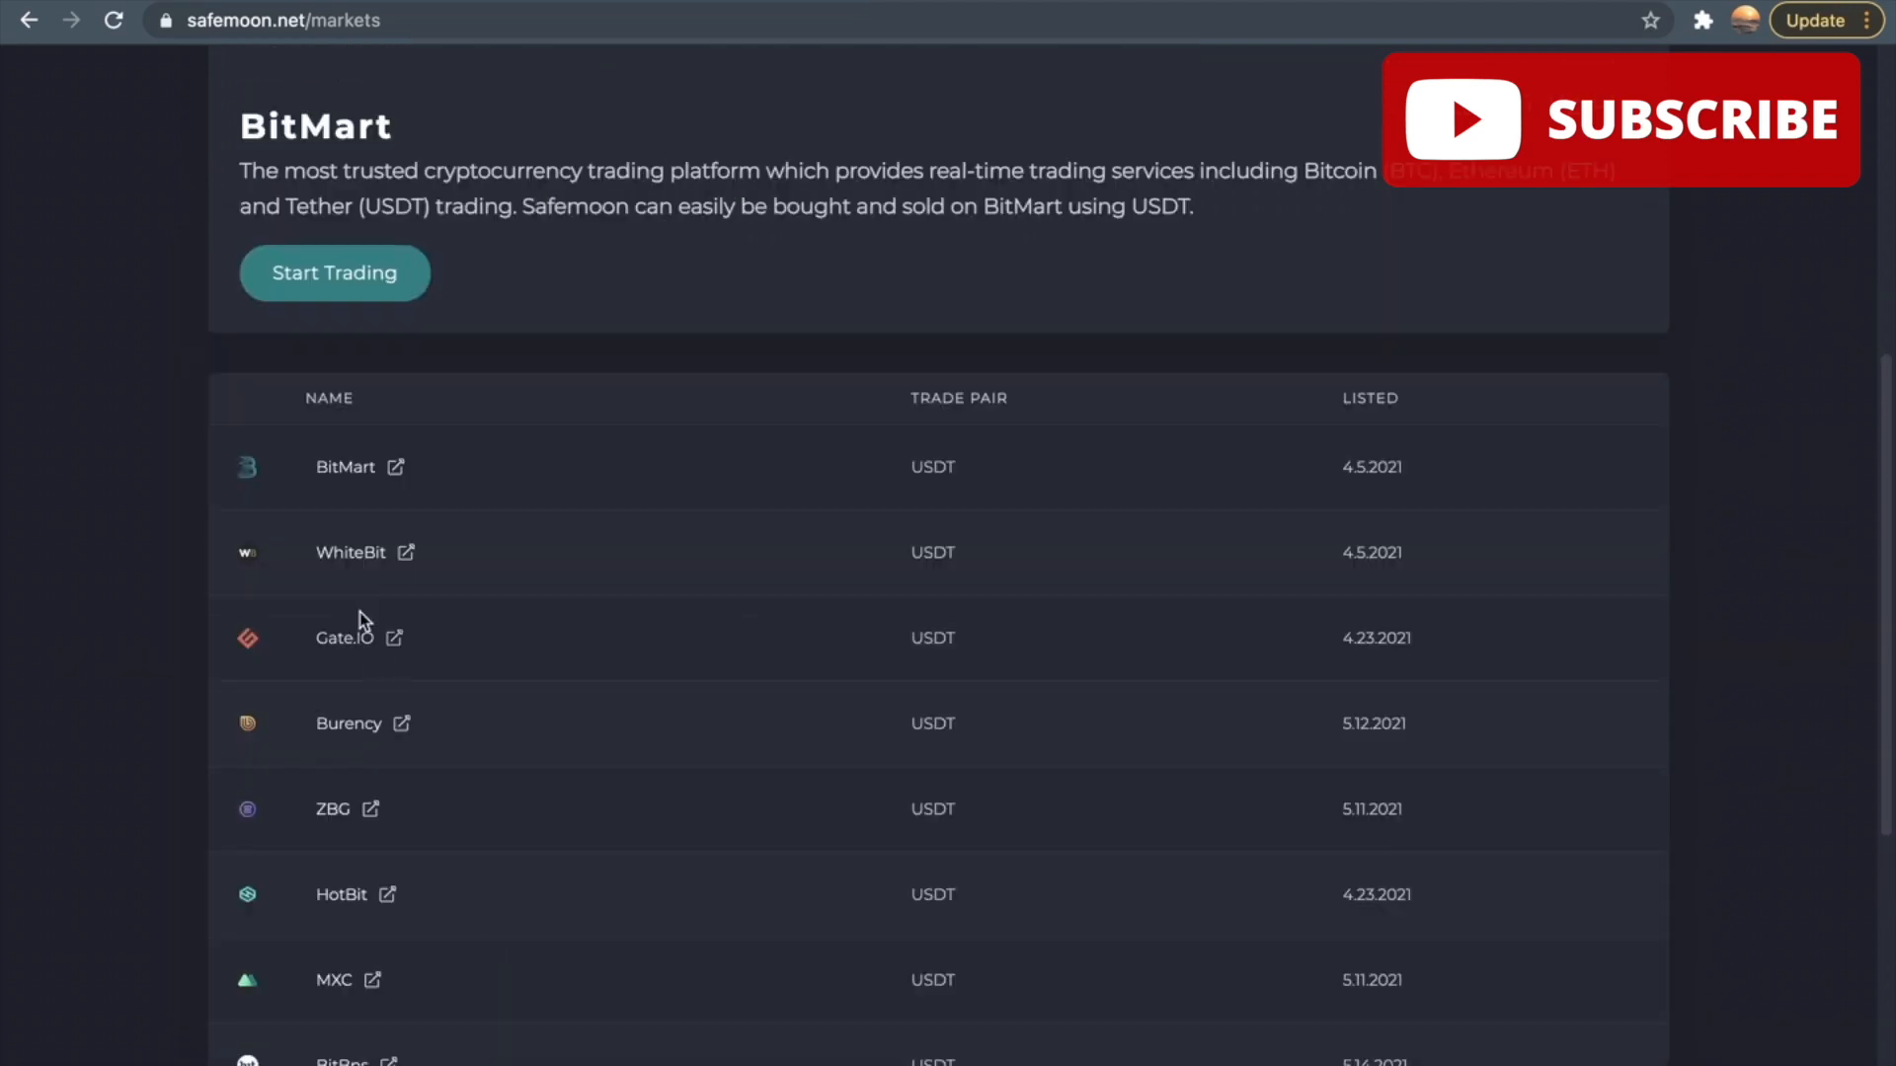
{"action": "mouse_move", "coordinate": [502, 472]}
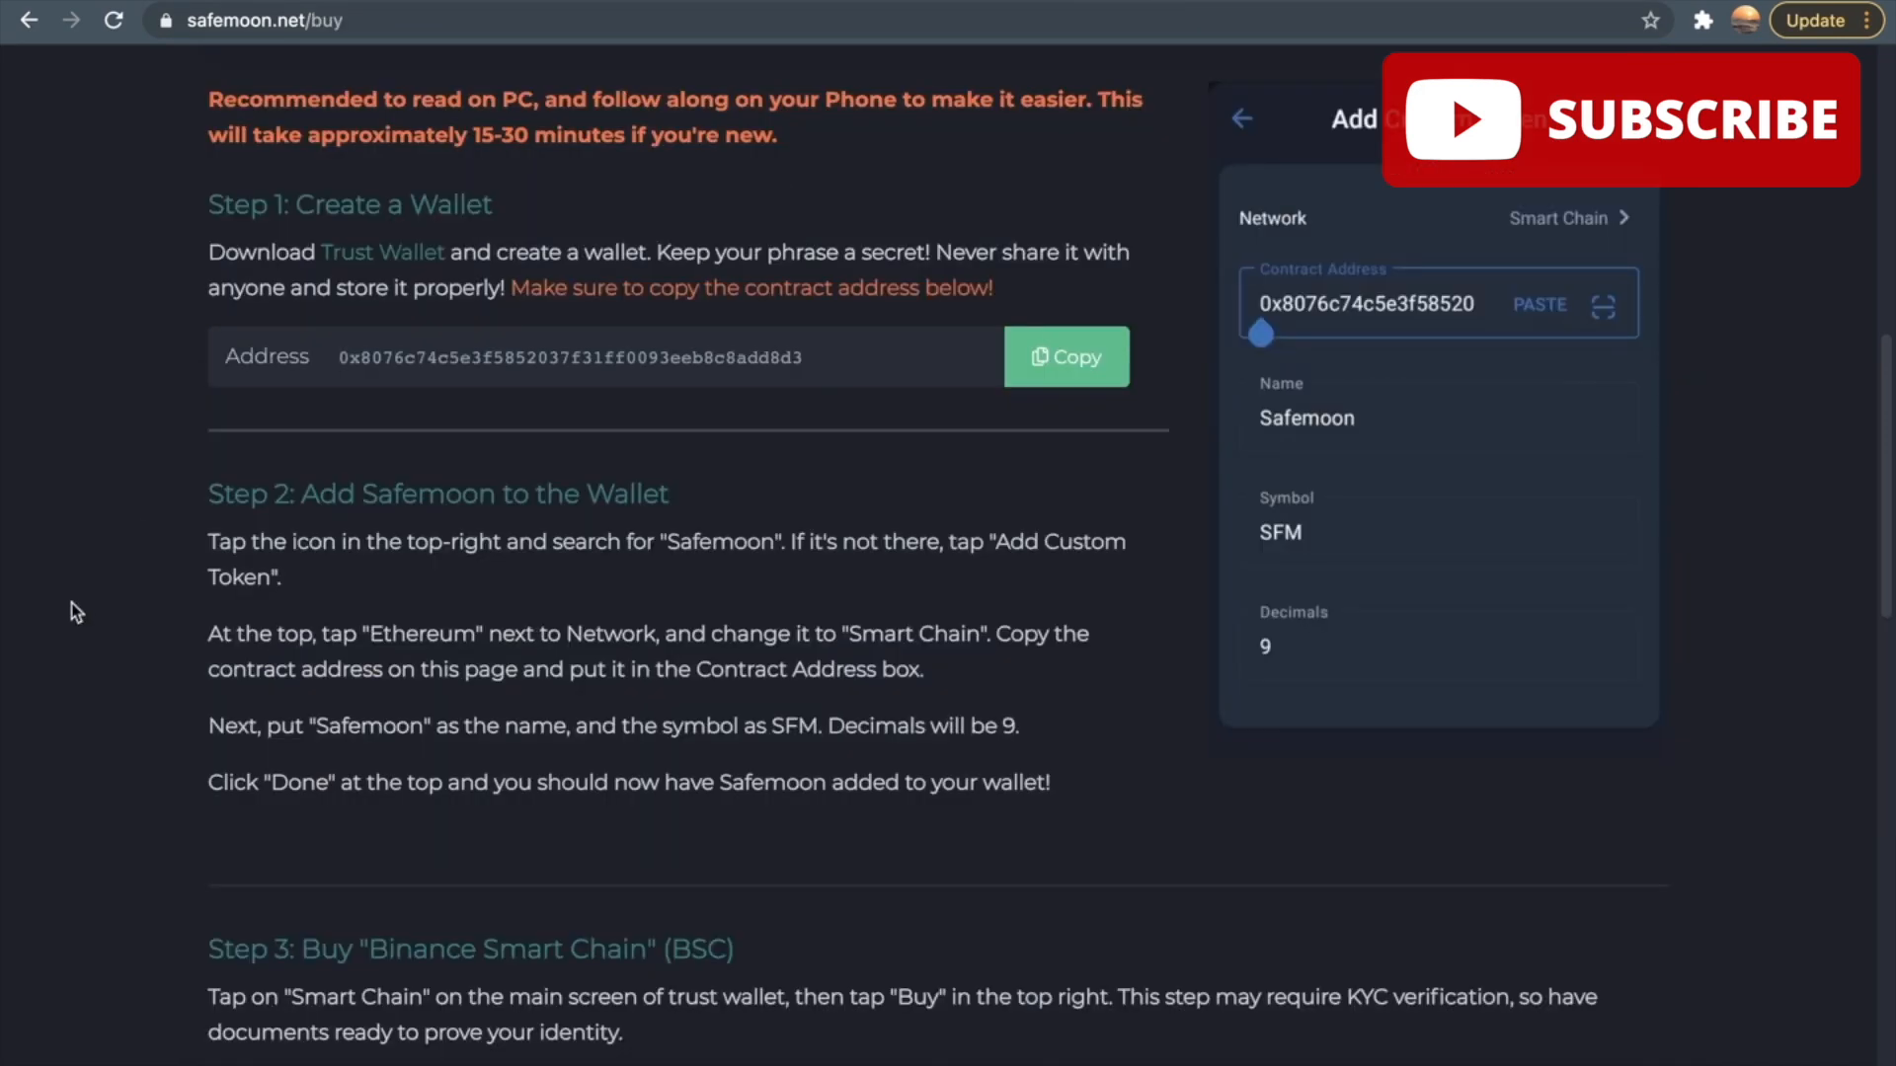
{"action": "mouse_move", "coordinate": [456, 235]}
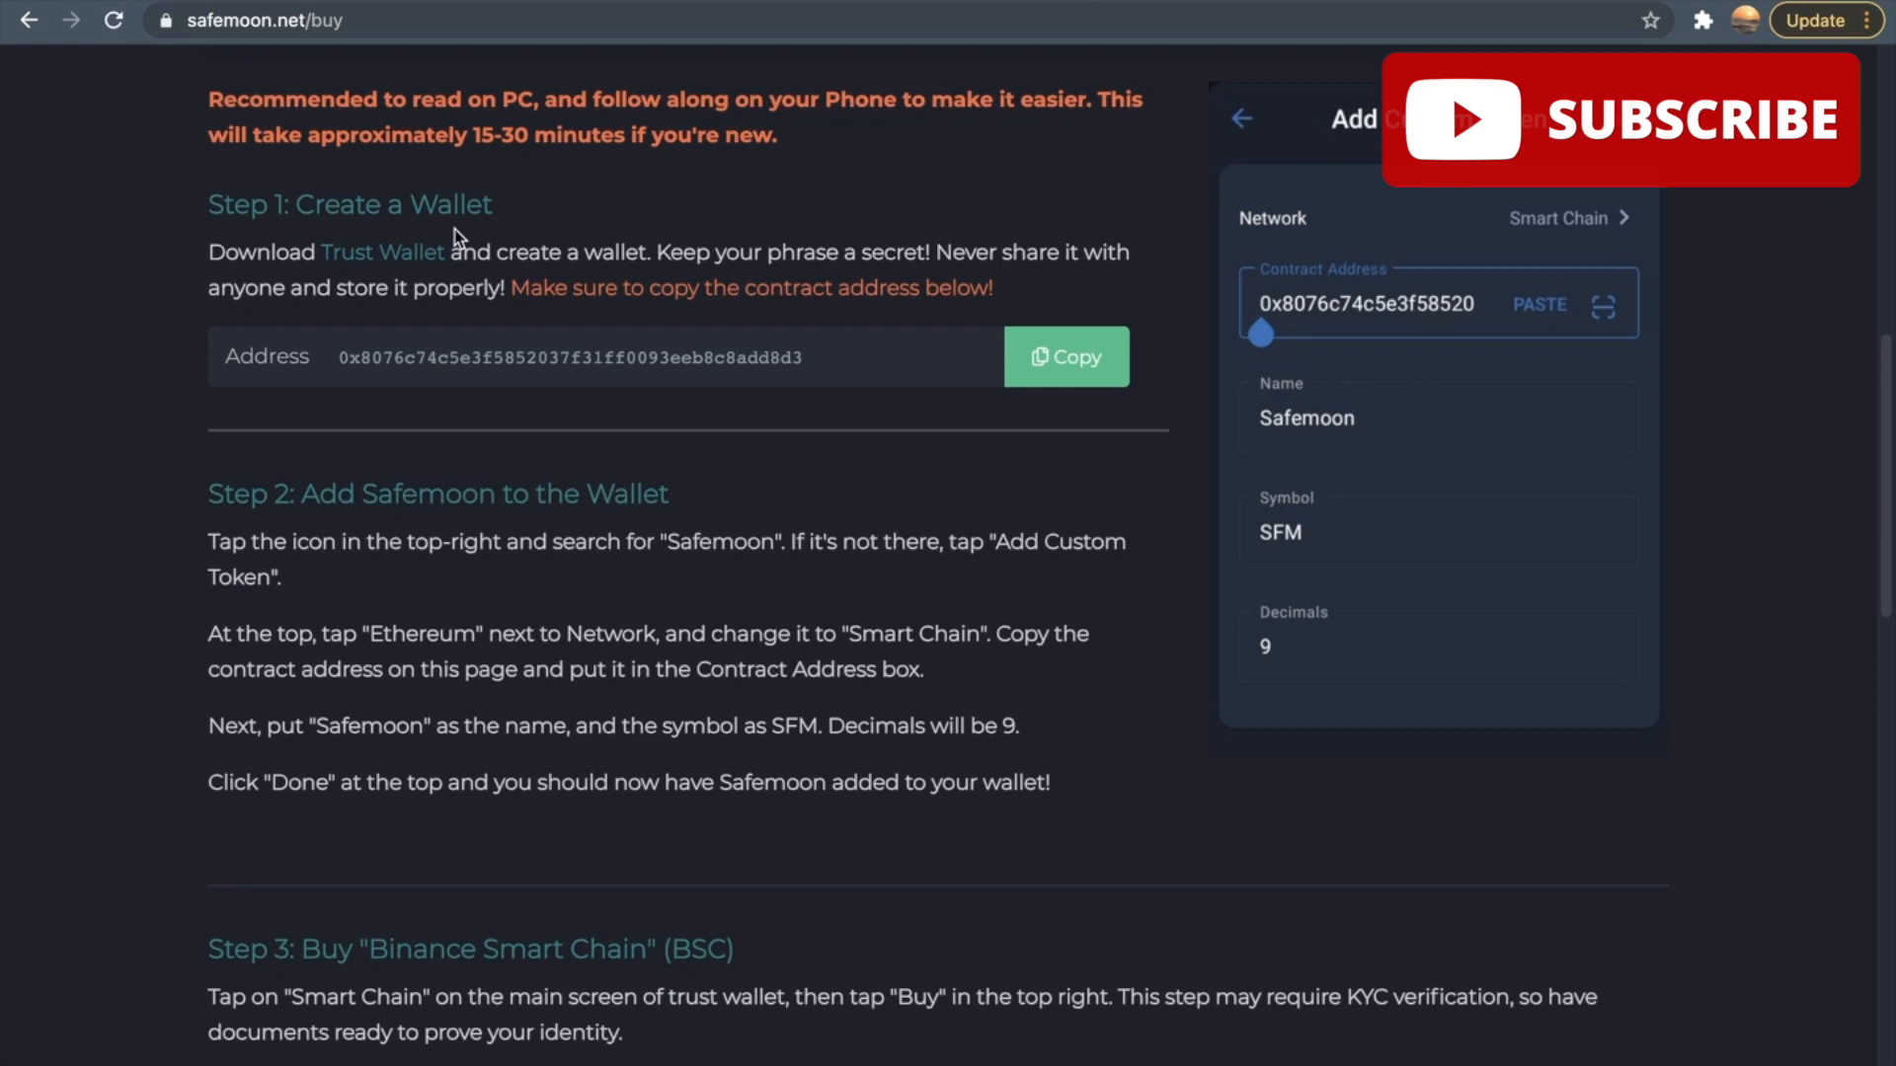
{"action": "mouse_move", "coordinate": [142, 342]}
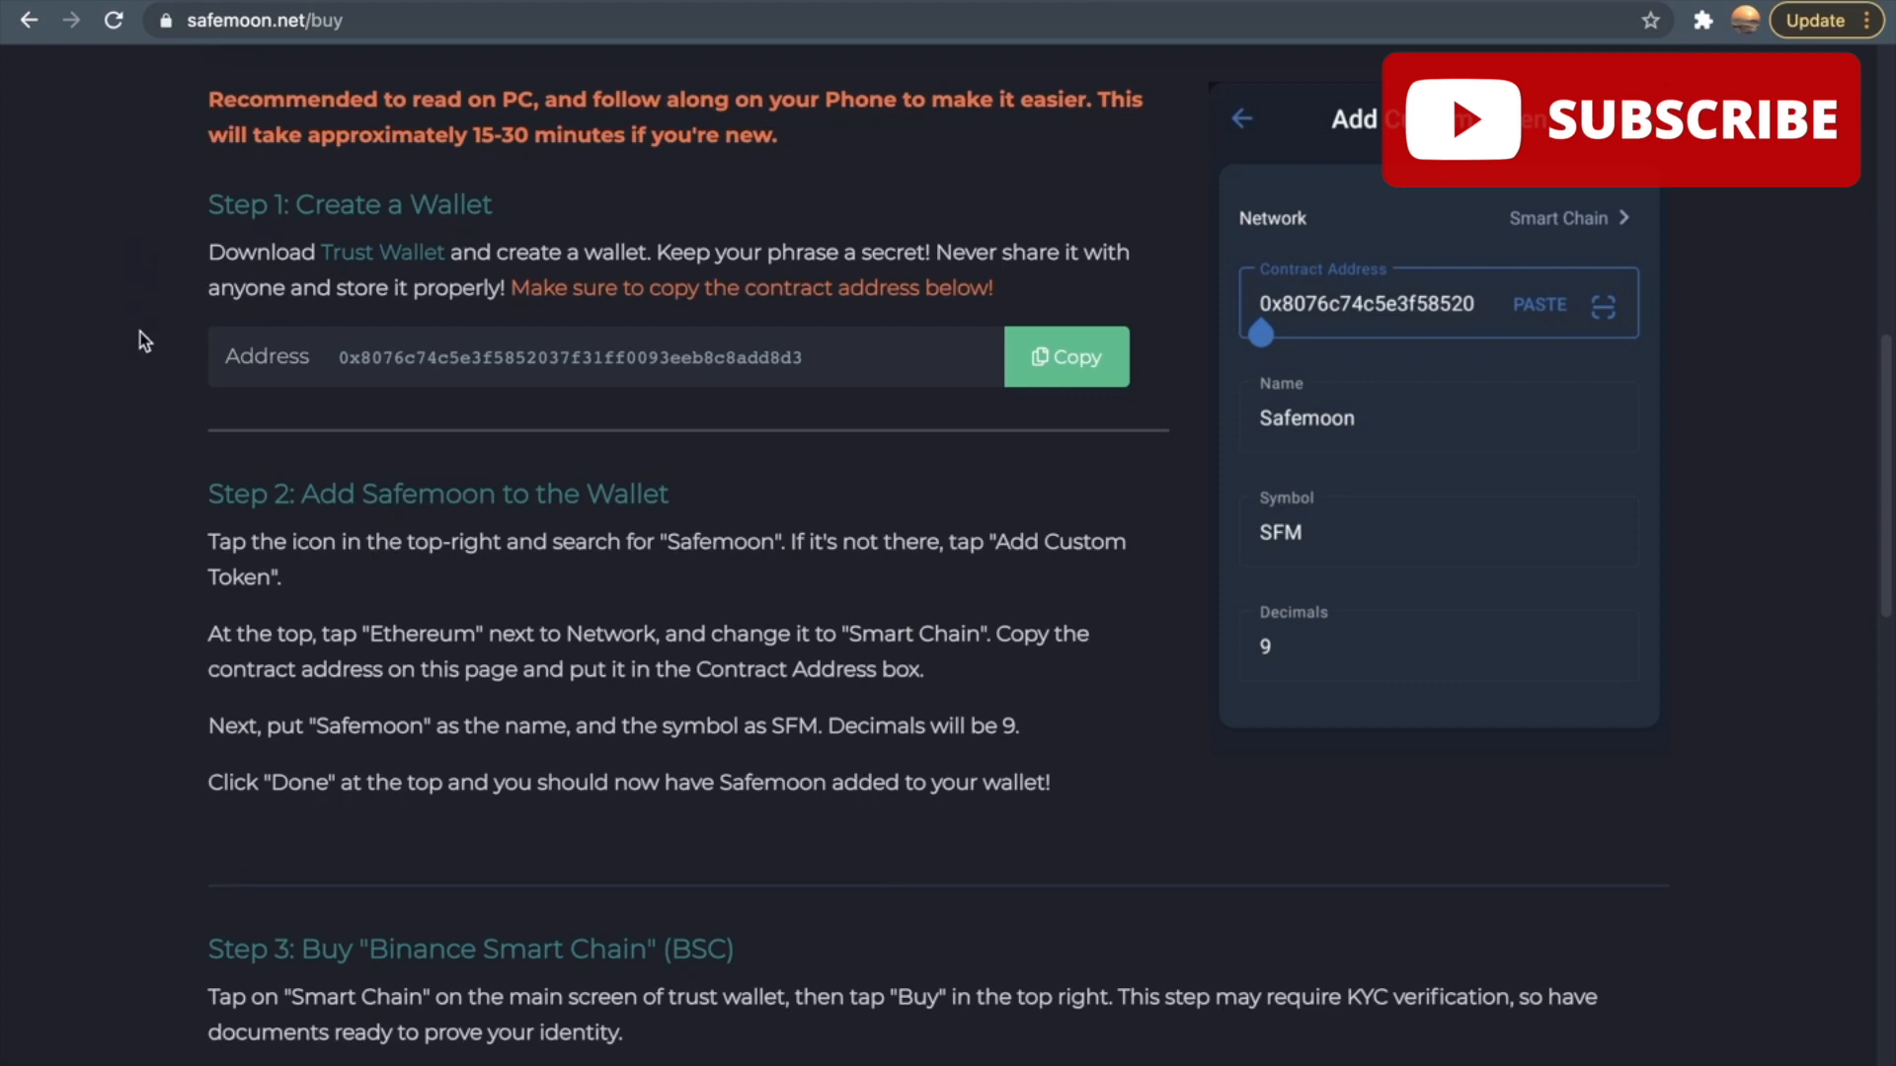
{"action": "mouse_move", "coordinate": [850, 286]}
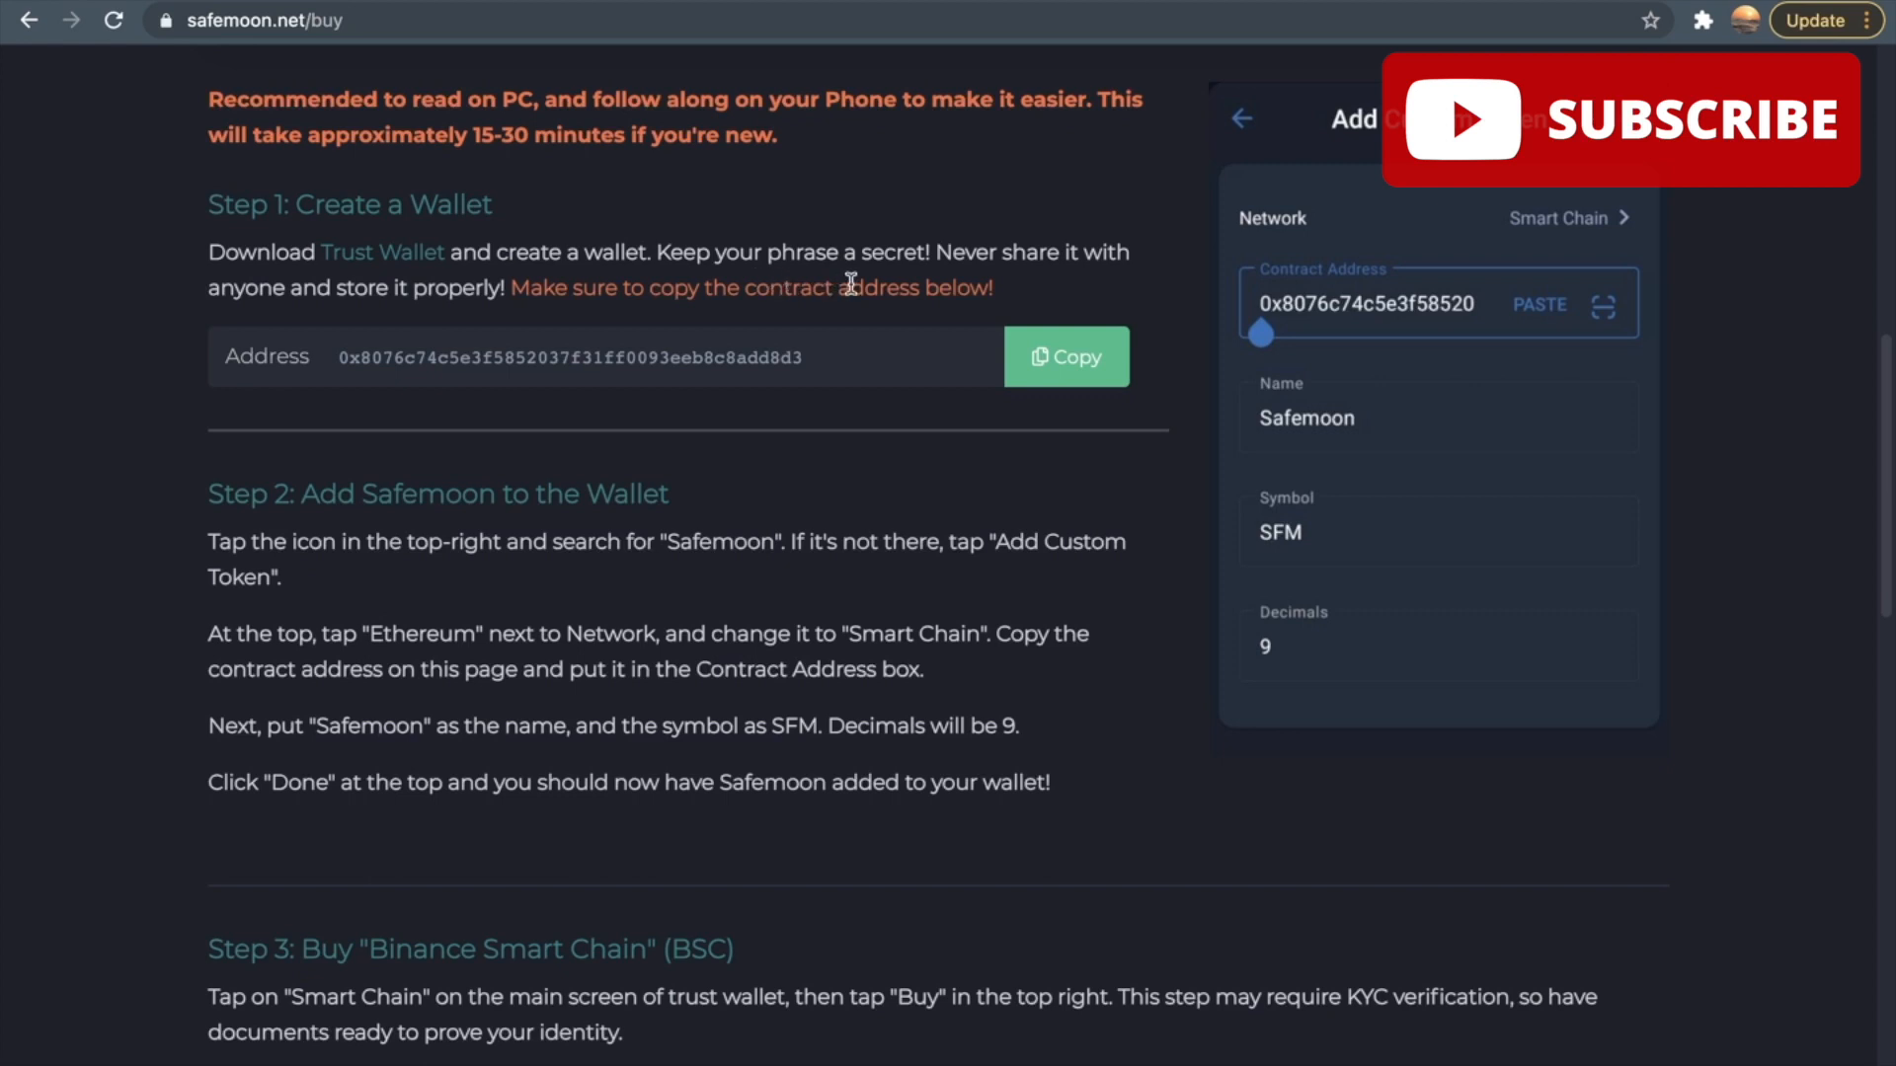
{"action": "mouse_move", "coordinate": [930, 286]}
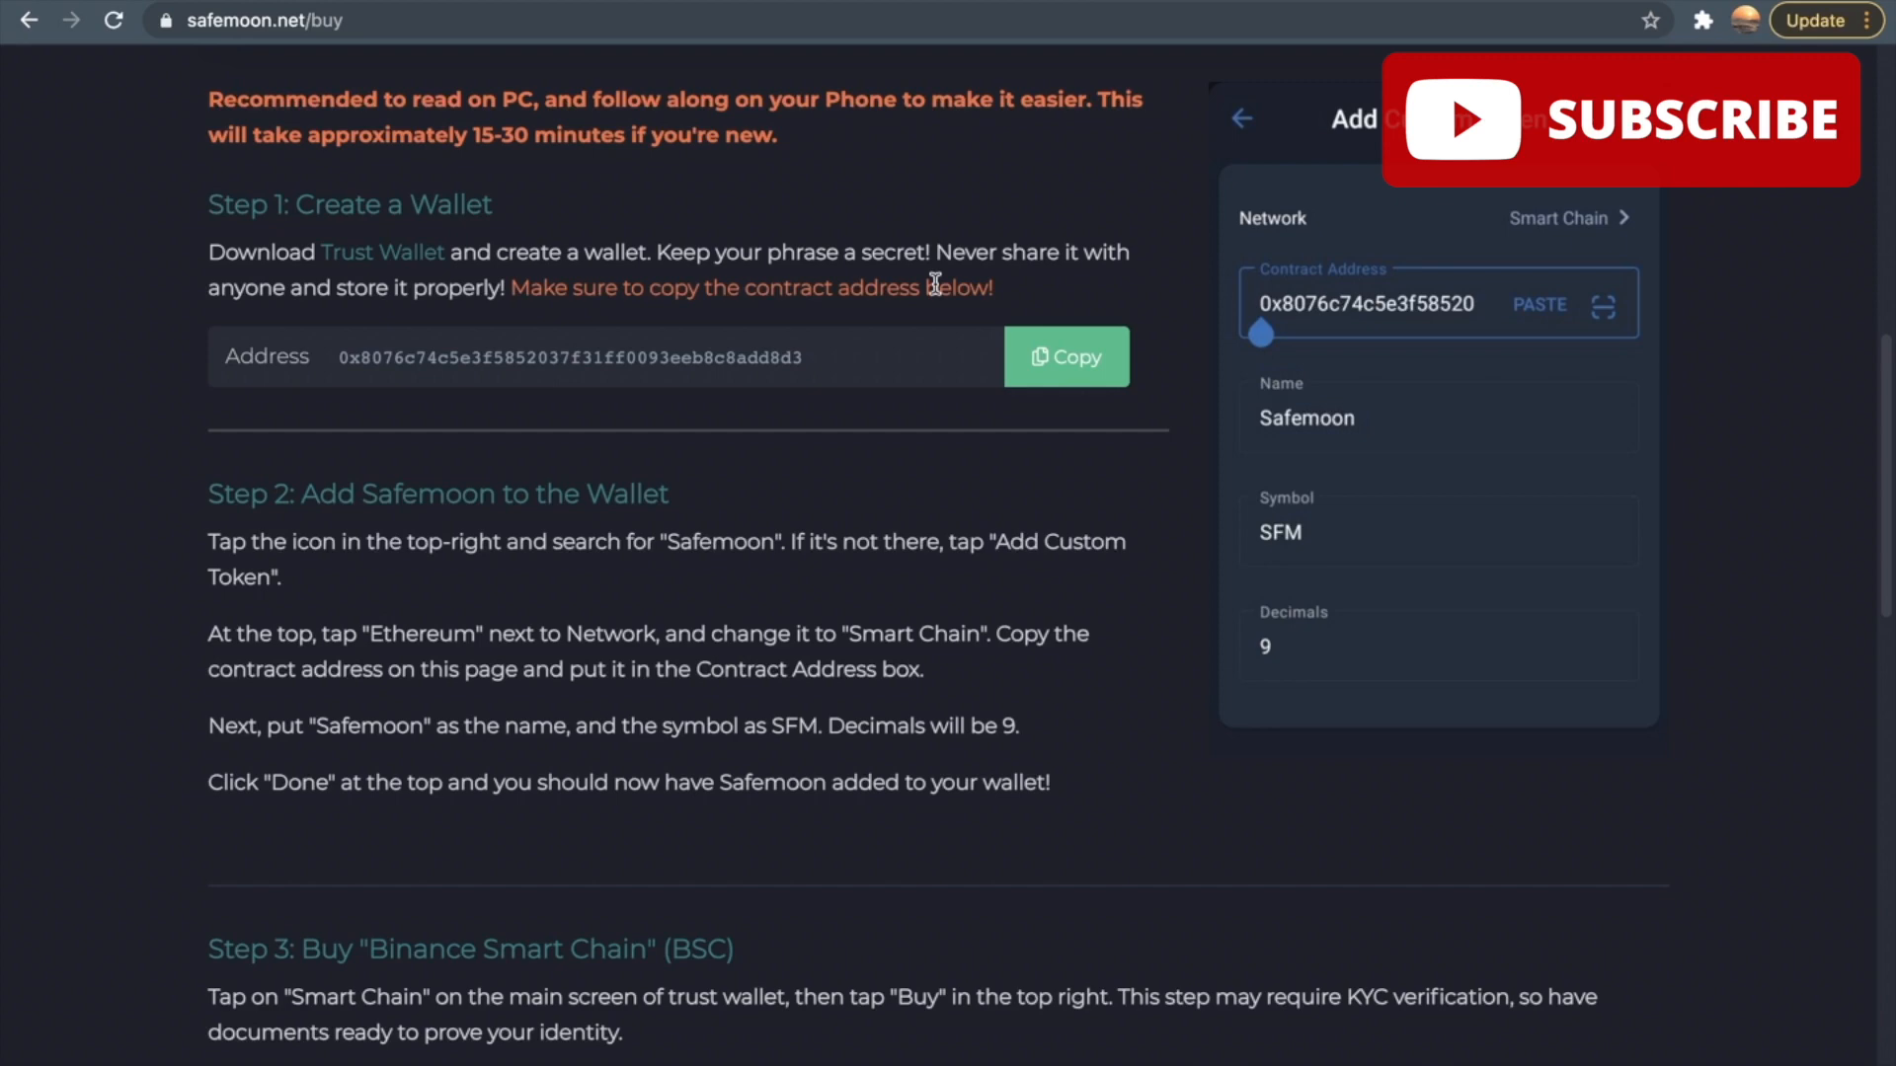
{"action": "mouse_move", "coordinate": [599, 324]}
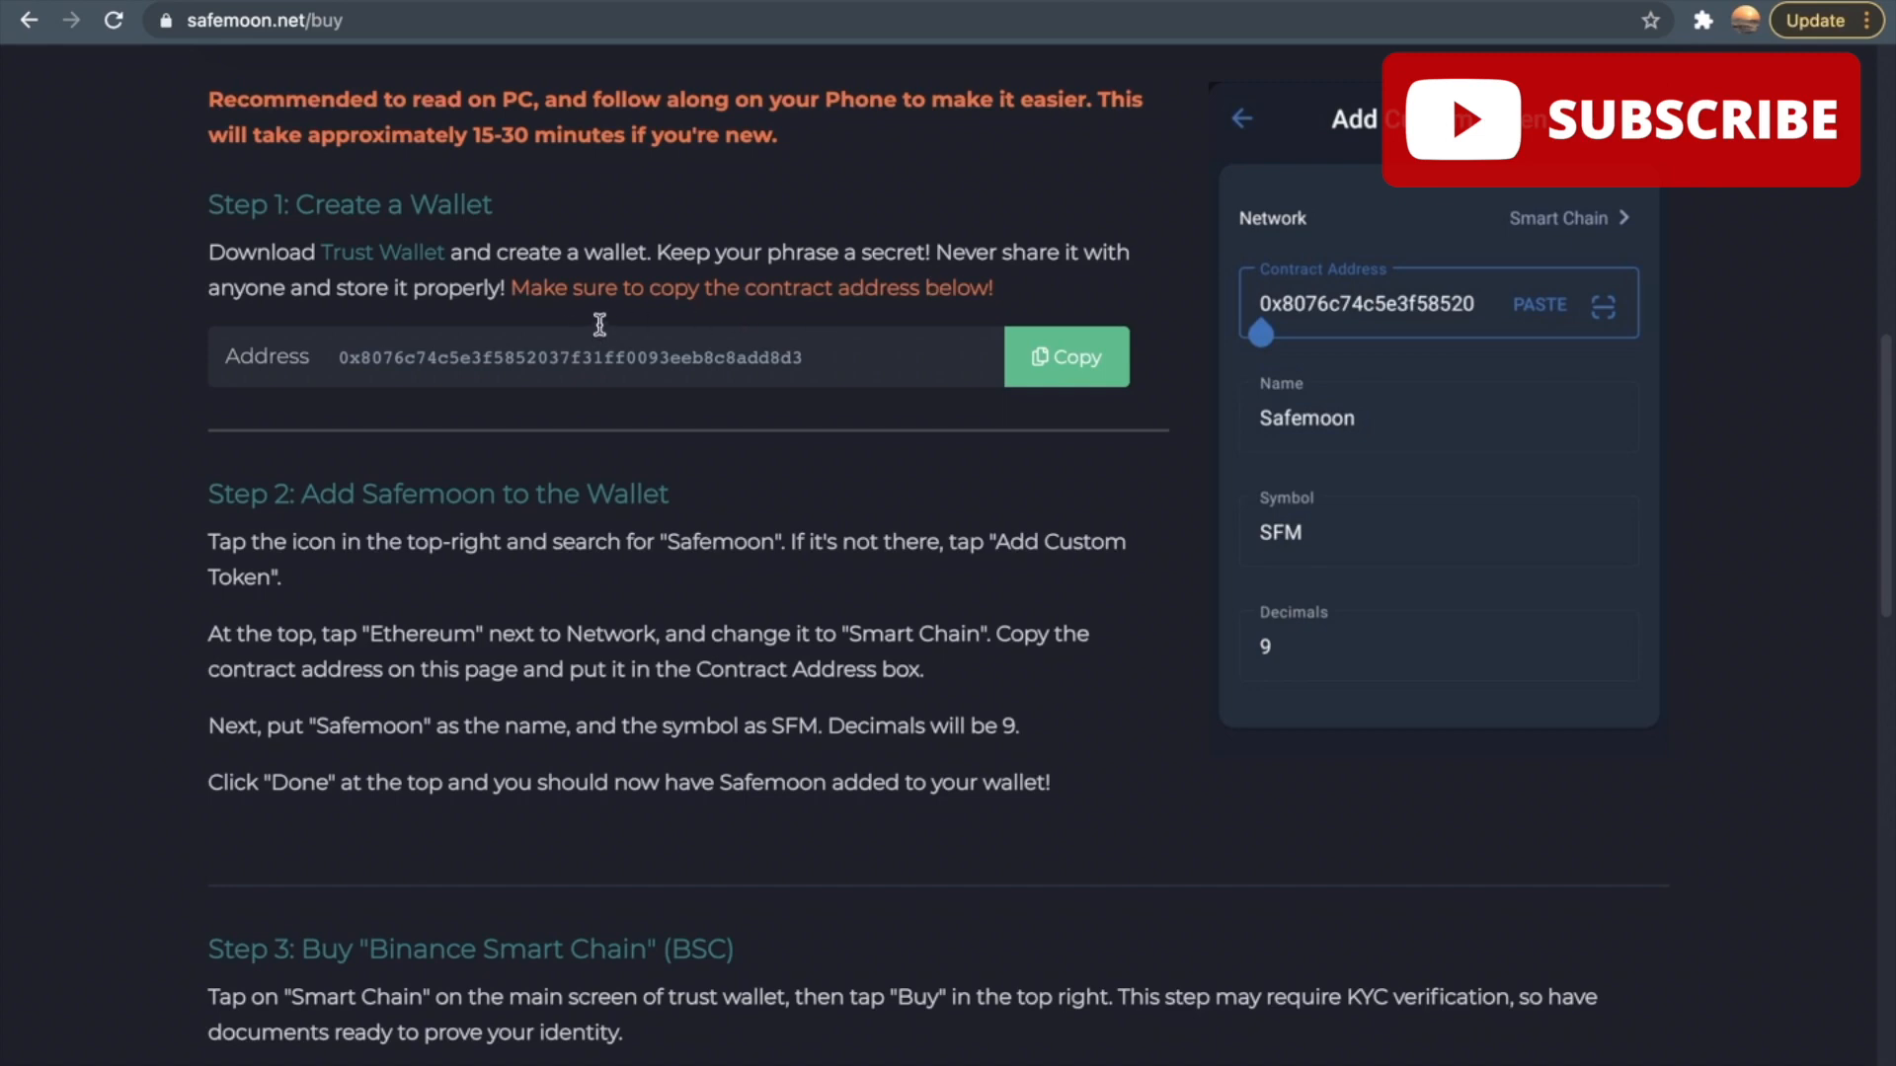
{"action": "mouse_move", "coordinate": [1036, 355]}
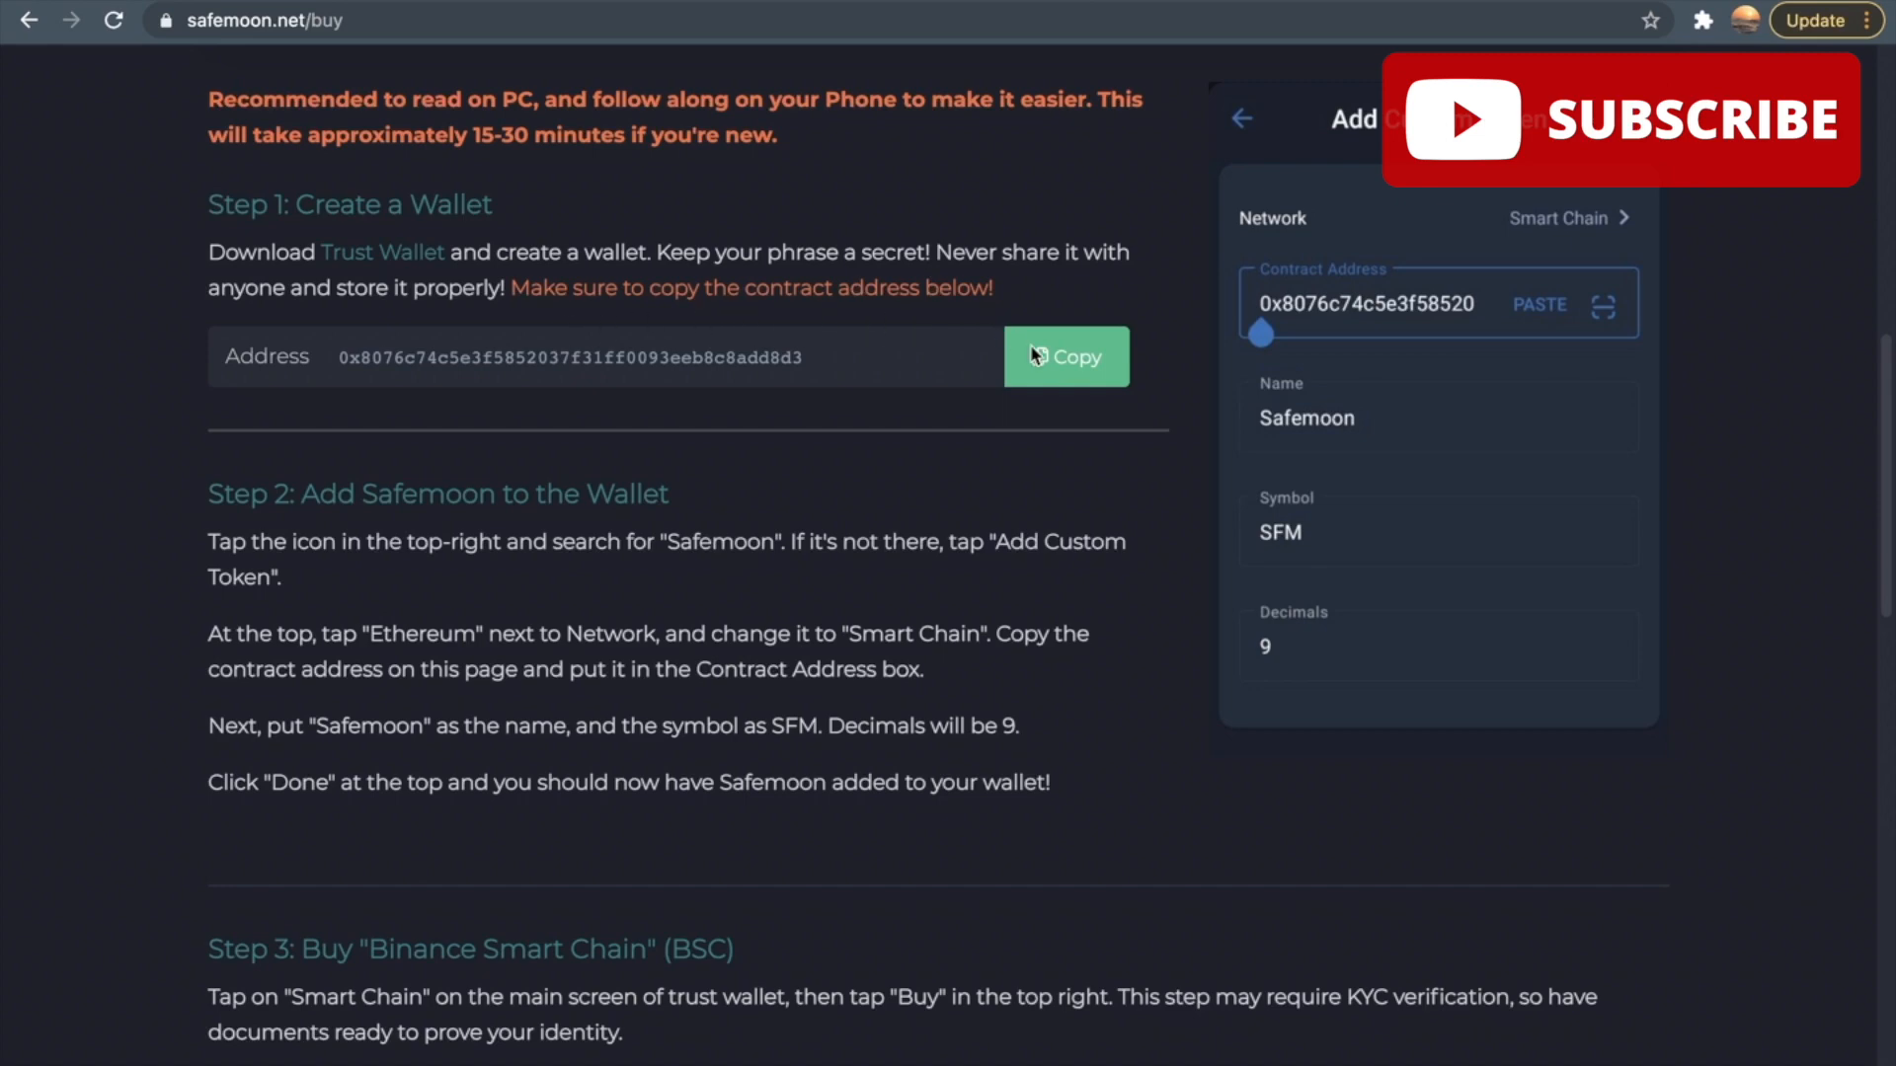
Copy the Safemoon contract address and scroll to Step 2 on adding Safemoon to Trust Wallet
{"action": "left_click", "coordinate": [1065, 355]}
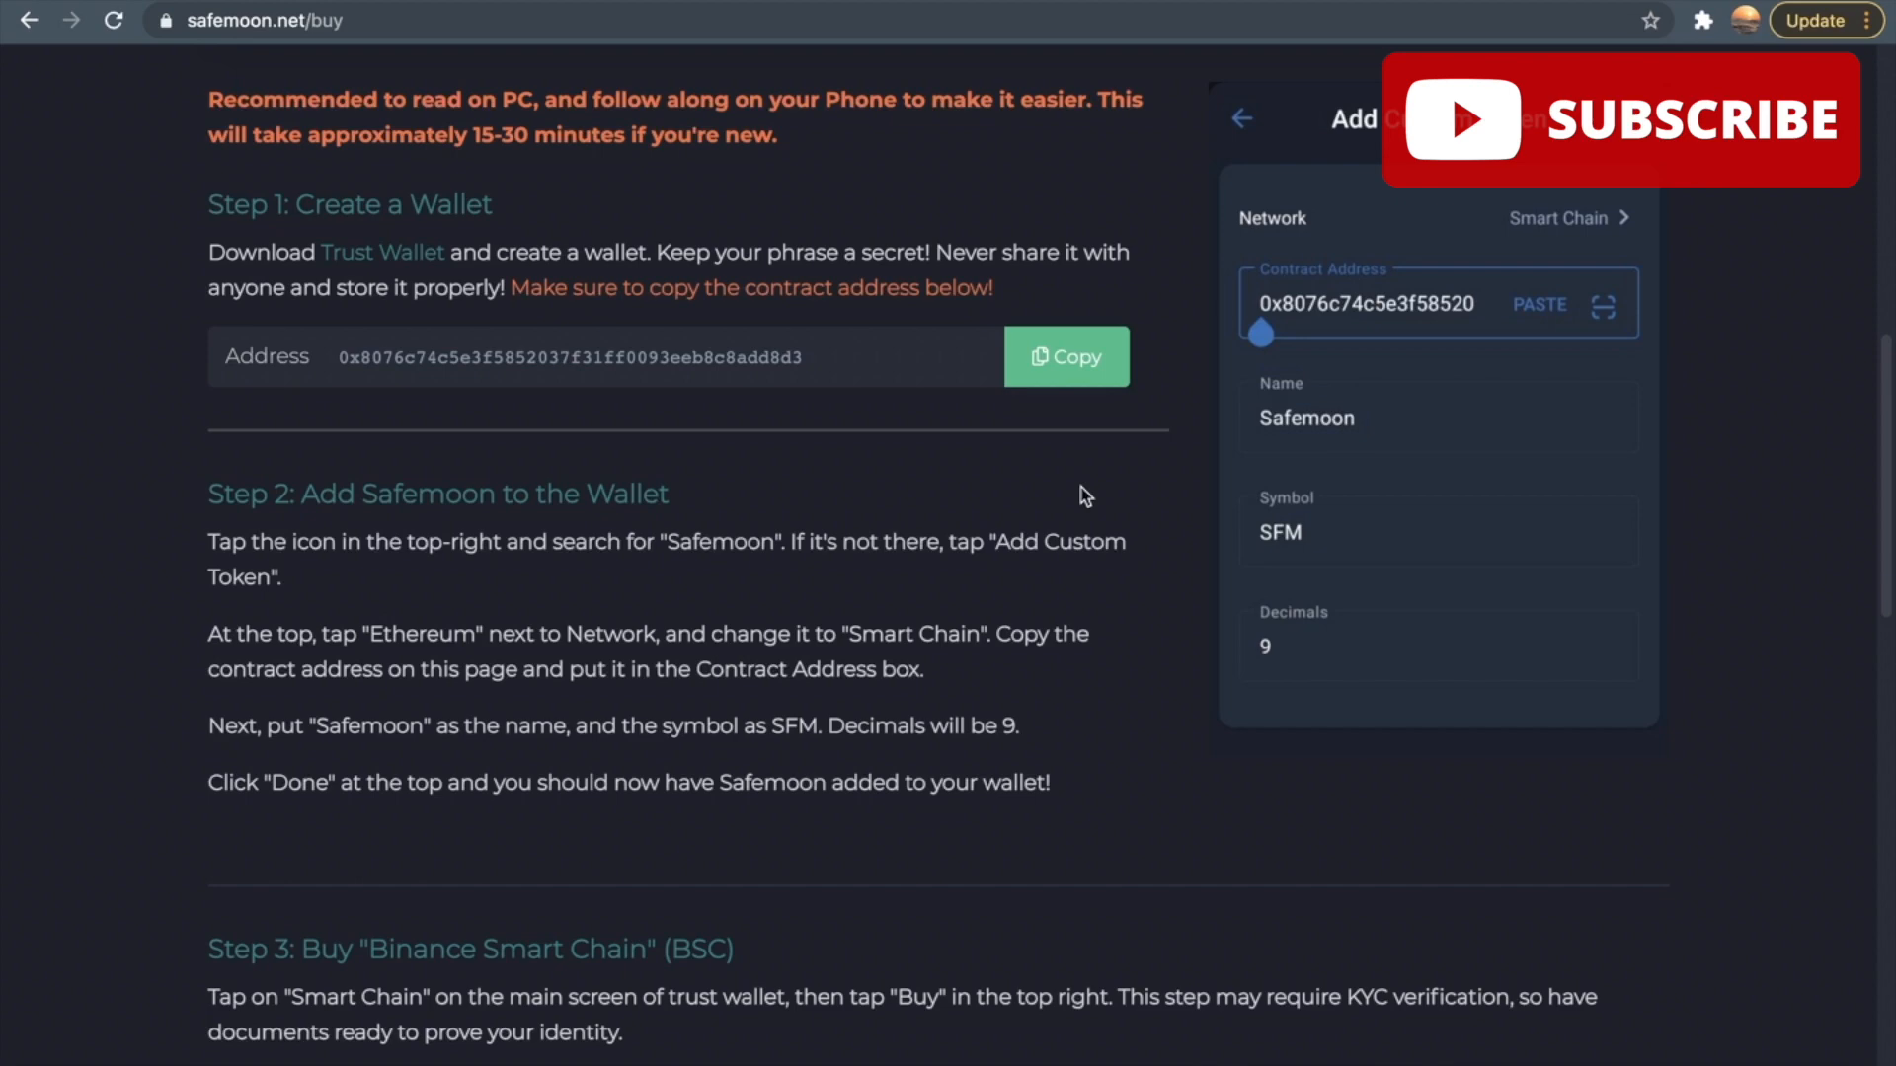
{"action": "scroll", "scroll_direction": "down", "scroll_amount": 3}
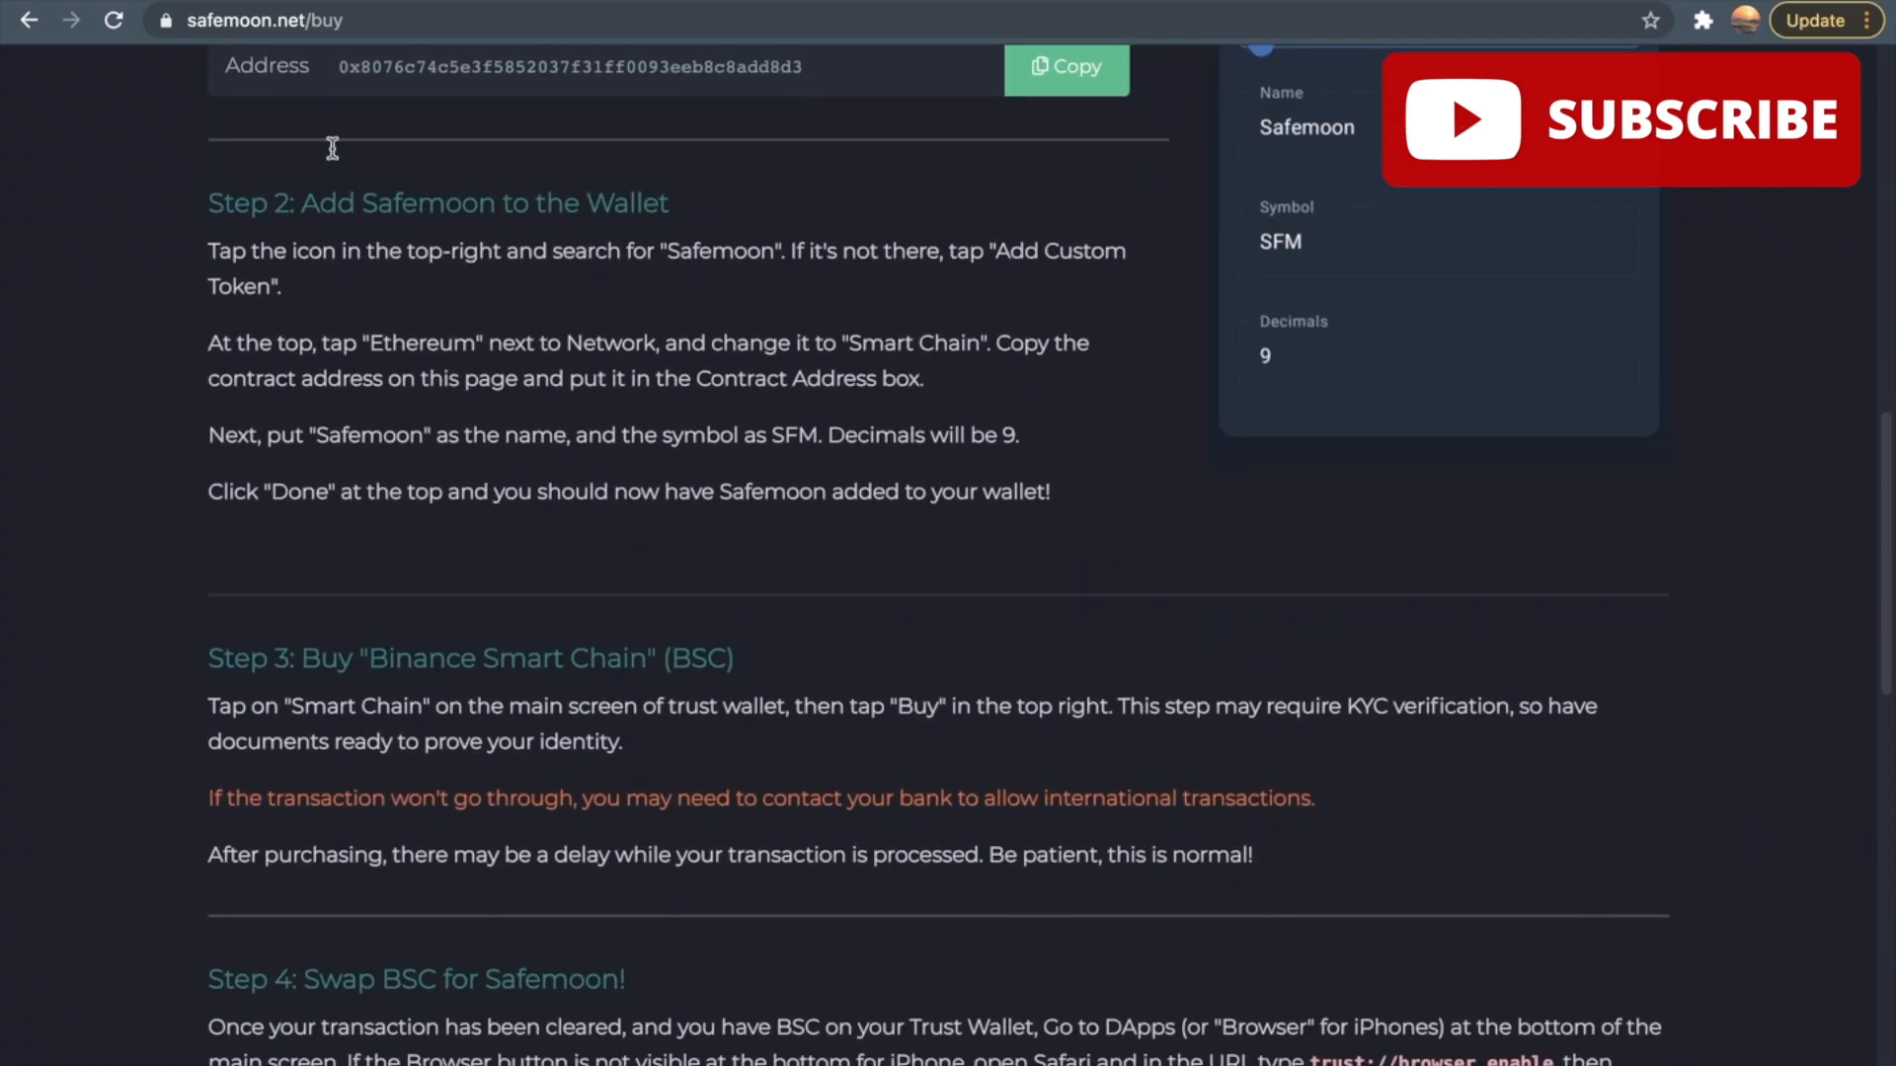
{"action": "mouse_move", "coordinate": [638, 233]}
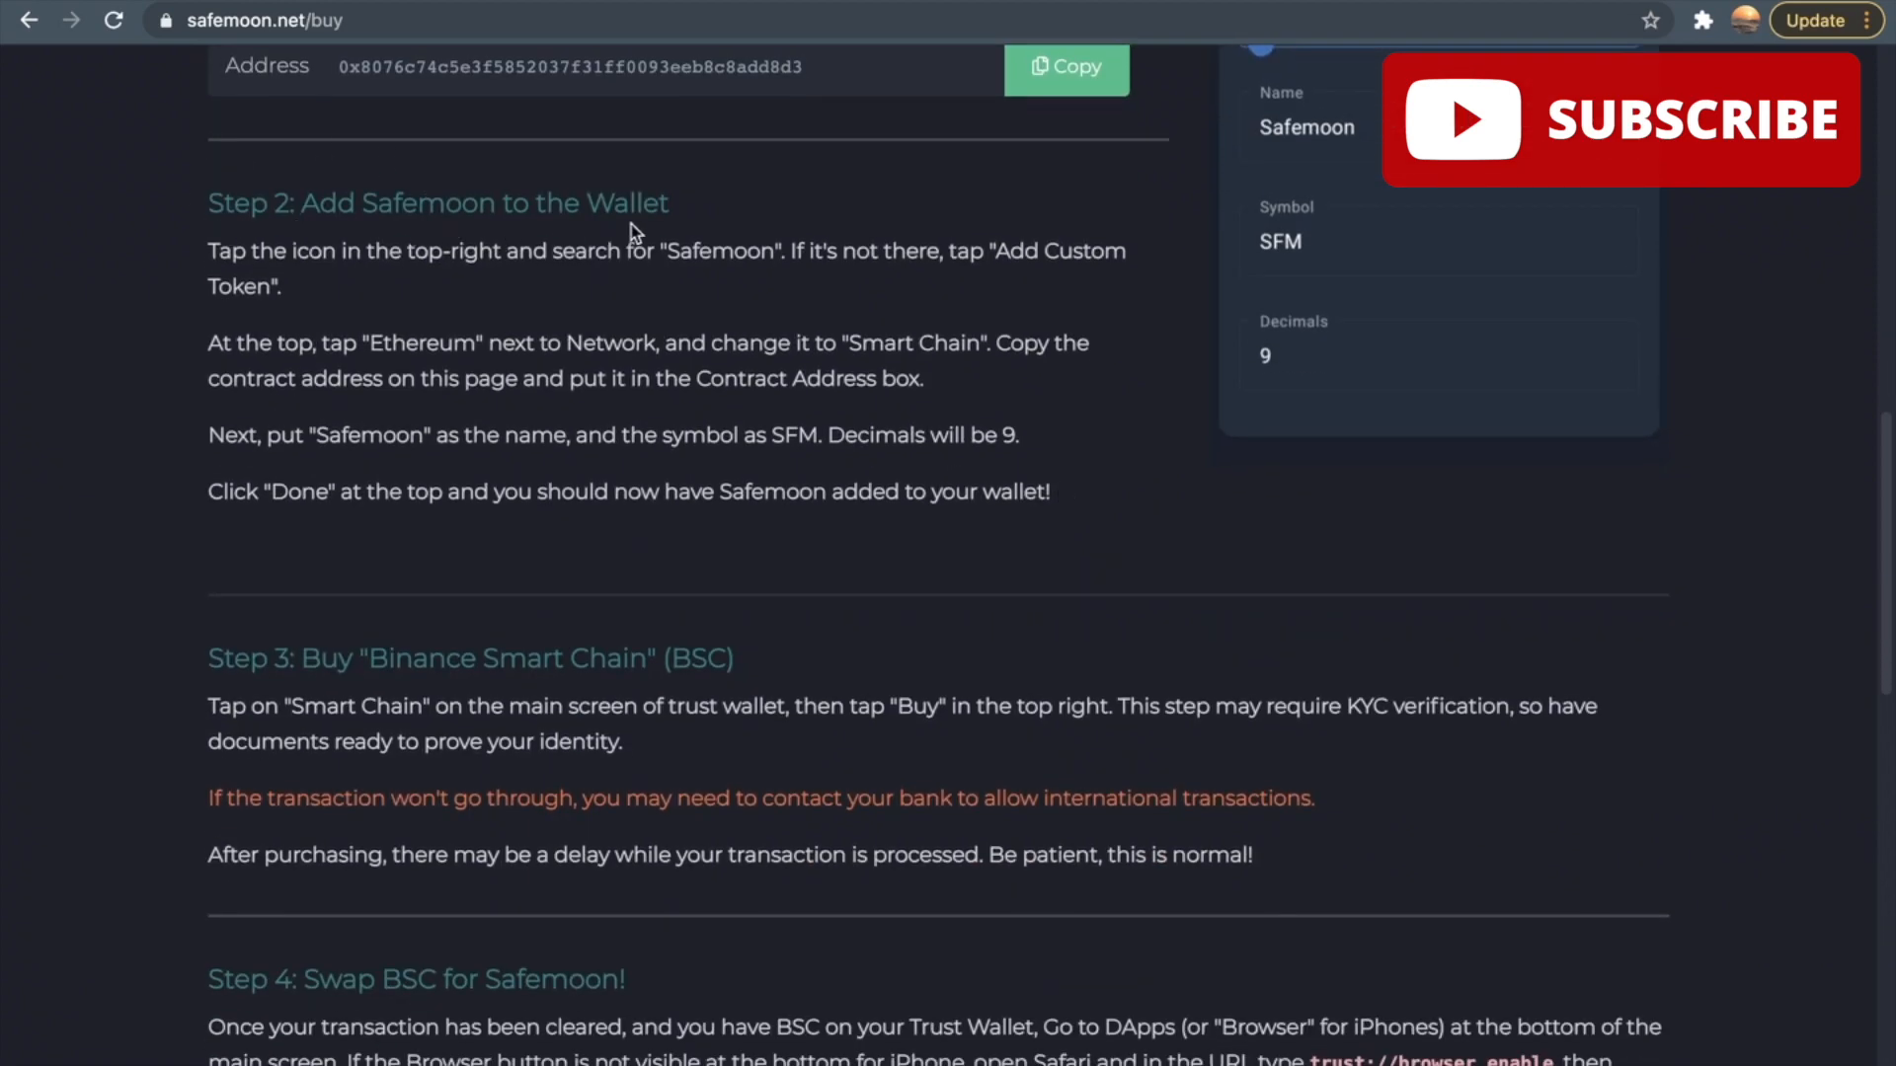
{"action": "mouse_move", "coordinate": [342, 300]}
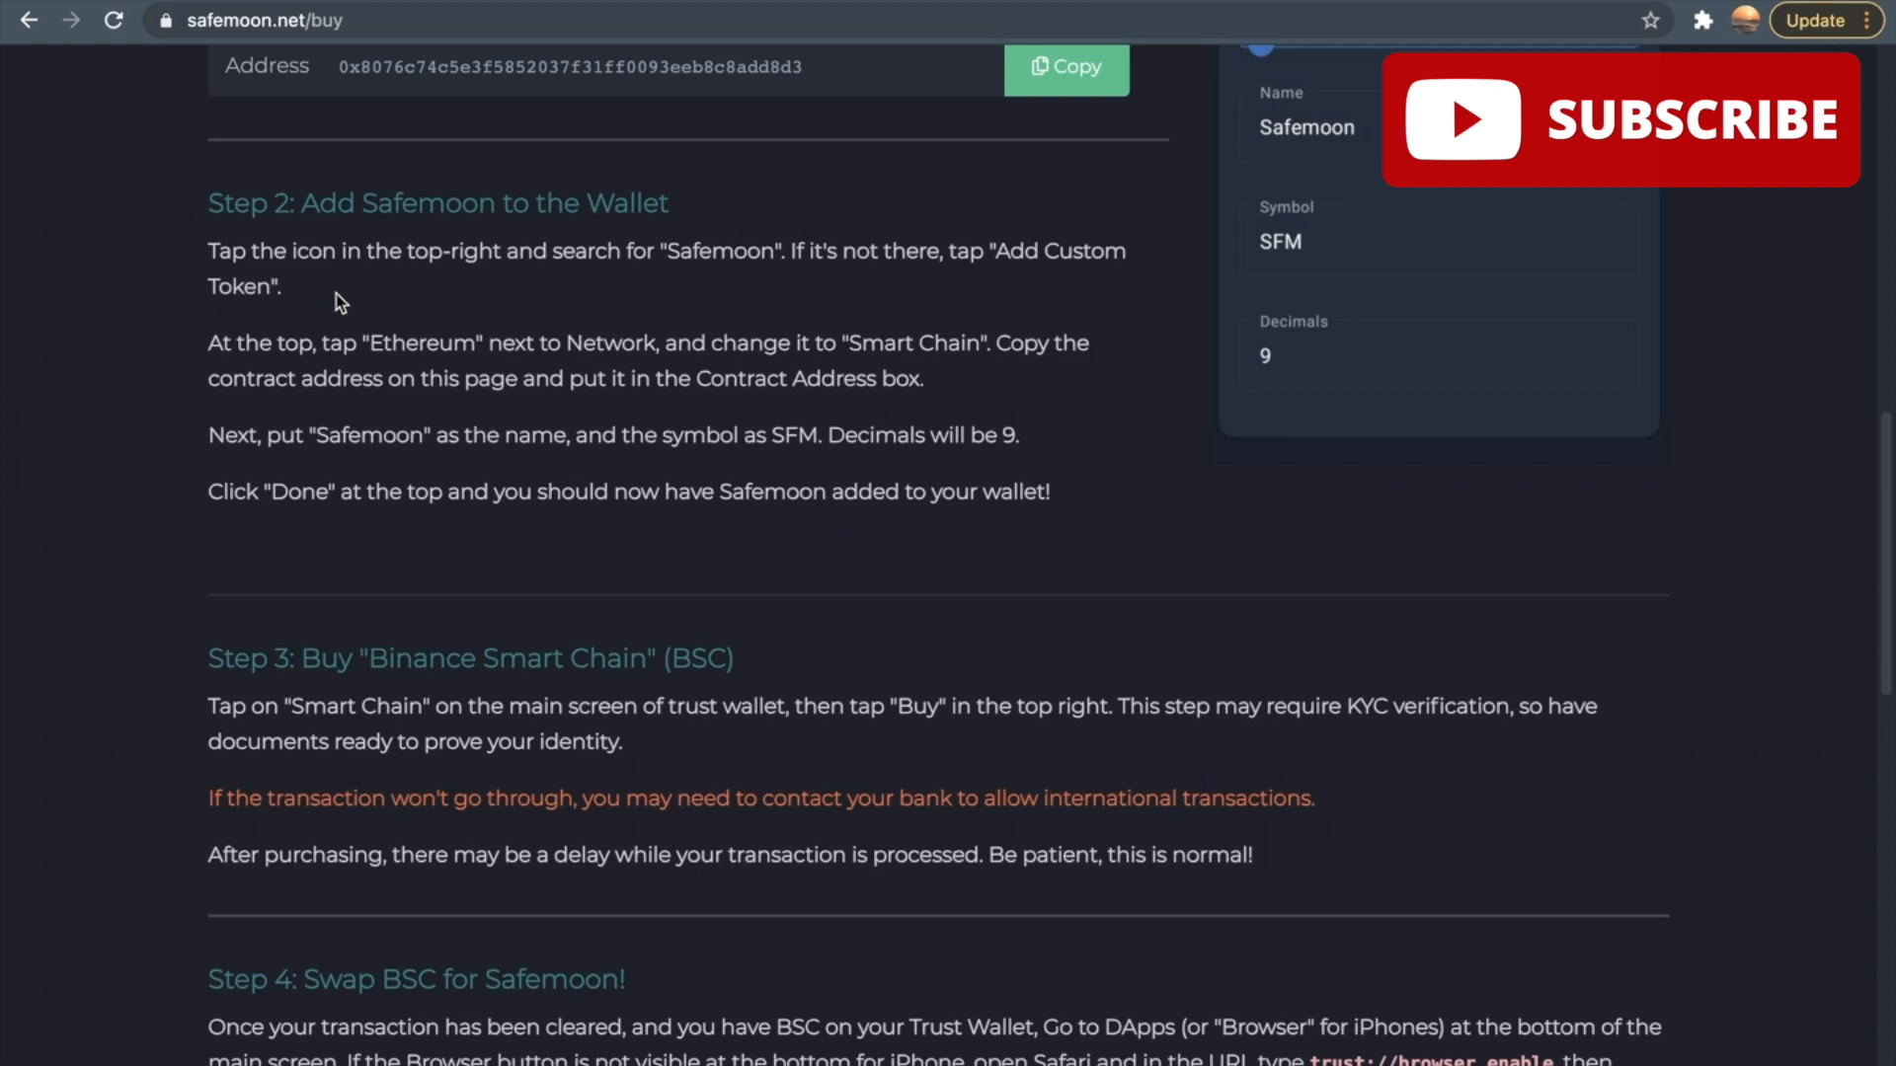
{"action": "scroll", "scroll_direction": "up", "scroll_amount": 3}
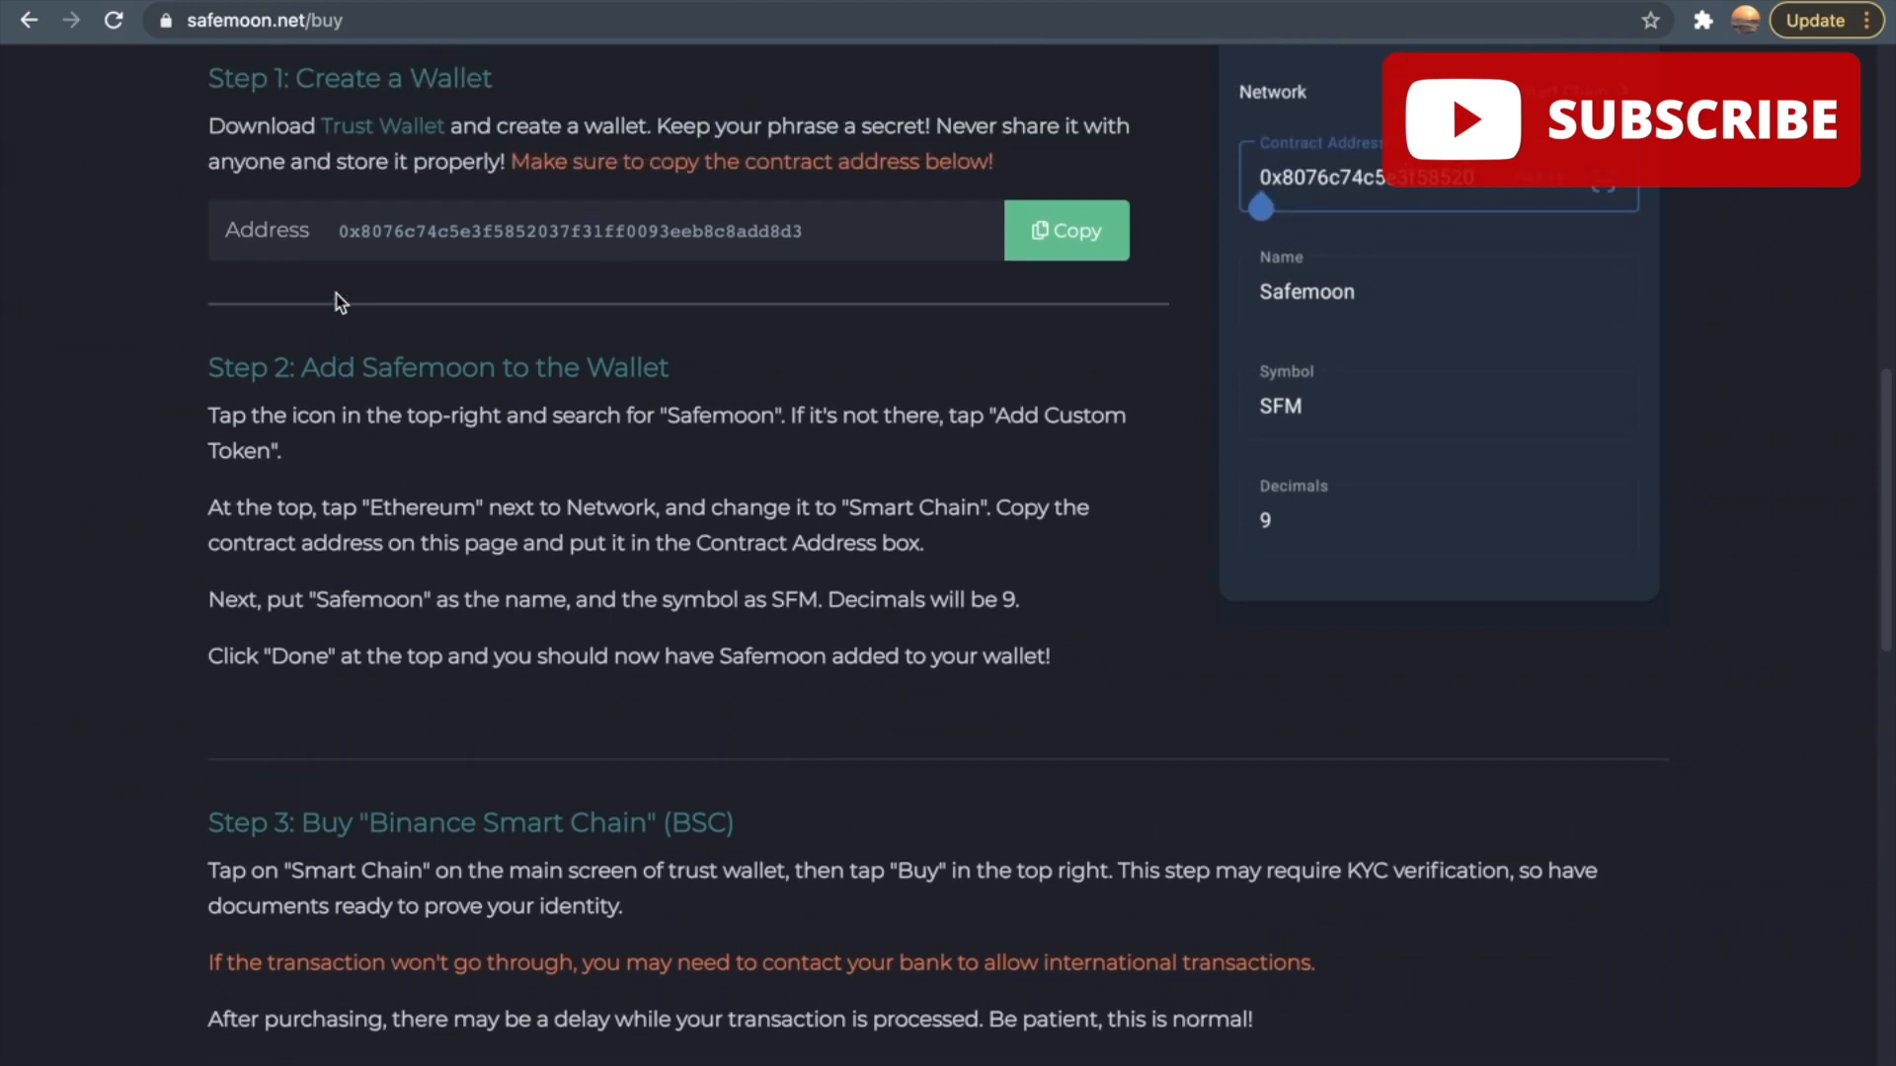
{"action": "mouse_move", "coordinate": [202, 559]}
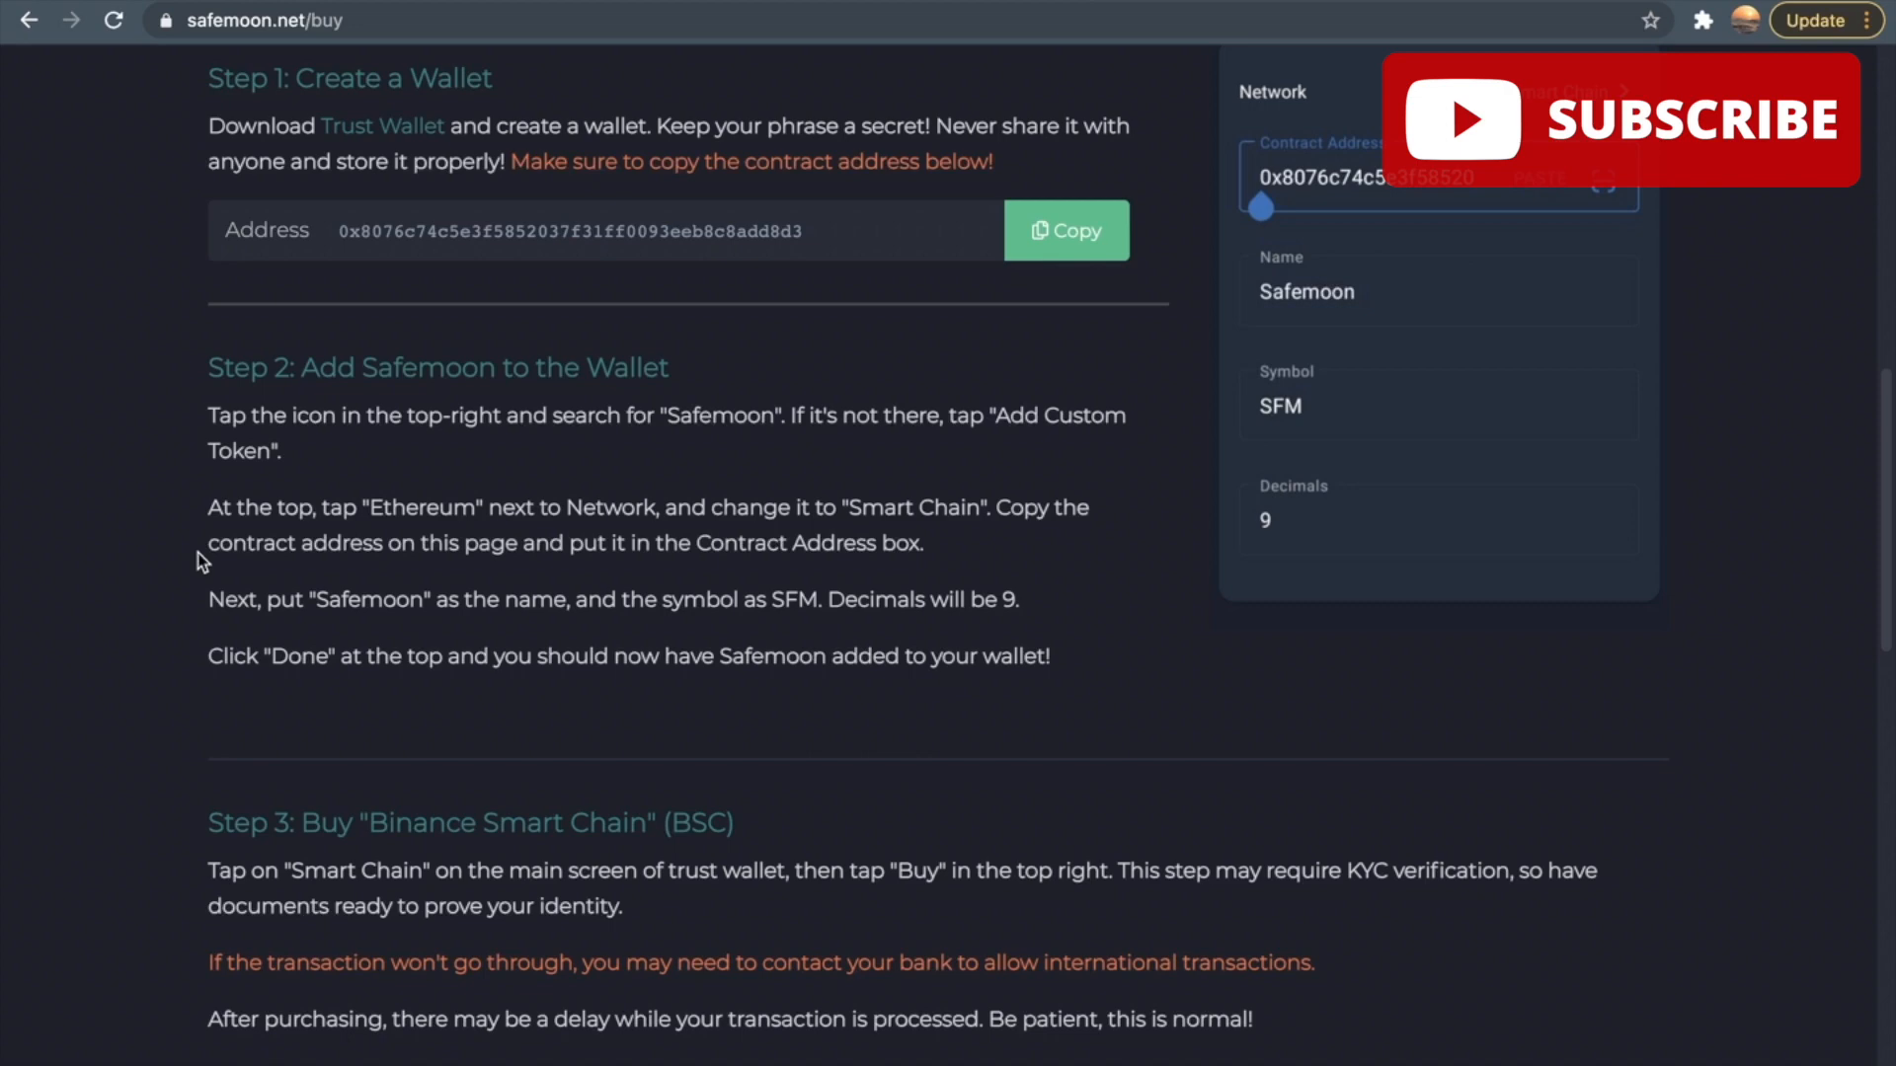
{"action": "left_click", "coordinate": [1064, 231]}
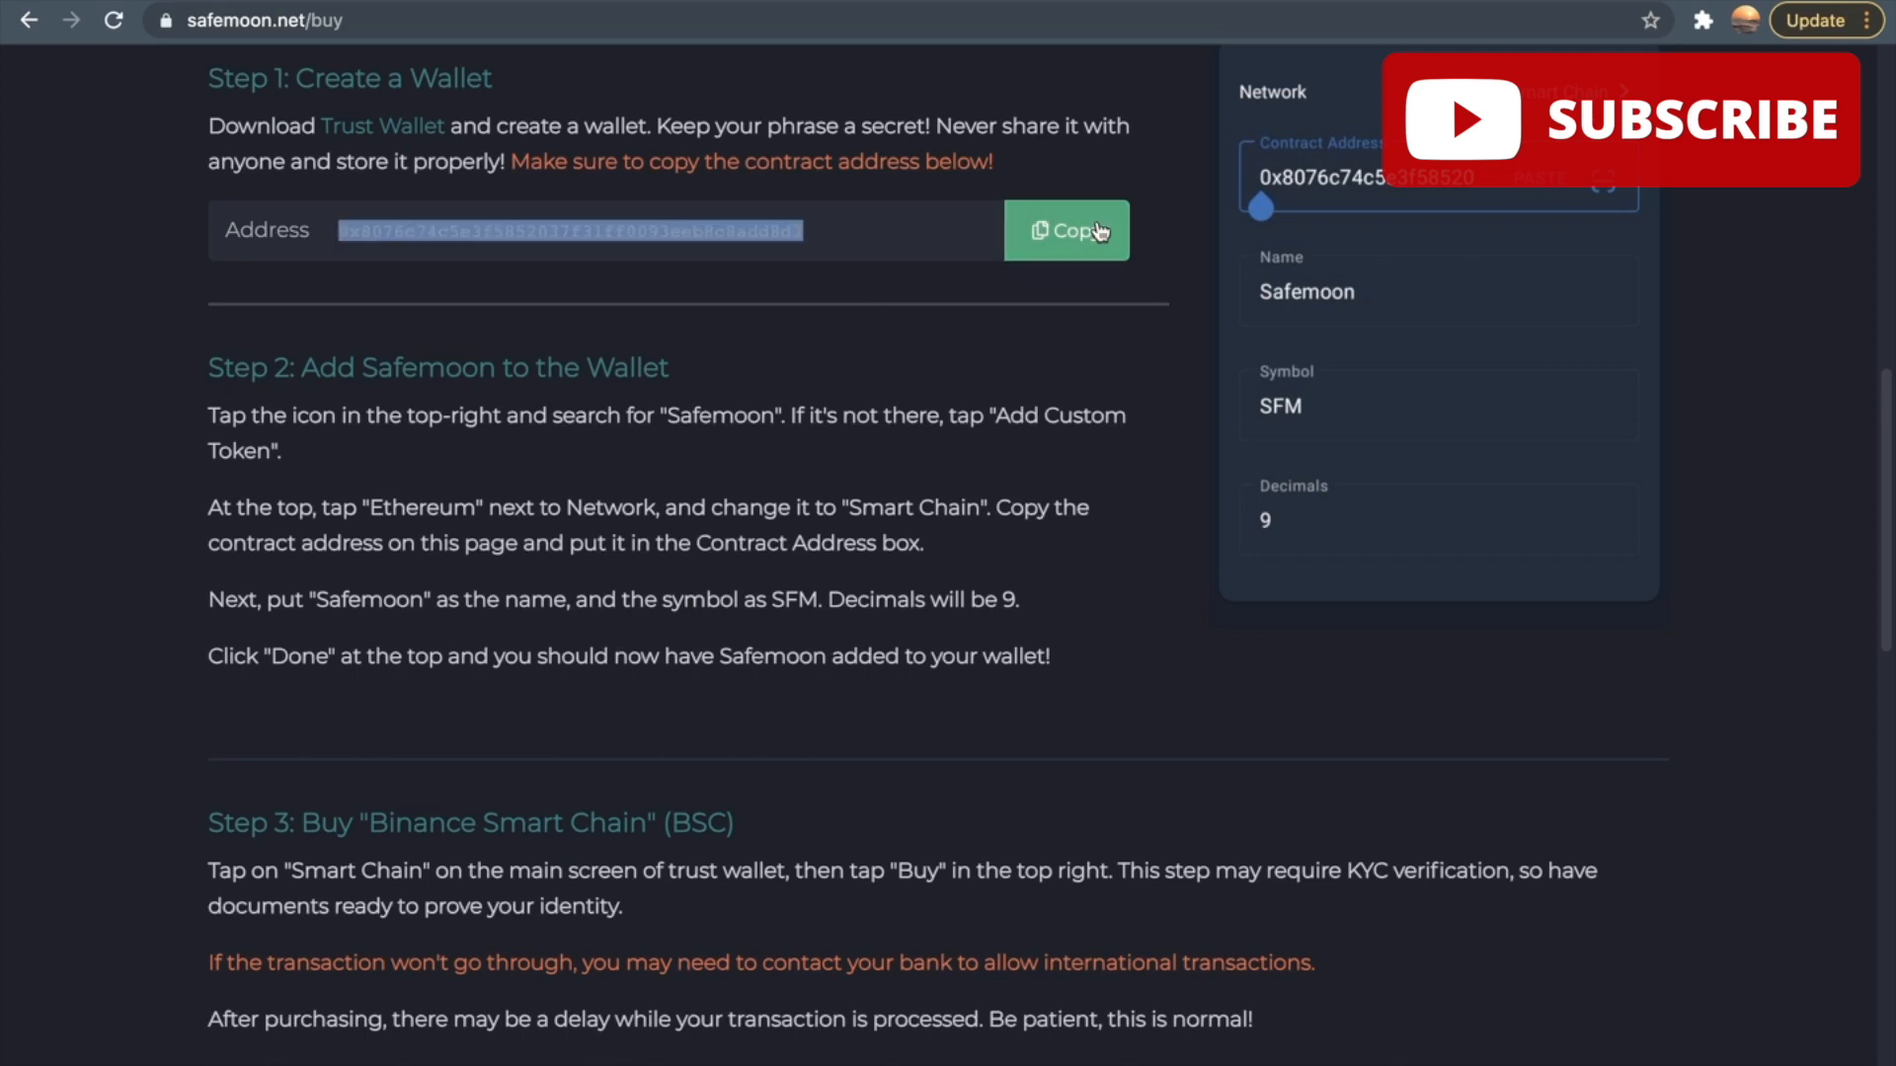
{"action": "mouse_move", "coordinate": [1138, 379]}
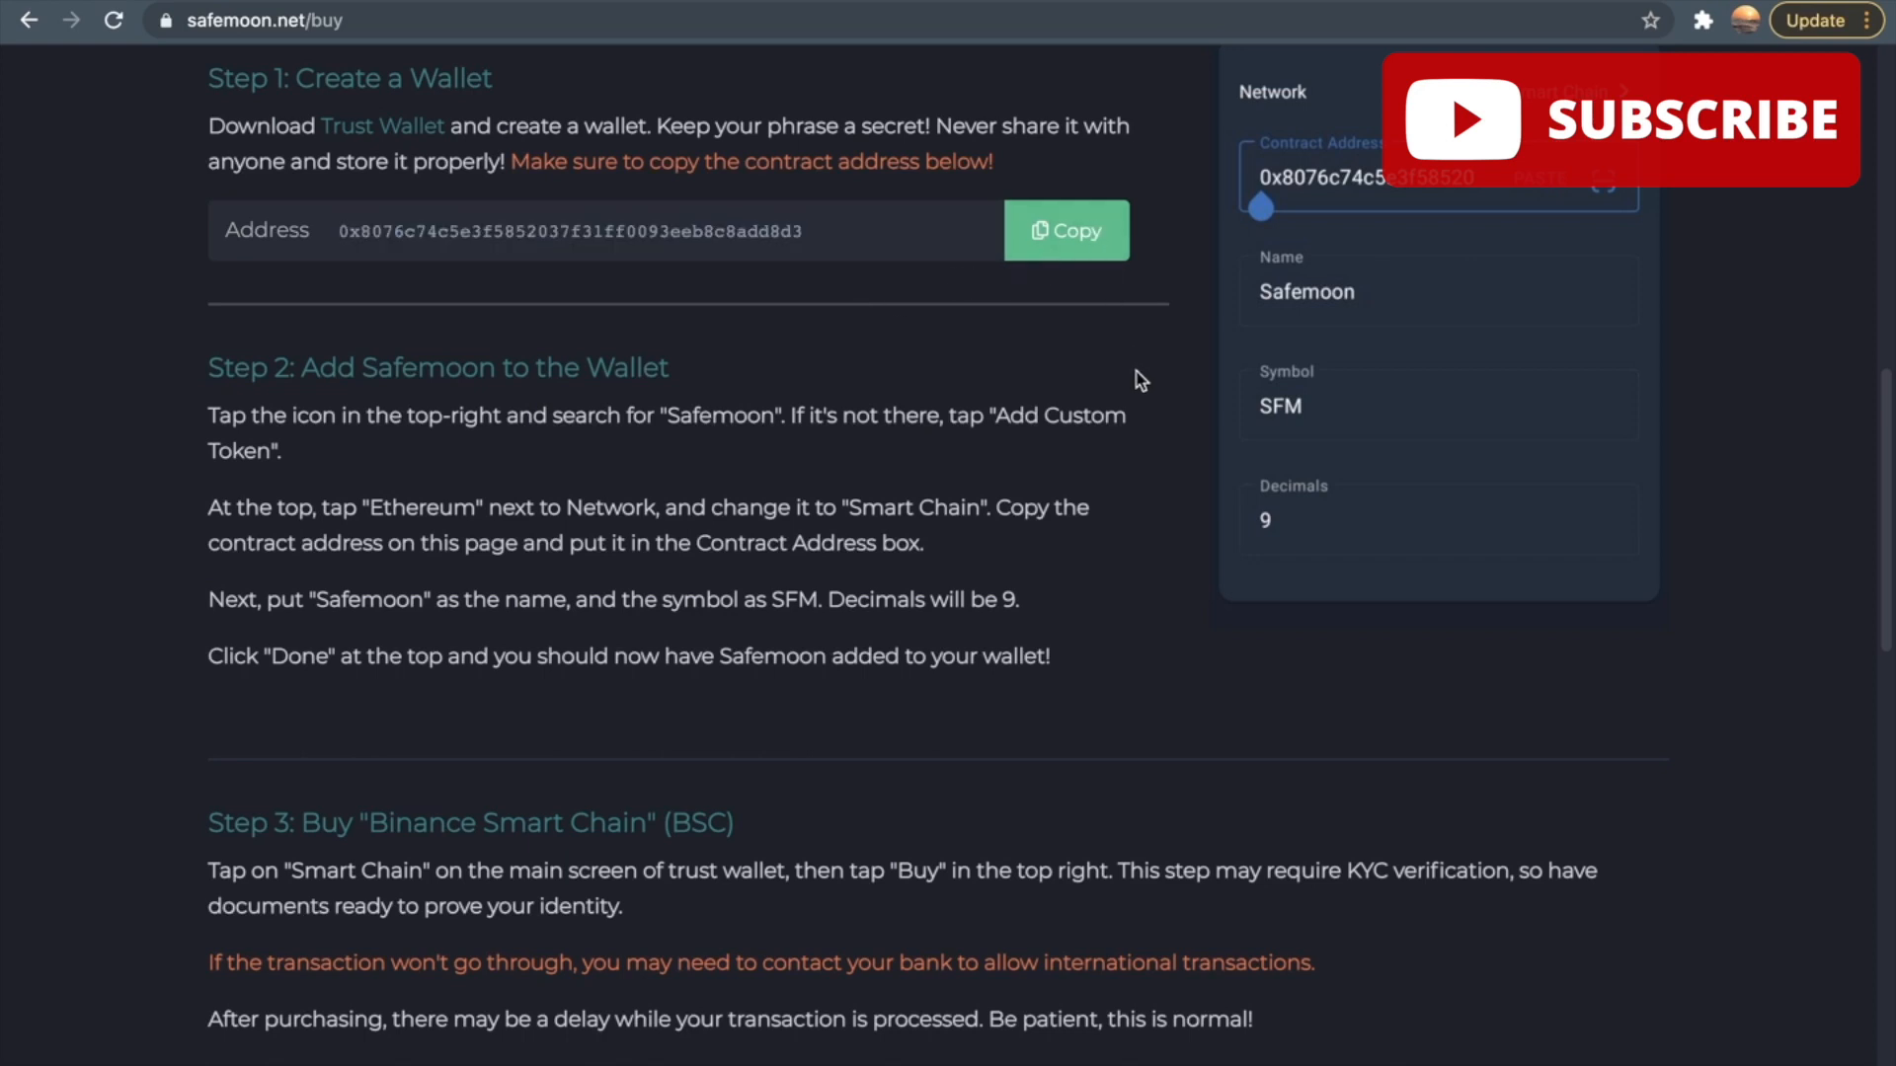
{"action": "scroll", "scroll_direction": "down", "scroll_amount": 3}
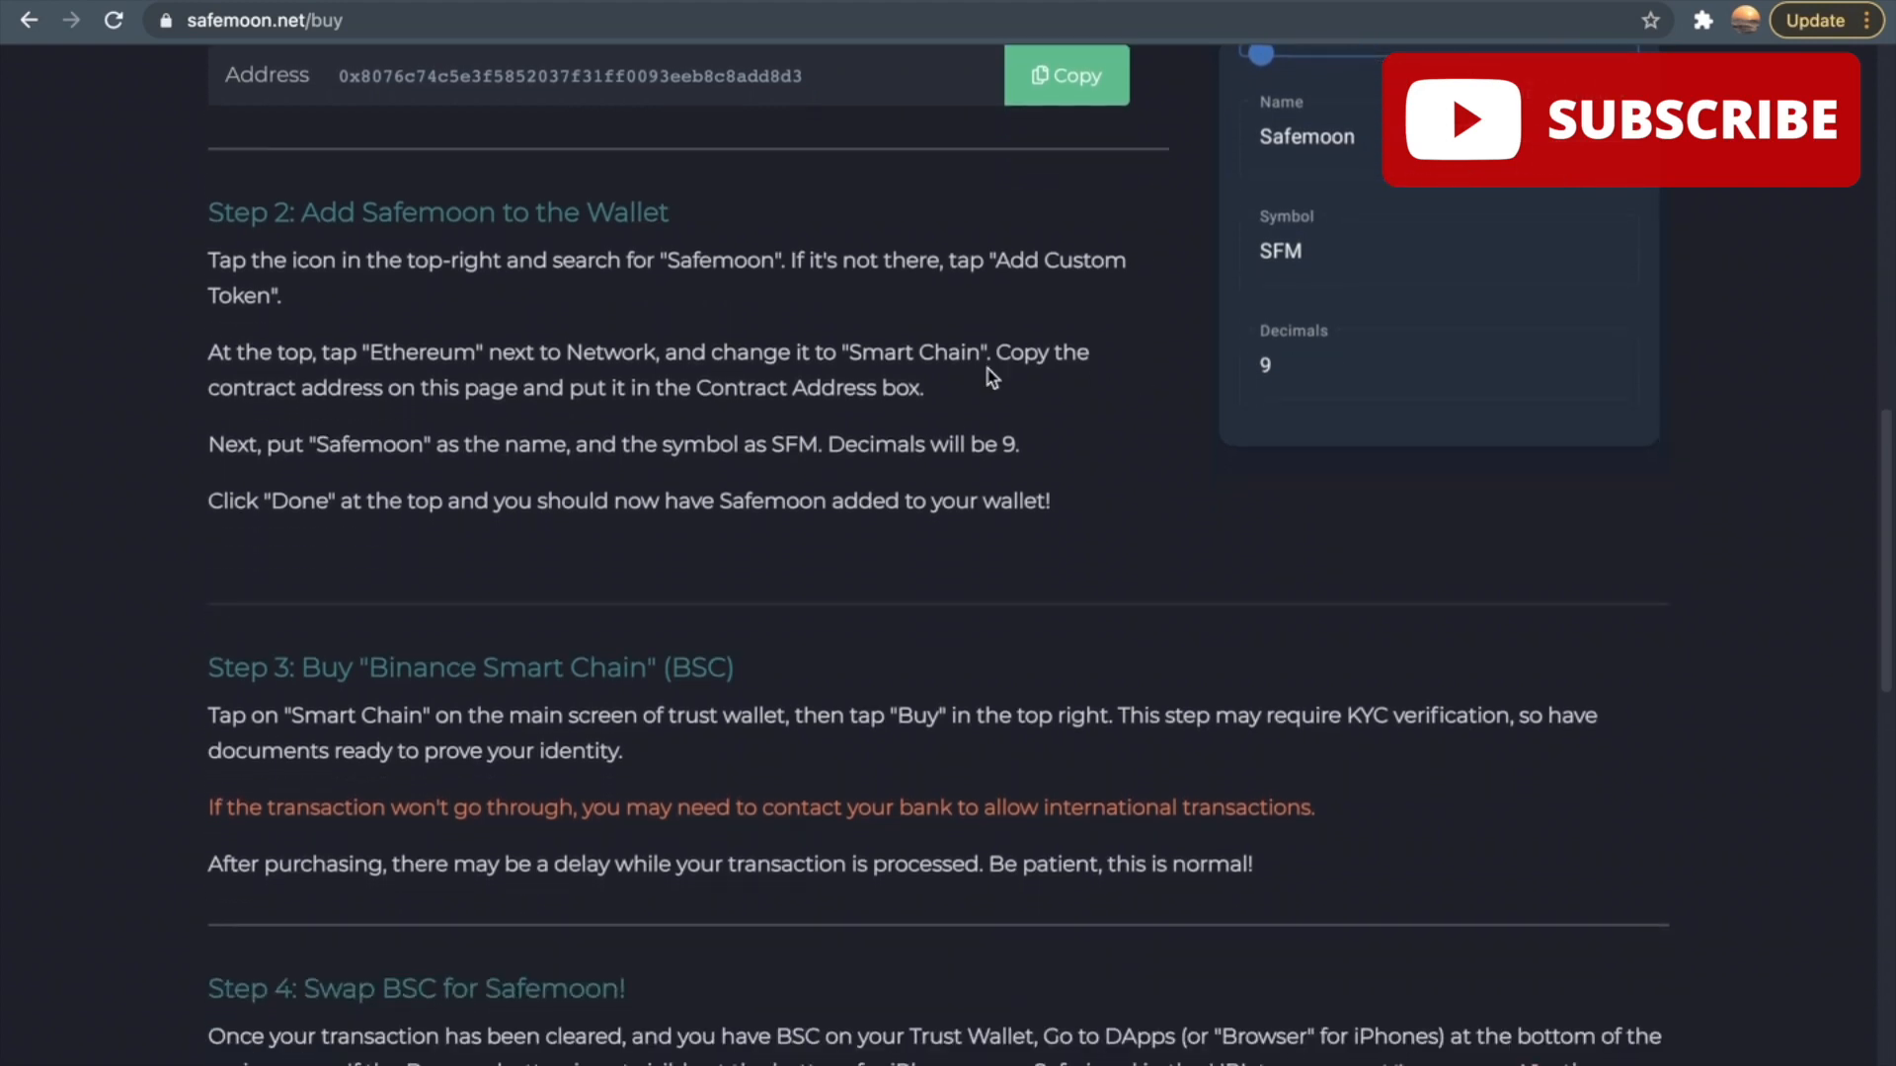
{"action": "mouse_move", "coordinate": [701, 478]}
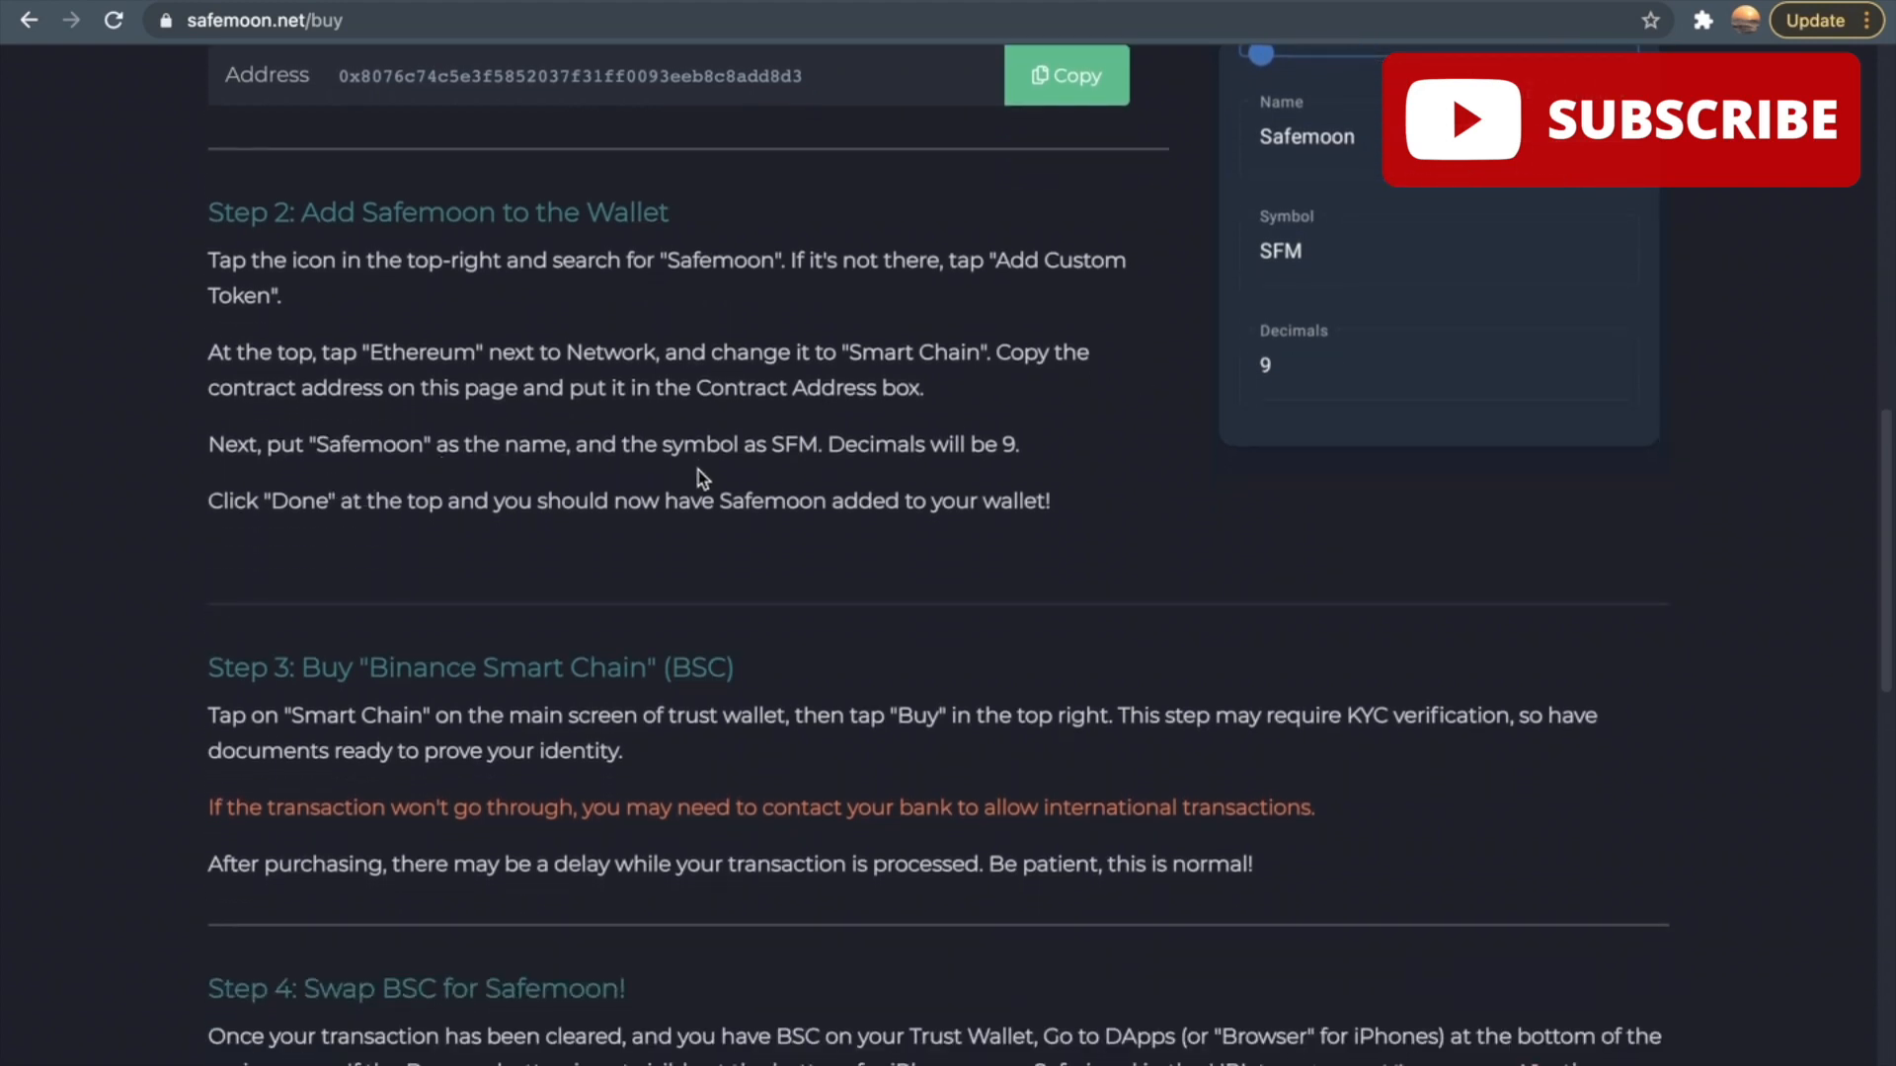
{"action": "mouse_move", "coordinate": [876, 482]}
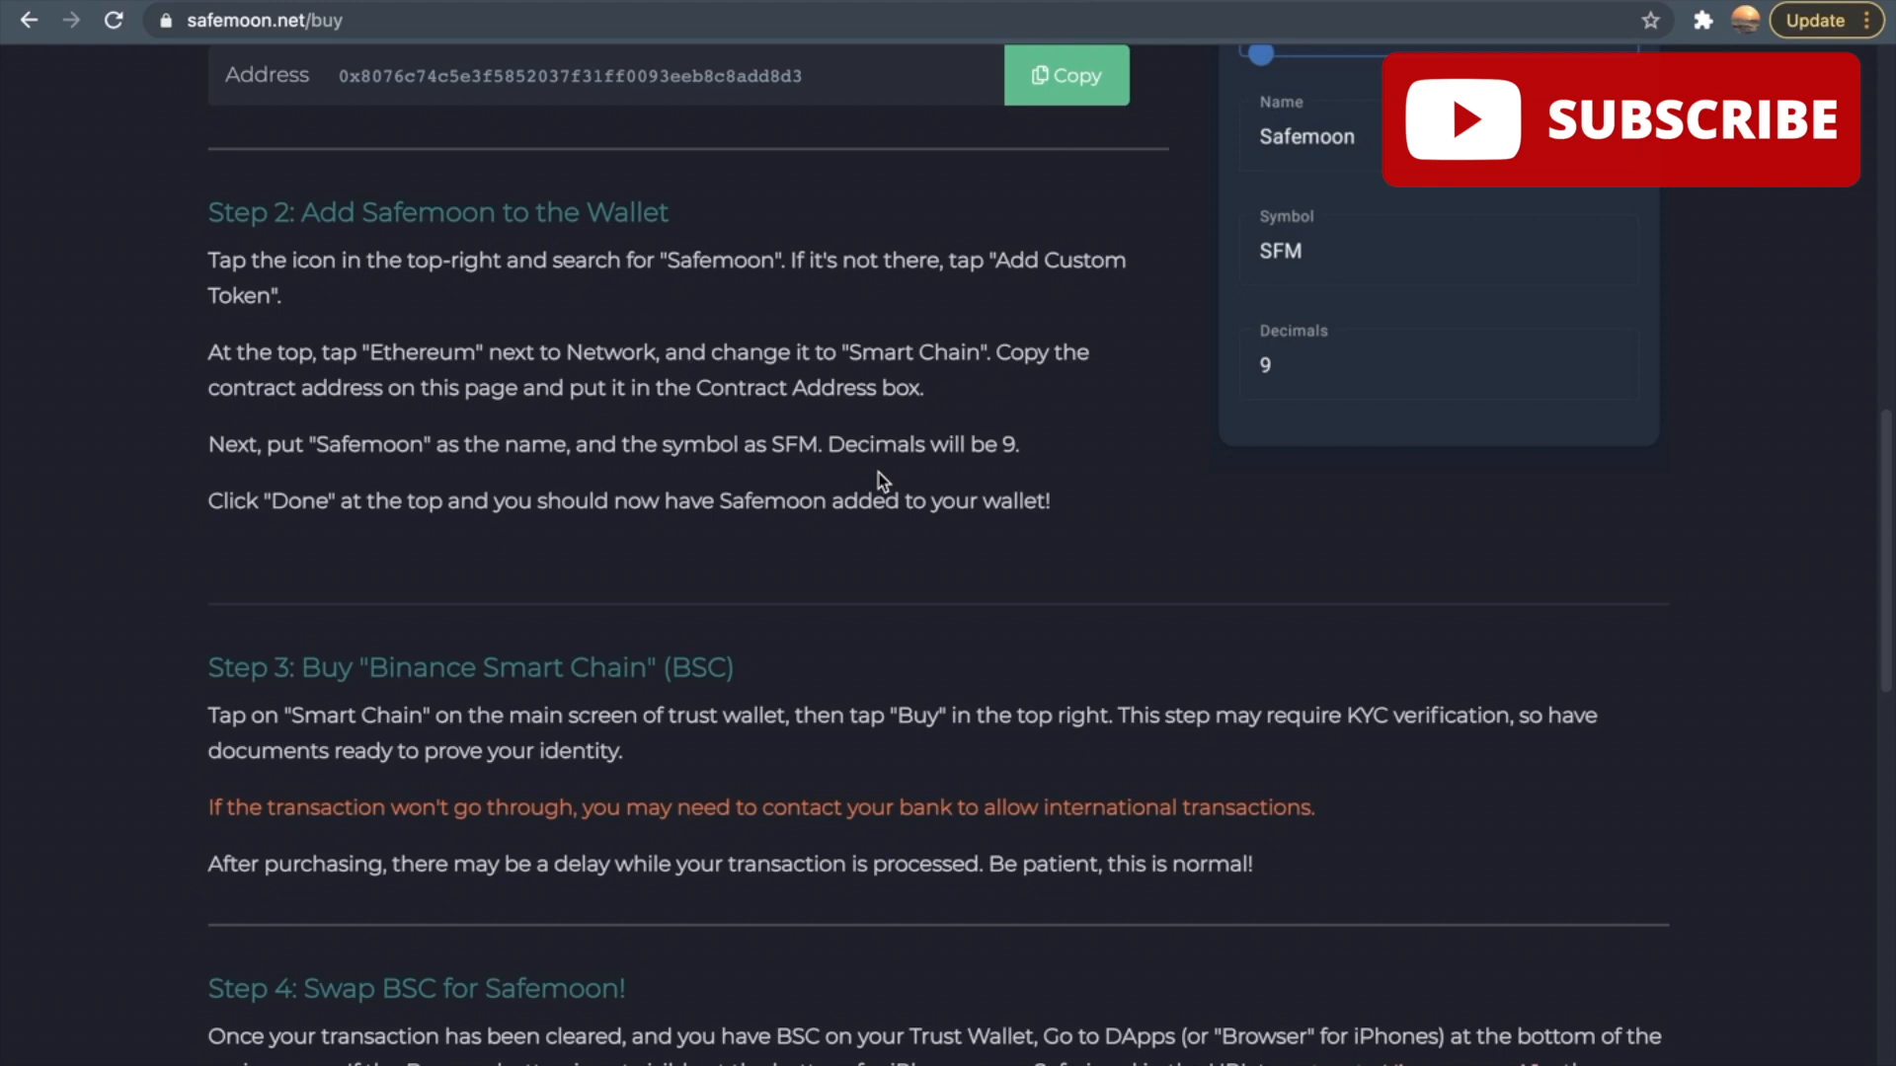
{"action": "mouse_move", "coordinate": [993, 444]}
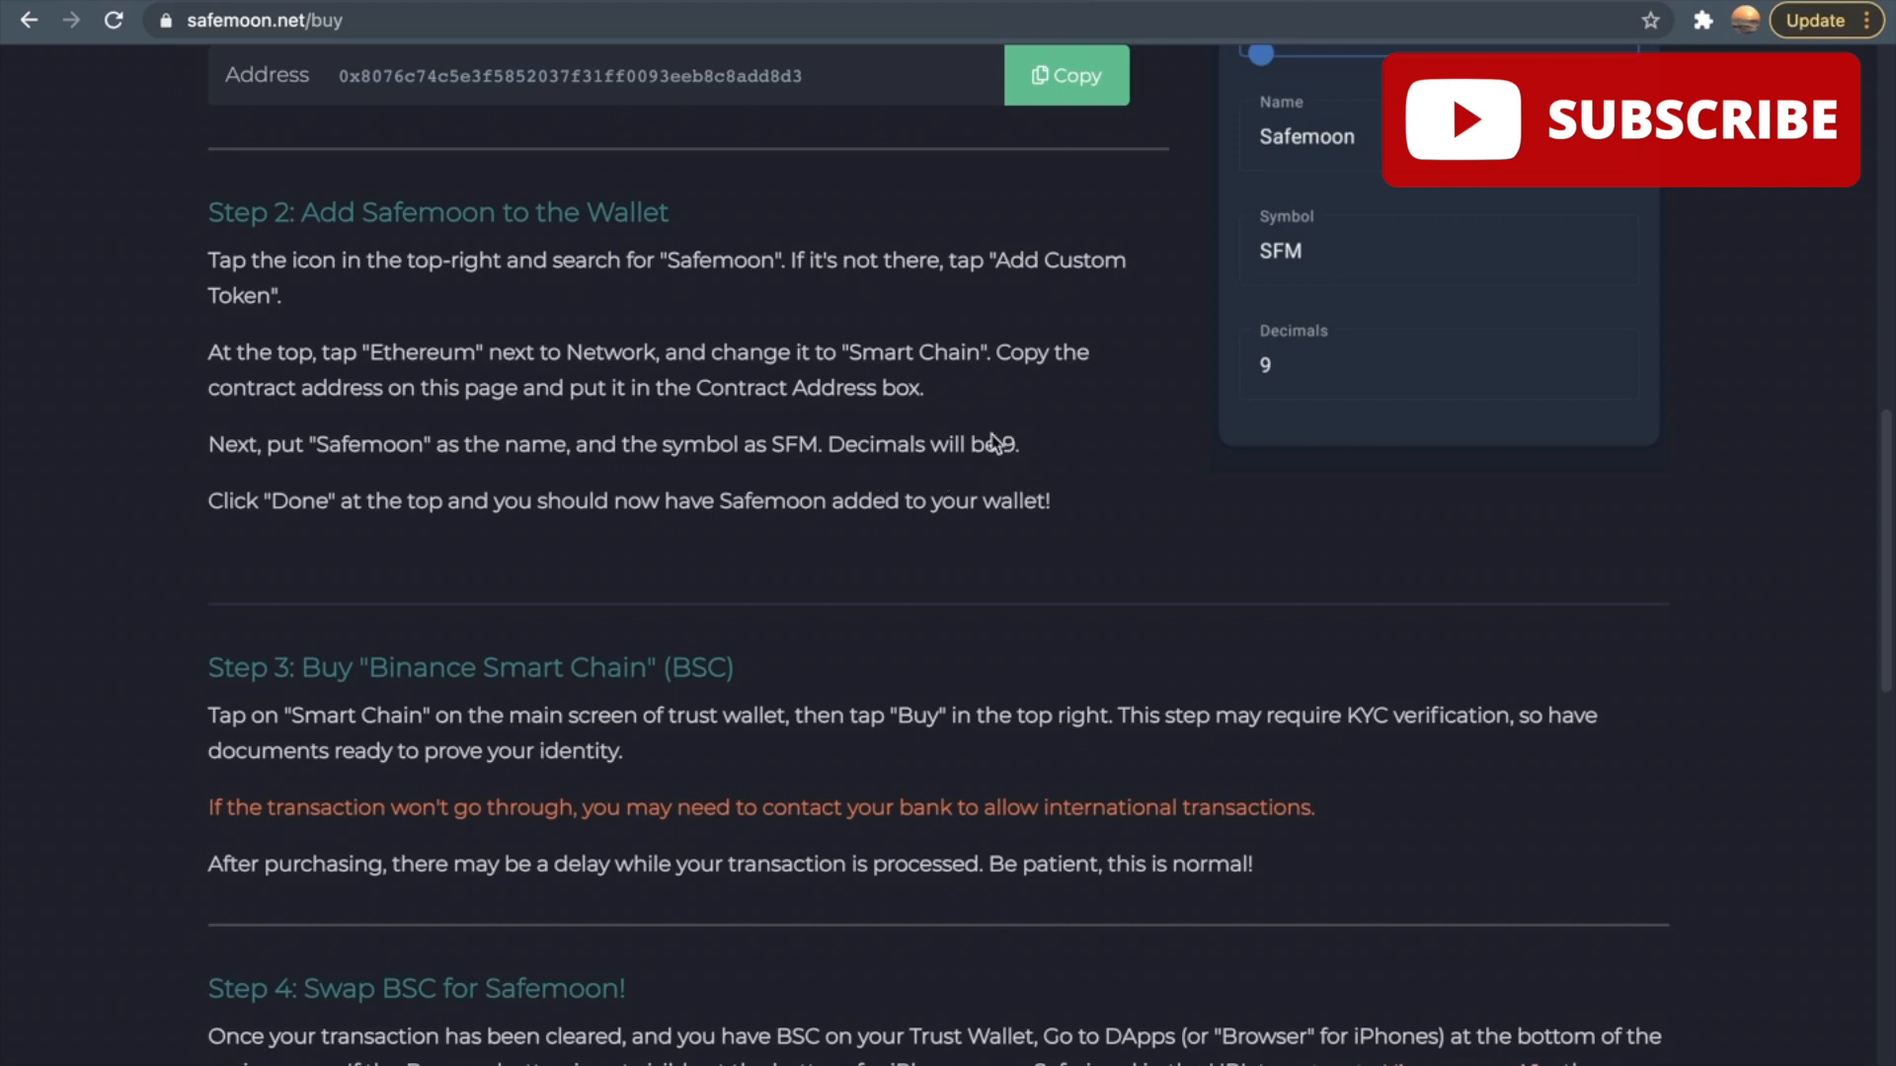
{"action": "mouse_move", "coordinate": [245, 577]}
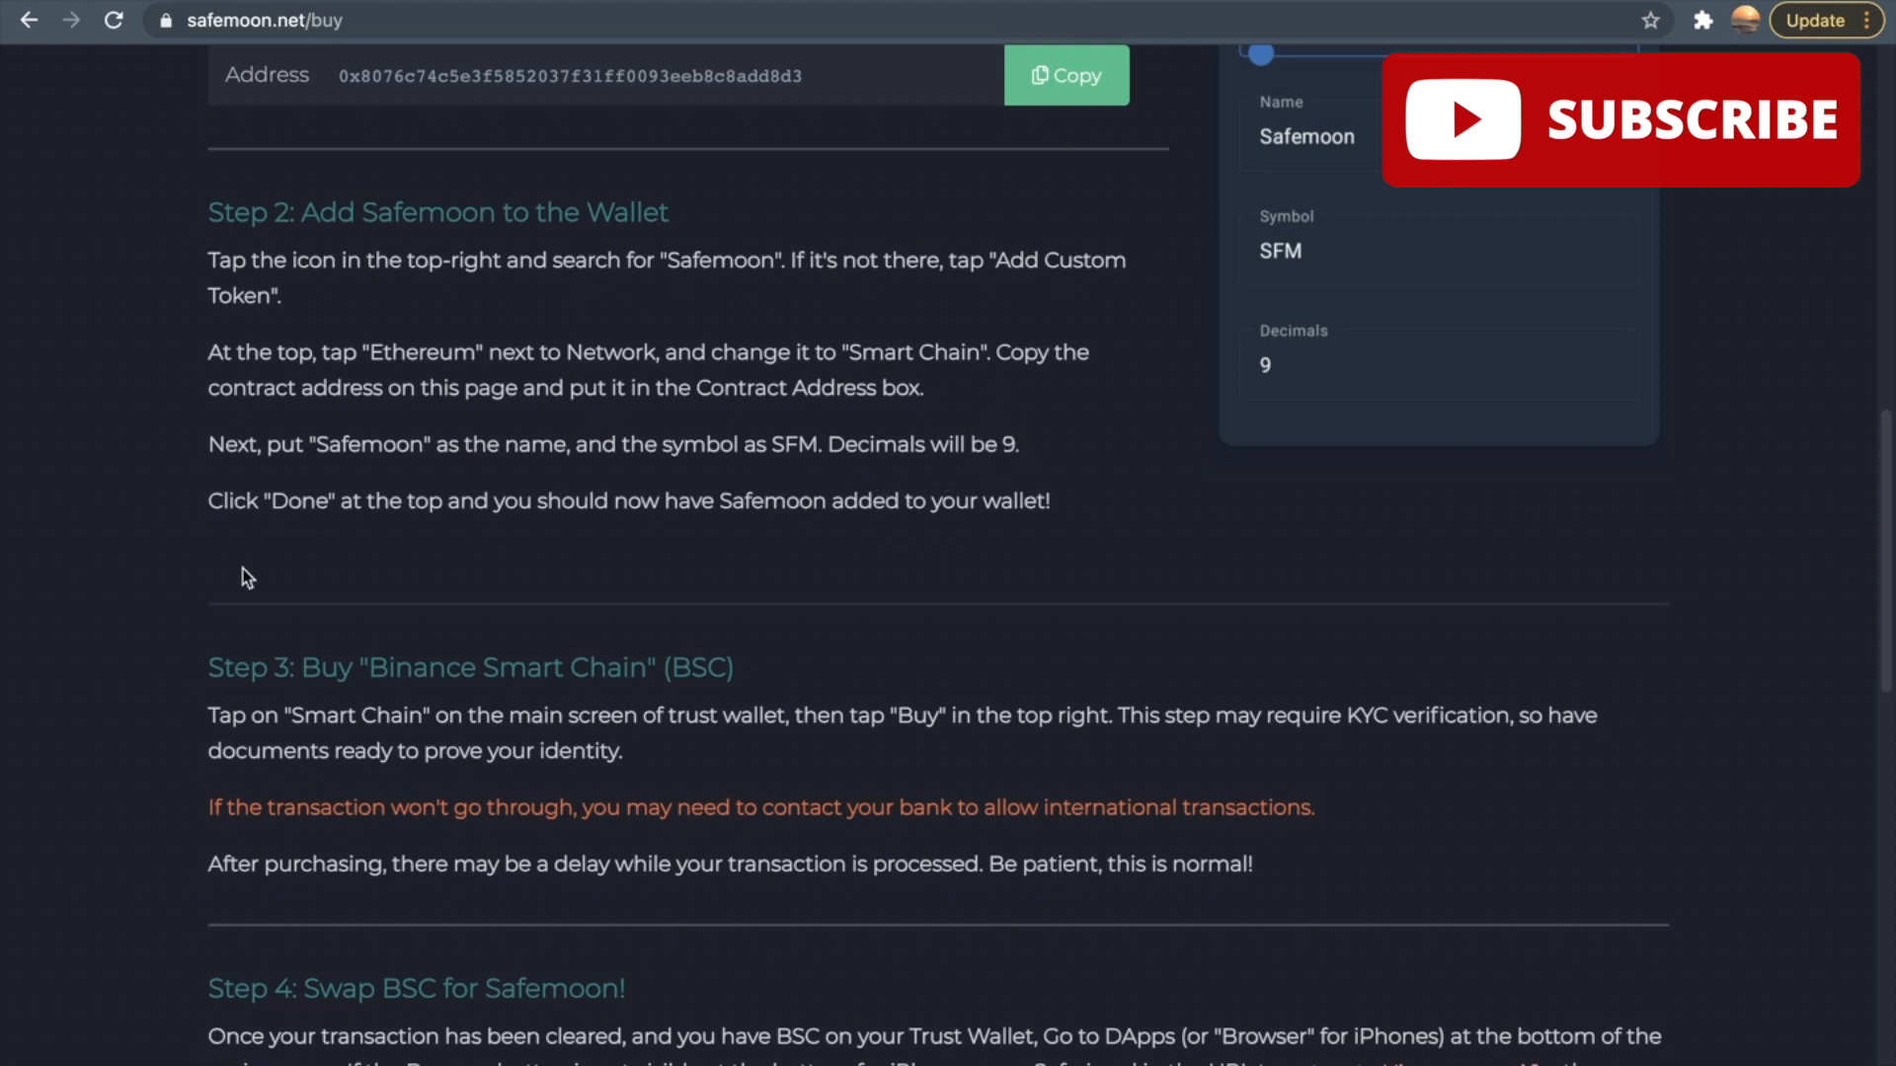
{"action": "mouse_move", "coordinate": [466, 565]}
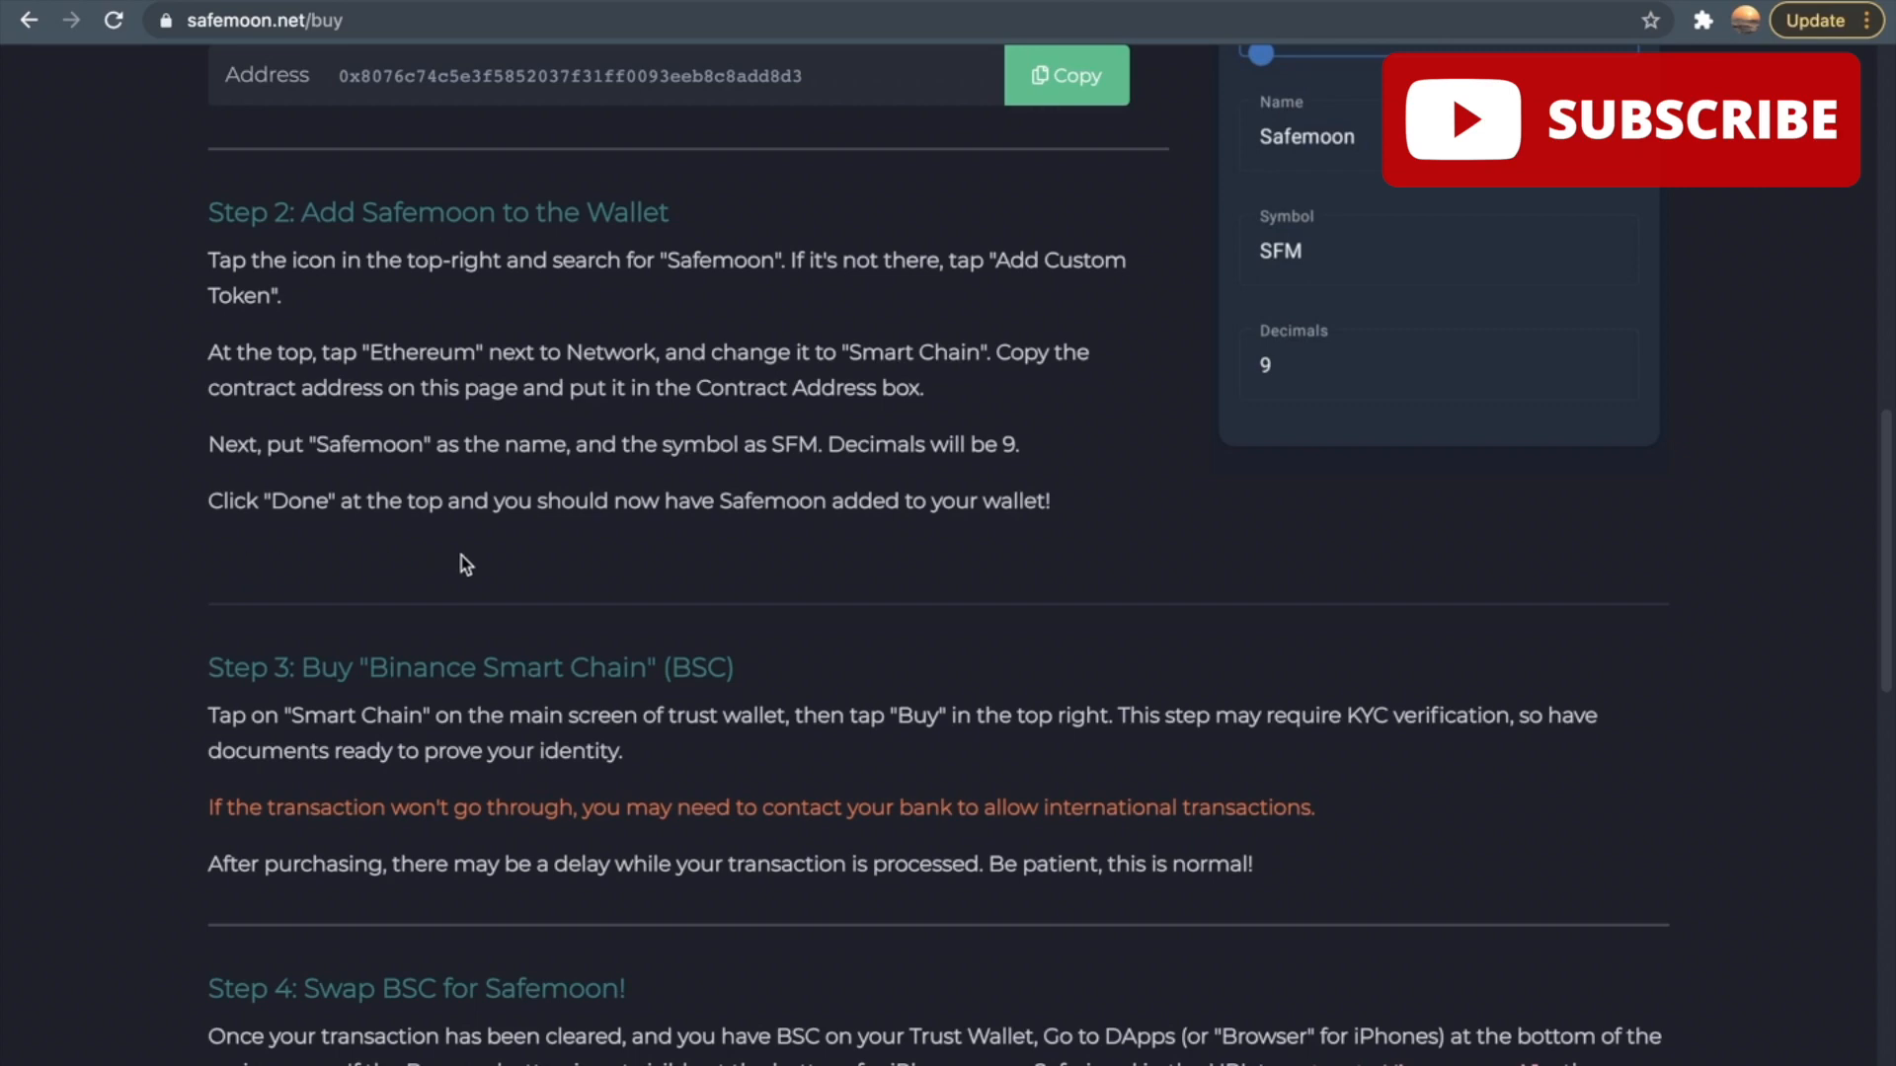
{"action": "mouse_move", "coordinate": [907, 535]}
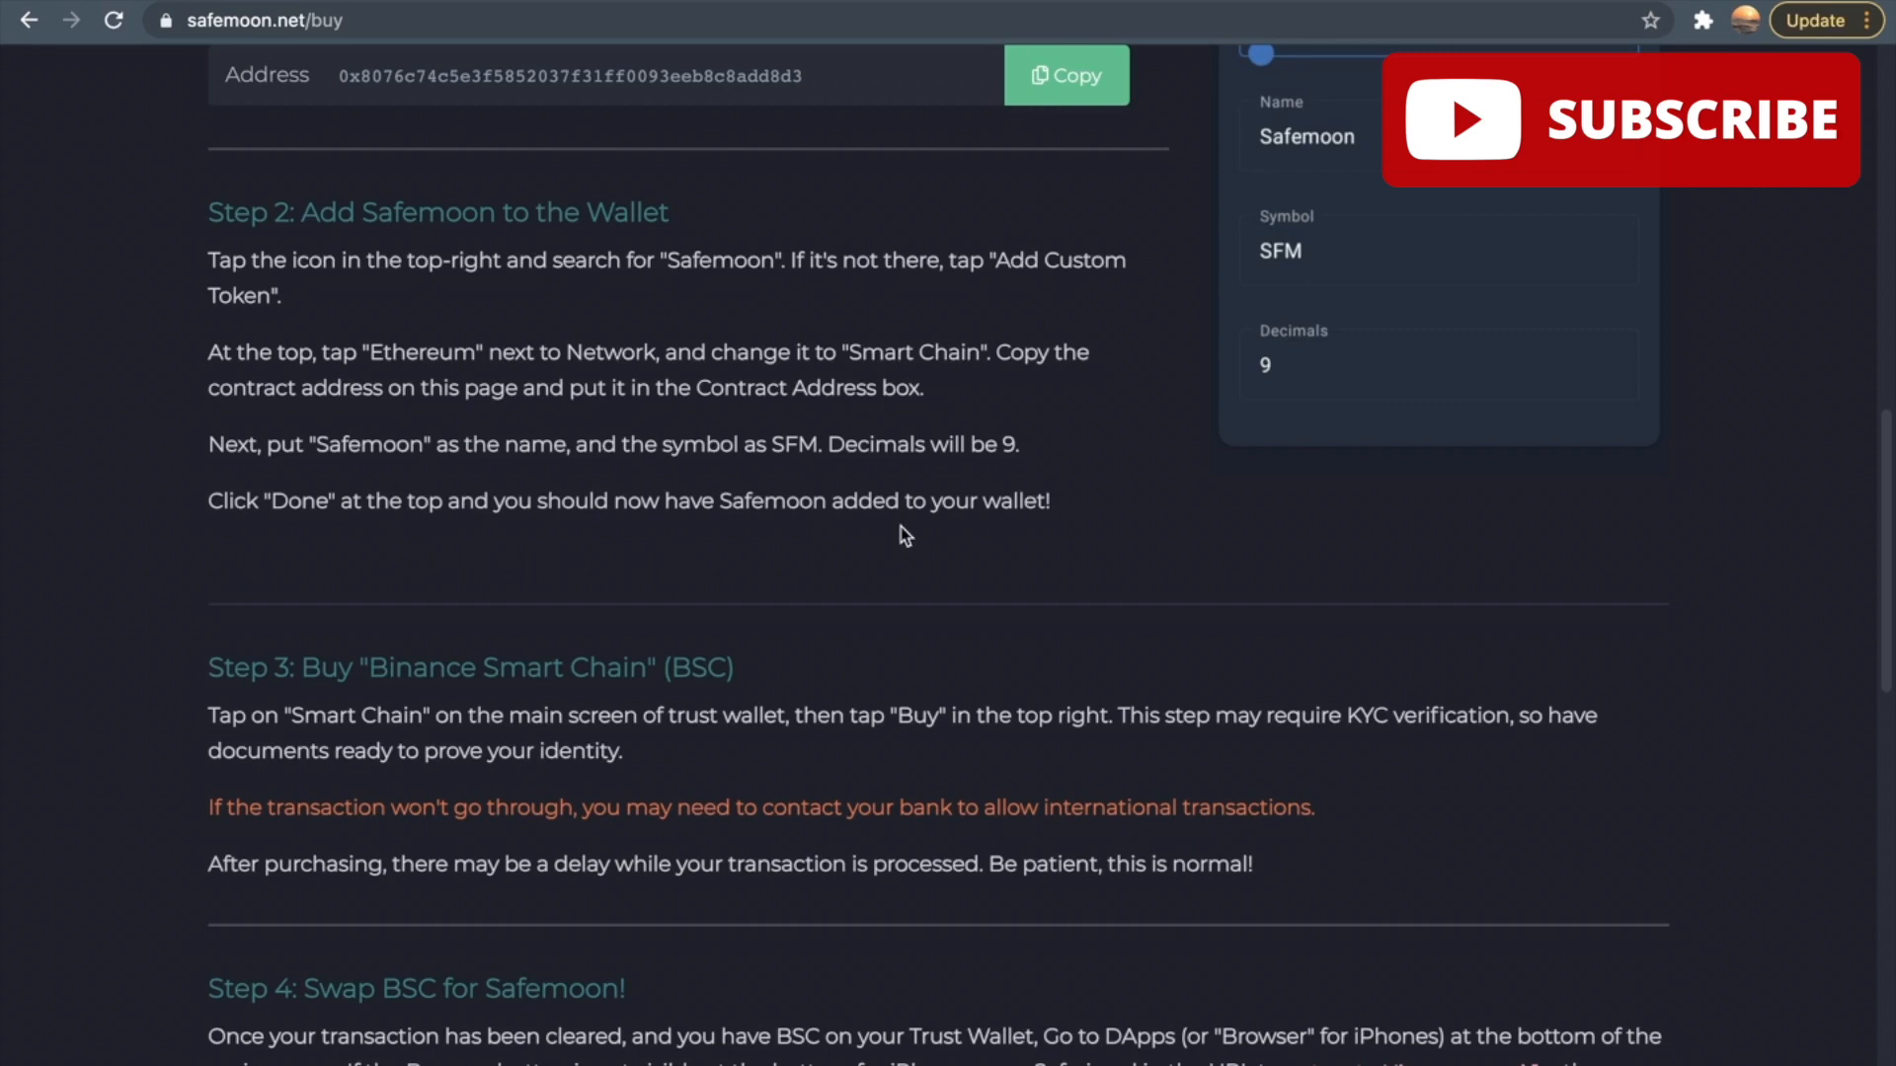
Scroll down the buy page to Step 4, swapping BSC for Safemoon on PancakeSwap with 12% slippage
{"action": "scroll", "scroll_direction": "down", "scroll_amount": 3}
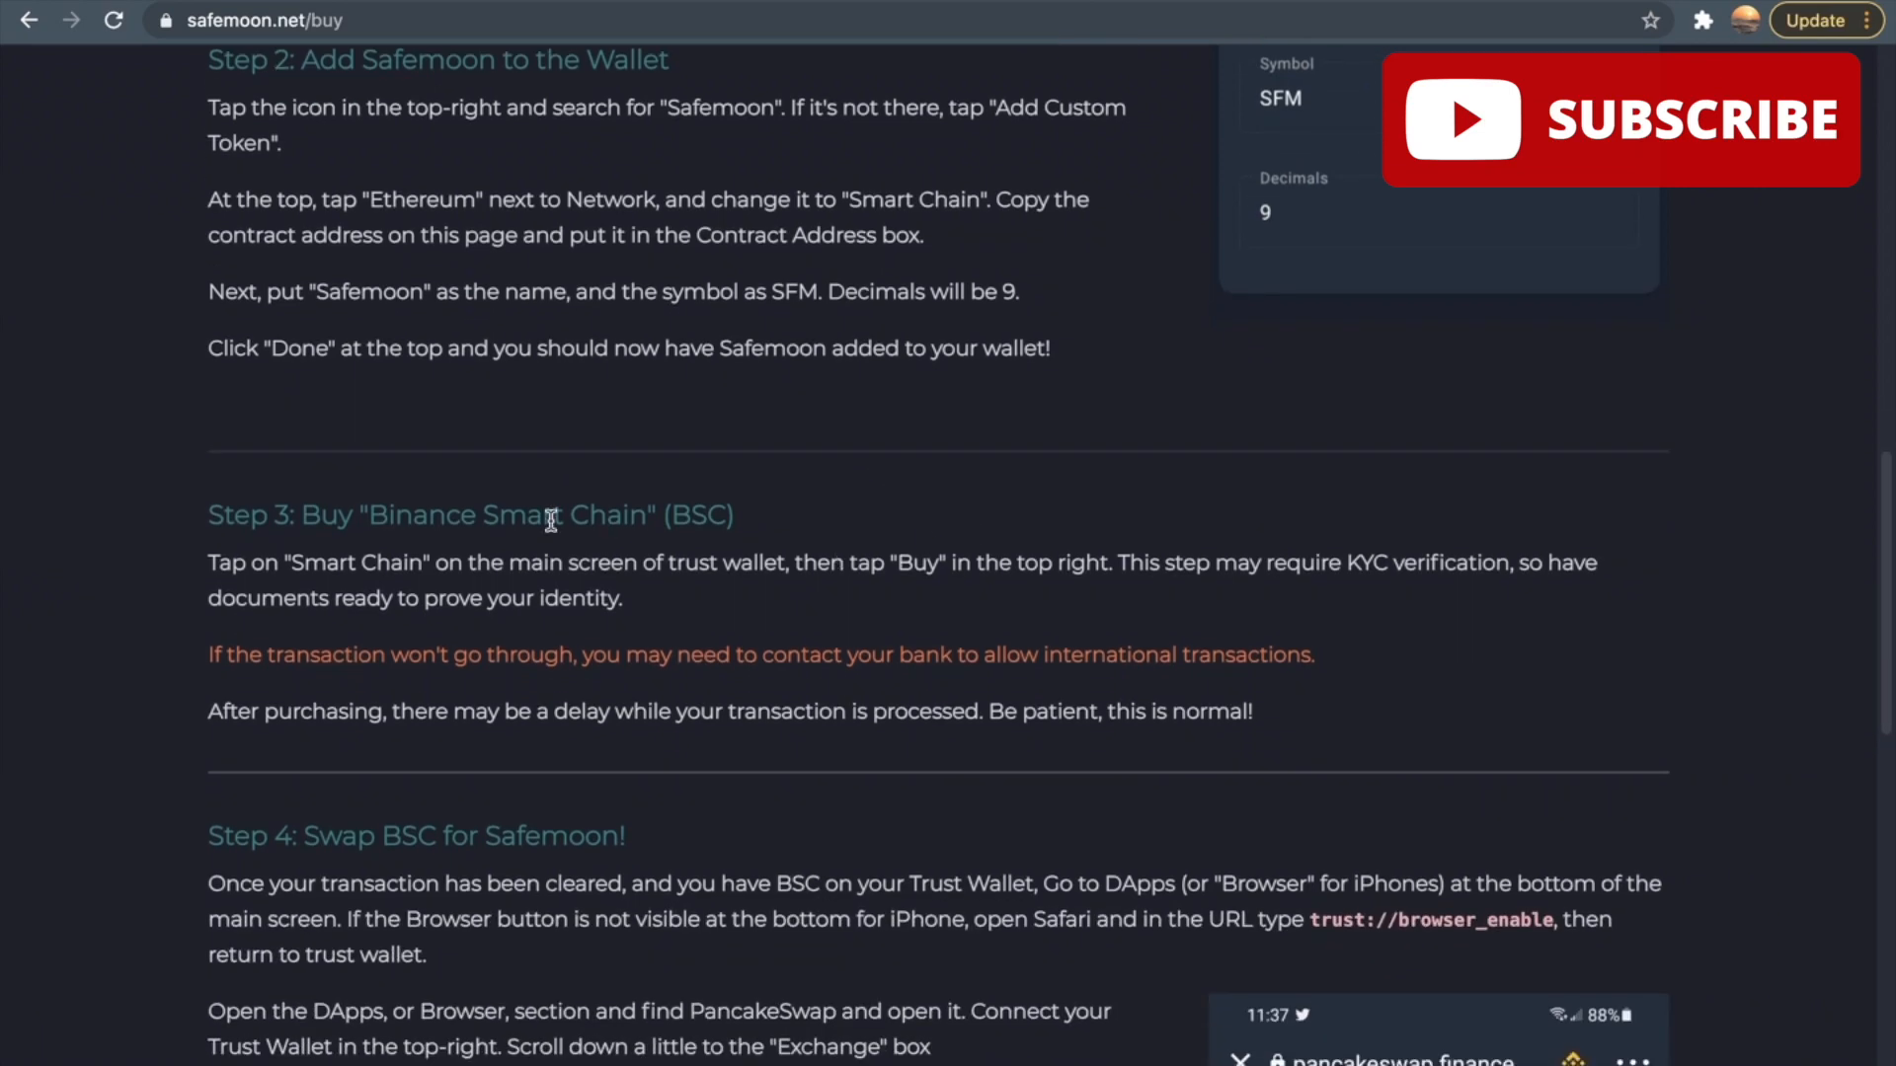
{"action": "scroll", "scroll_direction": "down", "scroll_amount": 3}
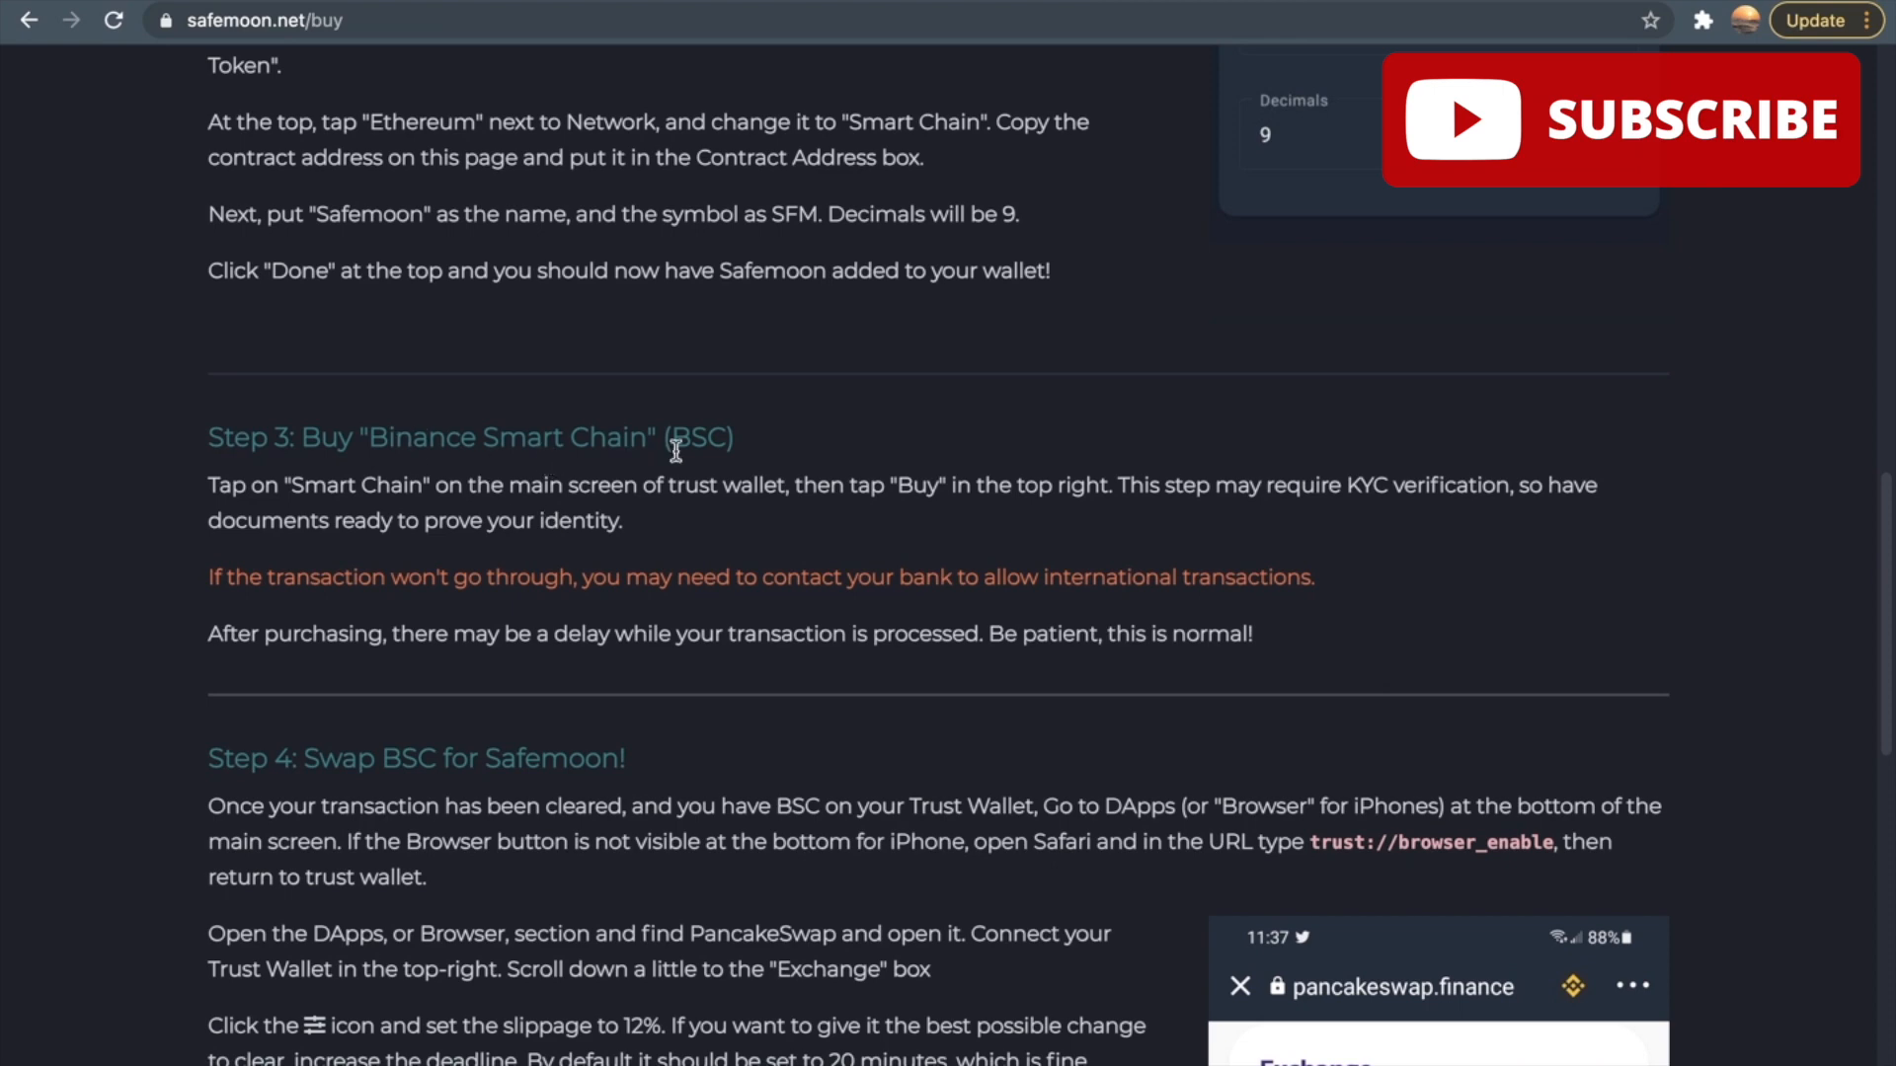
{"action": "scroll", "scroll_direction": "down", "scroll_amount": 3}
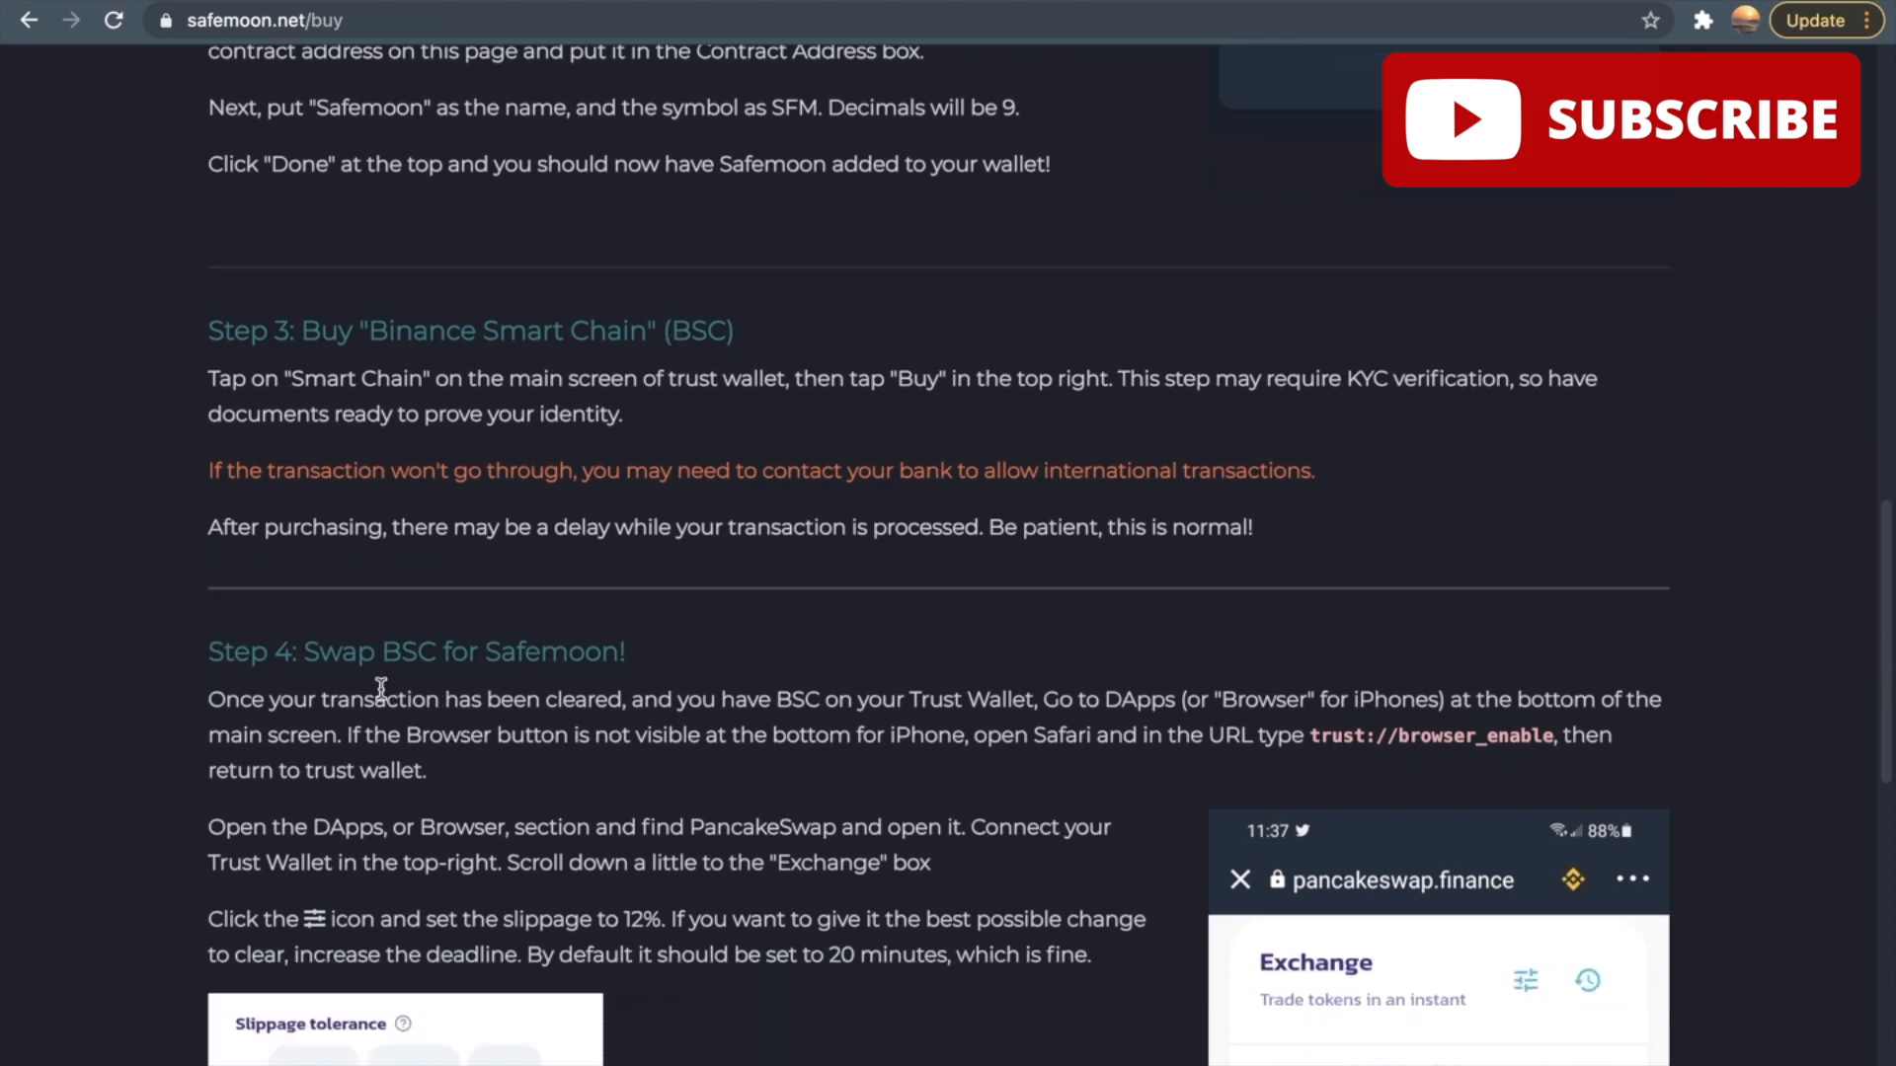
{"action": "scroll", "scroll_direction": "down", "scroll_amount": 3}
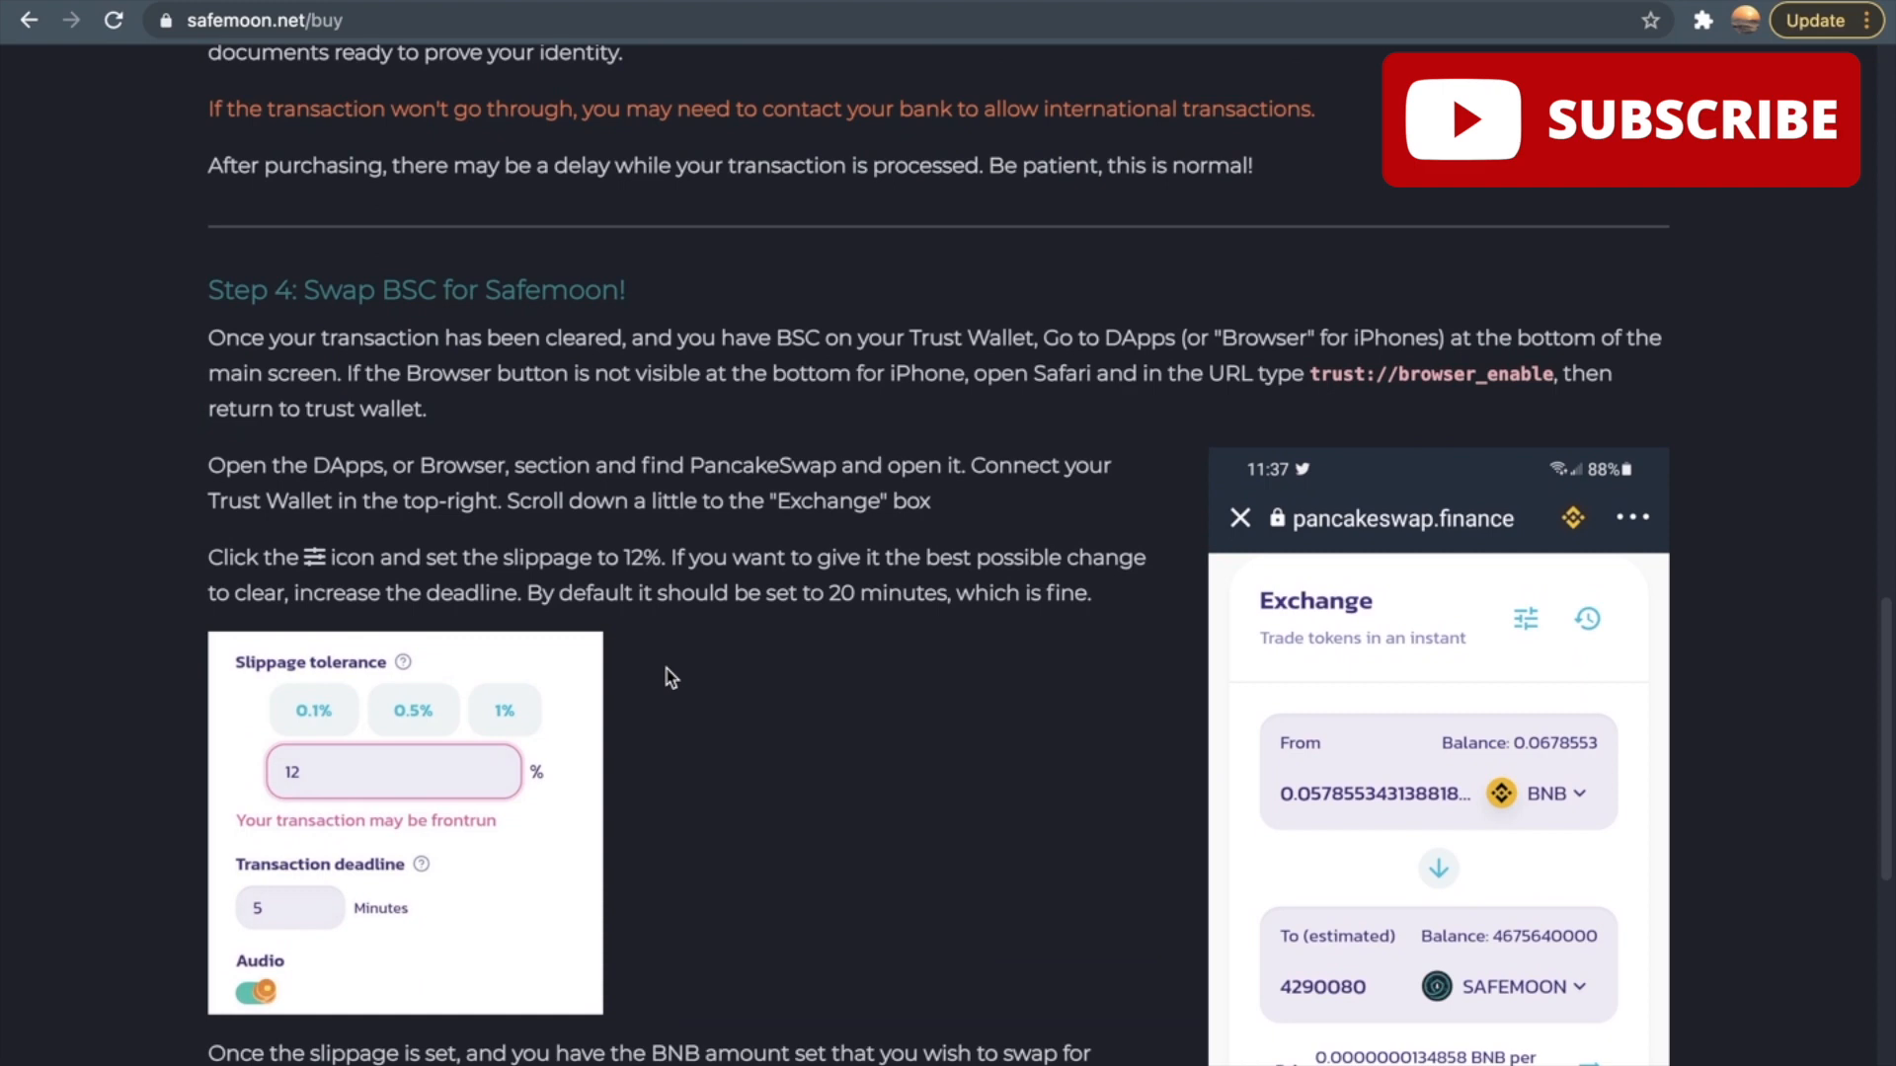
{"action": "scroll", "scroll_direction": "down", "scroll_amount": 3}
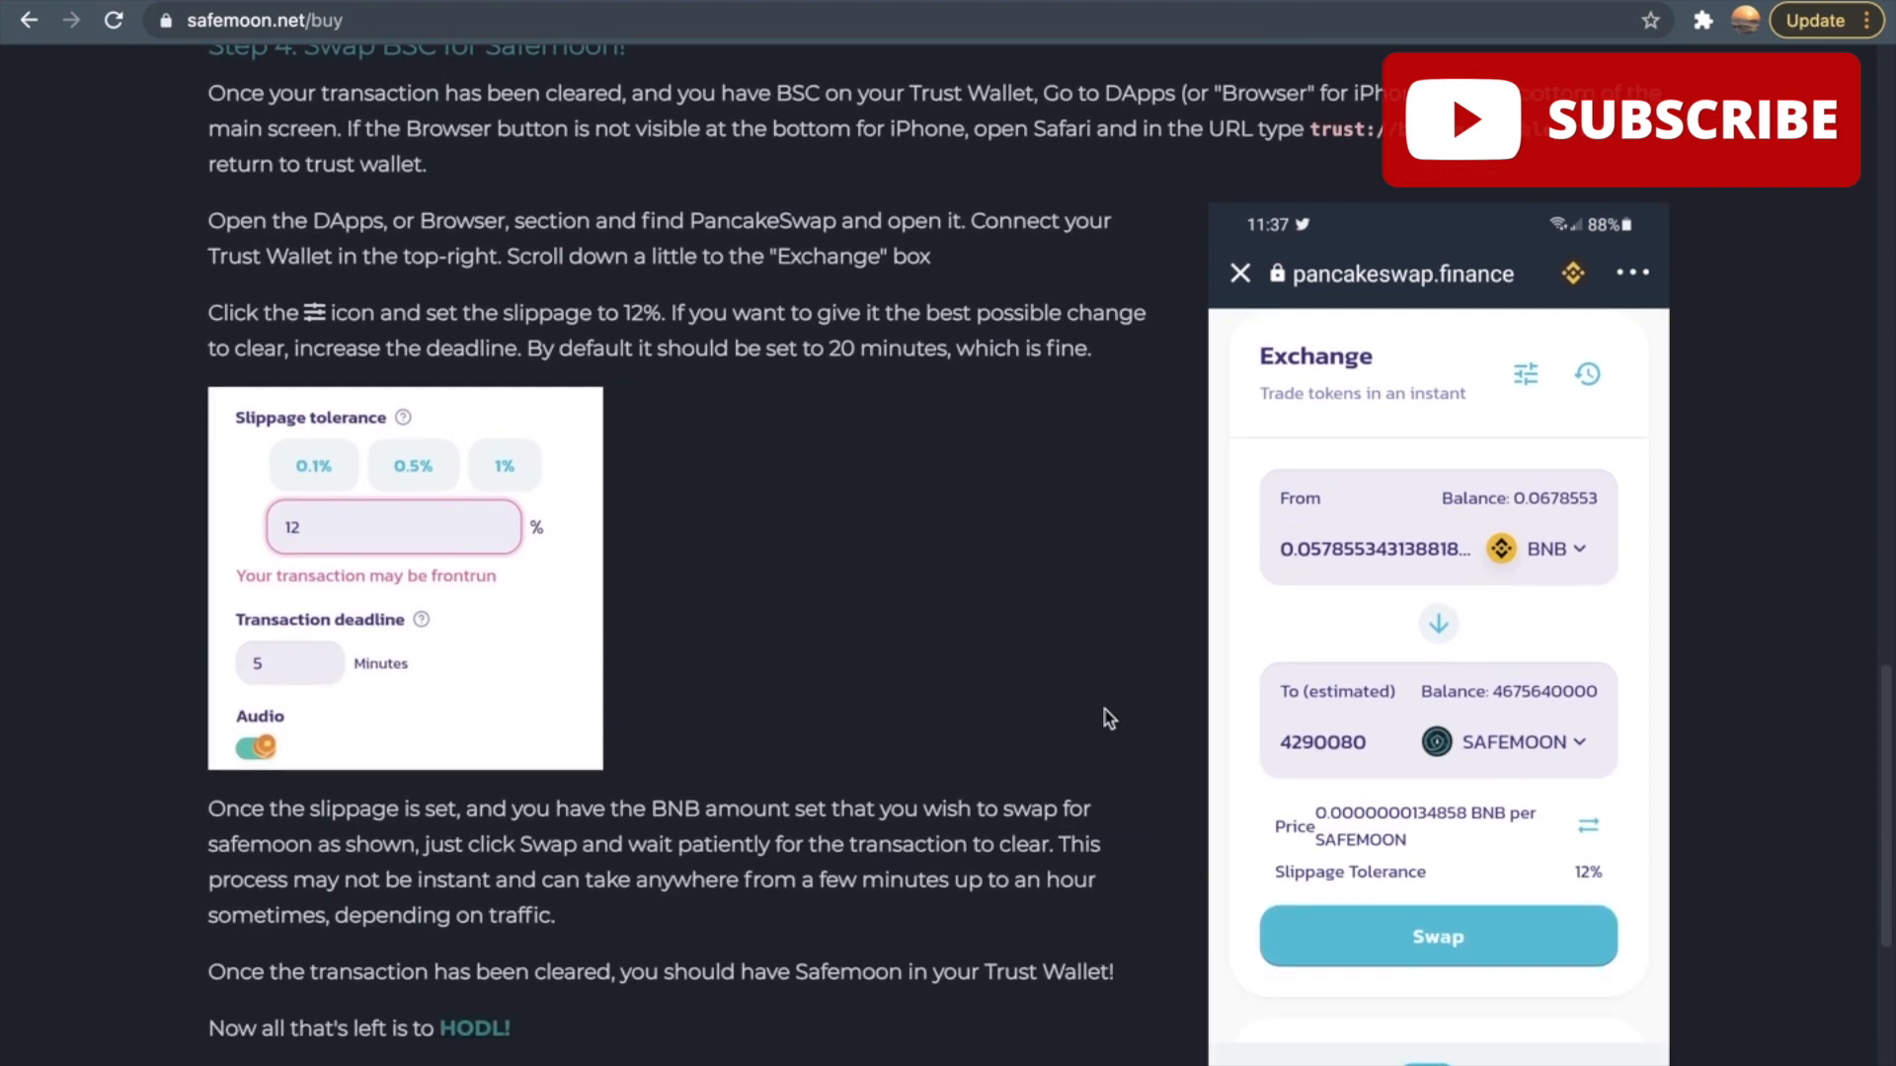
{"action": "mouse_move", "coordinate": [1396, 707]}
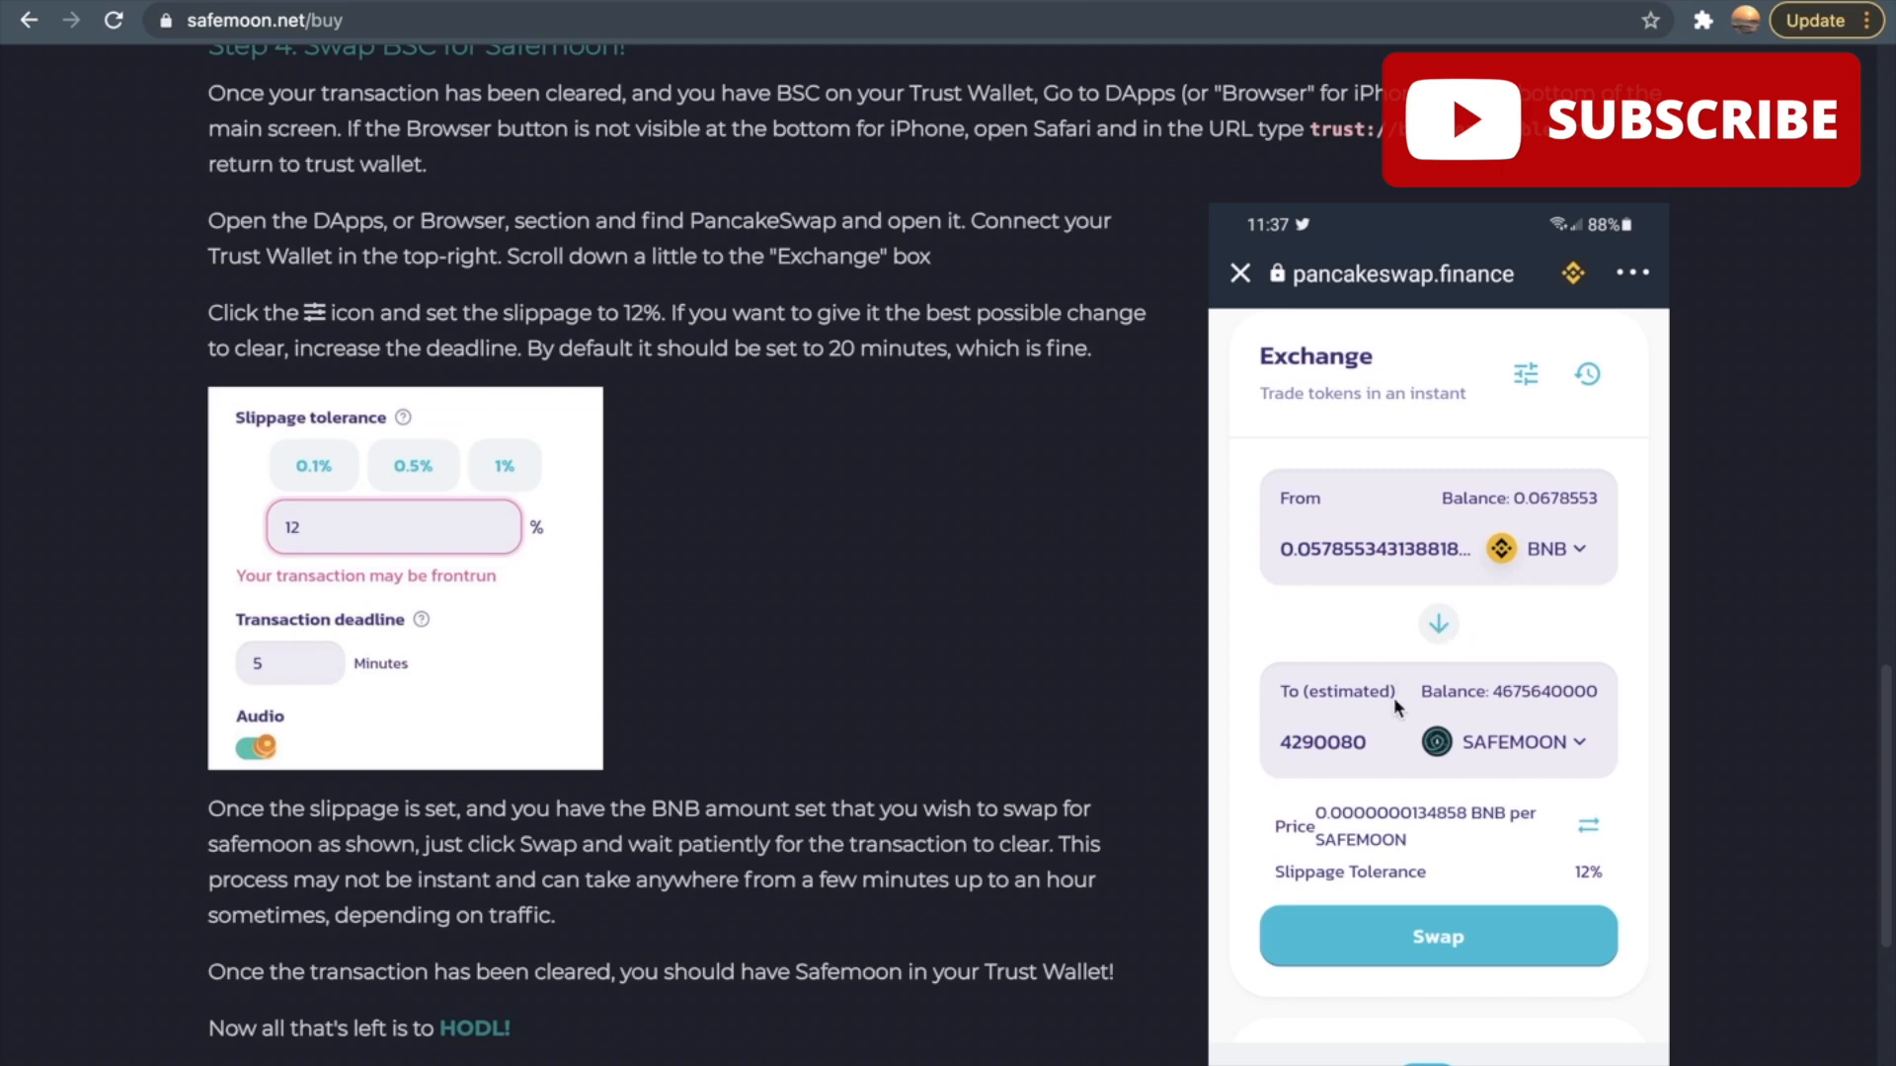
{"action": "mouse_move", "coordinate": [1086, 776]}
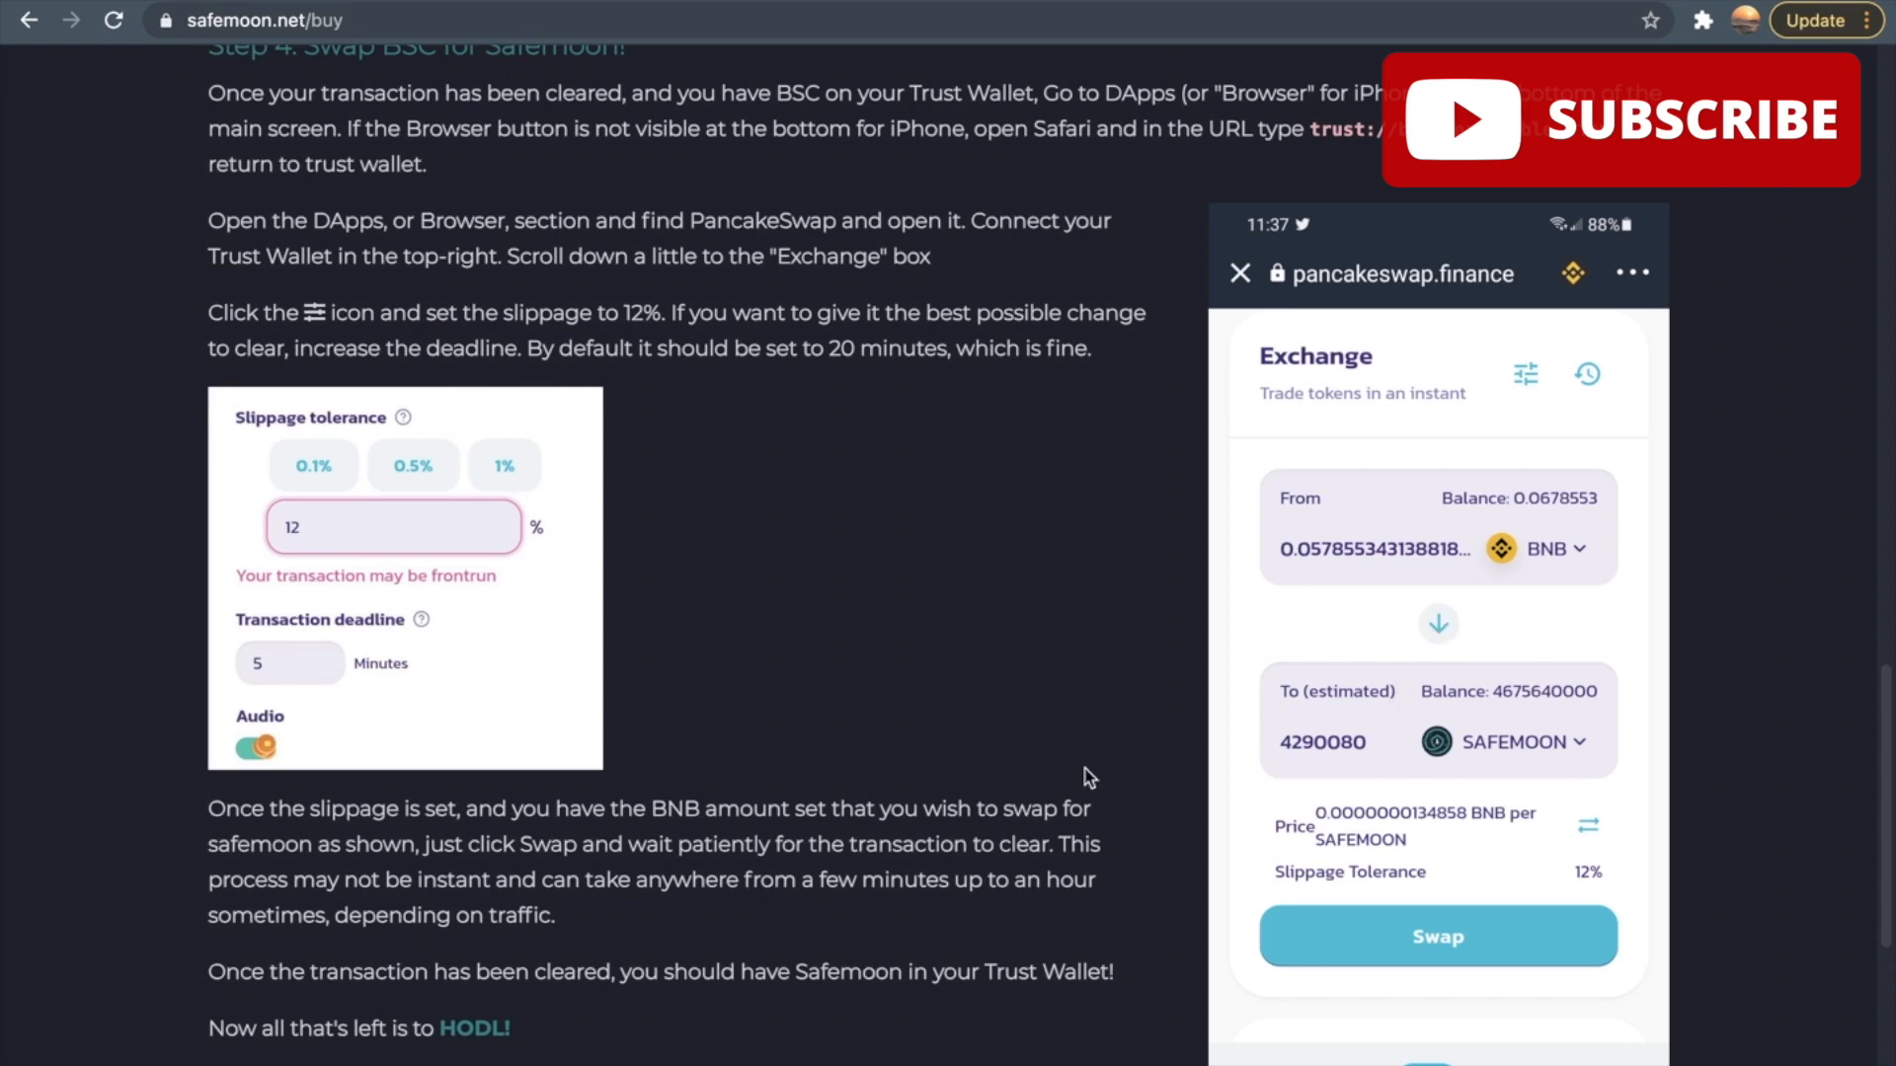
{"action": "scroll", "scroll_direction": "up", "scroll_amount": 3}
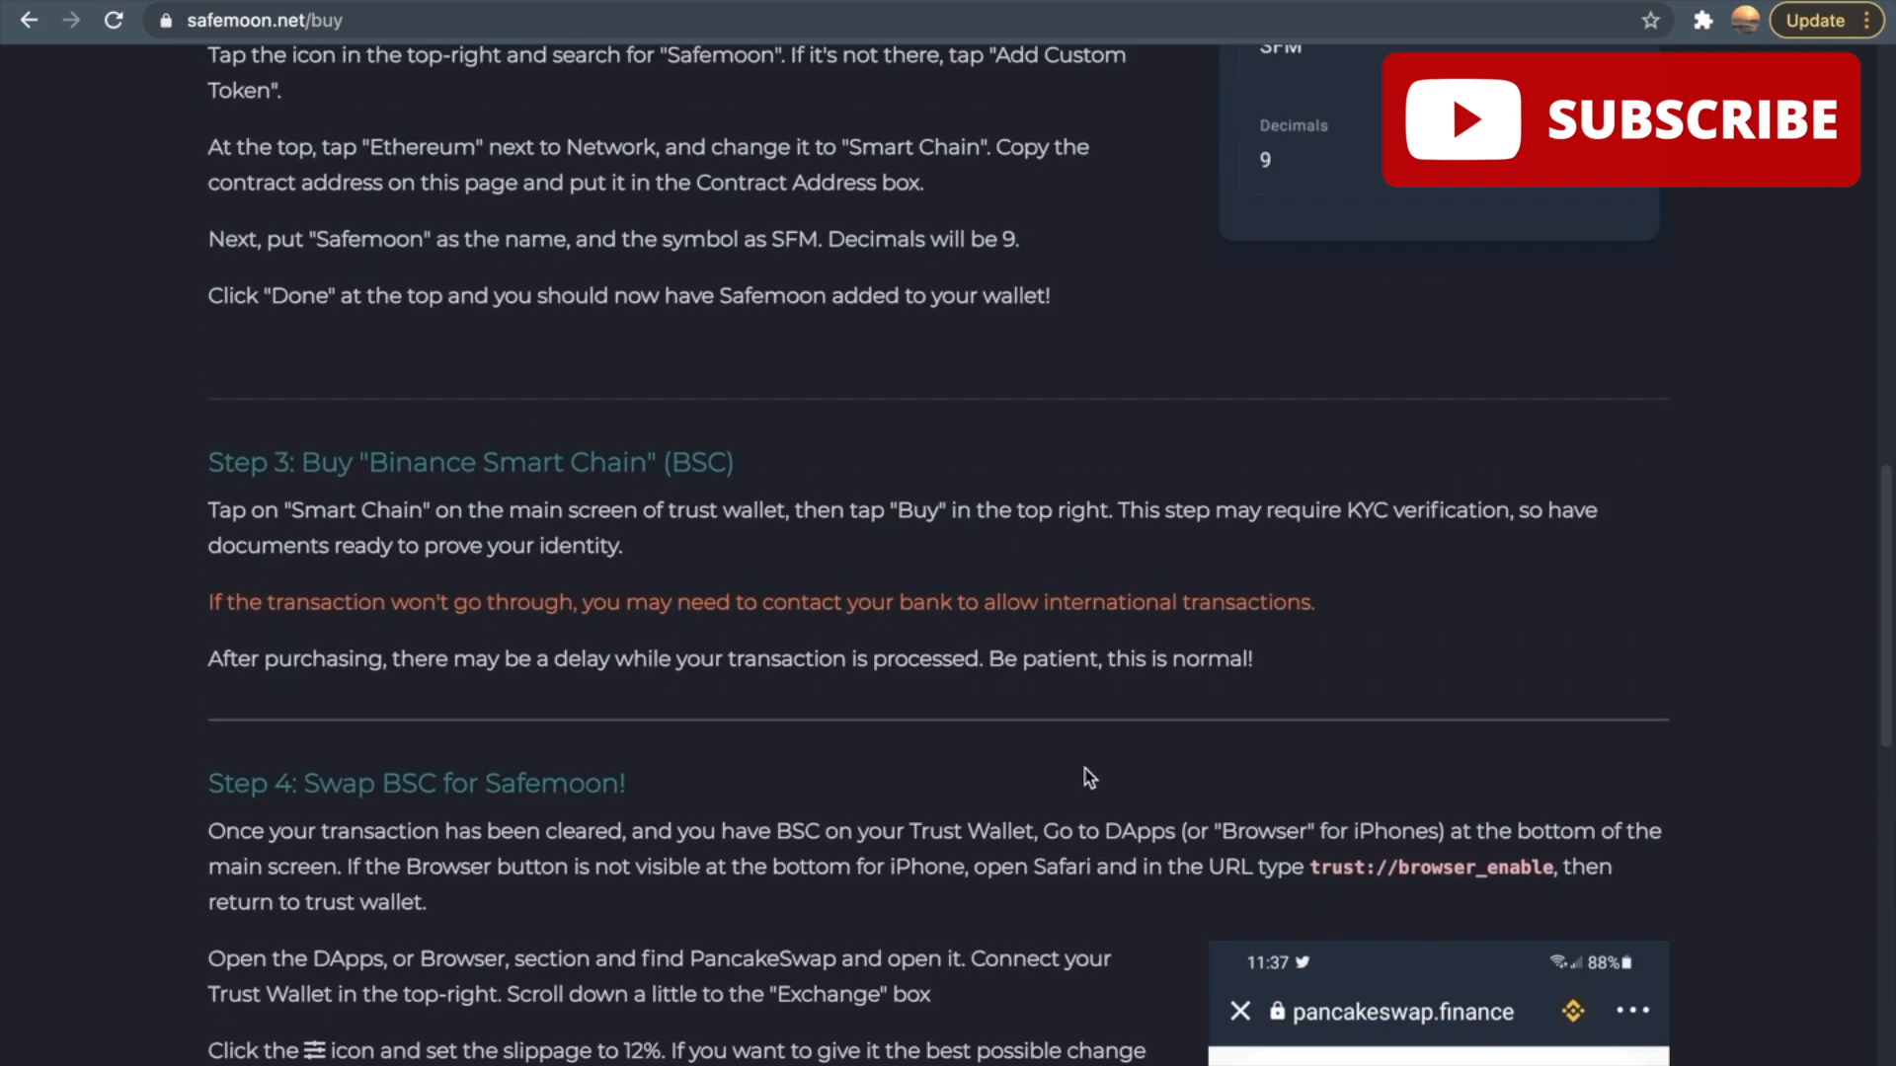
{"action": "scroll", "scroll_direction": "down", "scroll_amount": 3}
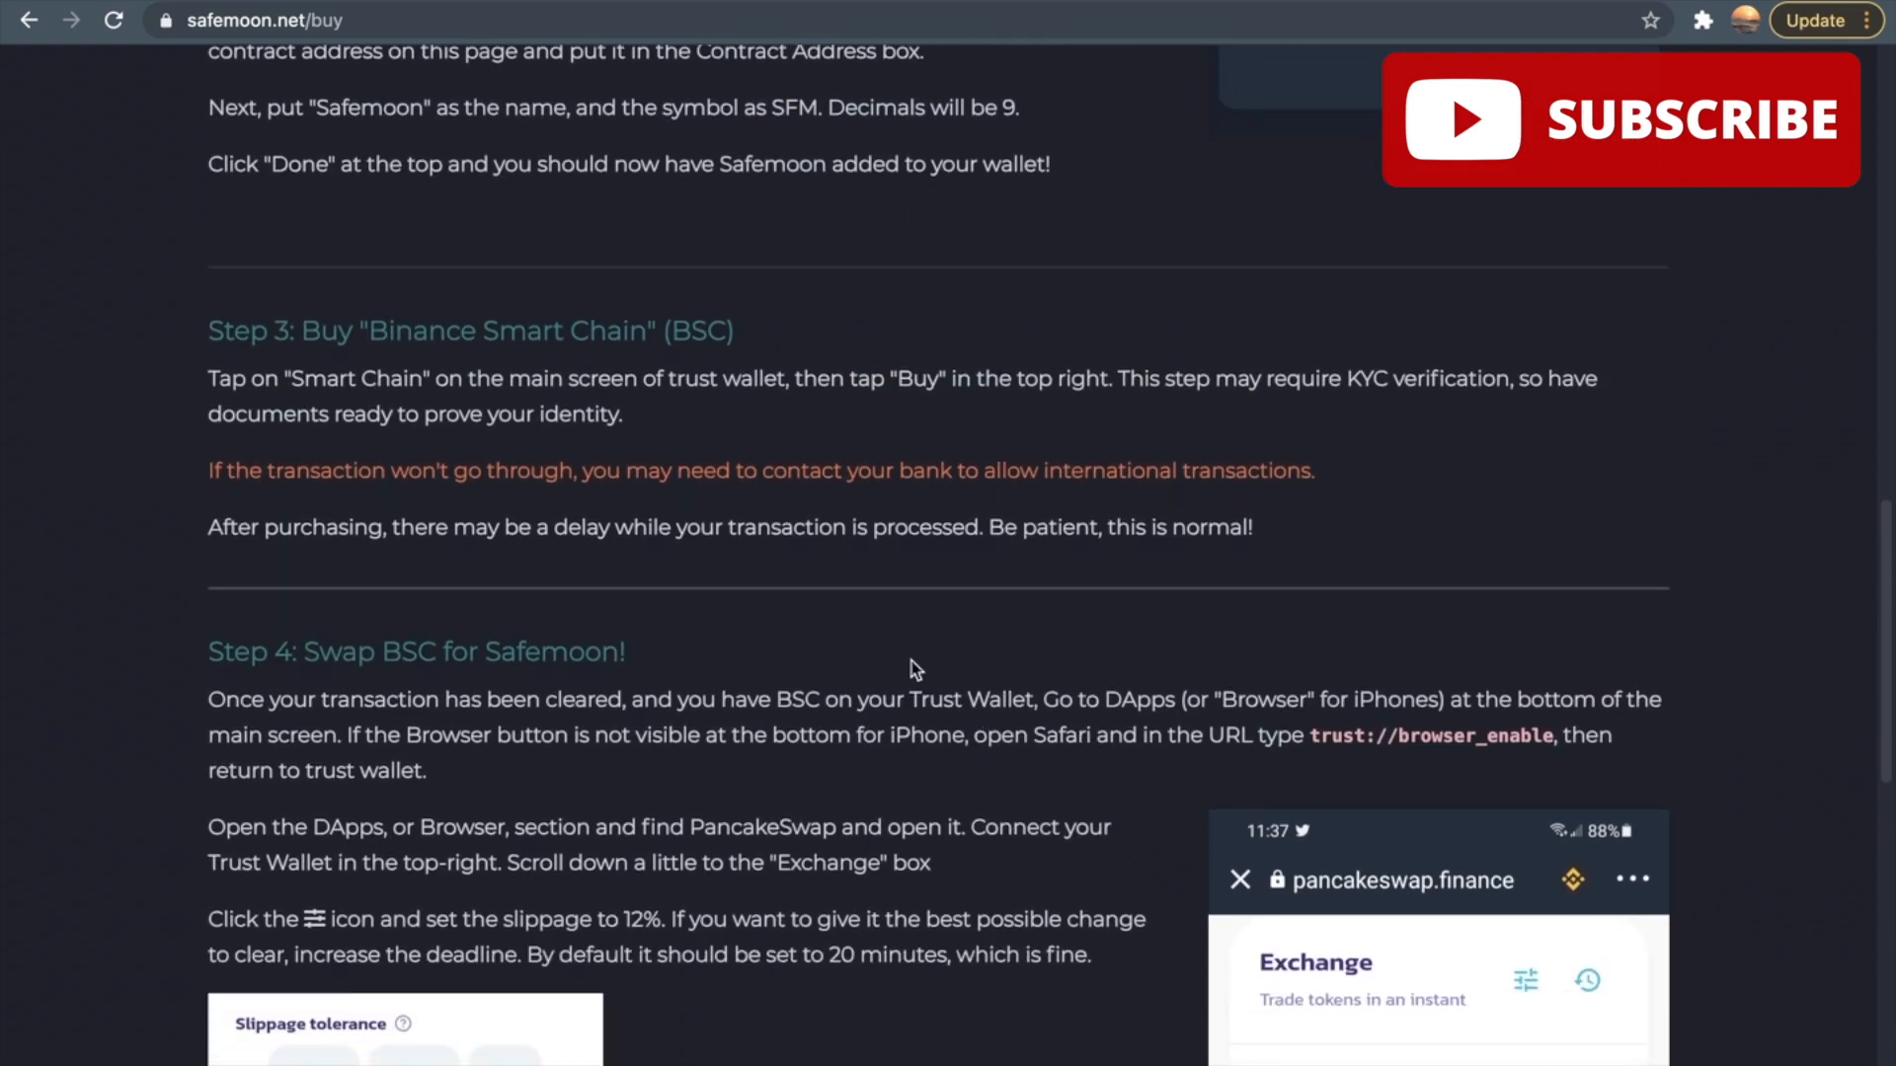
{"action": "mouse_move", "coordinate": [833, 918]}
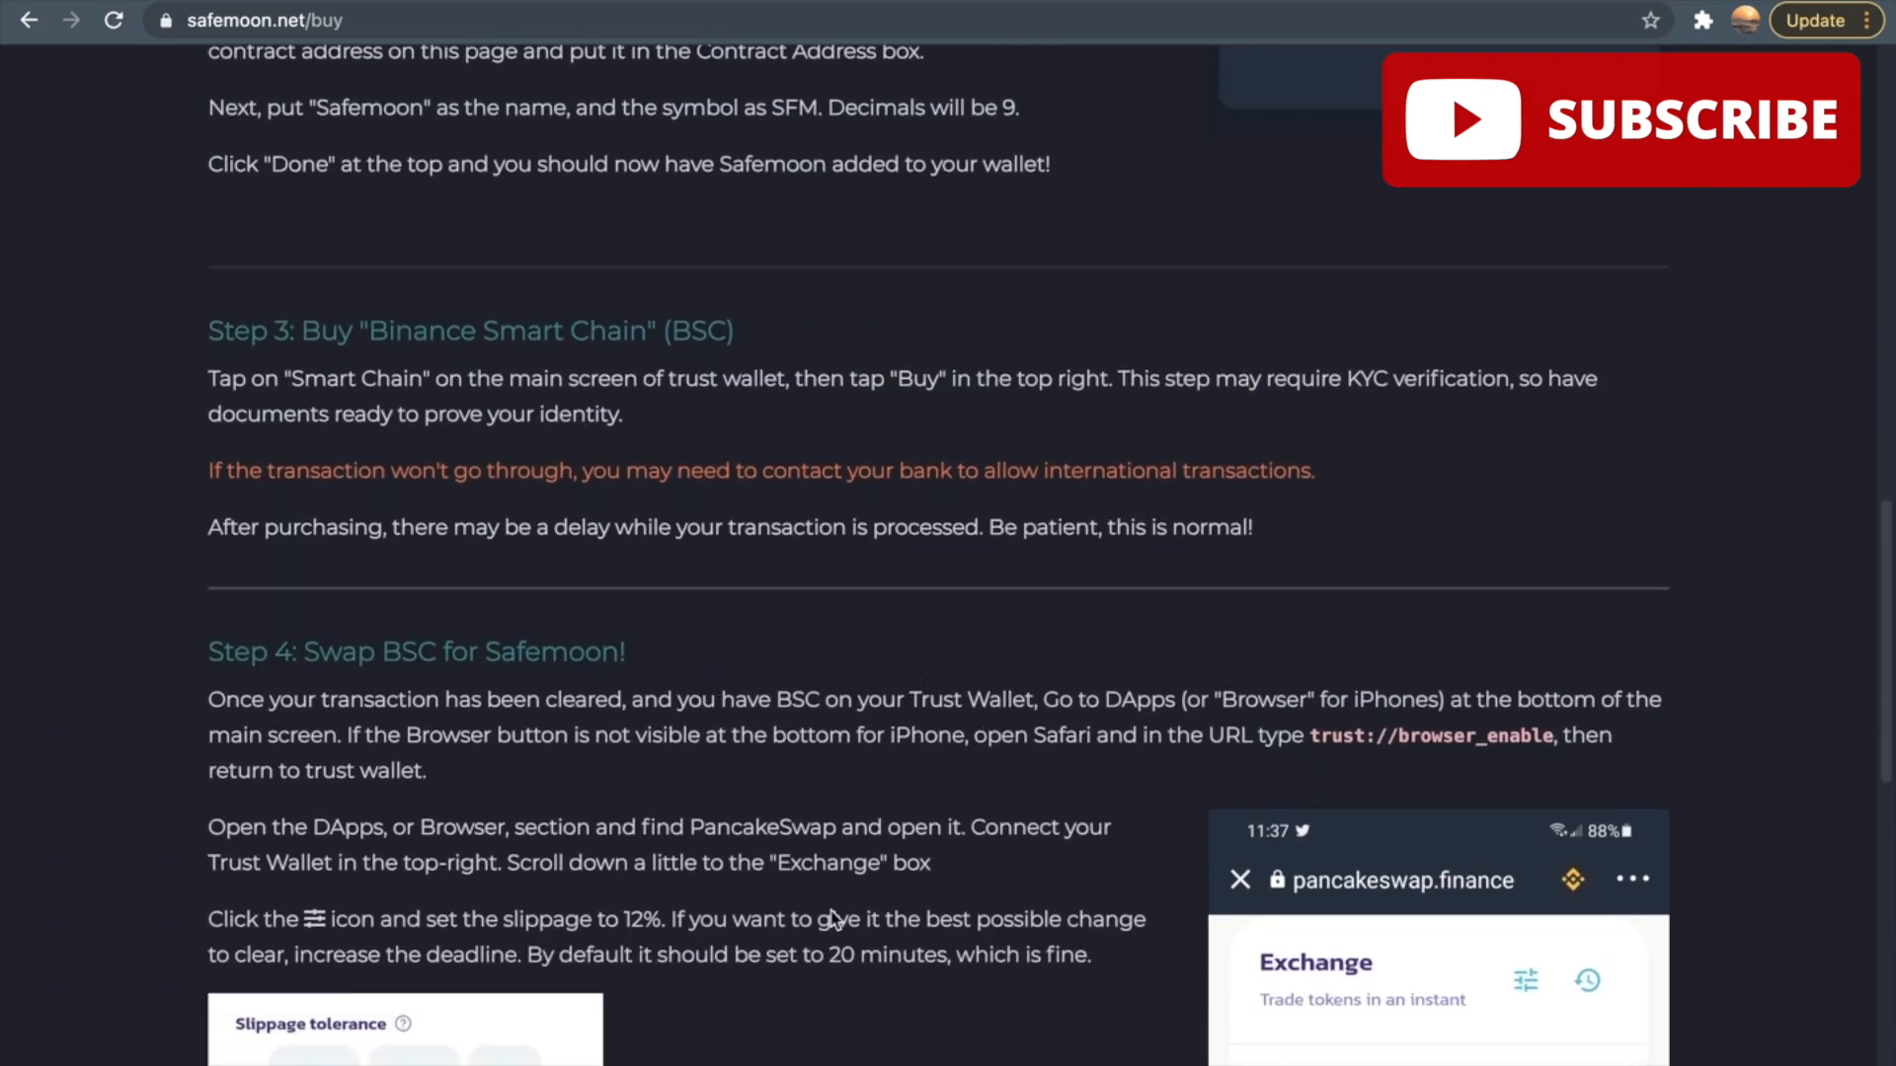
{"action": "scroll", "scroll_direction": "down", "scroll_amount": 3}
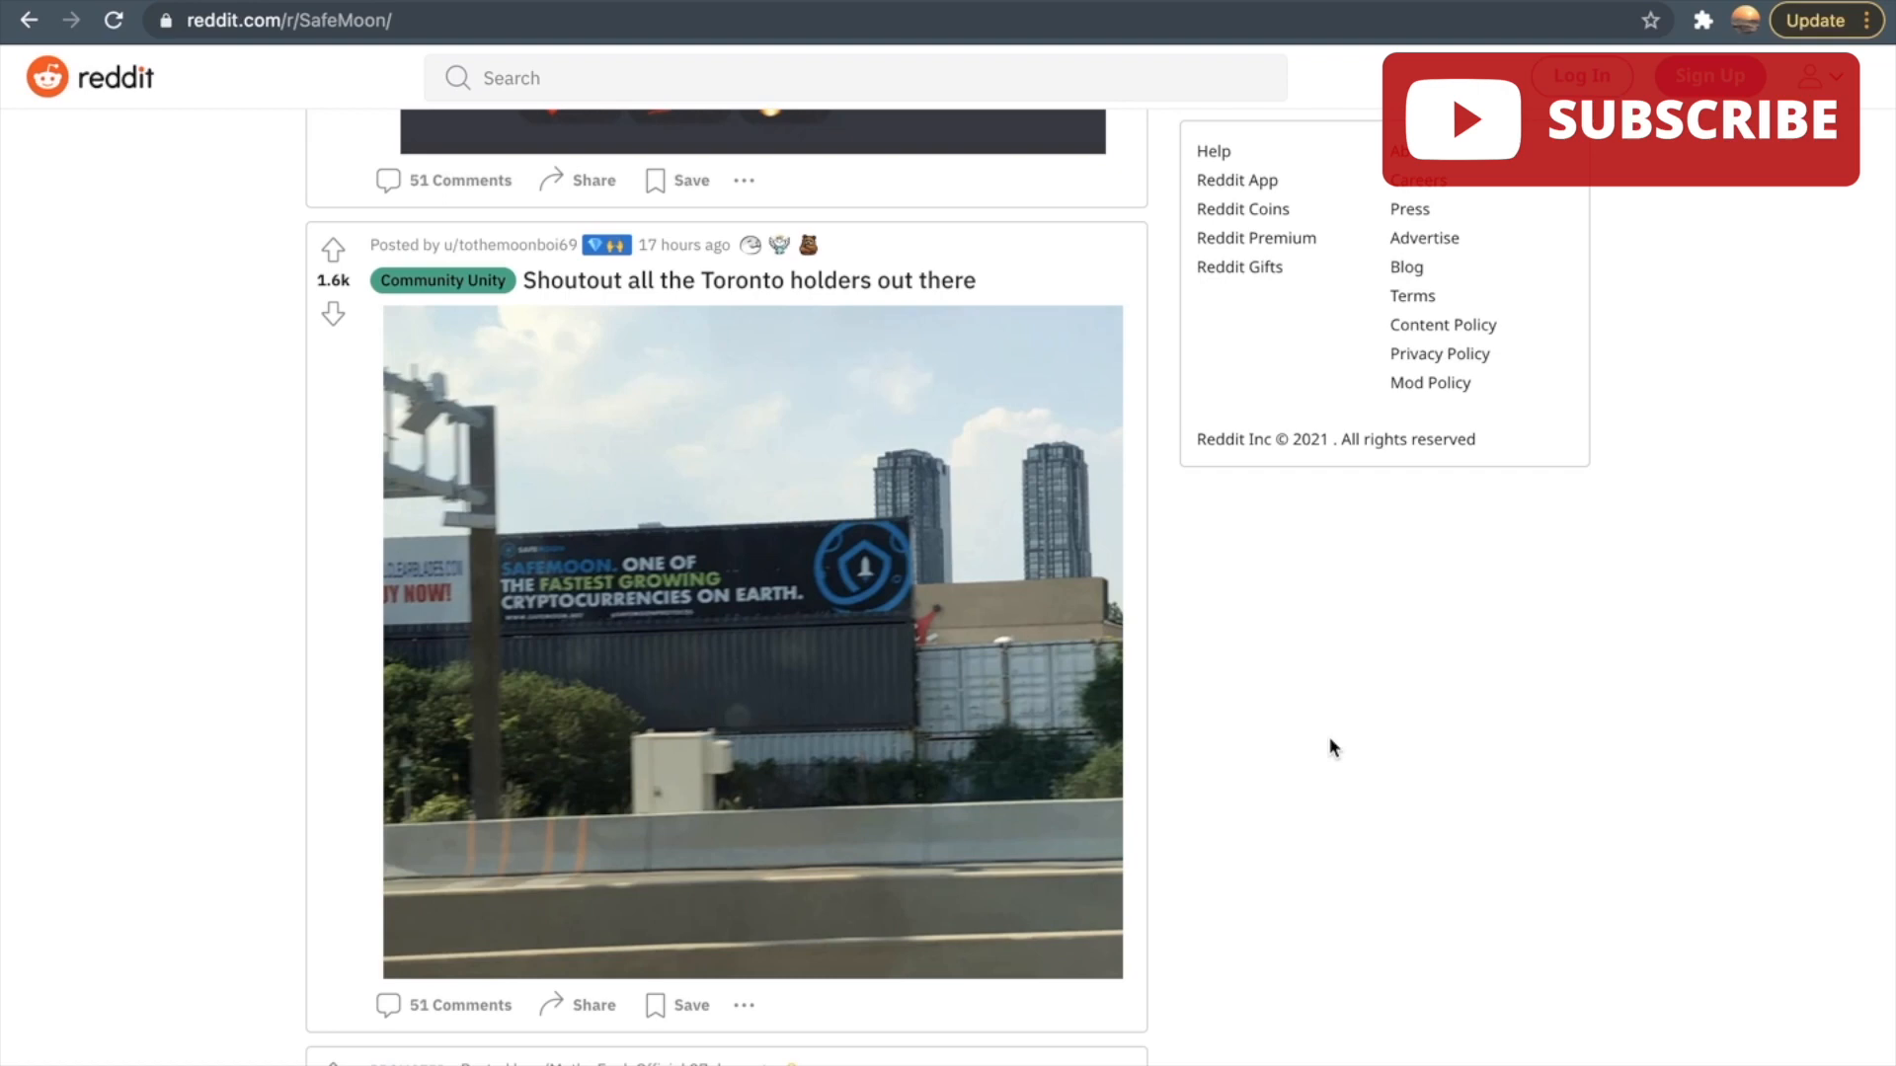
{"action": "mouse_move", "coordinate": [504, 665]}
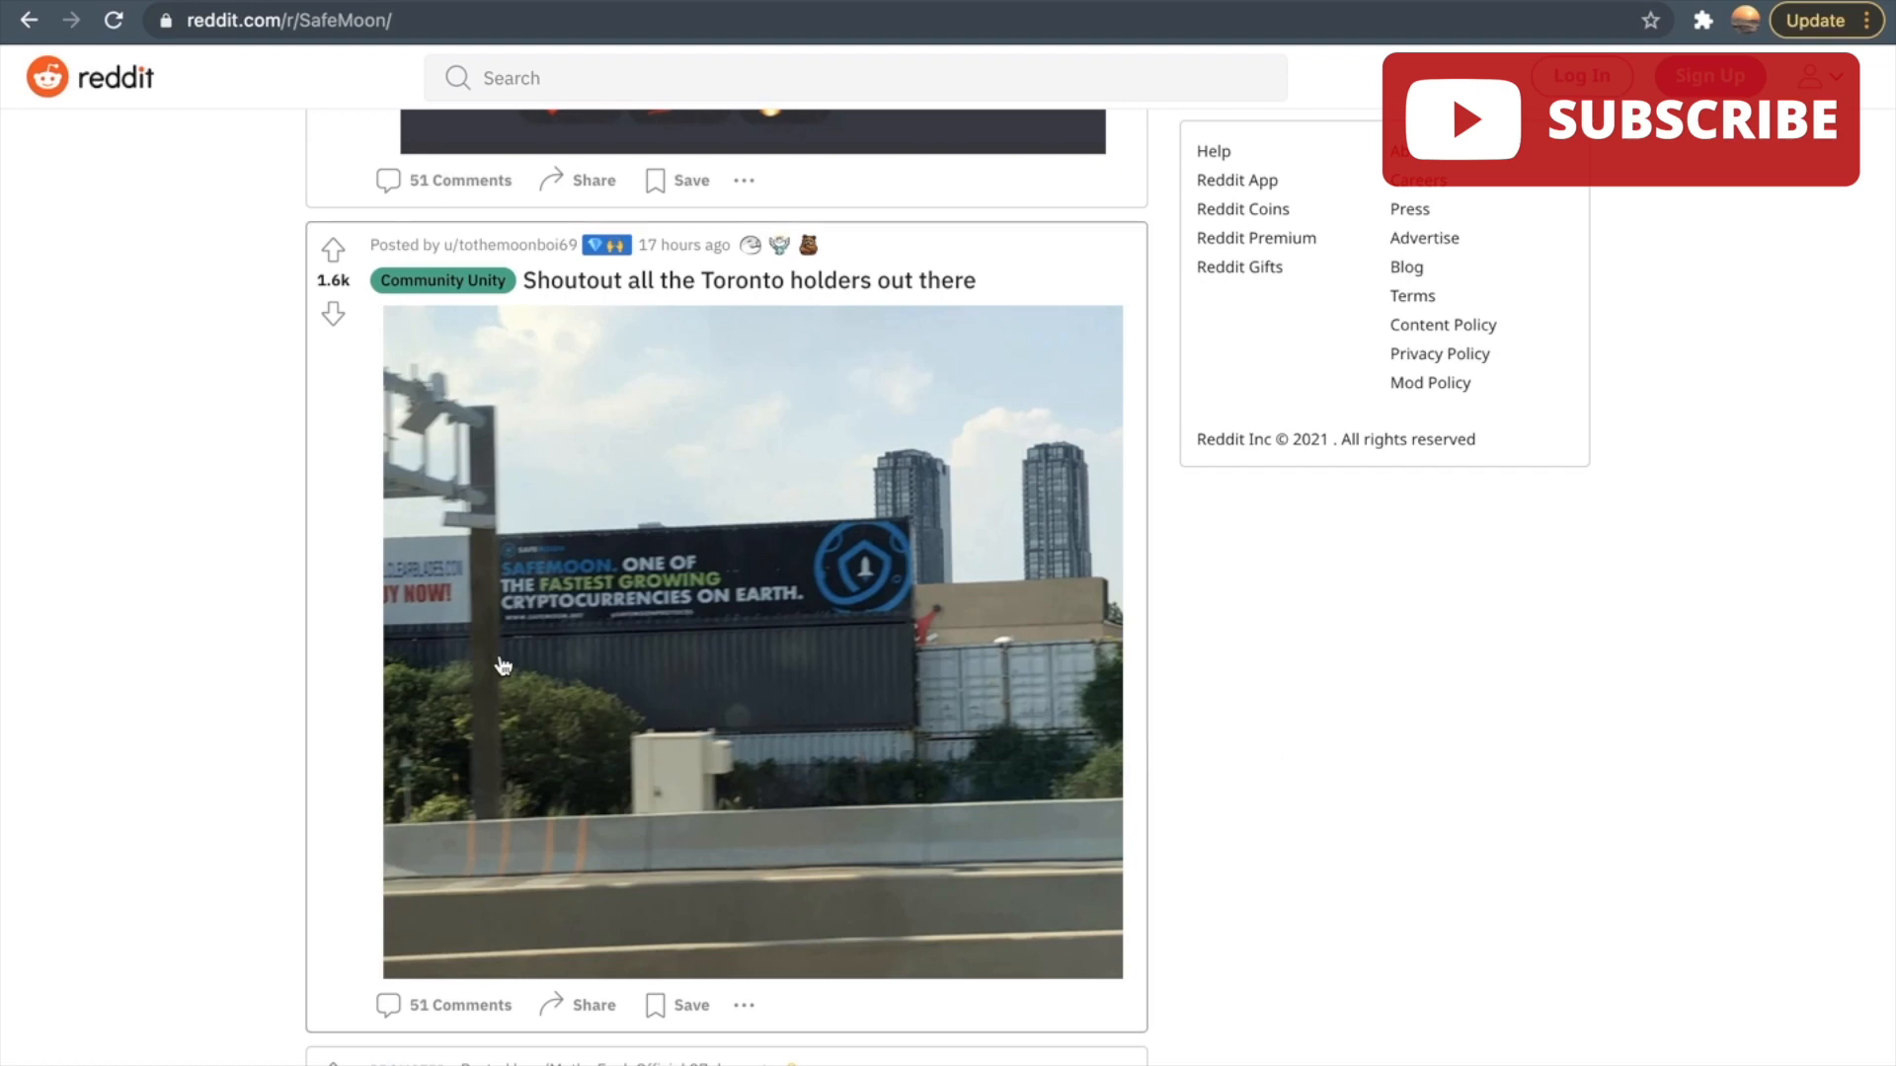
{"action": "mouse_move", "coordinate": [869, 742]}
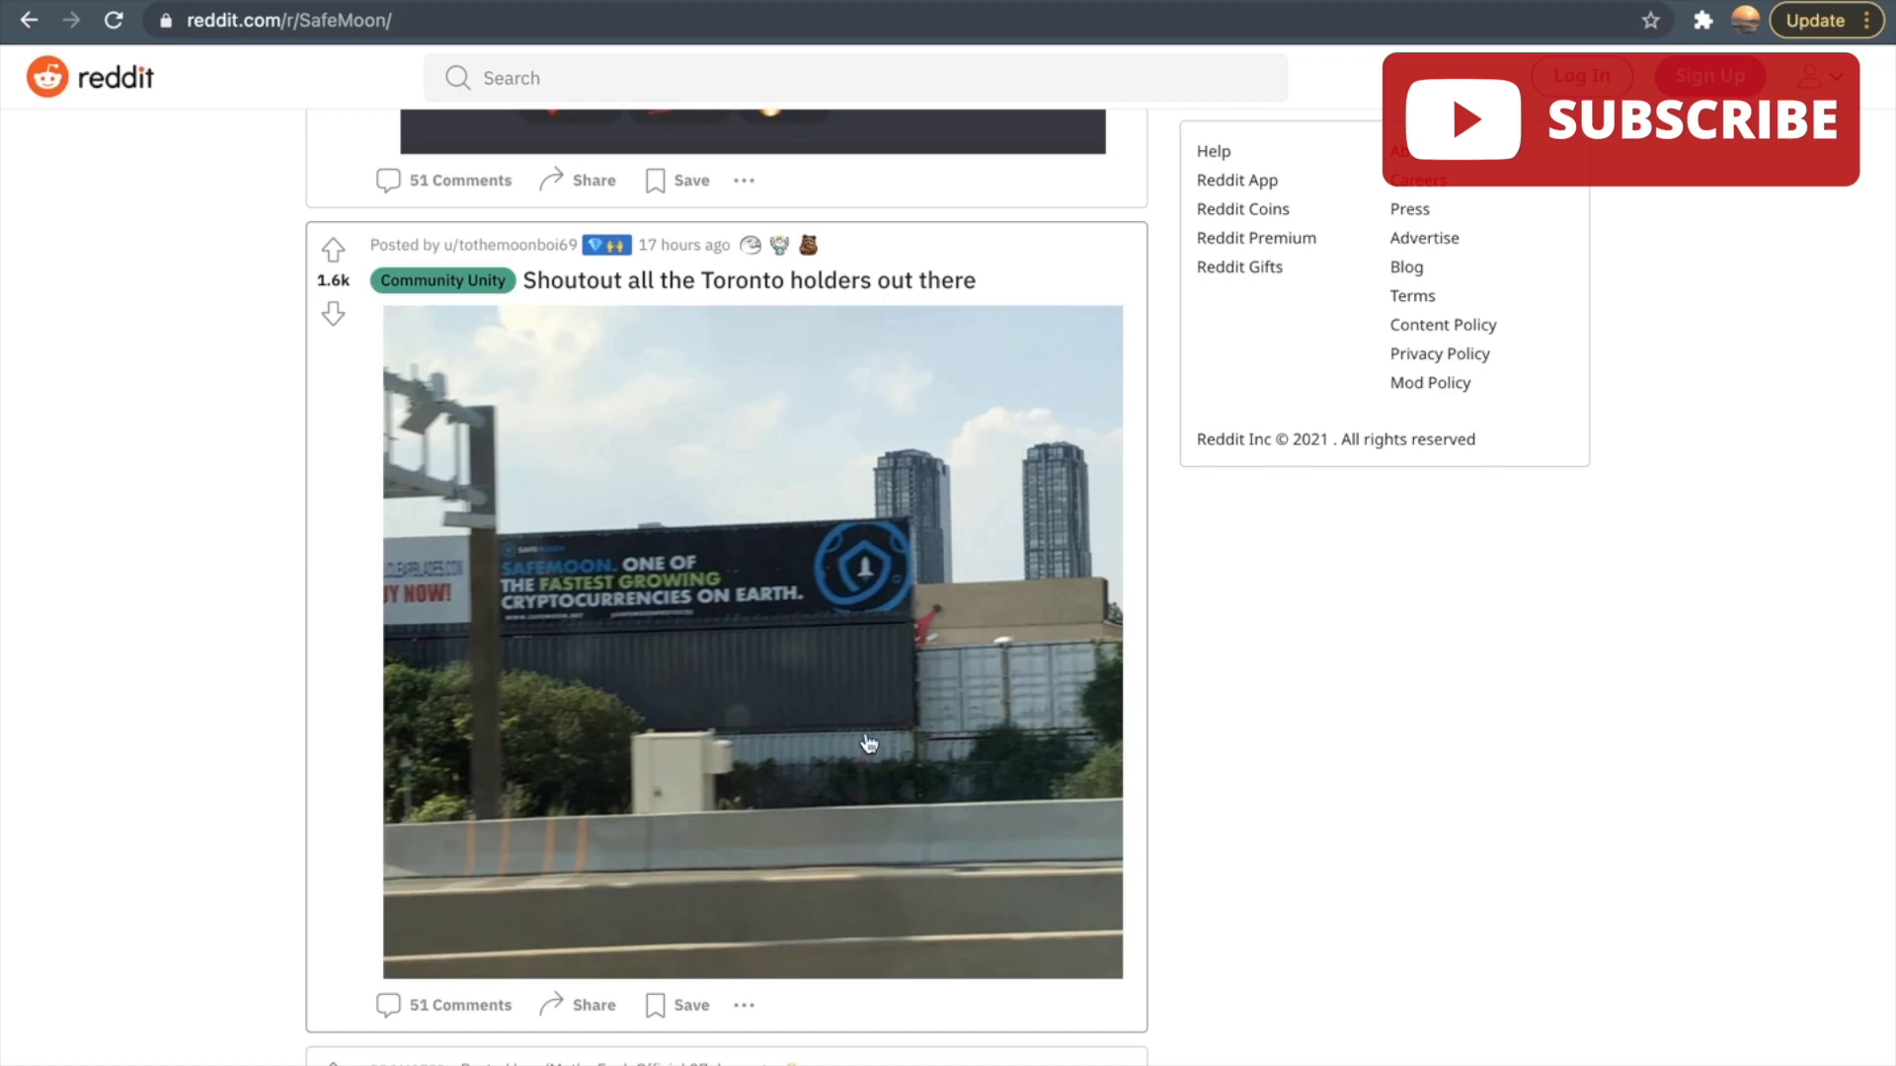
{"action": "mouse_move", "coordinate": [1033, 606]}
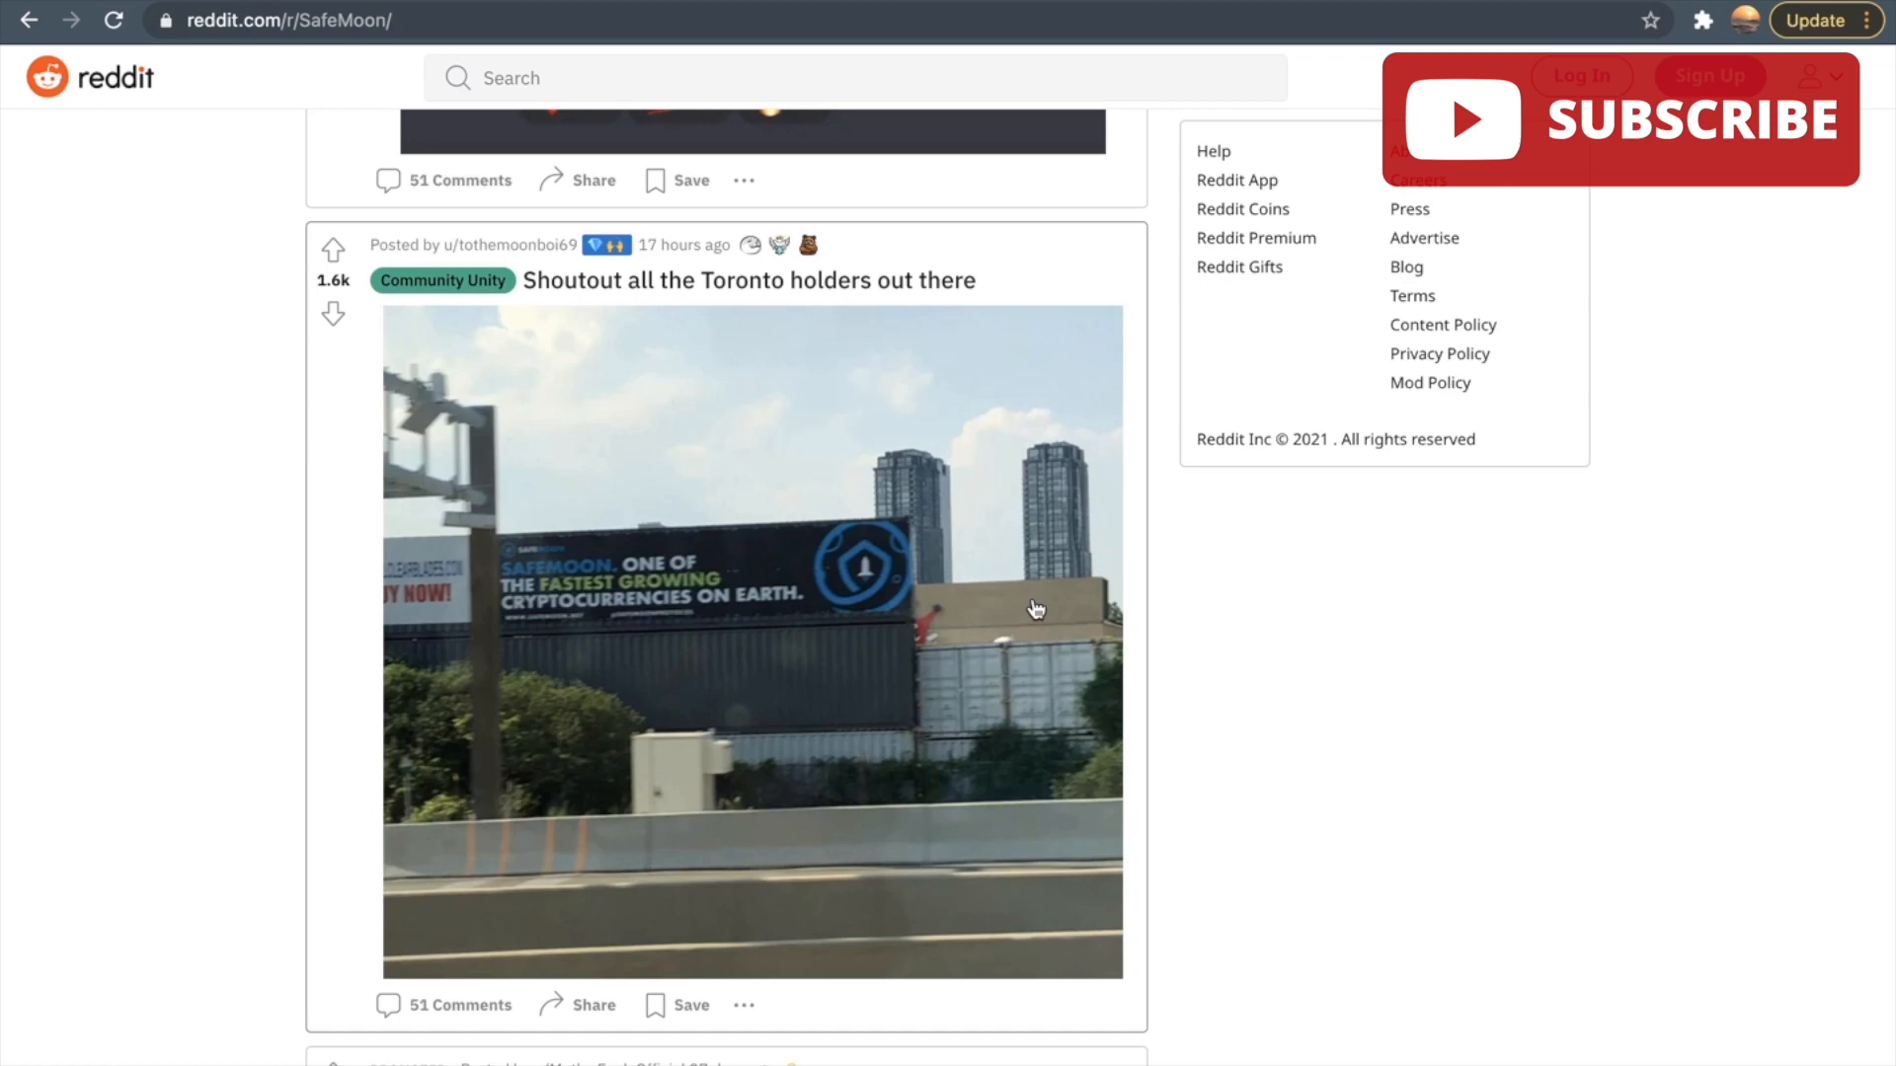
{"action": "mouse_move", "coordinate": [368, 833]}
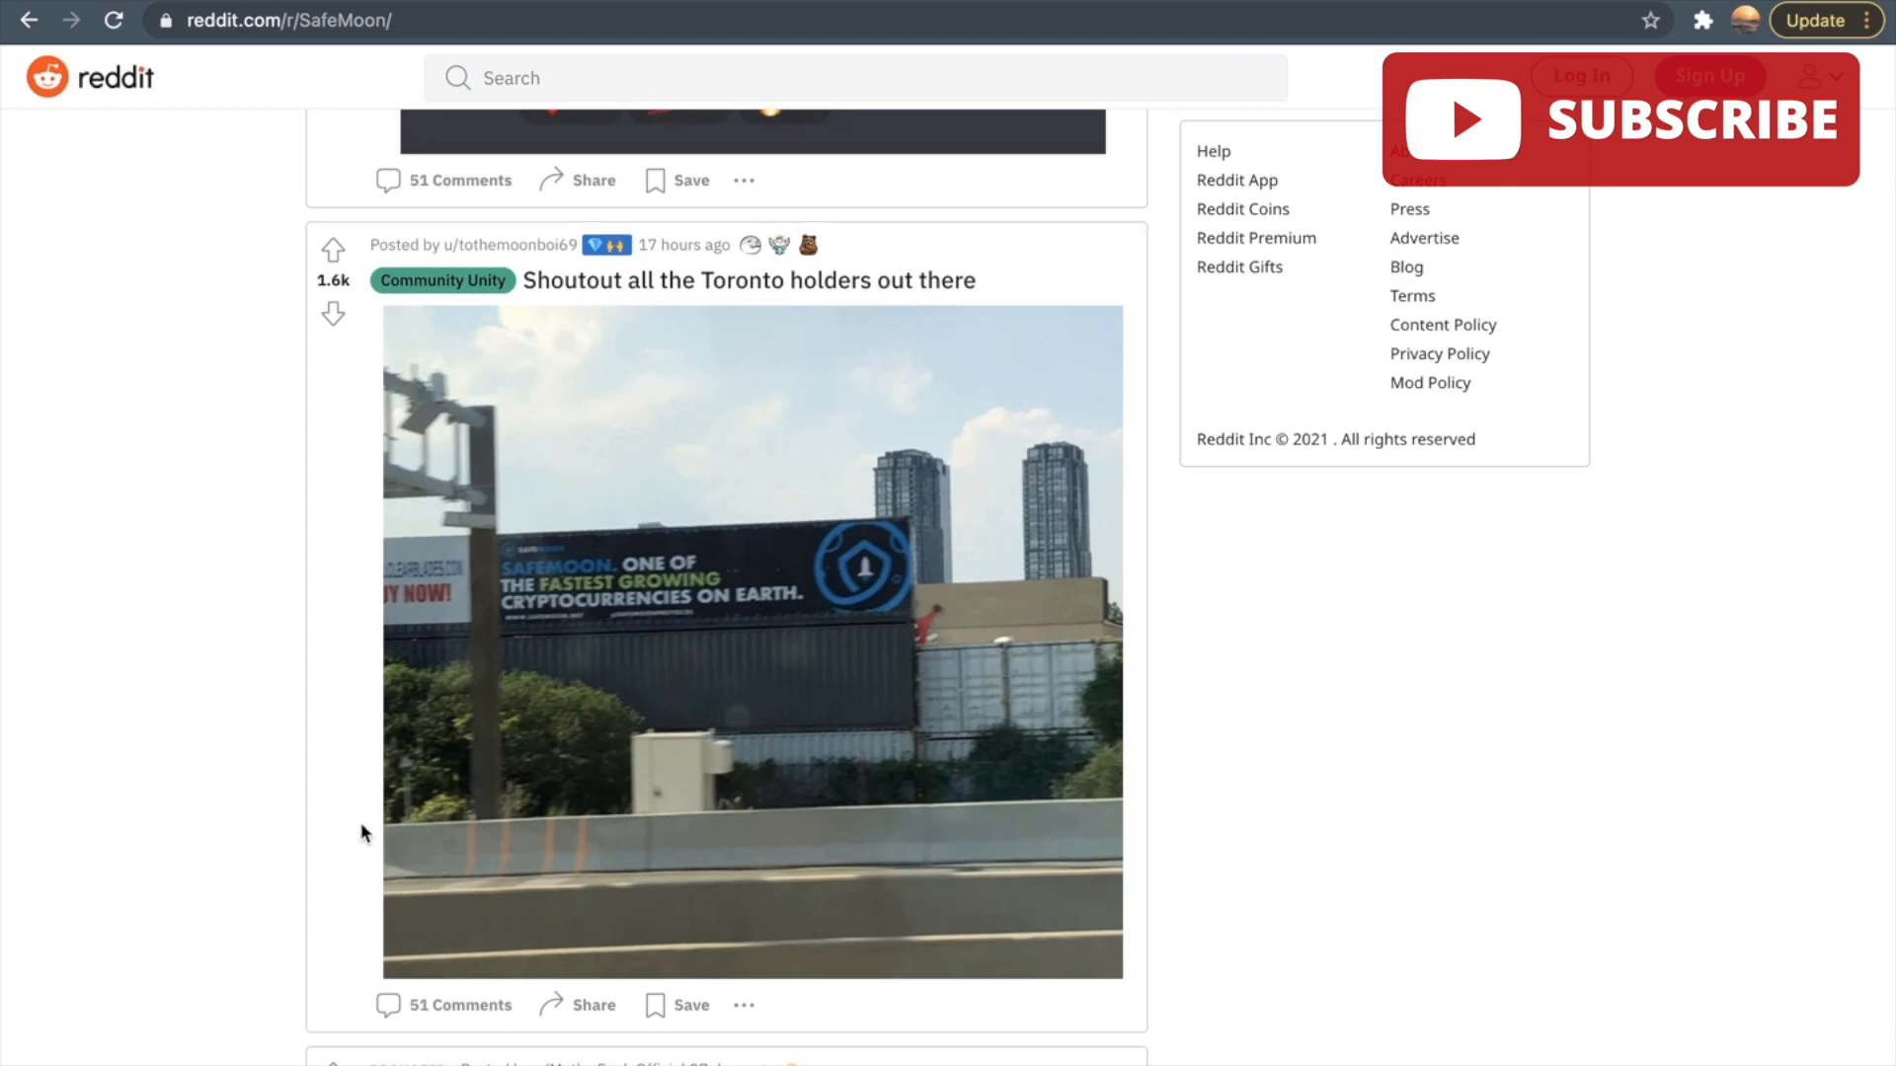
{"action": "mouse_move", "coordinate": [532, 604]}
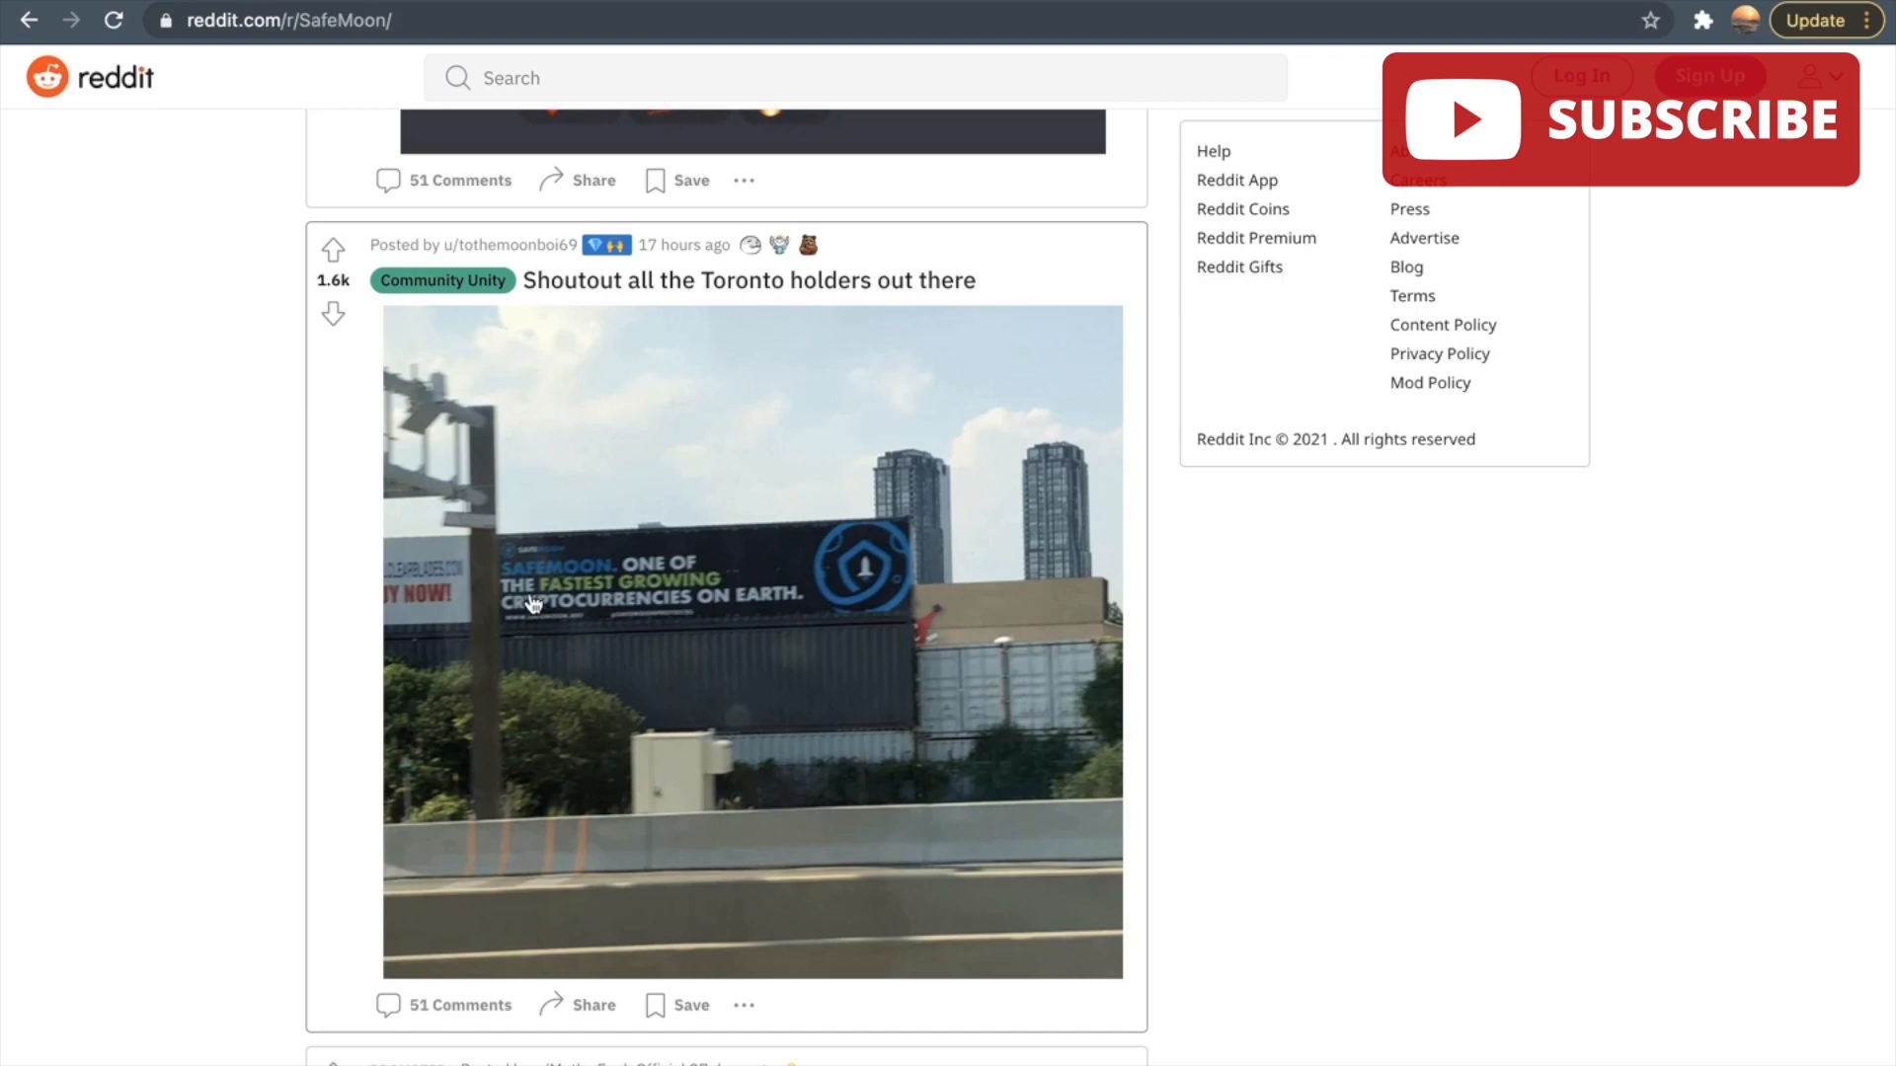
{"action": "mouse_move", "coordinate": [691, 601]}
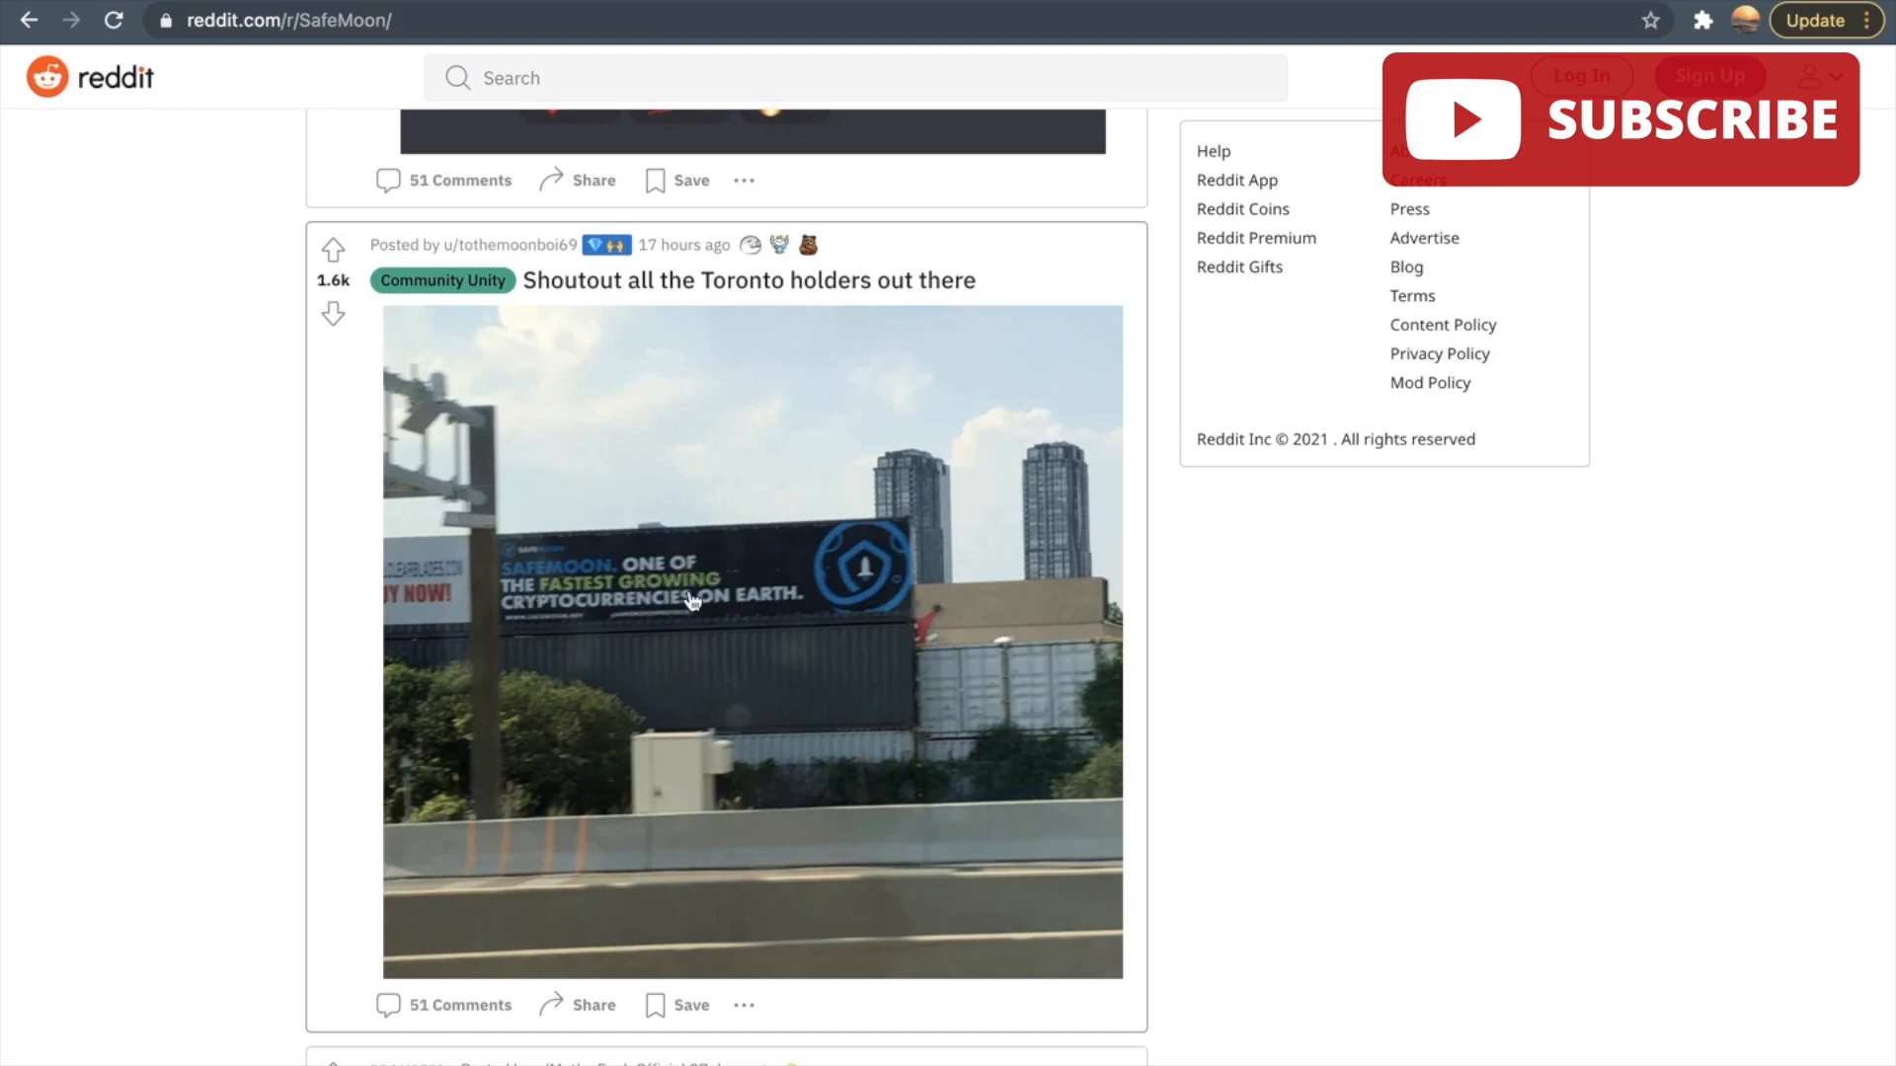
{"action": "mouse_move", "coordinate": [837, 624]}
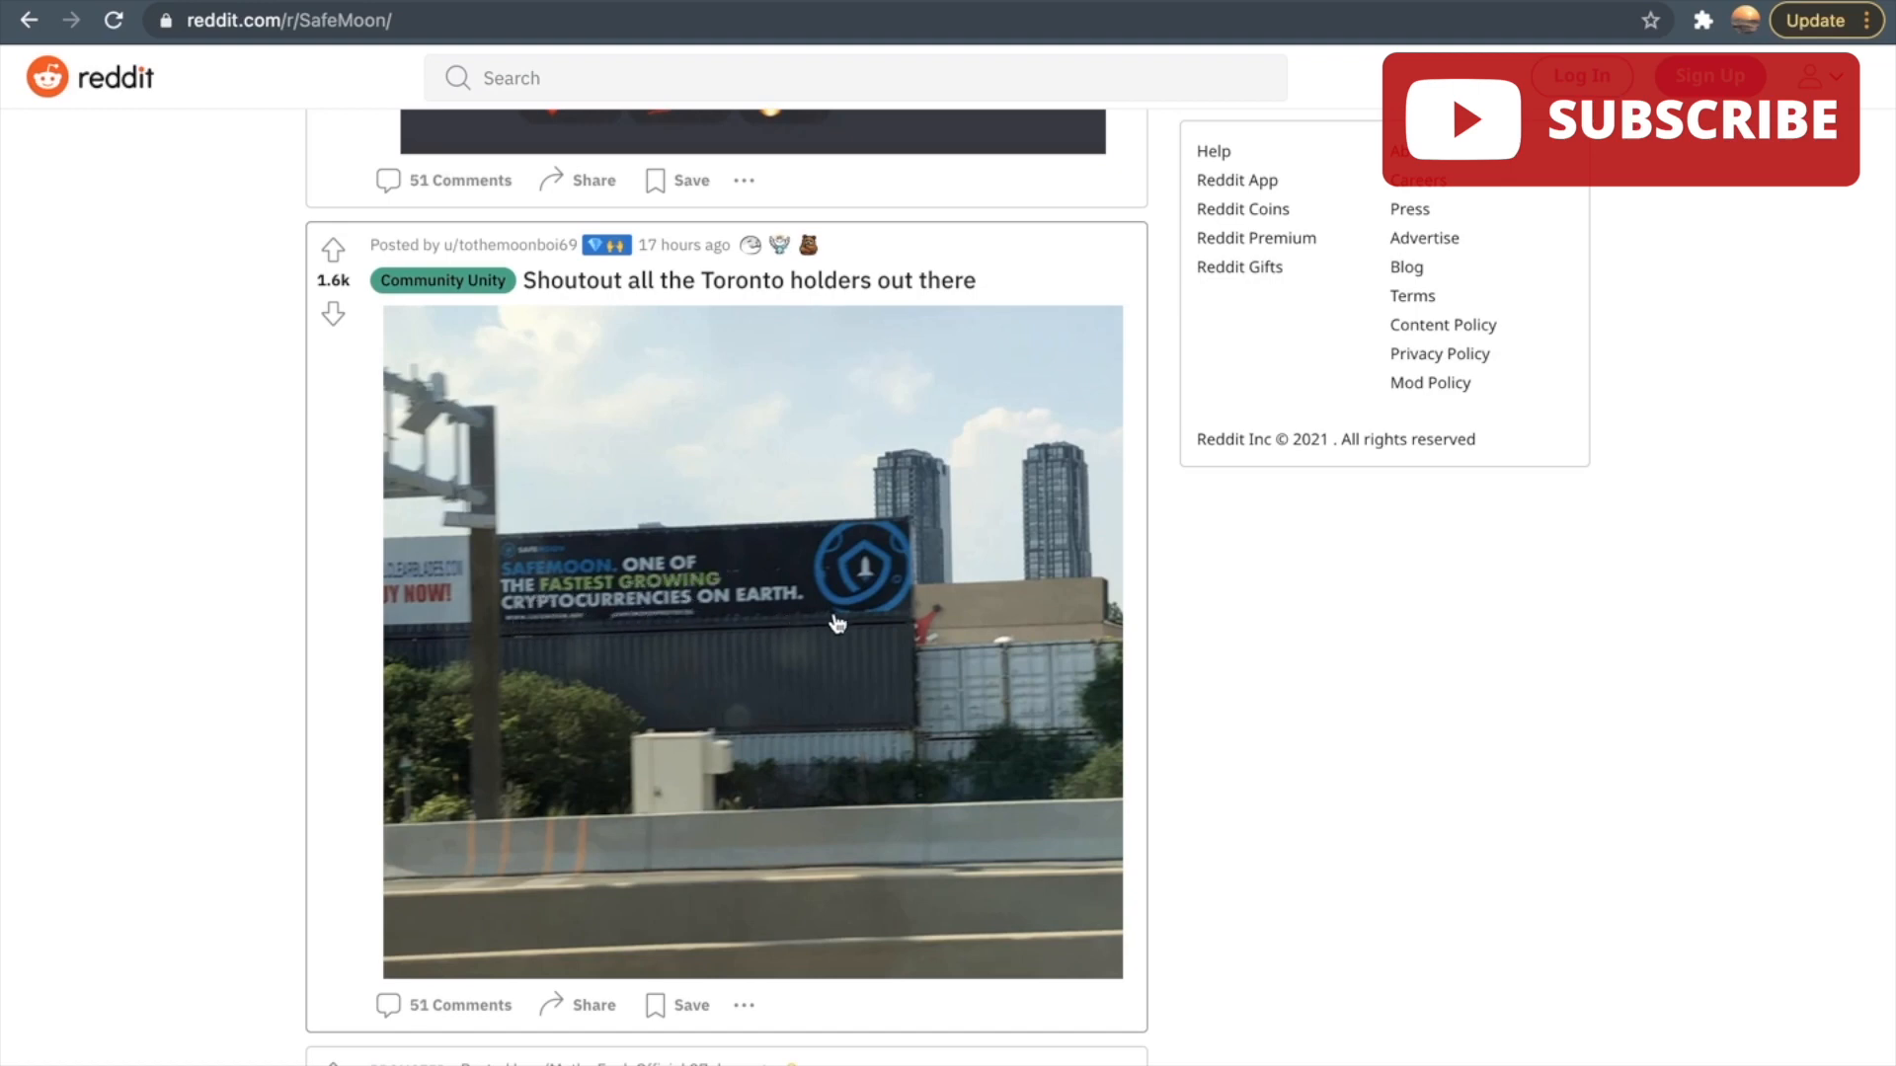
{"action": "mouse_move", "coordinate": [213, 697]}
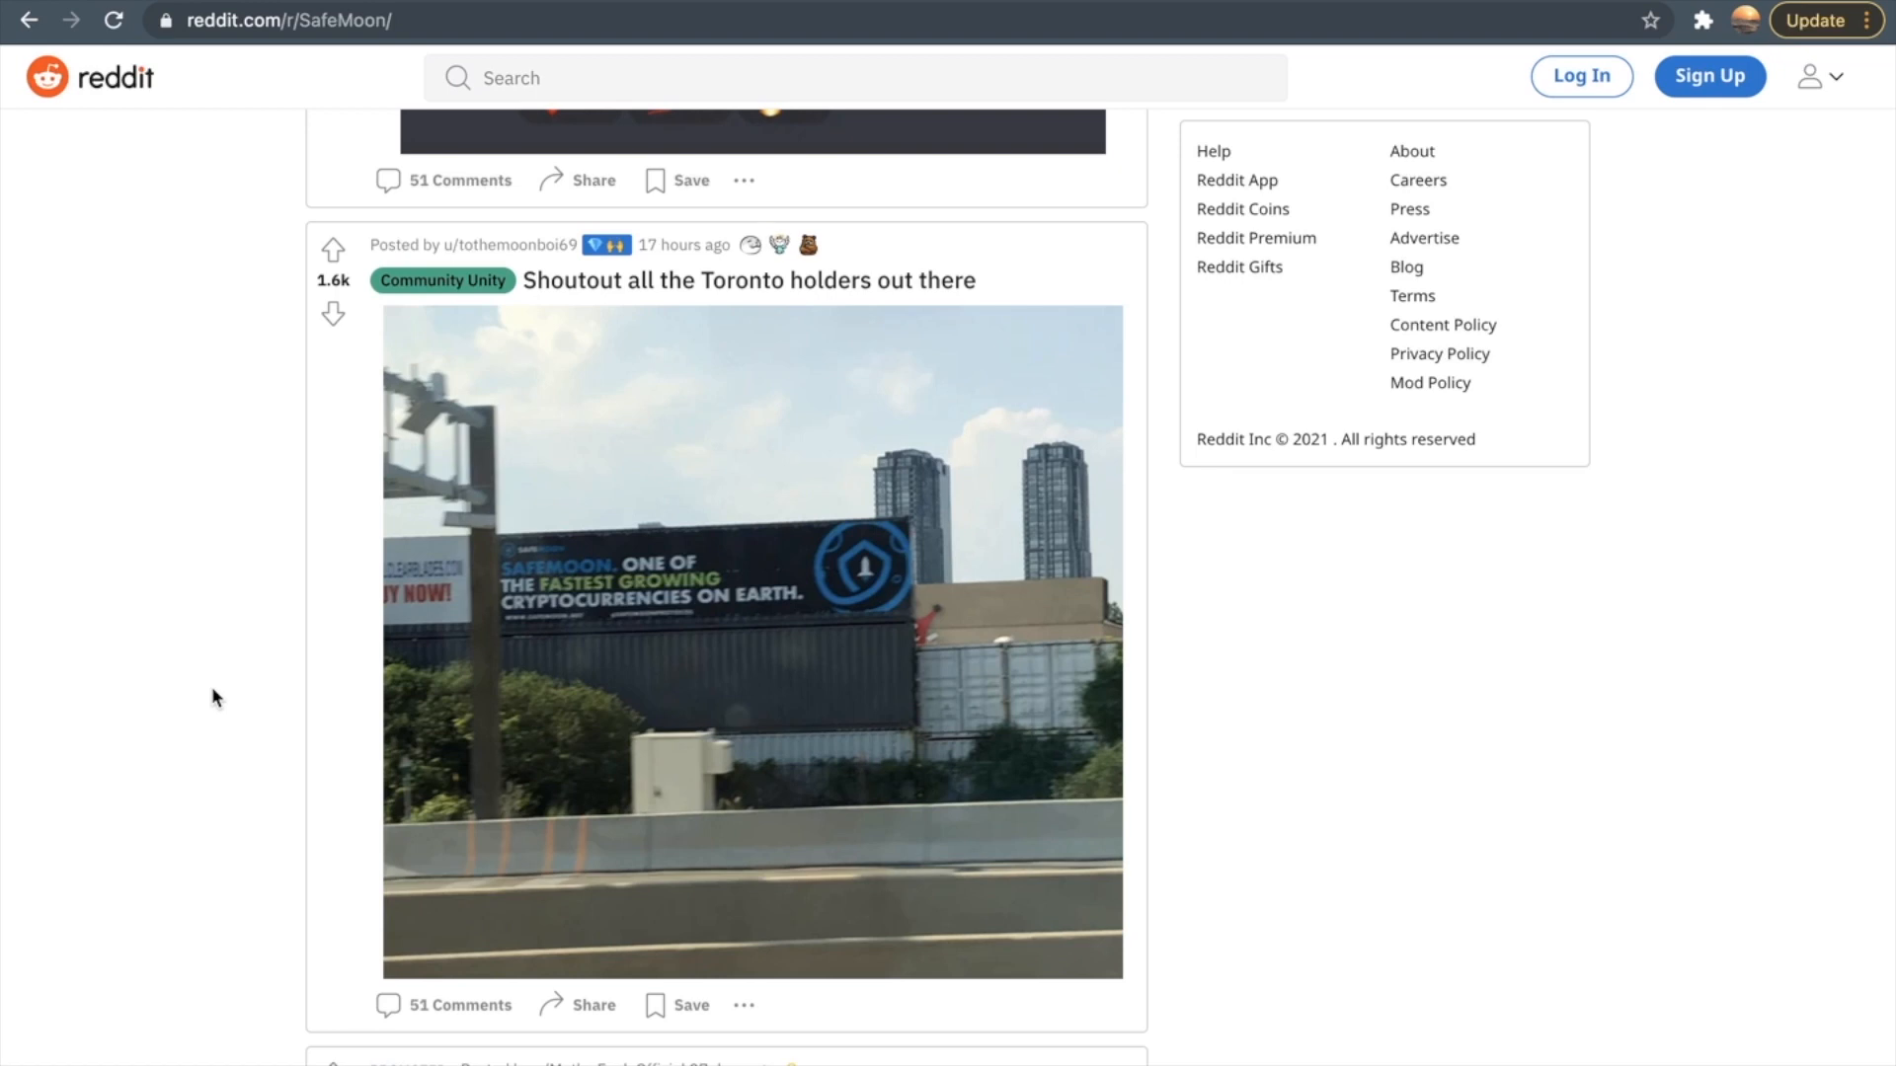
{"action": "mouse_move", "coordinate": [1144, 4]}
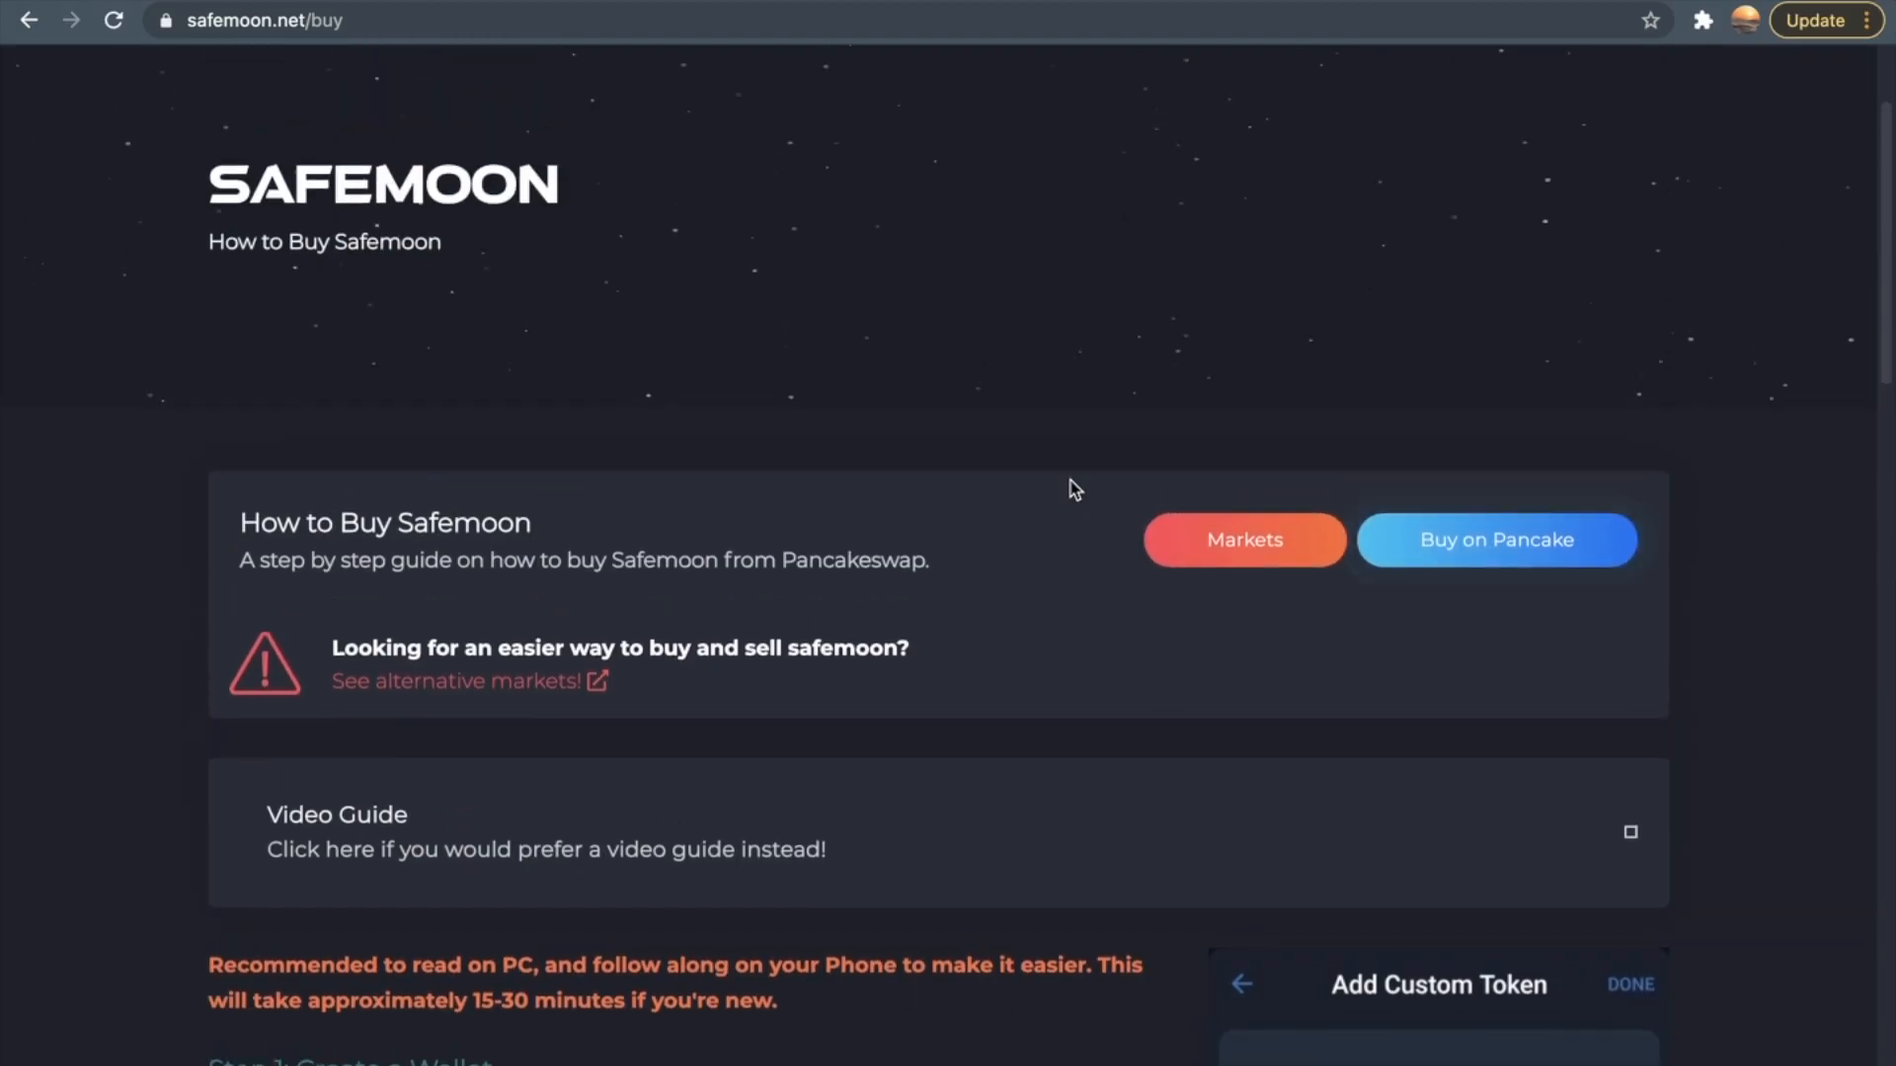
Scroll the guide down to the final swap step with 12% slippage and the closing HODL line
{"action": "scroll", "scroll_direction": "down", "scroll_amount": 3}
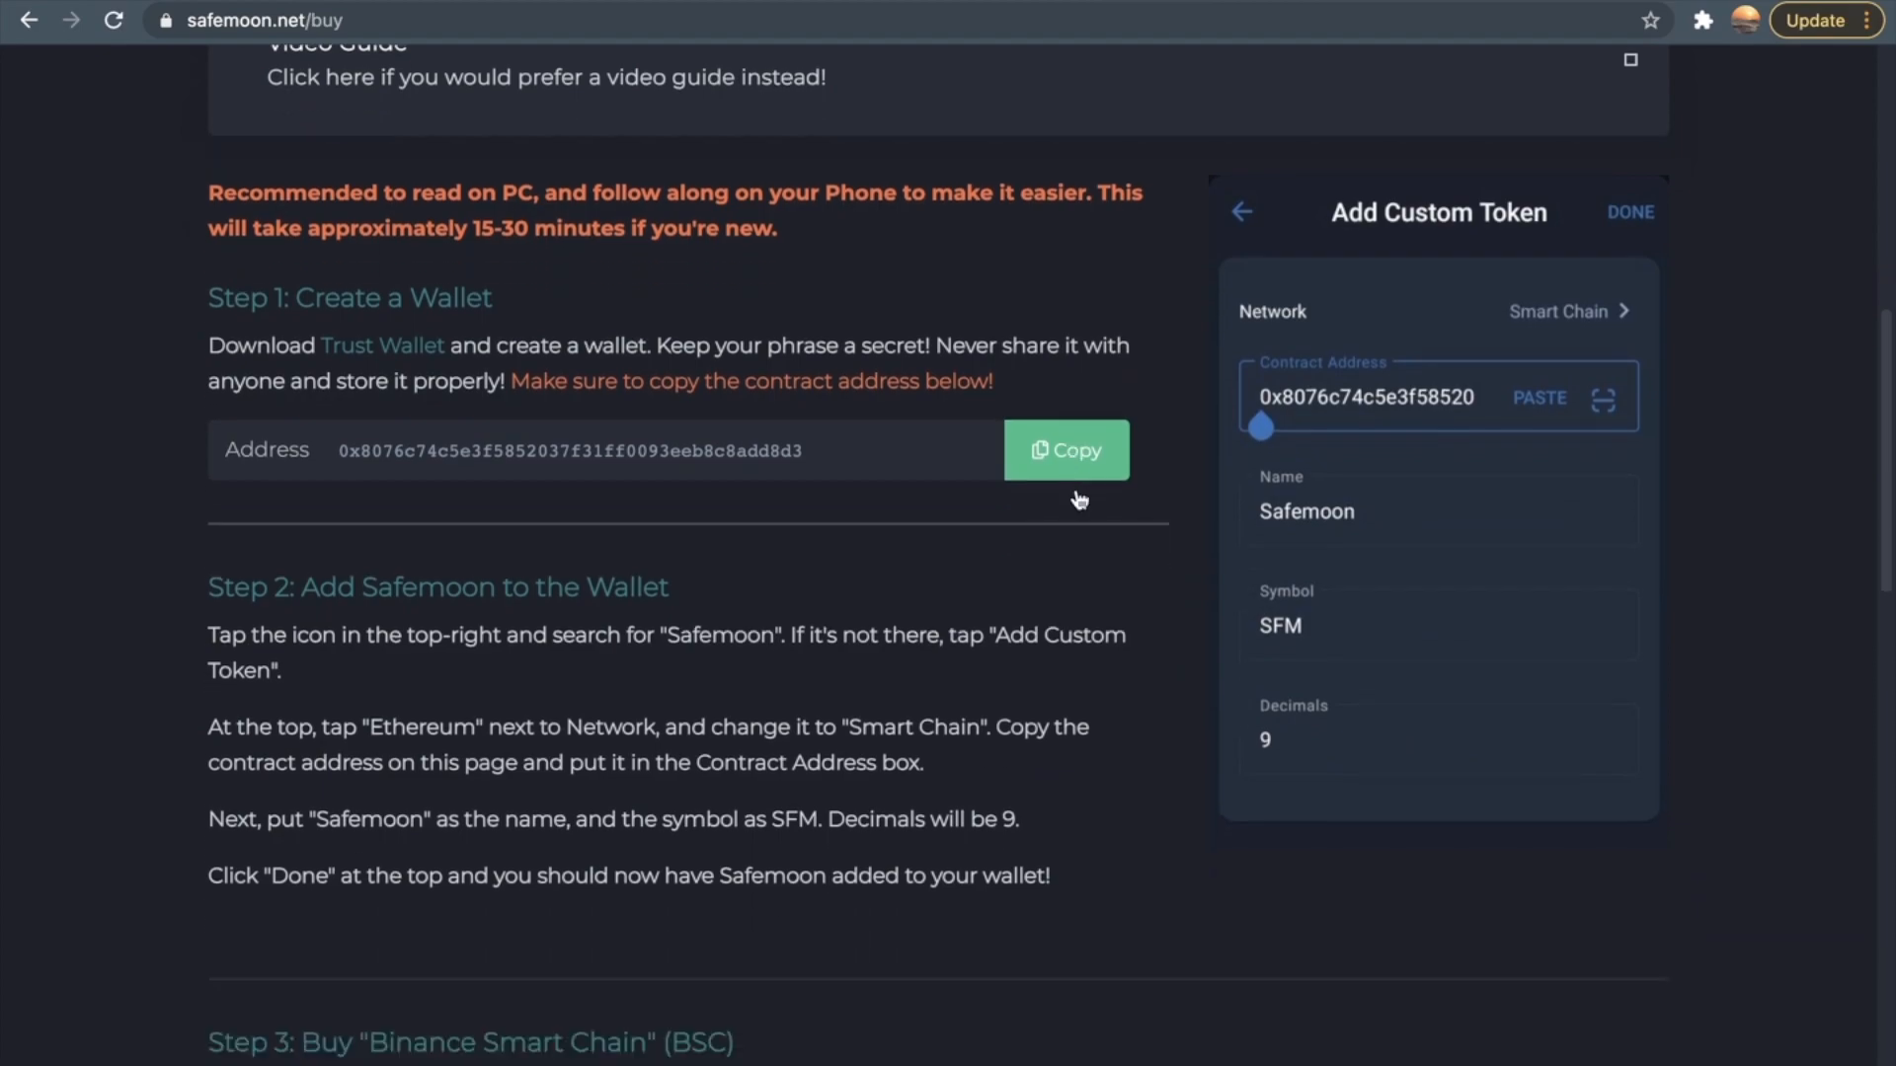
{"action": "scroll", "scroll_direction": "down", "scroll_amount": 3}
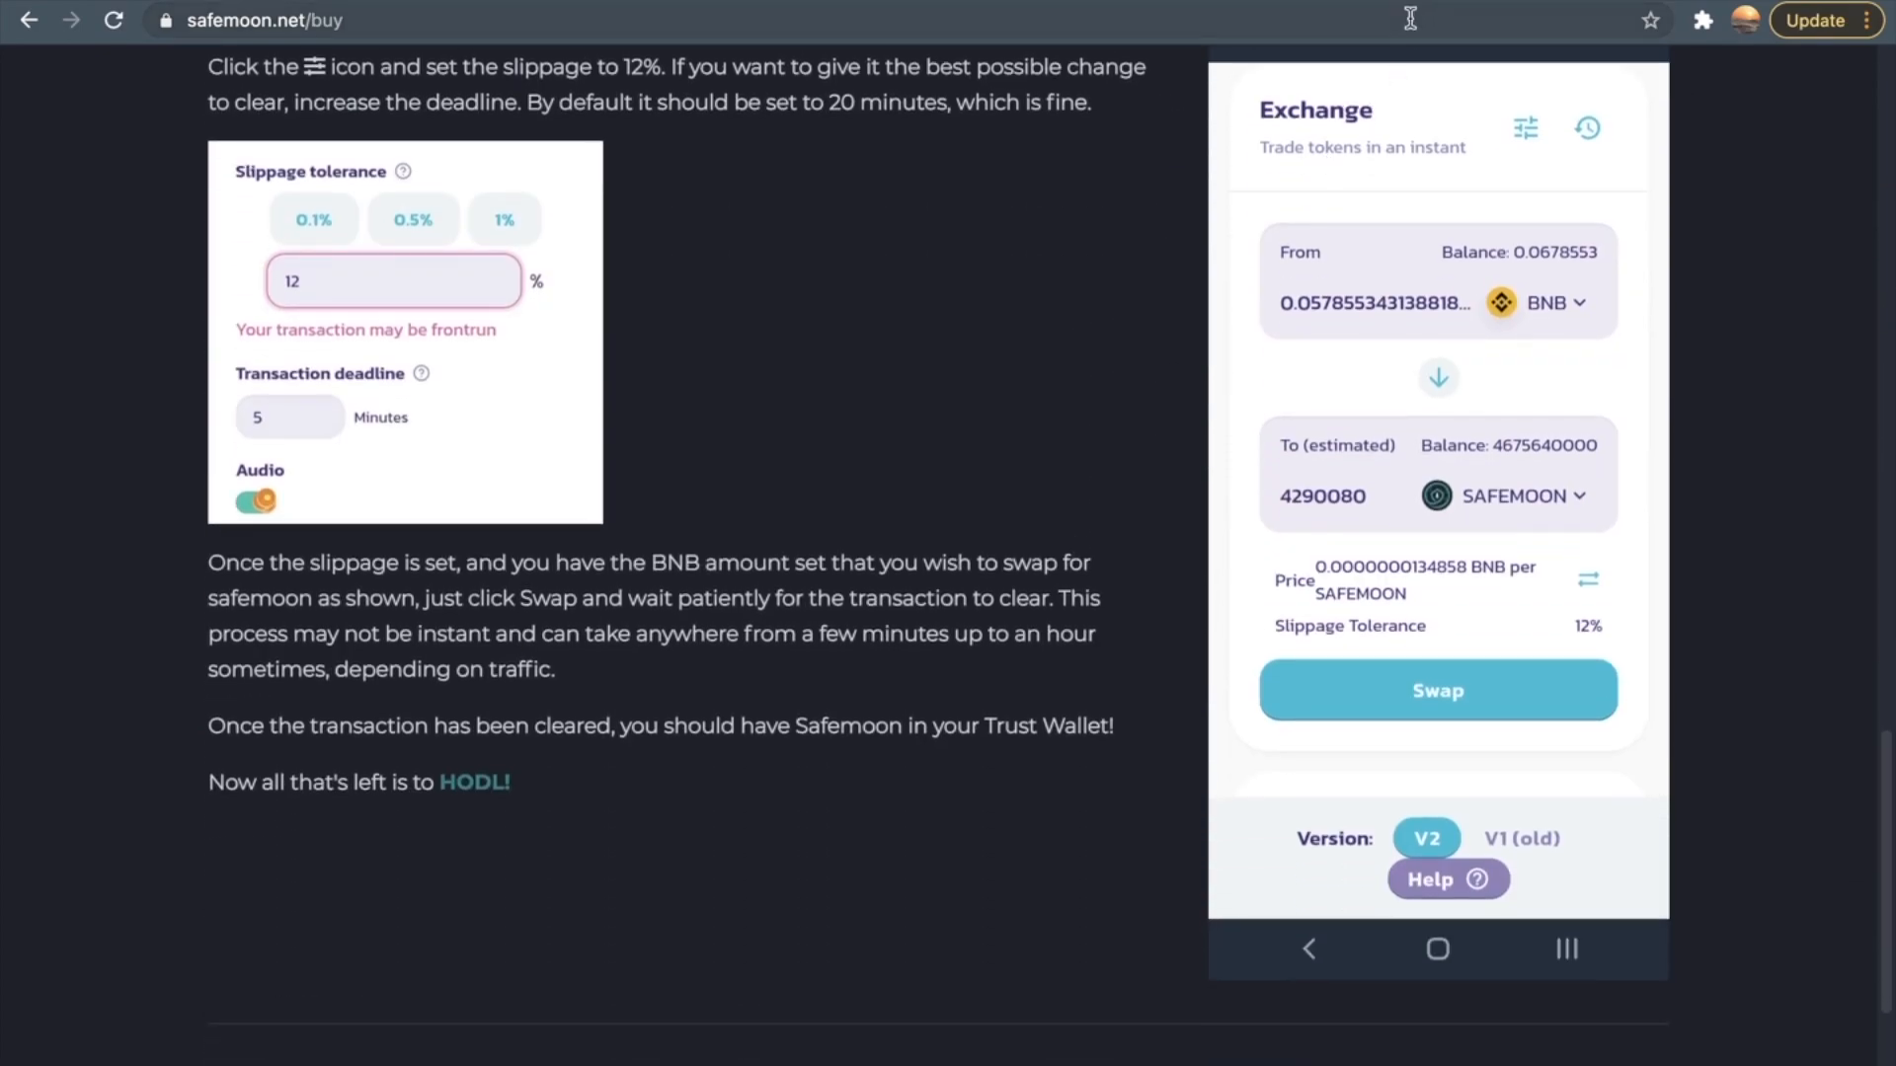